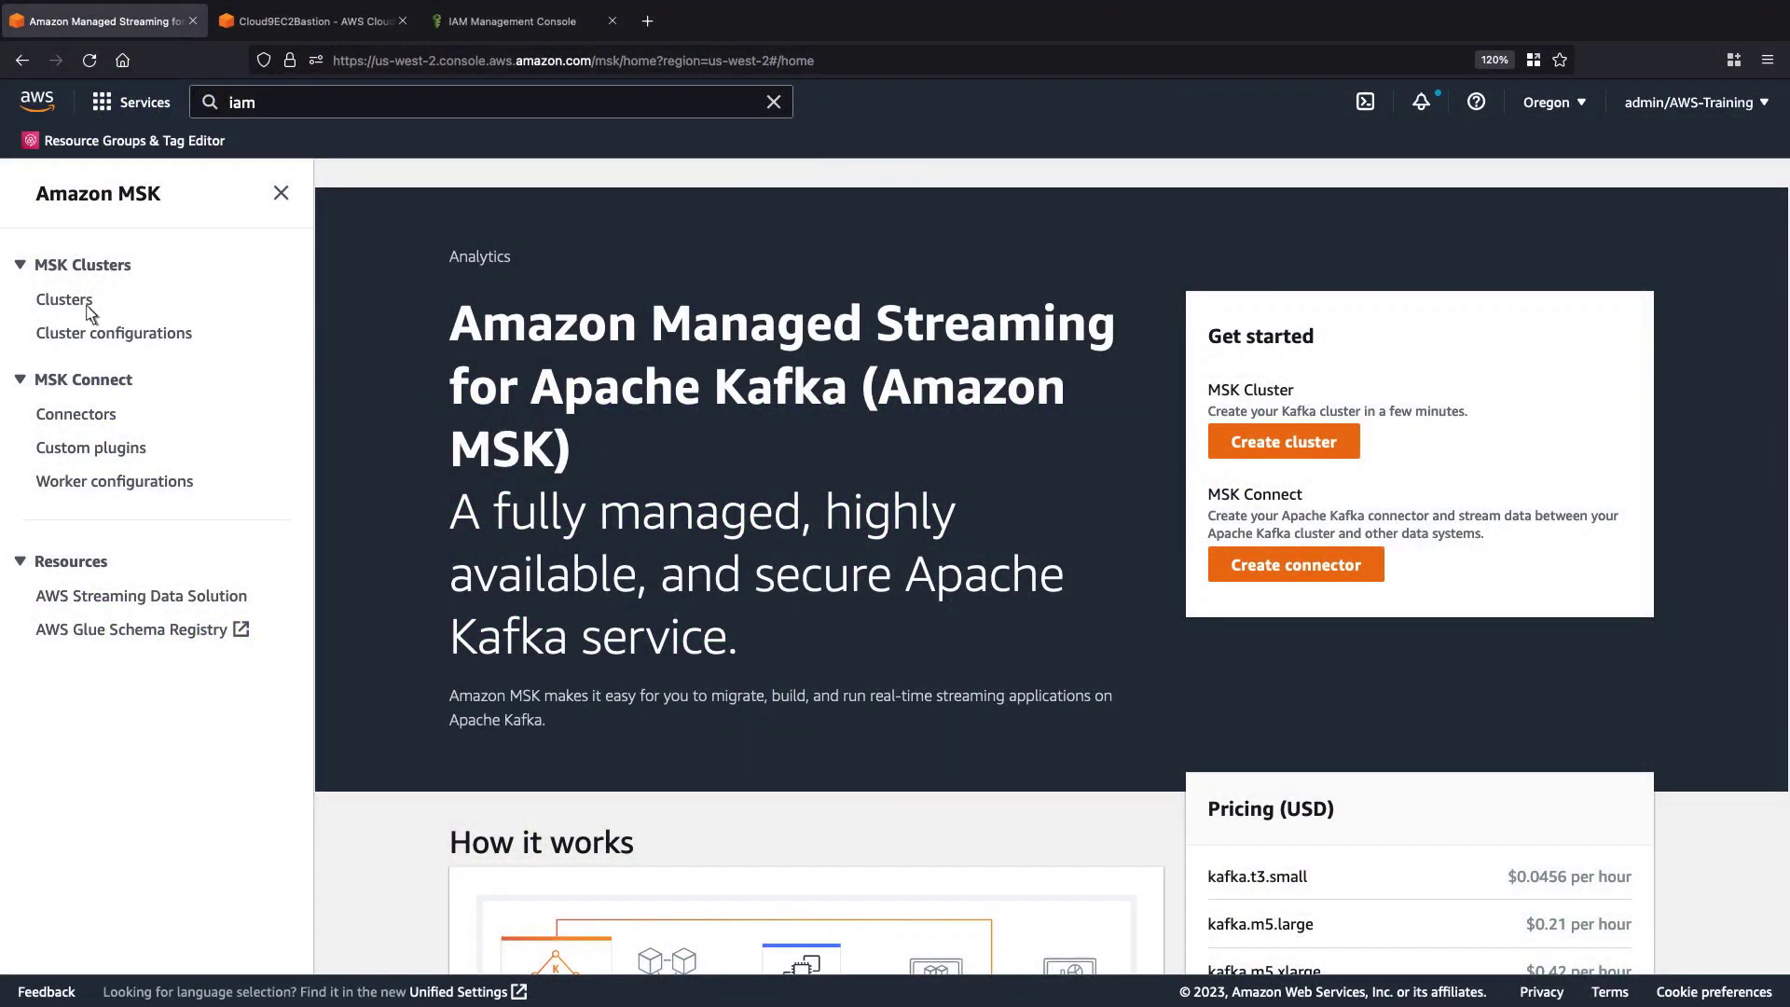
- Copy demo-cluster's IAM bootstrap servers string from client information and return to its summary
click(65, 300)
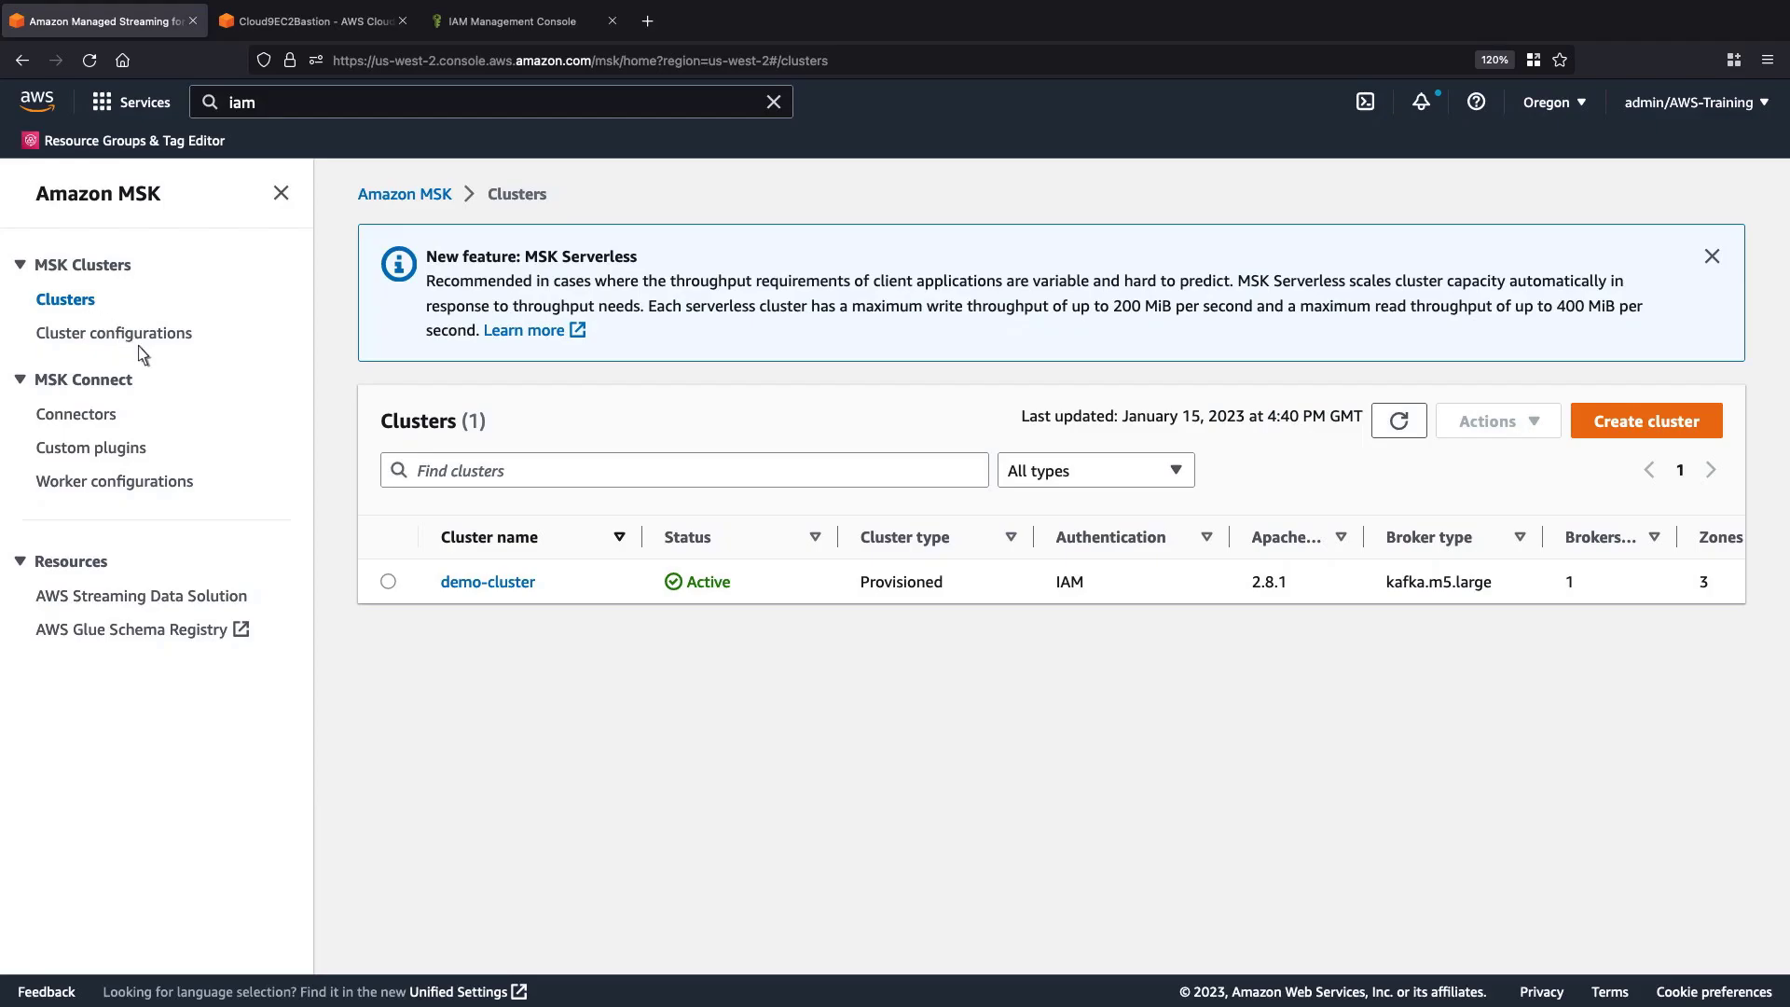
click(487, 581)
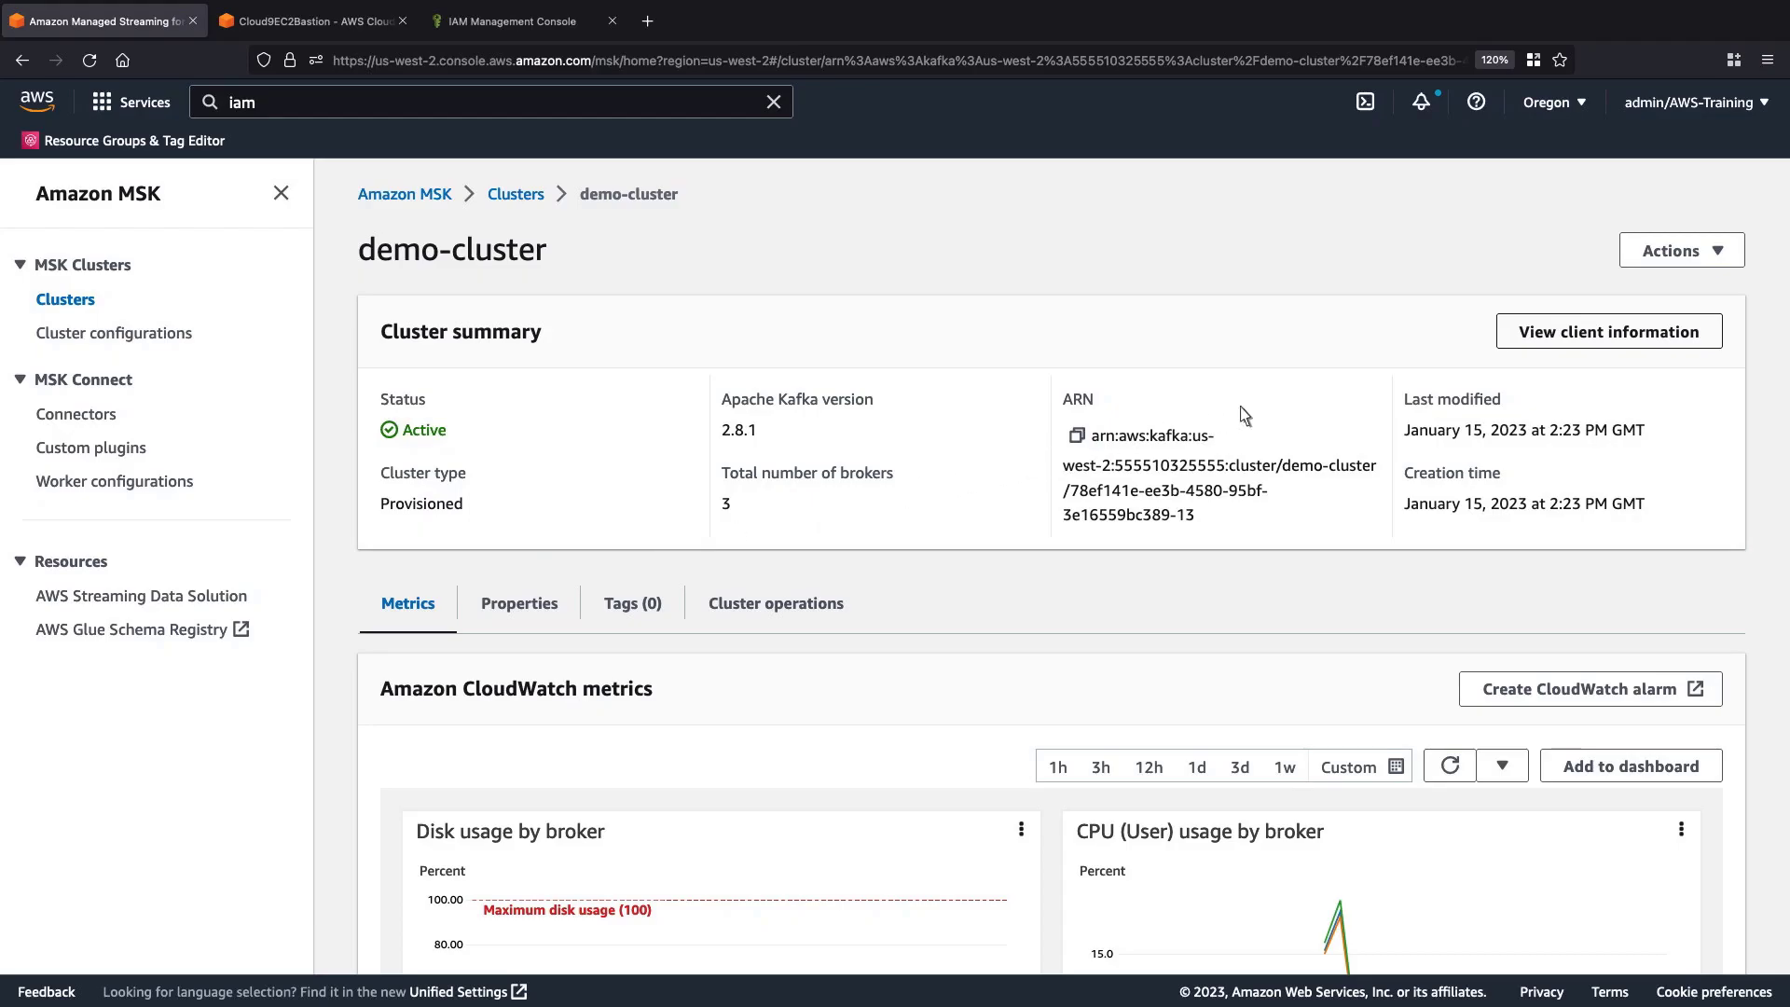
click(1607, 331)
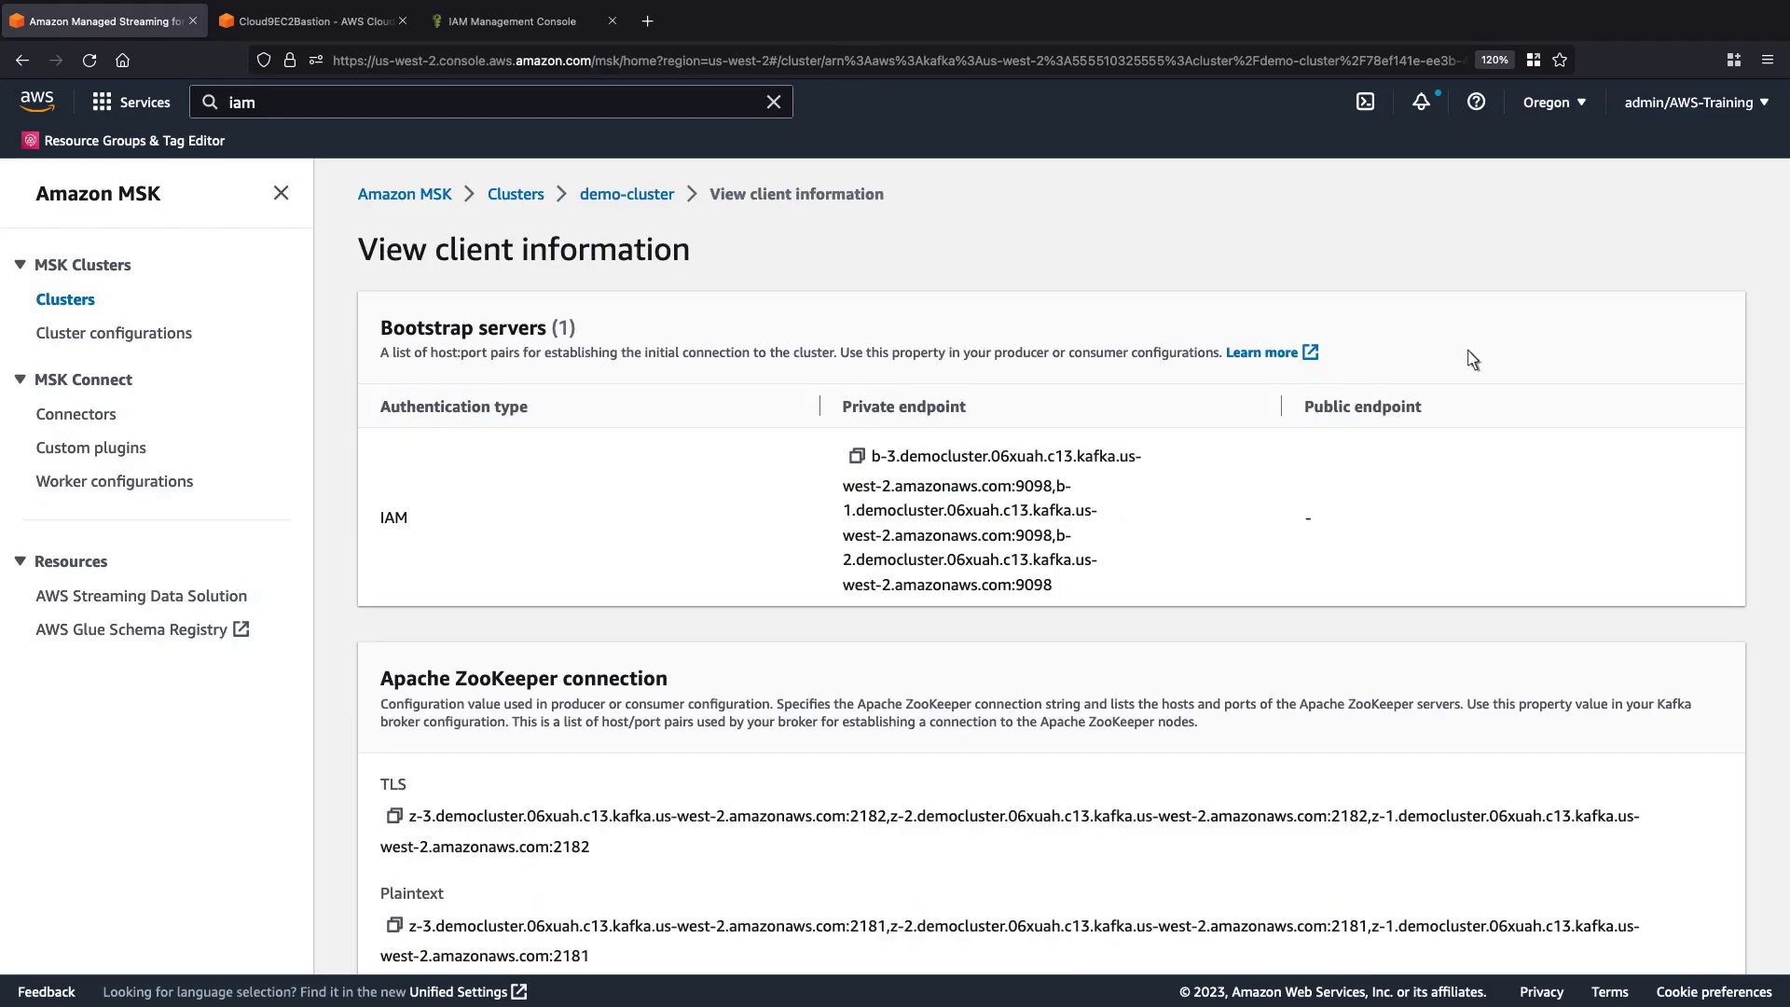
click(845, 457)
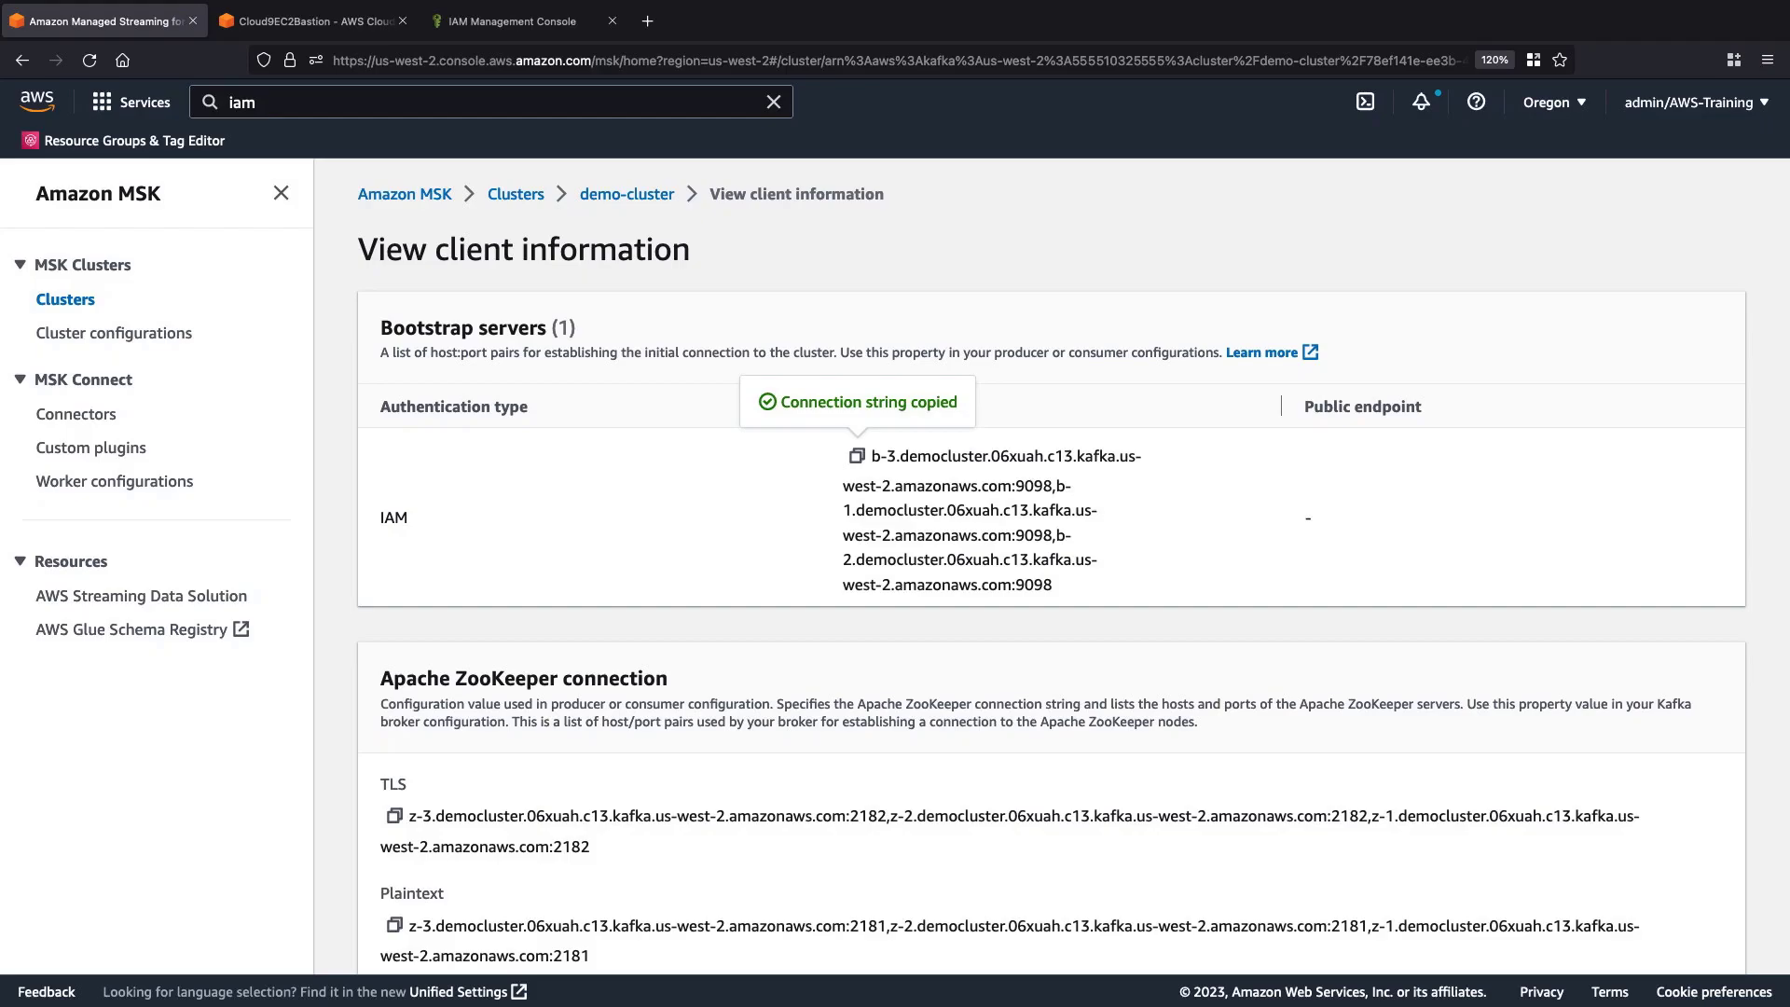
mouse_move(681, 218)
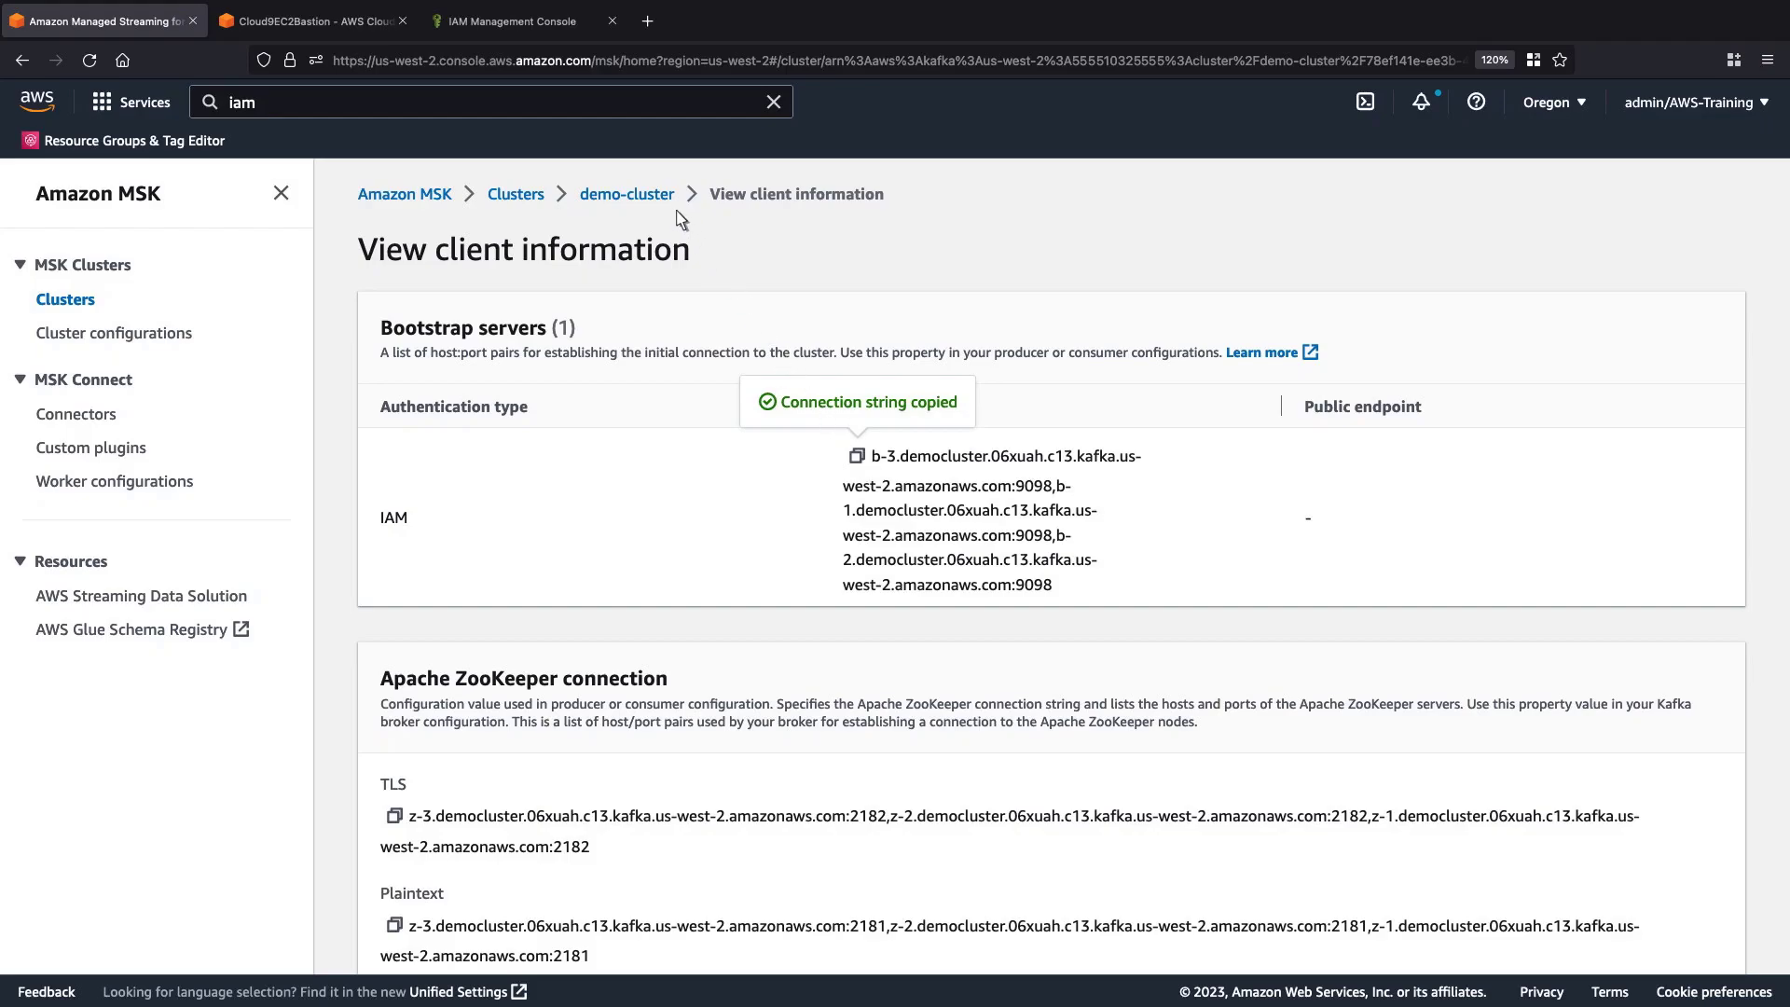
click(626, 193)
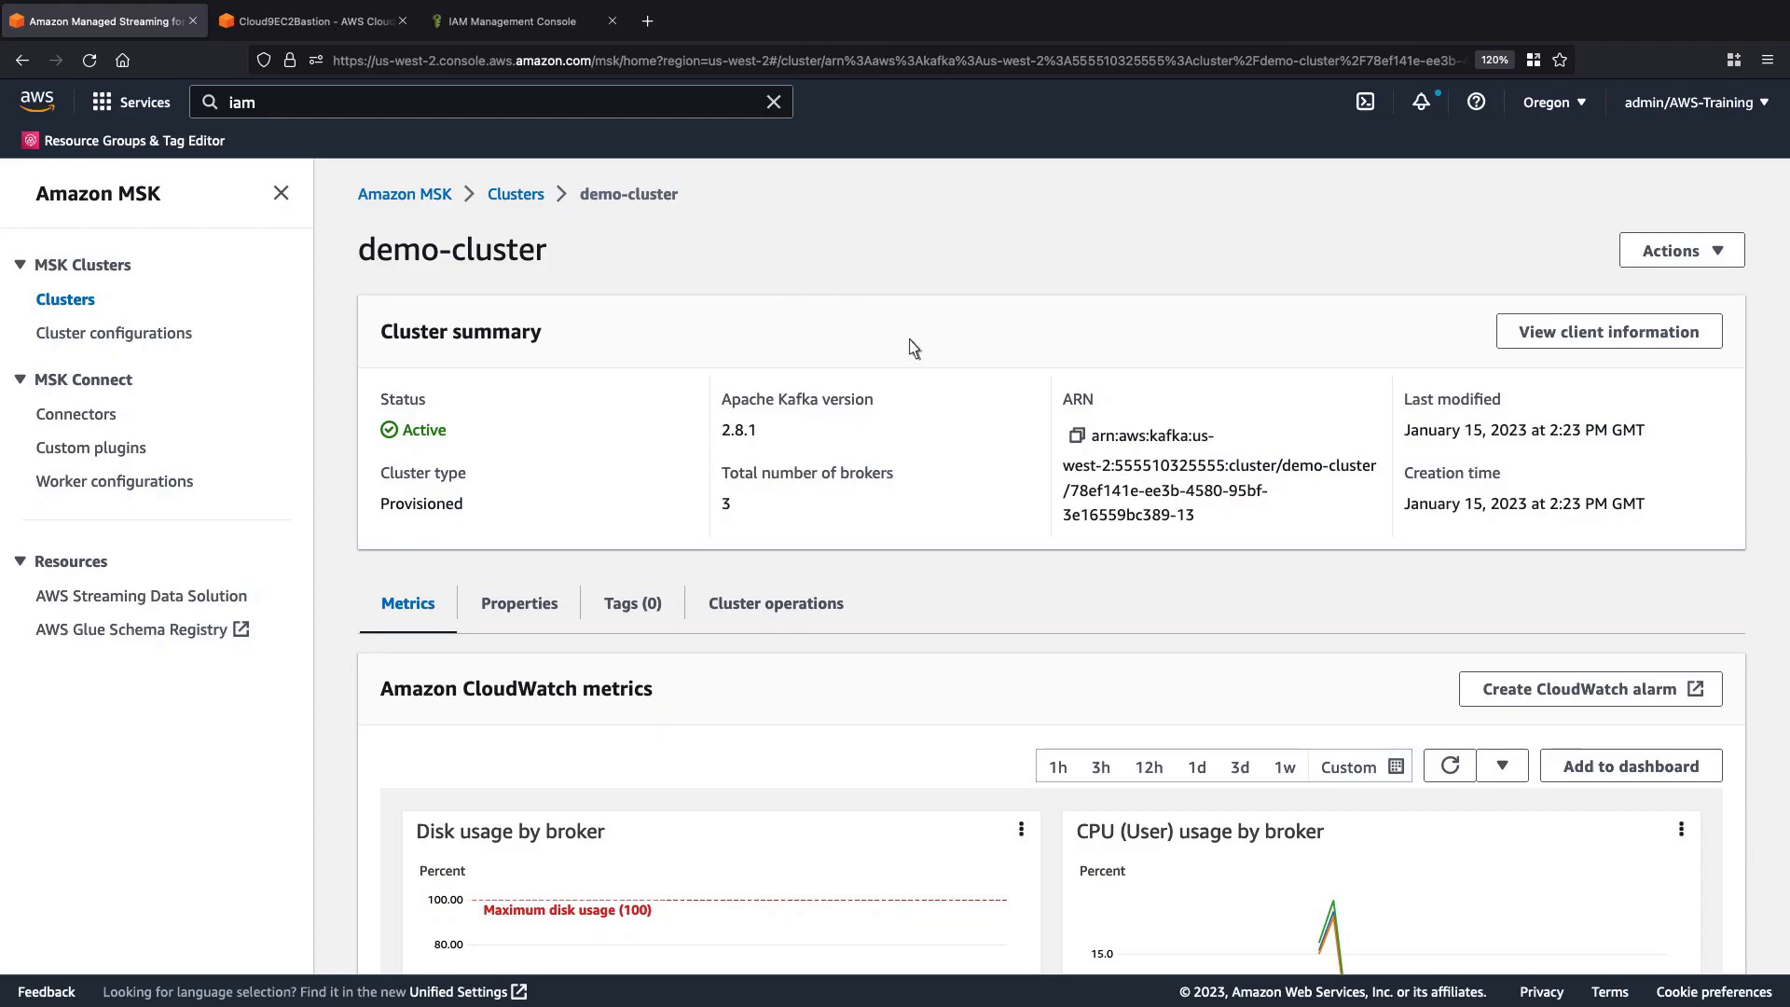
click(1071, 436)
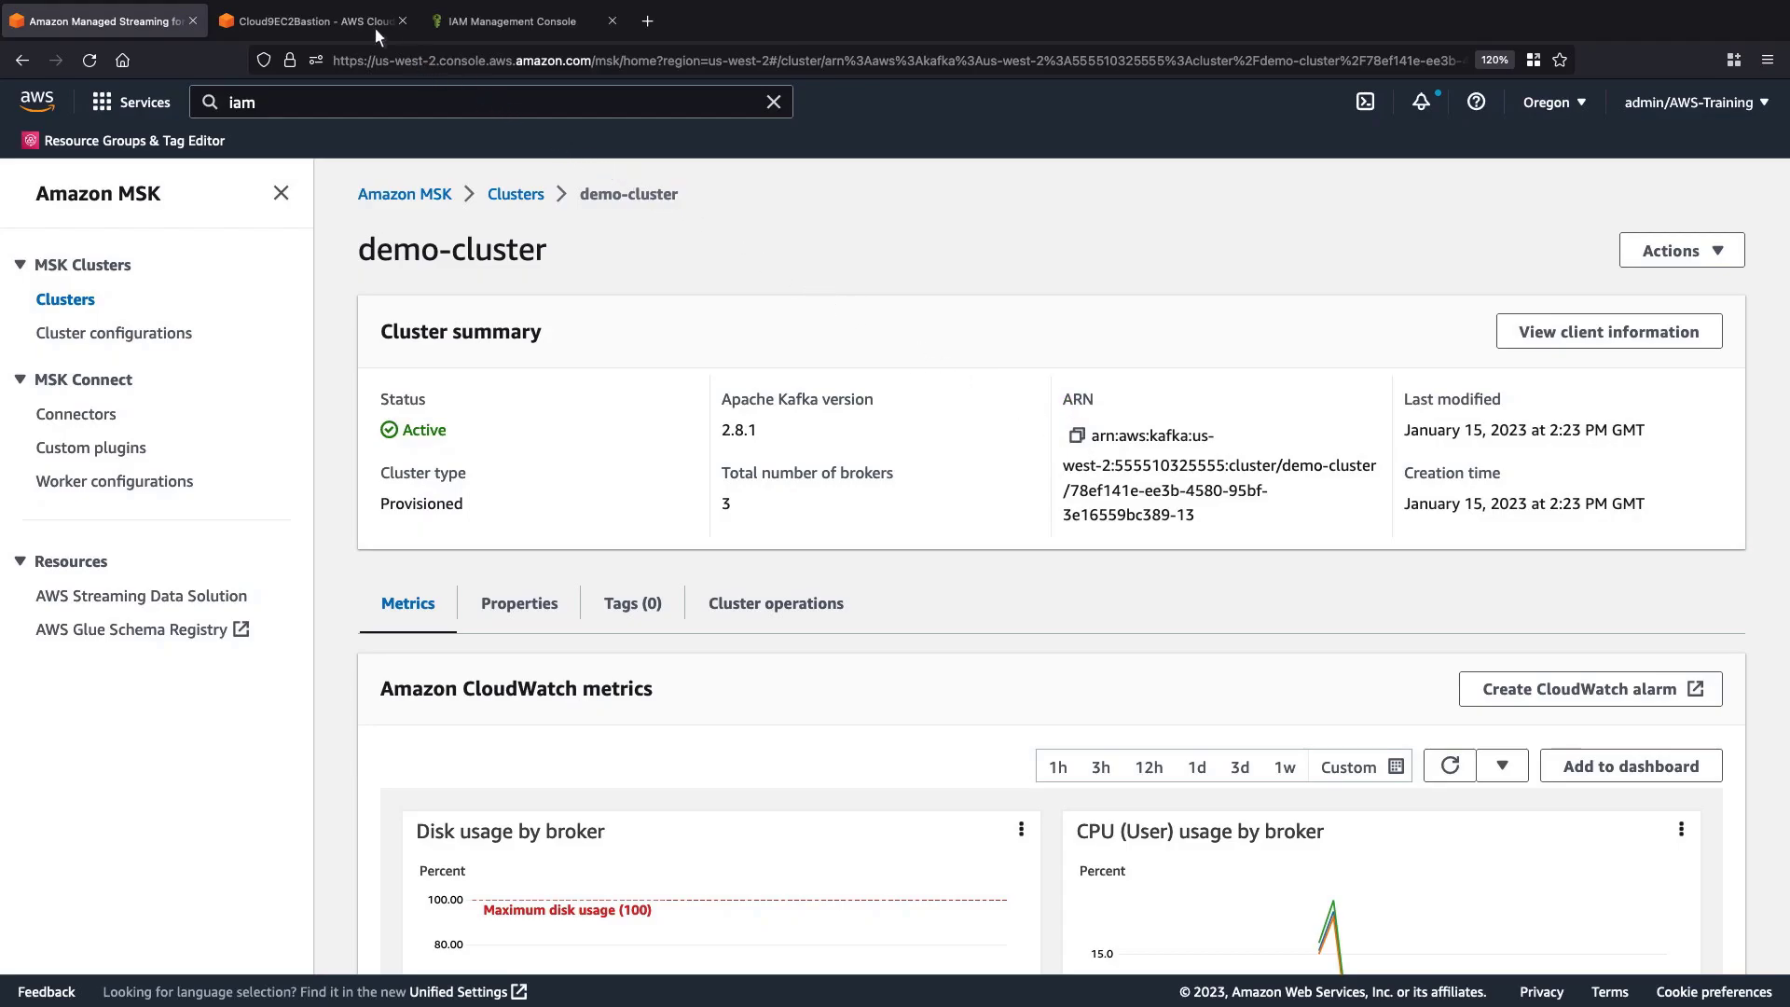
- Create topic exampletopic with kafka-topics.sh and start kafka-console-producer.sh writing to it
click(309, 21)
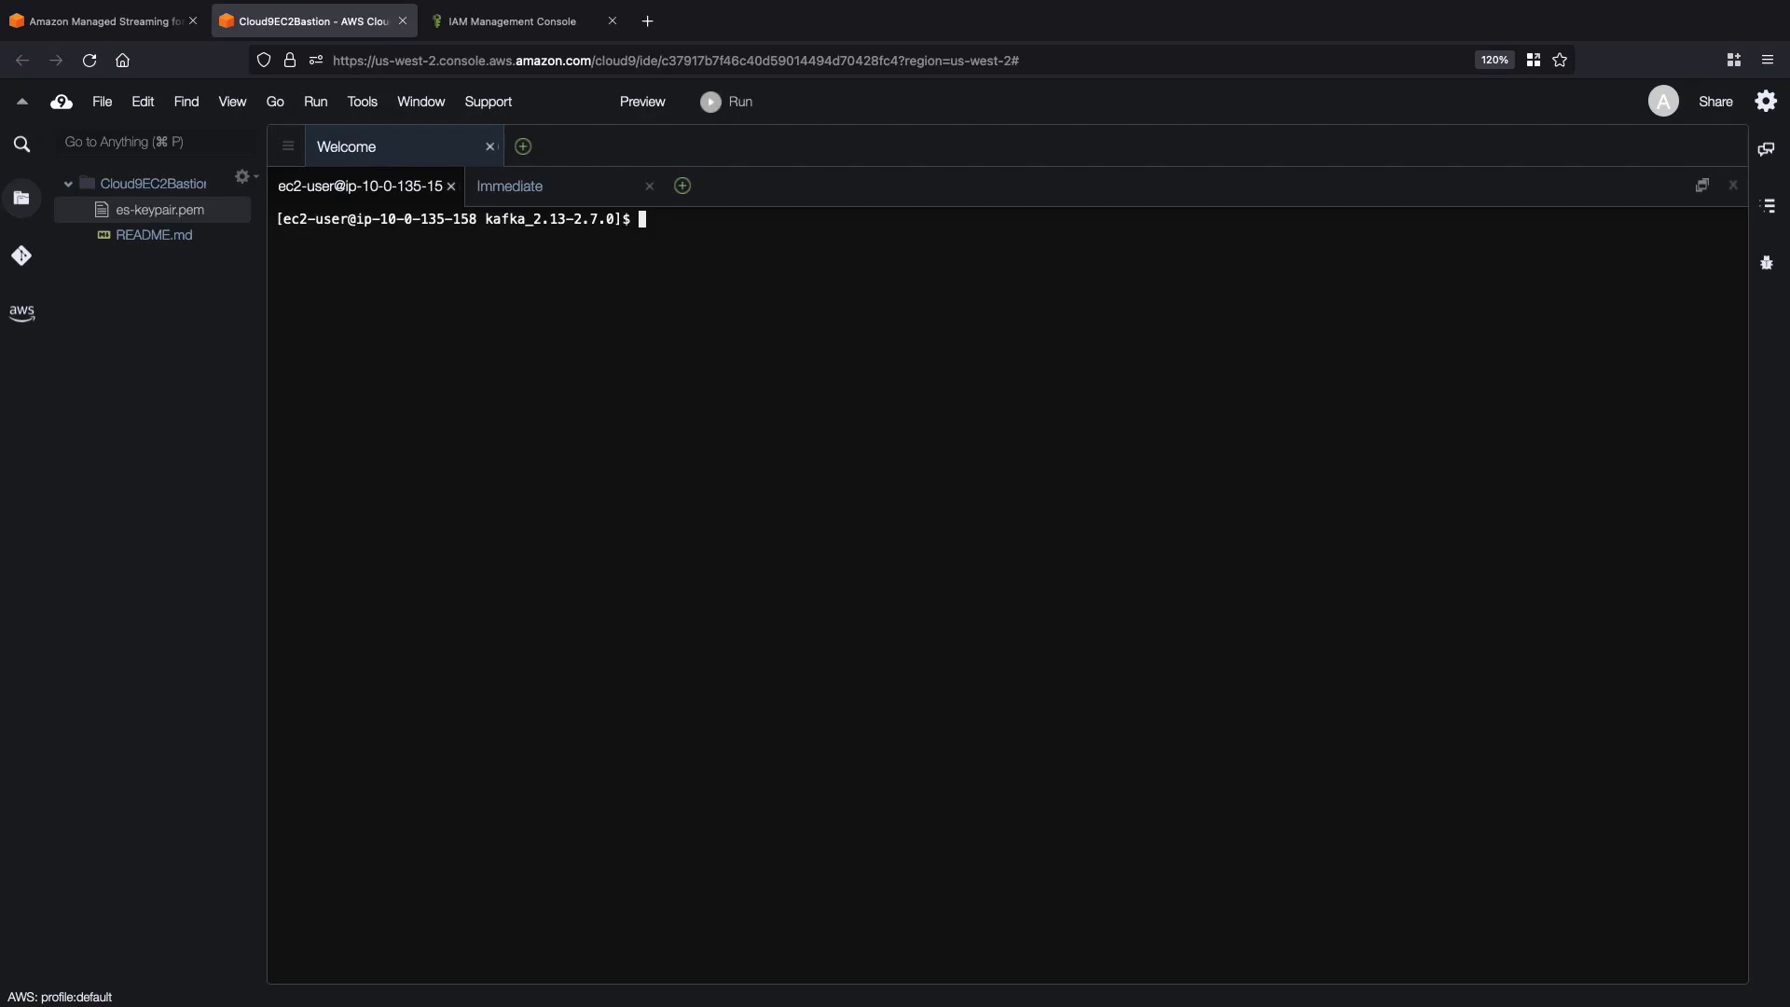
mouse_move(645, 231)
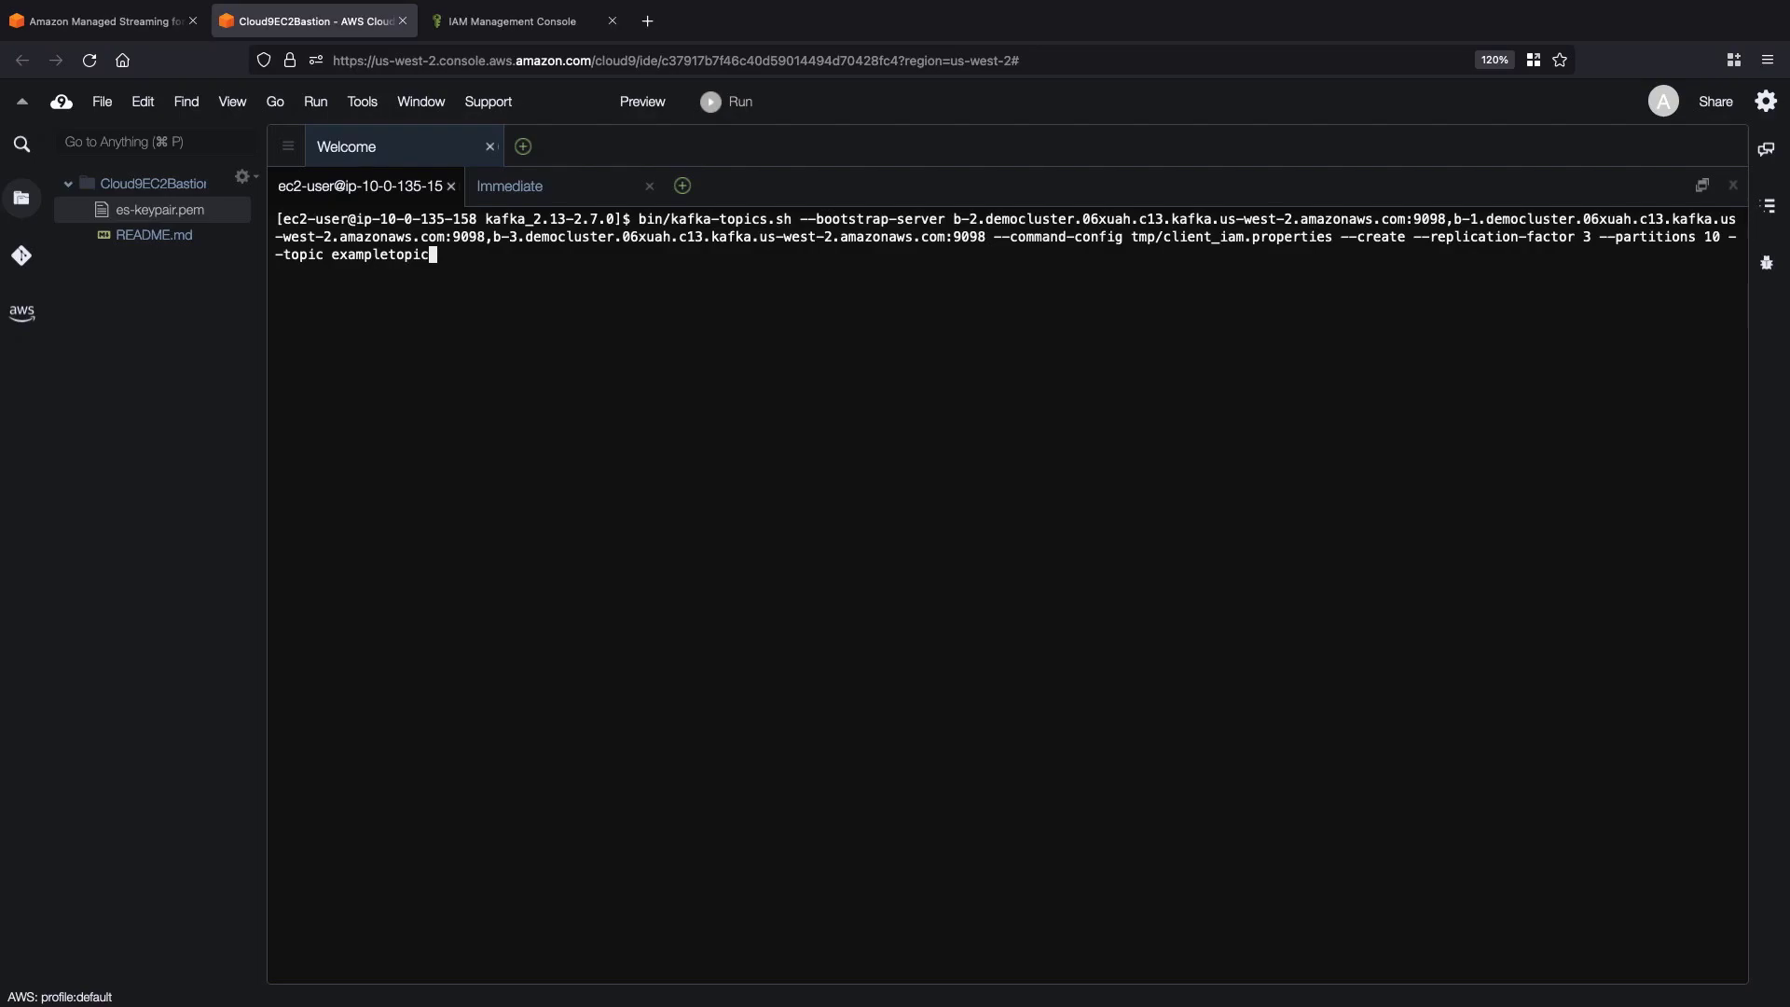
key(Return)
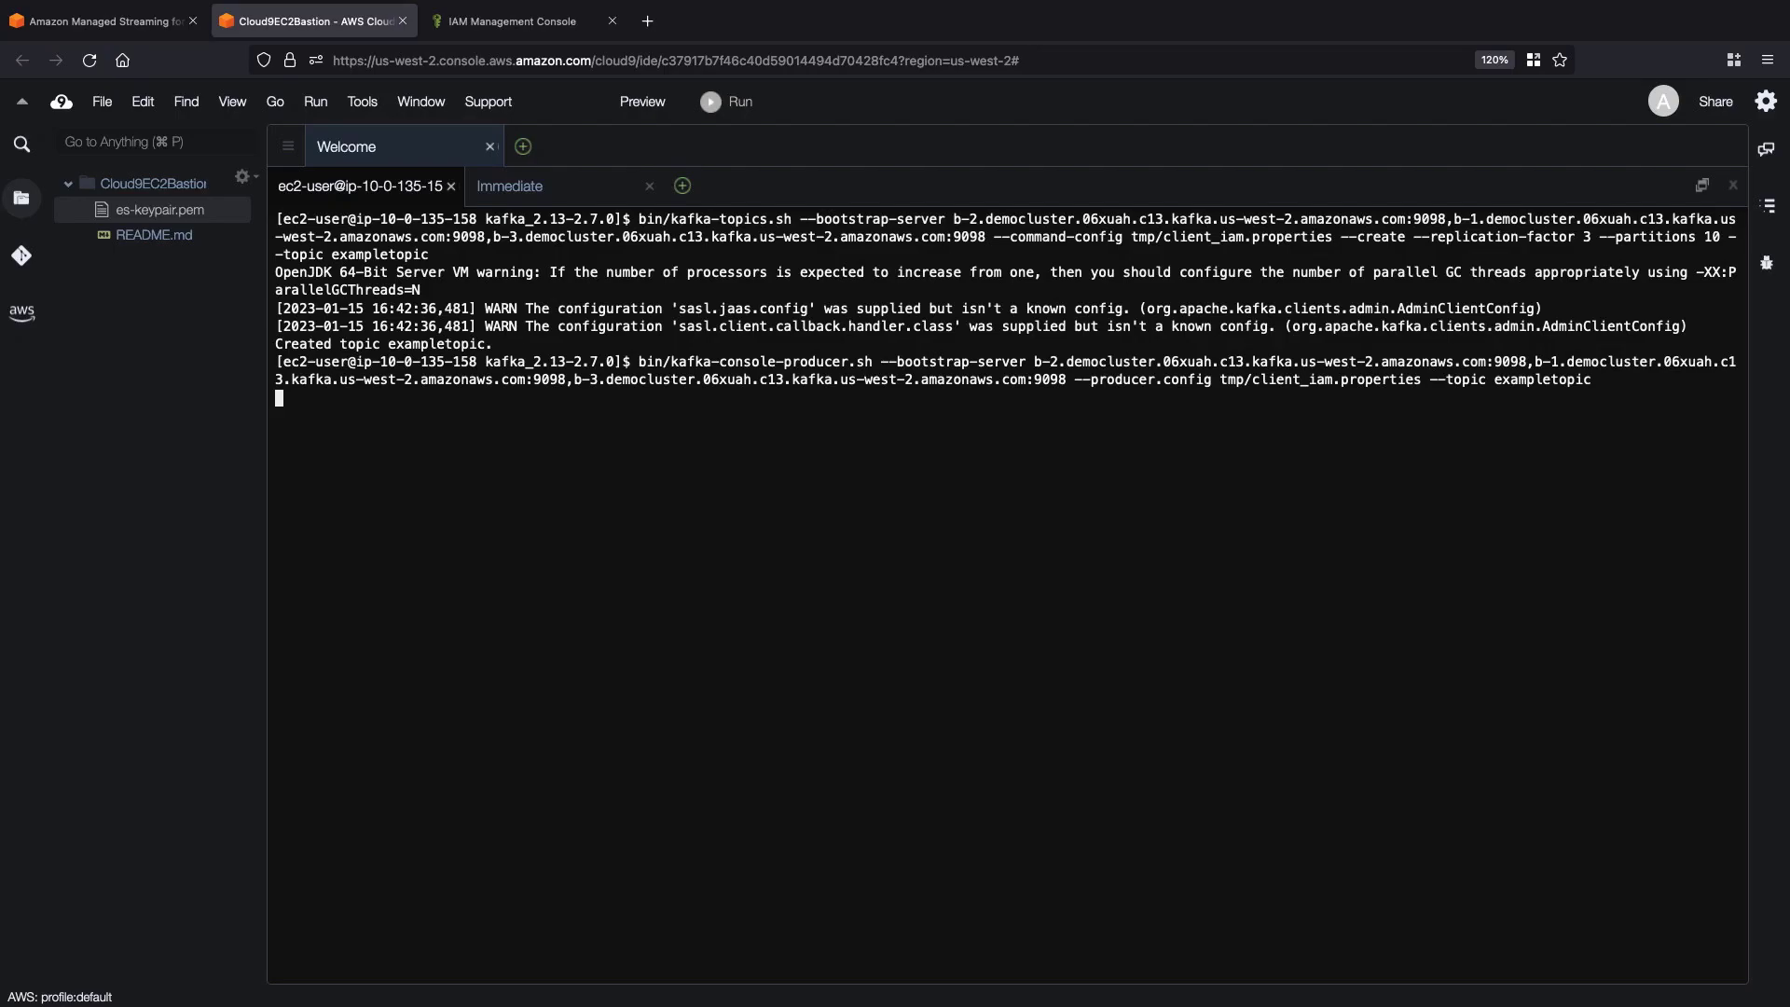
key(Return)
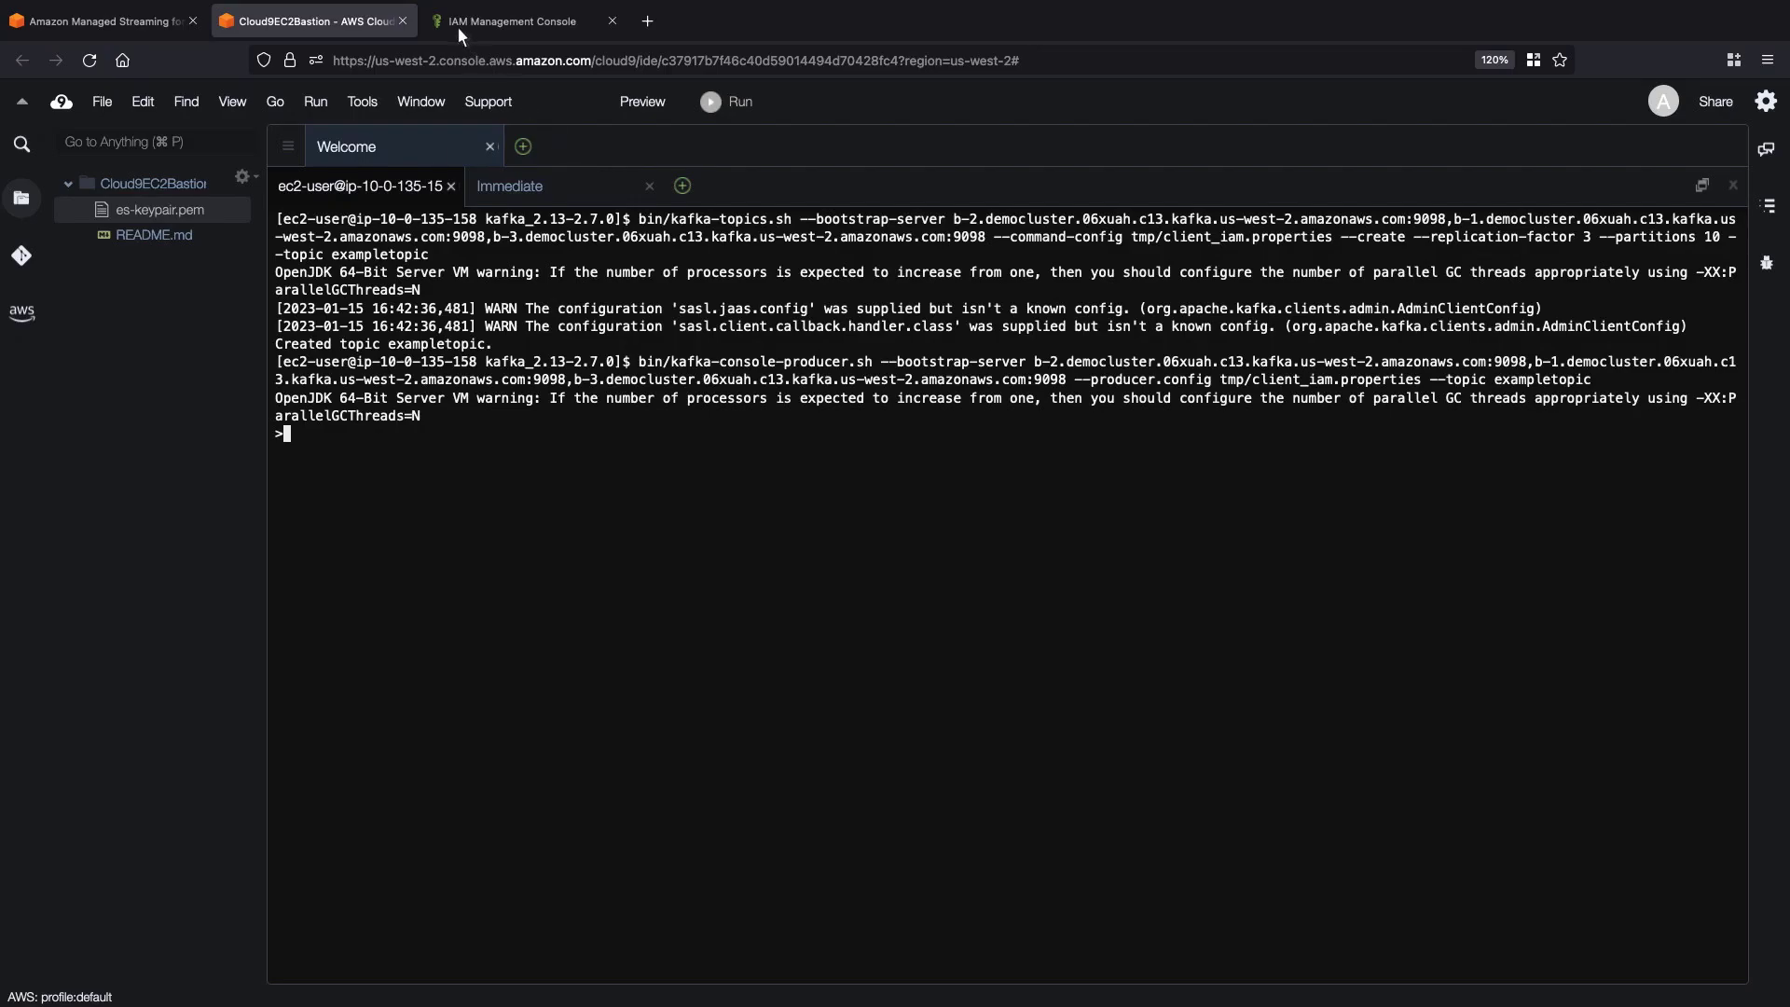
- Draft a JSON kafka-cluster policy for demo-cluster, changing the last resource ARN to group
click(521, 21)
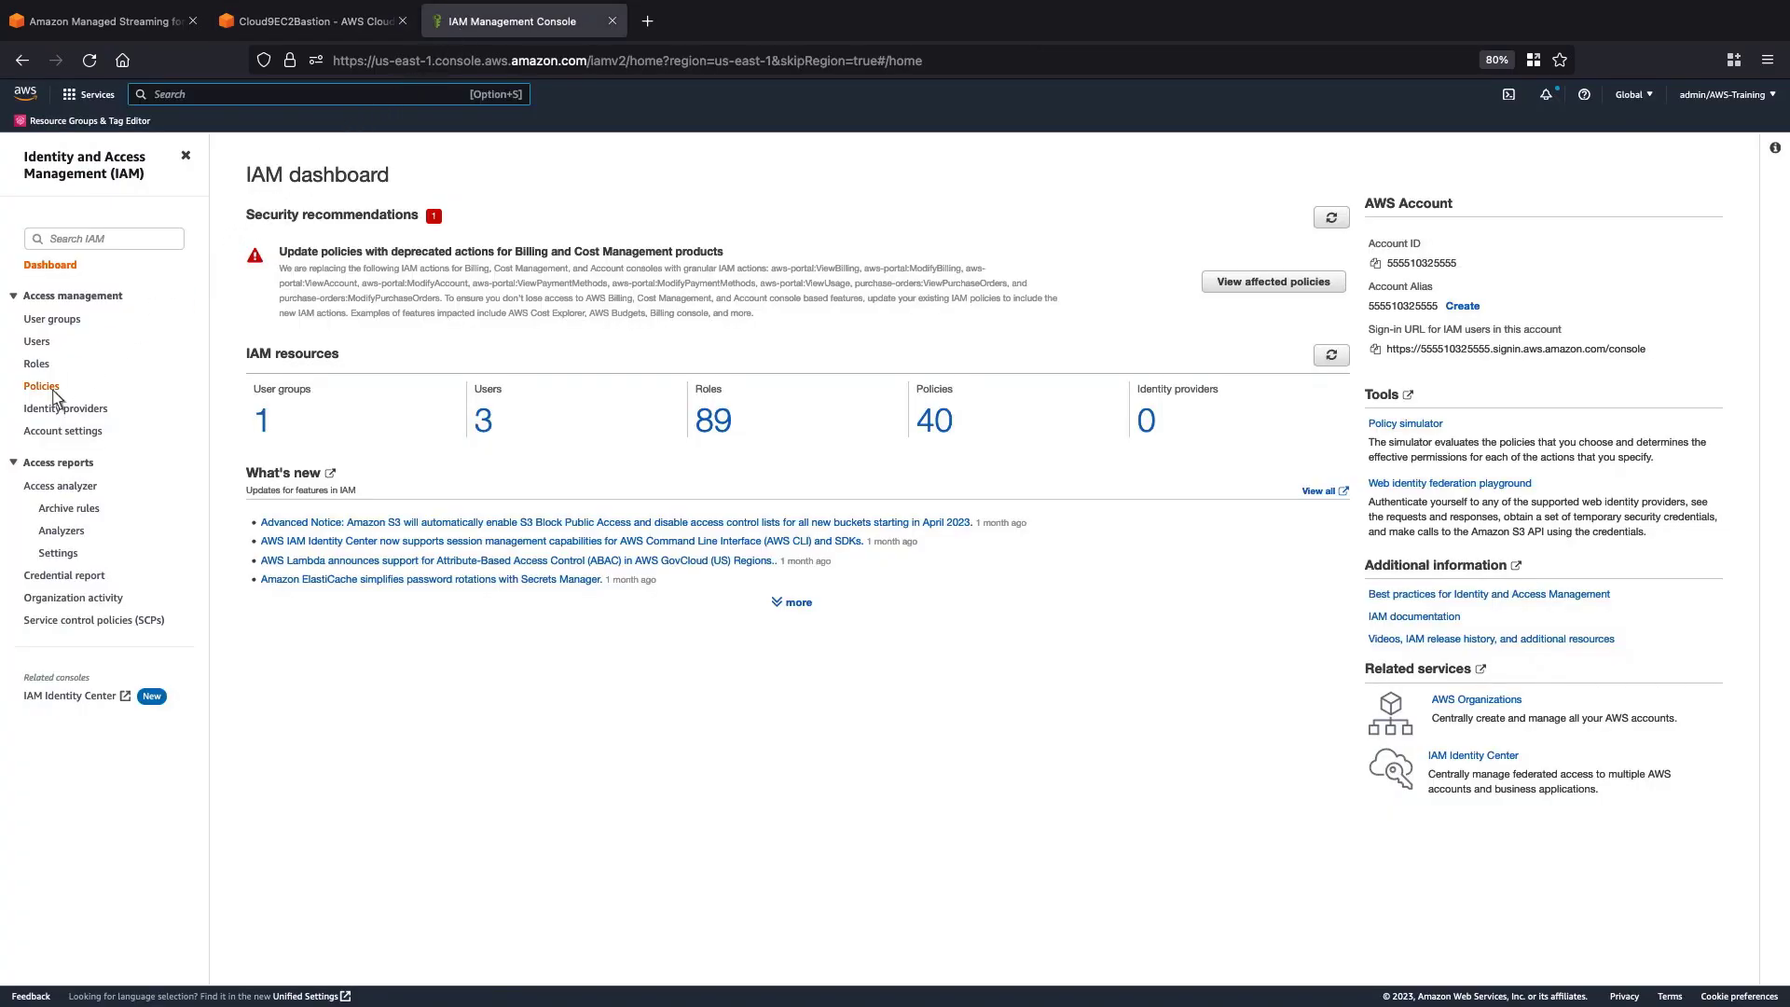
click(42, 386)
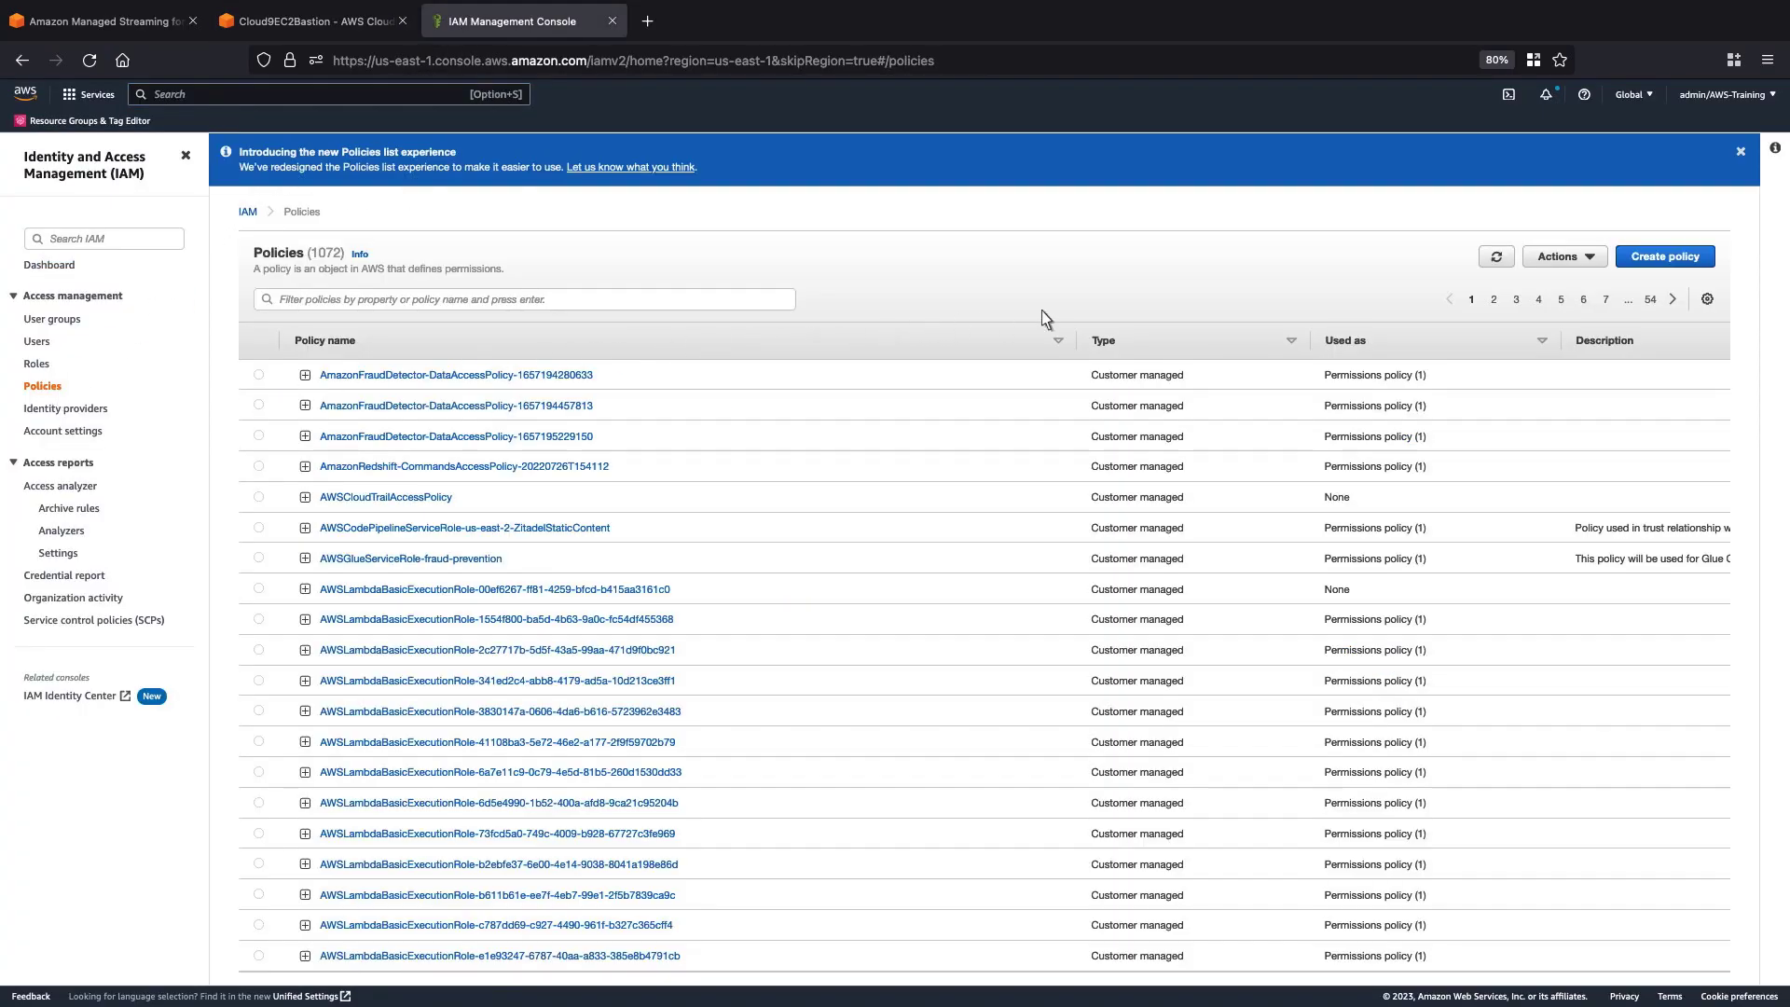
click(1663, 255)
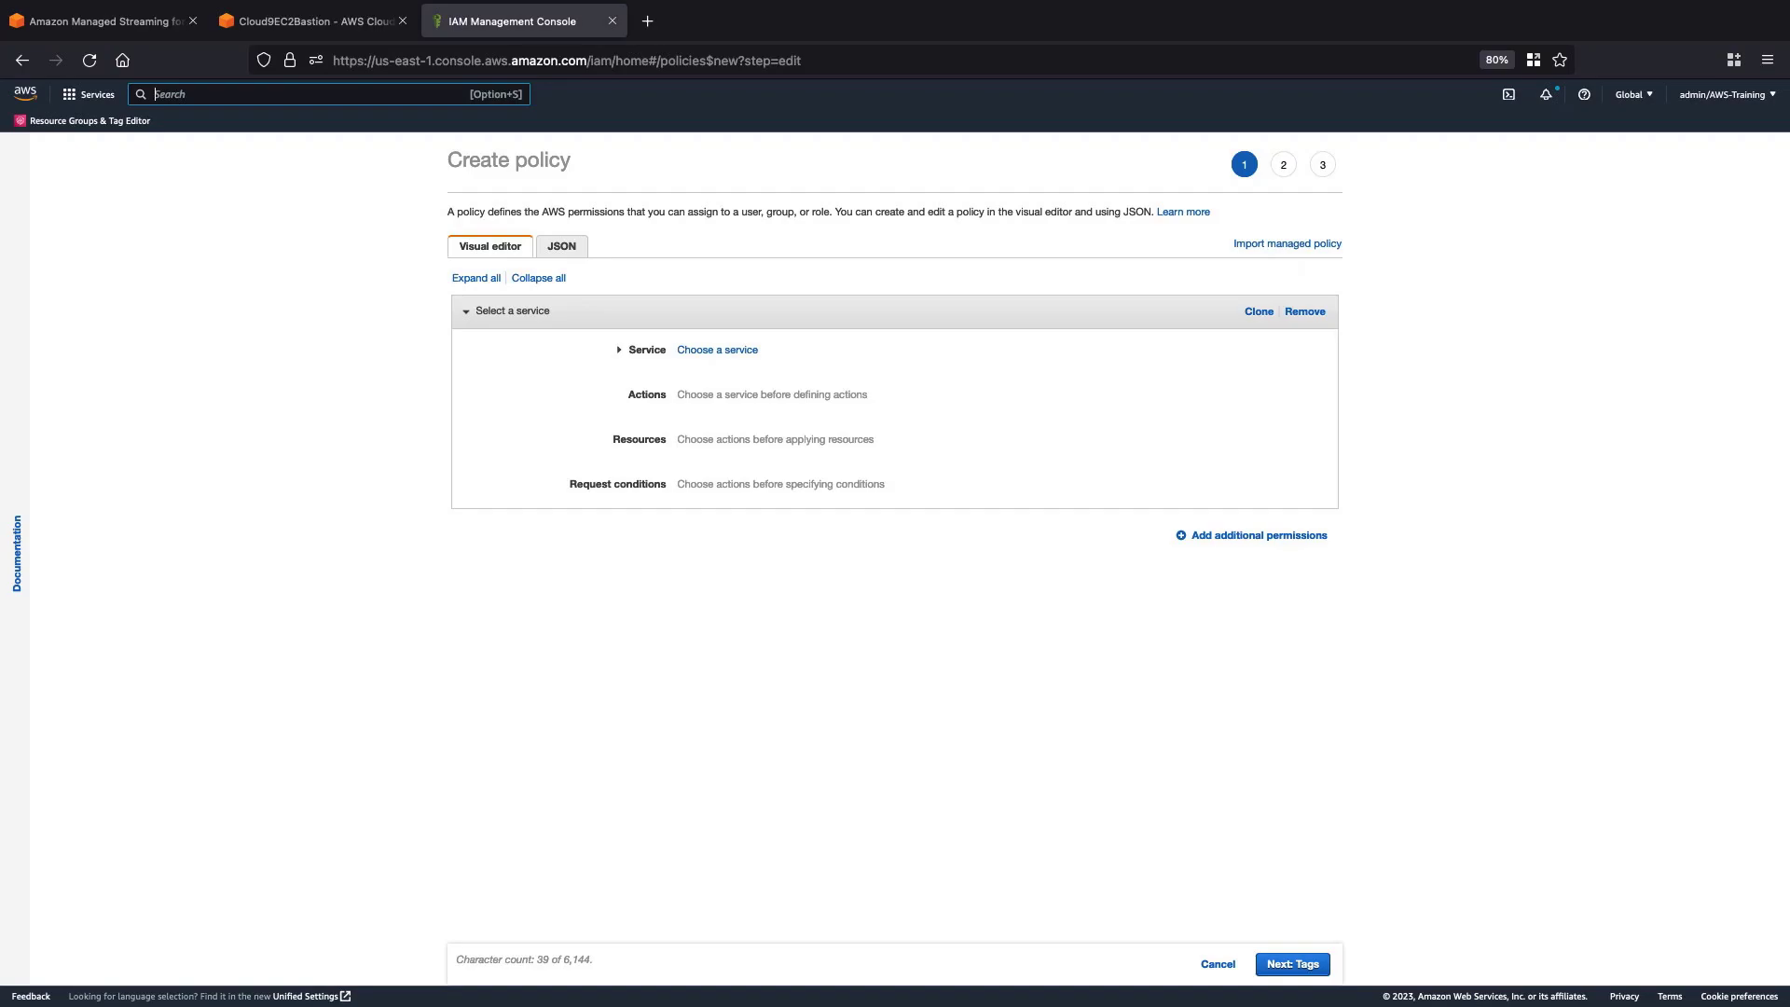
mouse_move(617, 259)
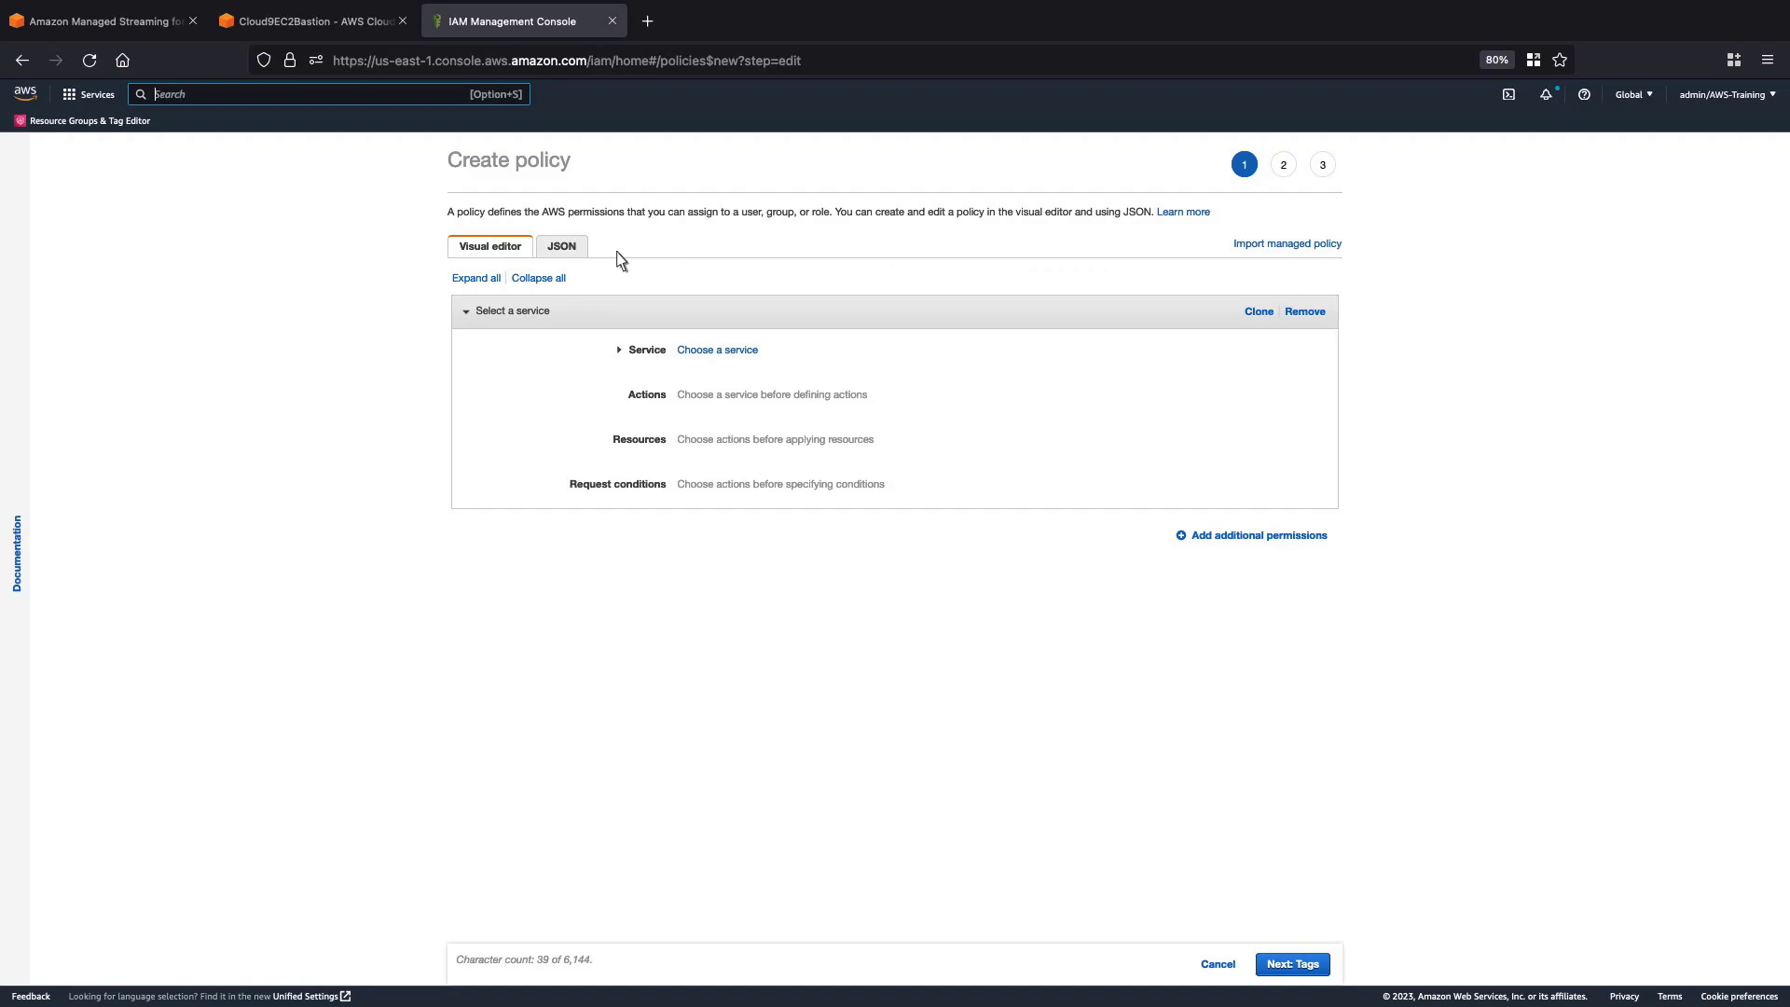
click(560, 245)
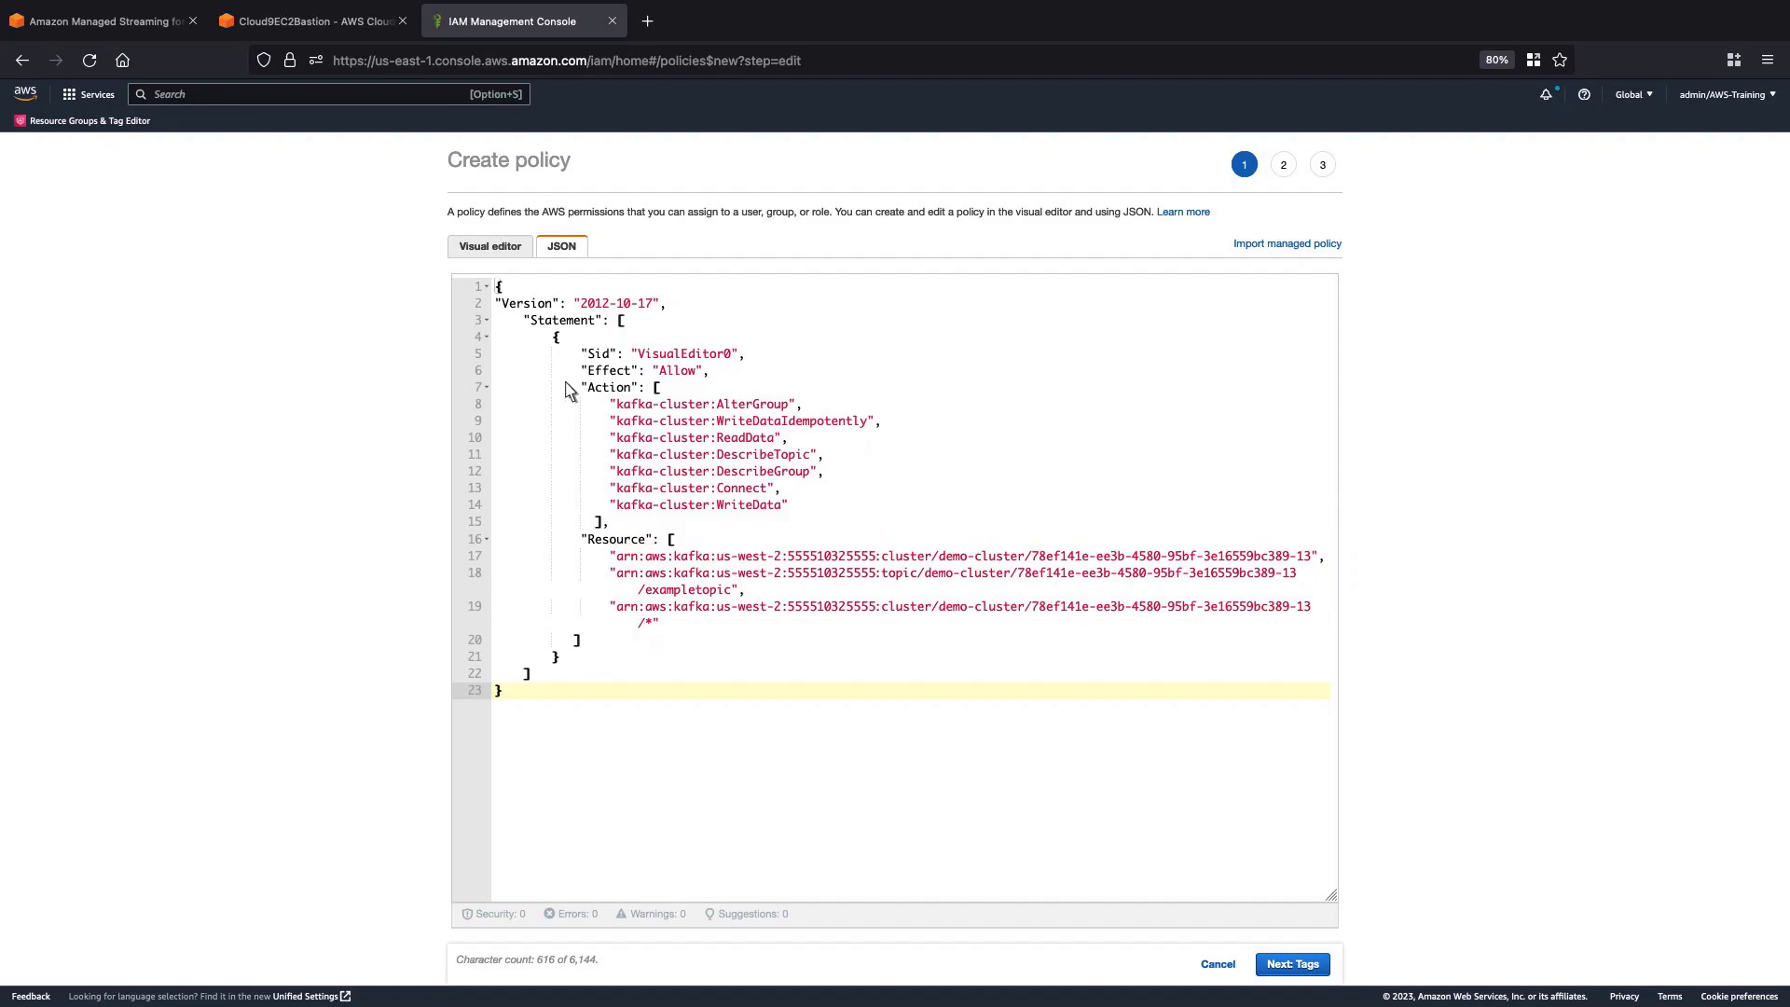
double_click(905, 606)
text(group)
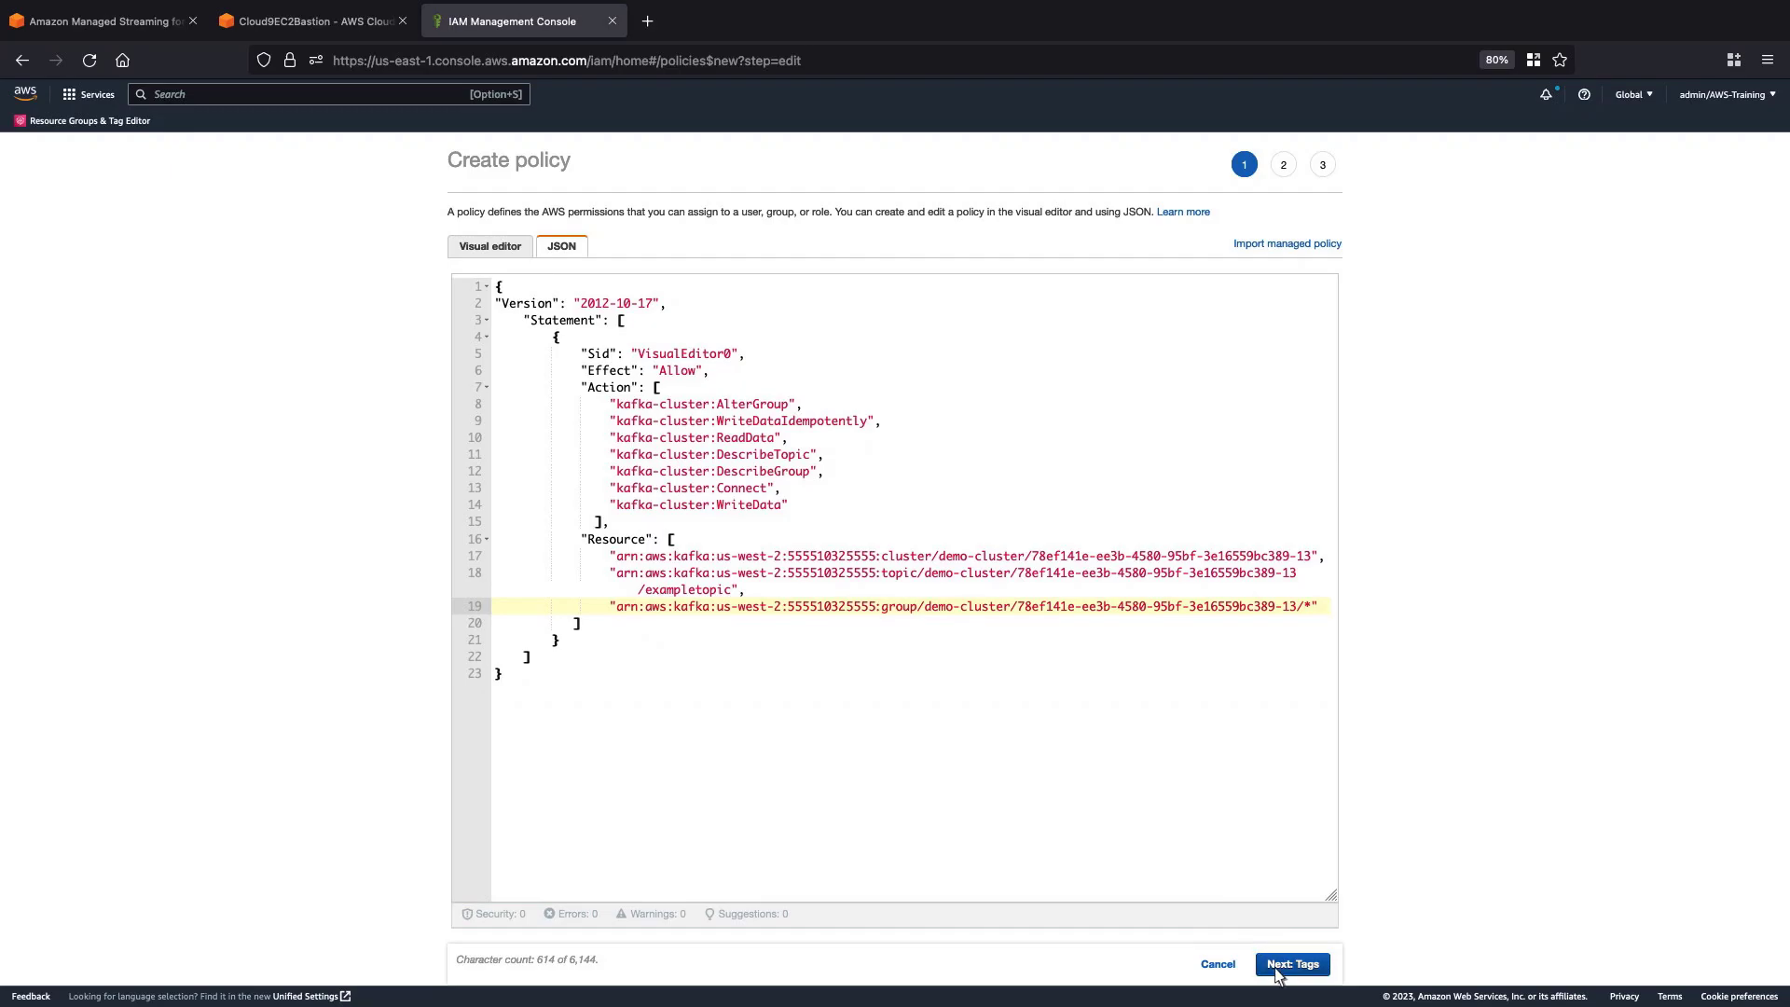
click(1291, 963)
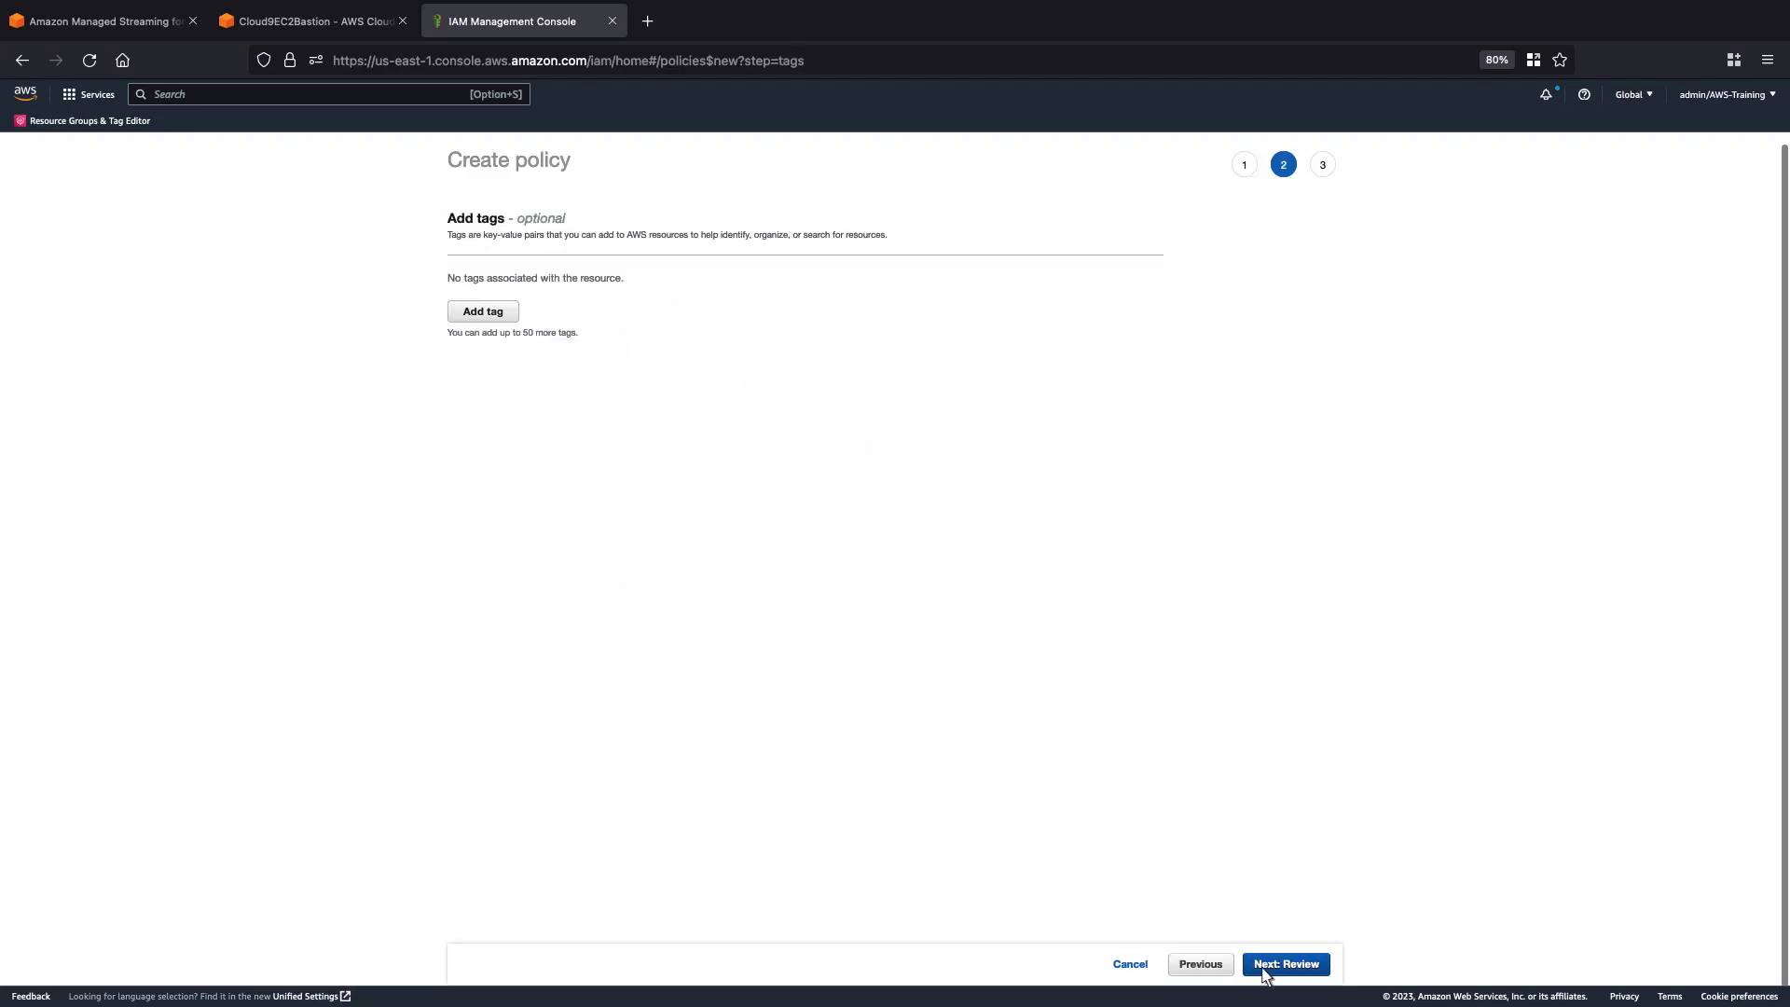
- Skip tags and create the policy named KafkaConsumerPolicy
click(1285, 963)
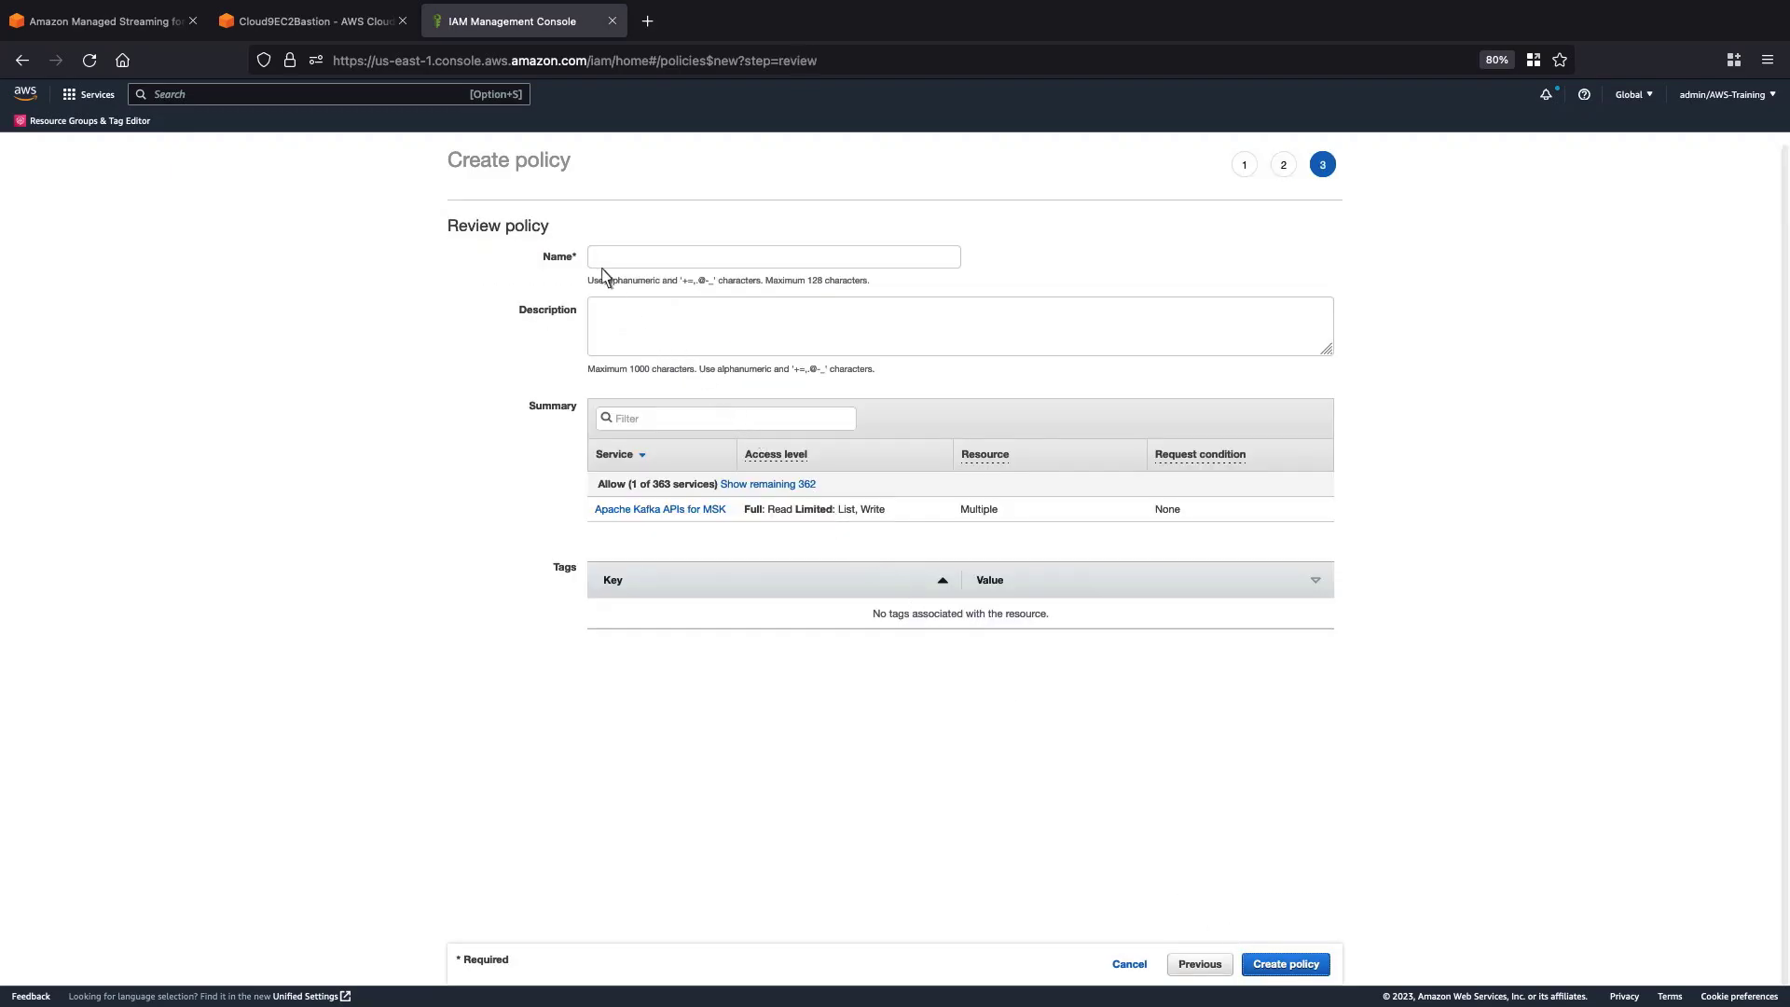
text(KafkaConsumerPolicy)
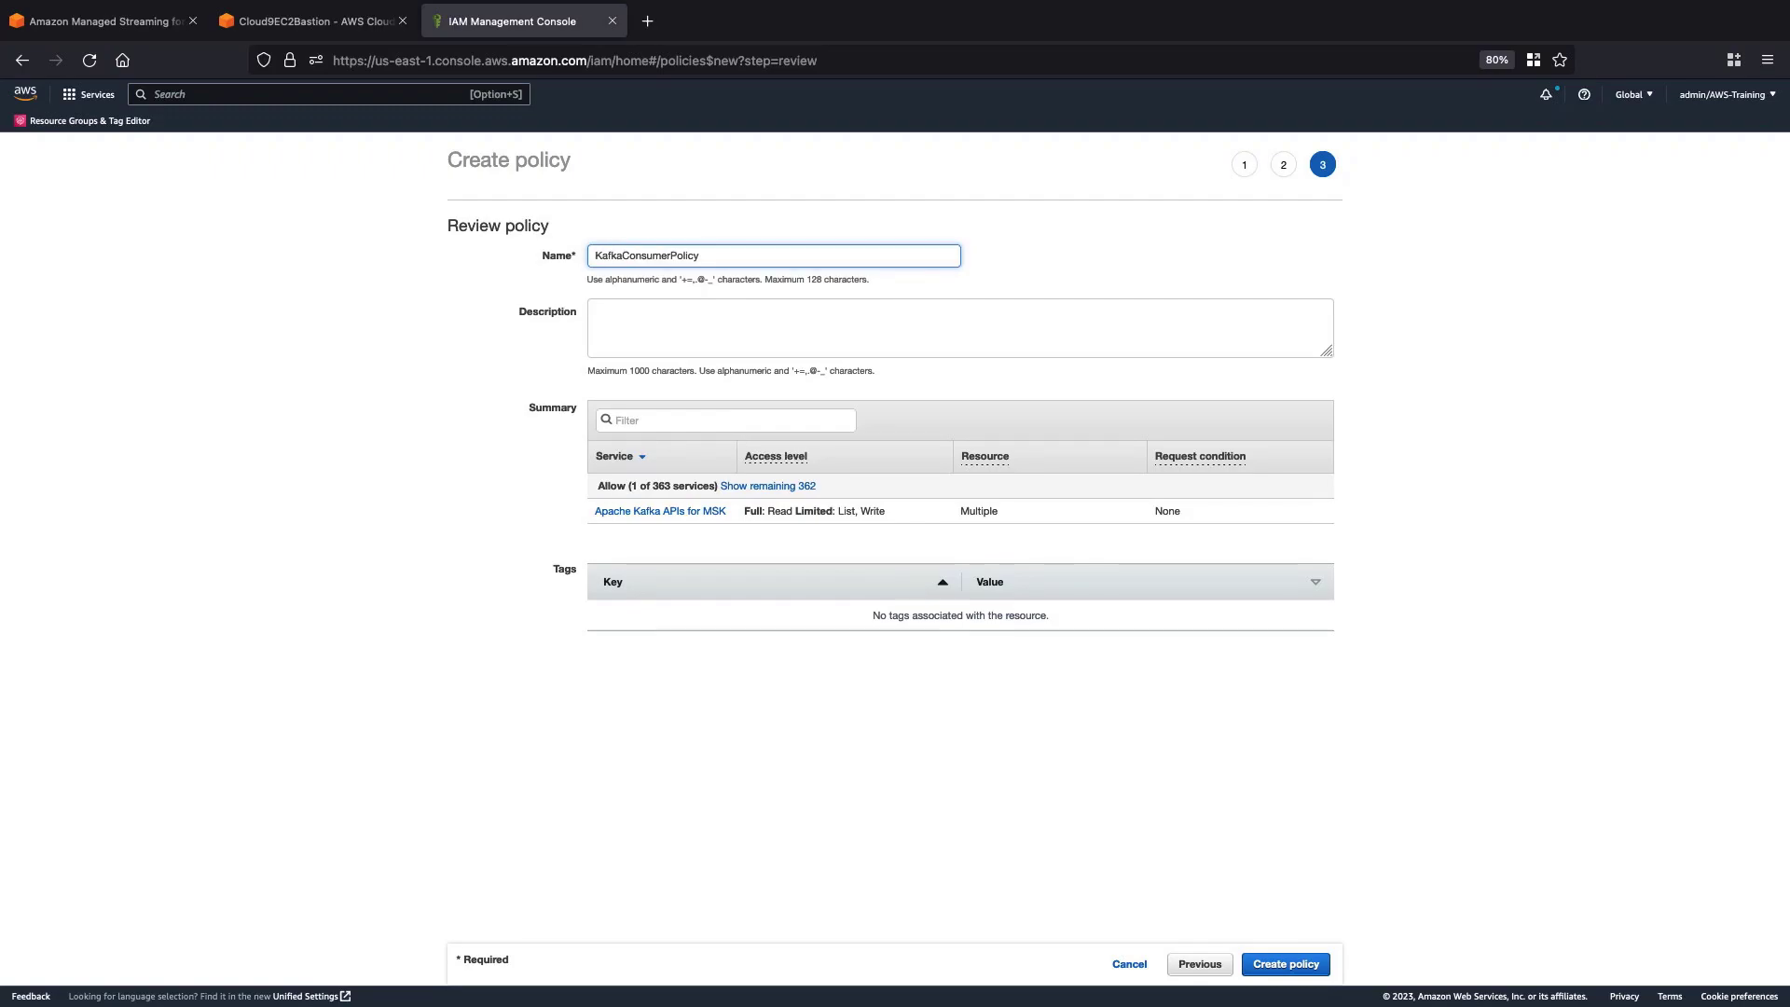
mouse_move(1200, 909)
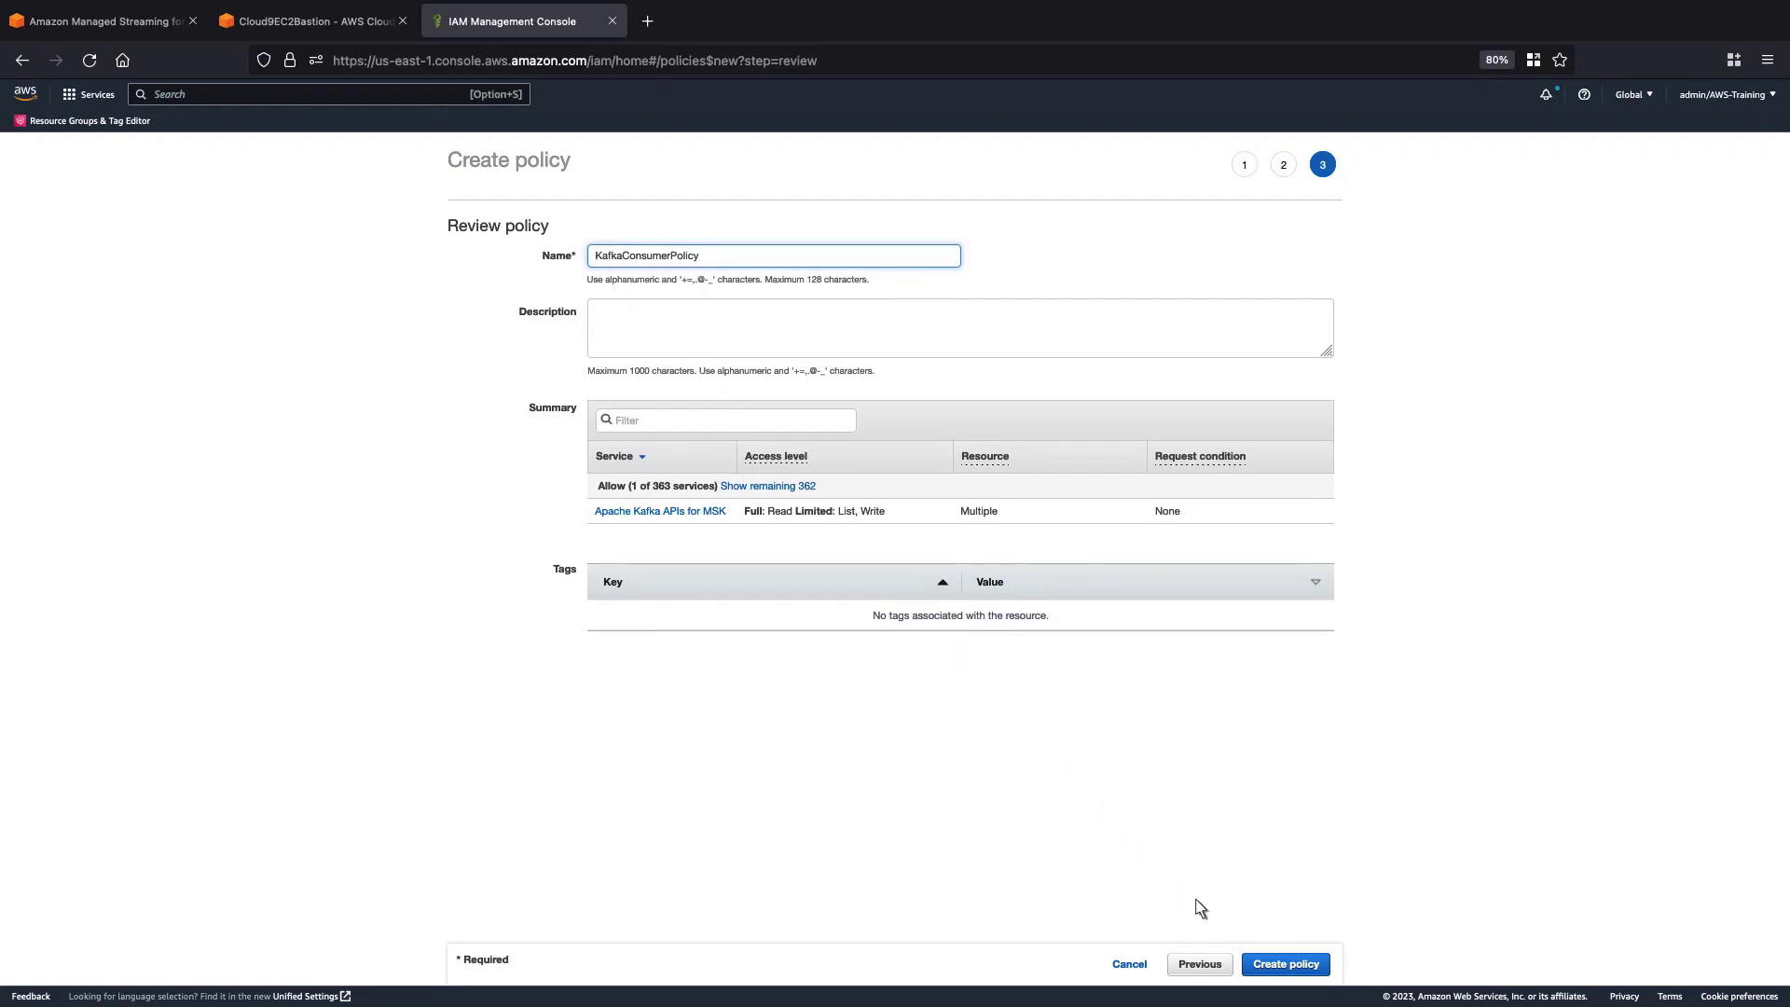
click(1285, 963)
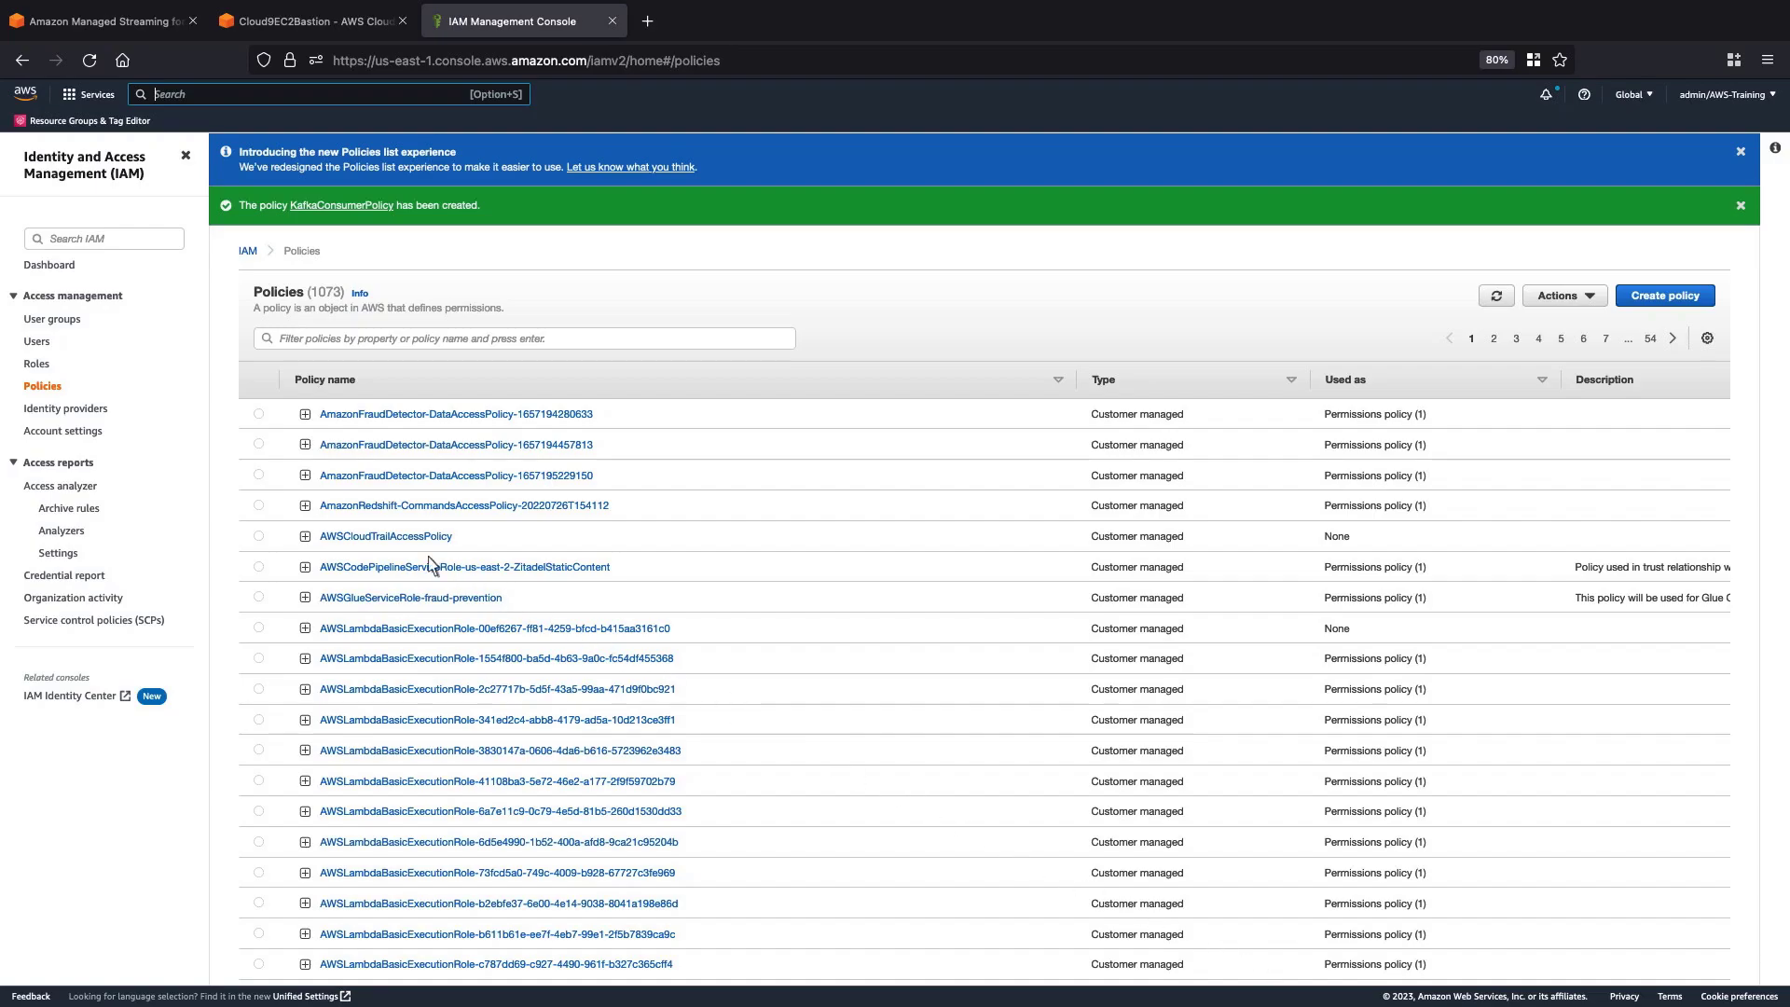
- Start a new IAM role with Lambda as its use case
click(37, 365)
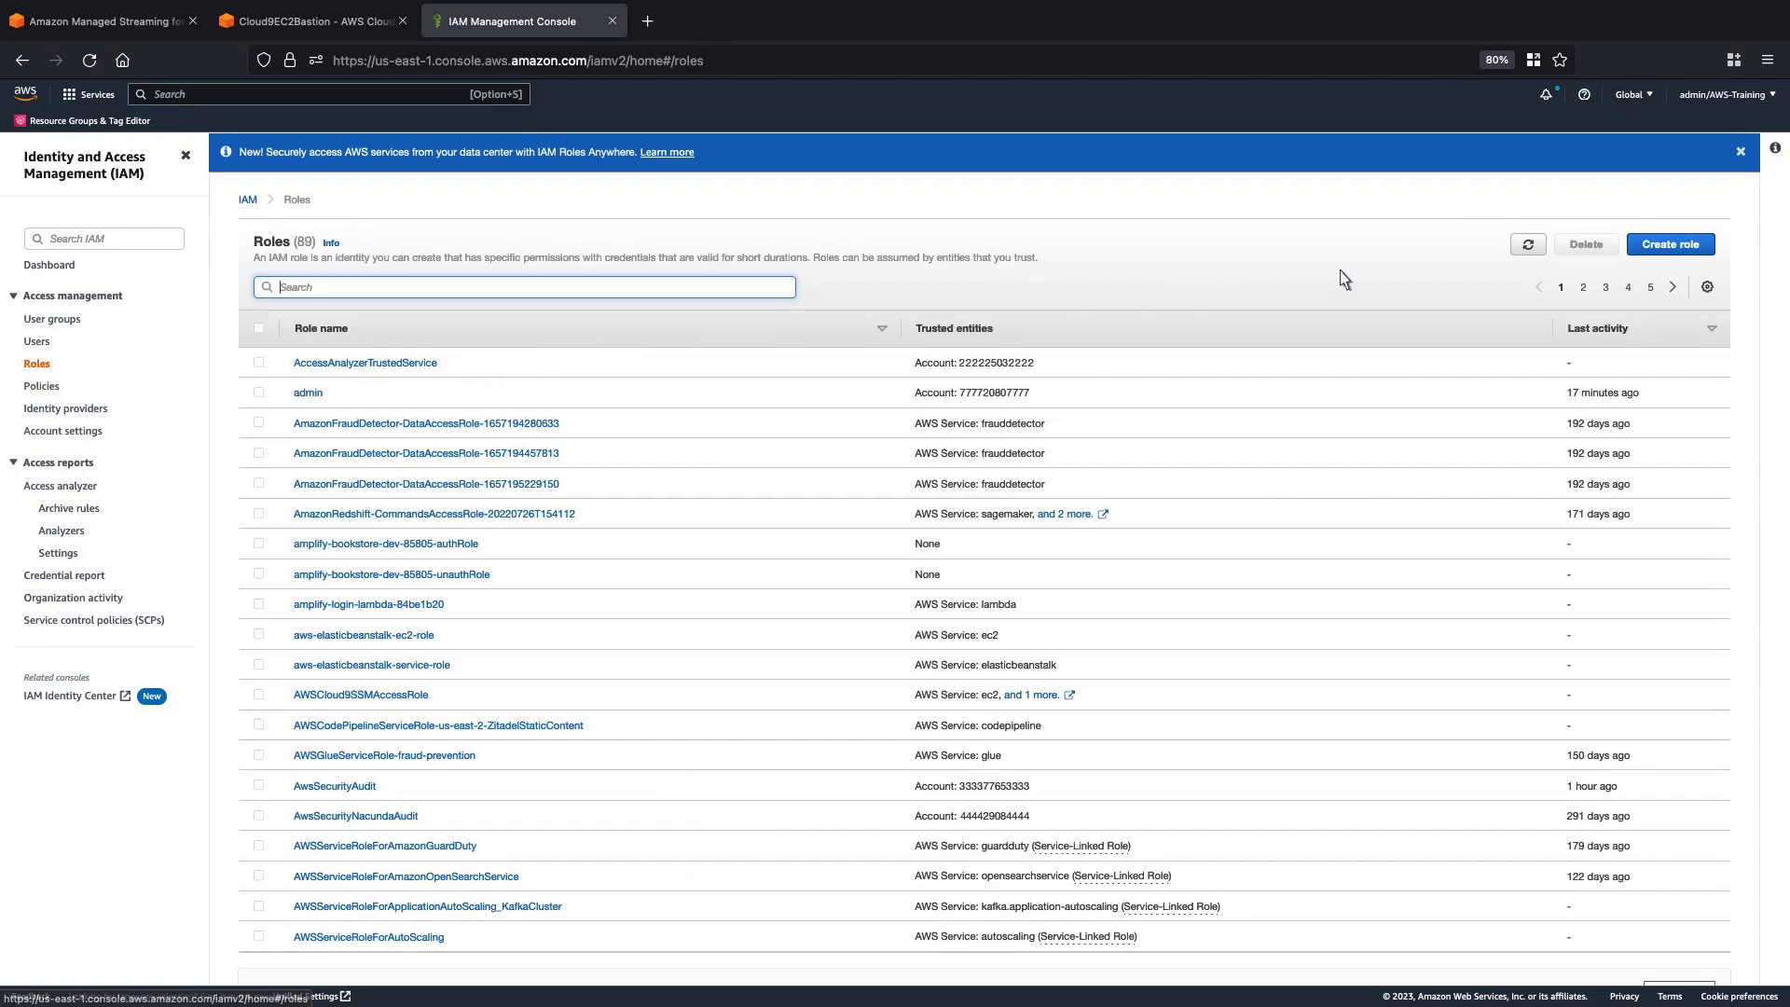
click(1668, 243)
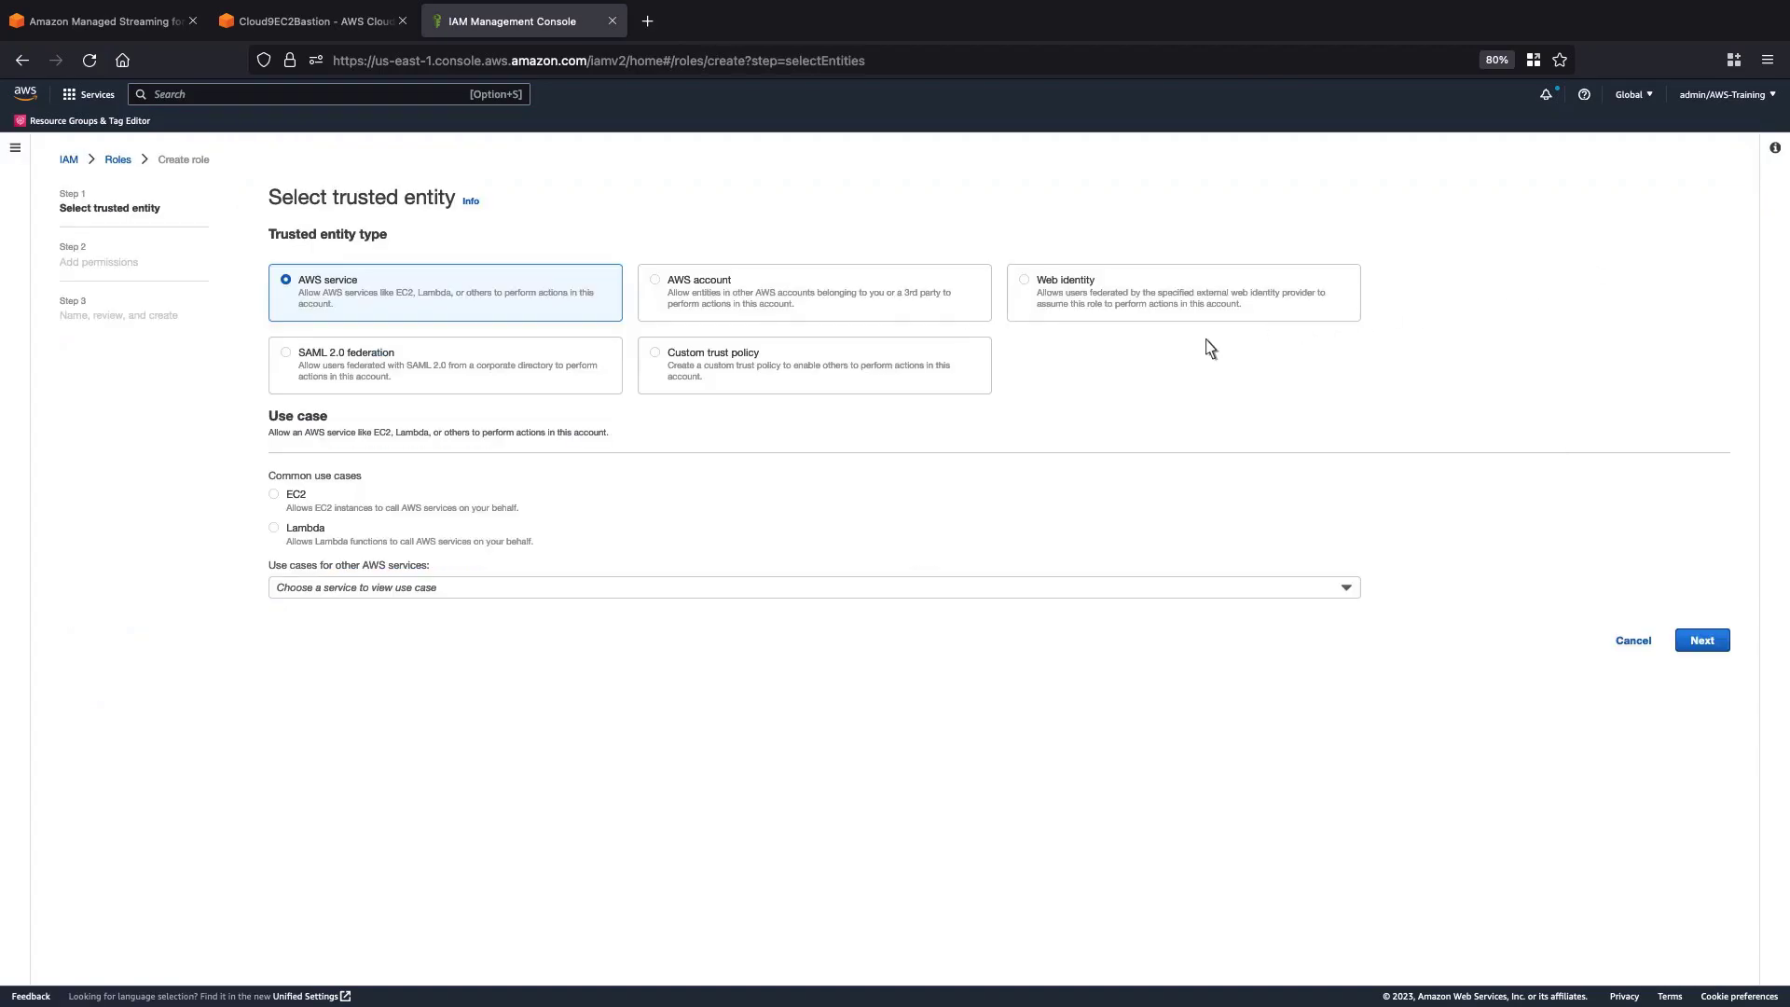
click(274, 528)
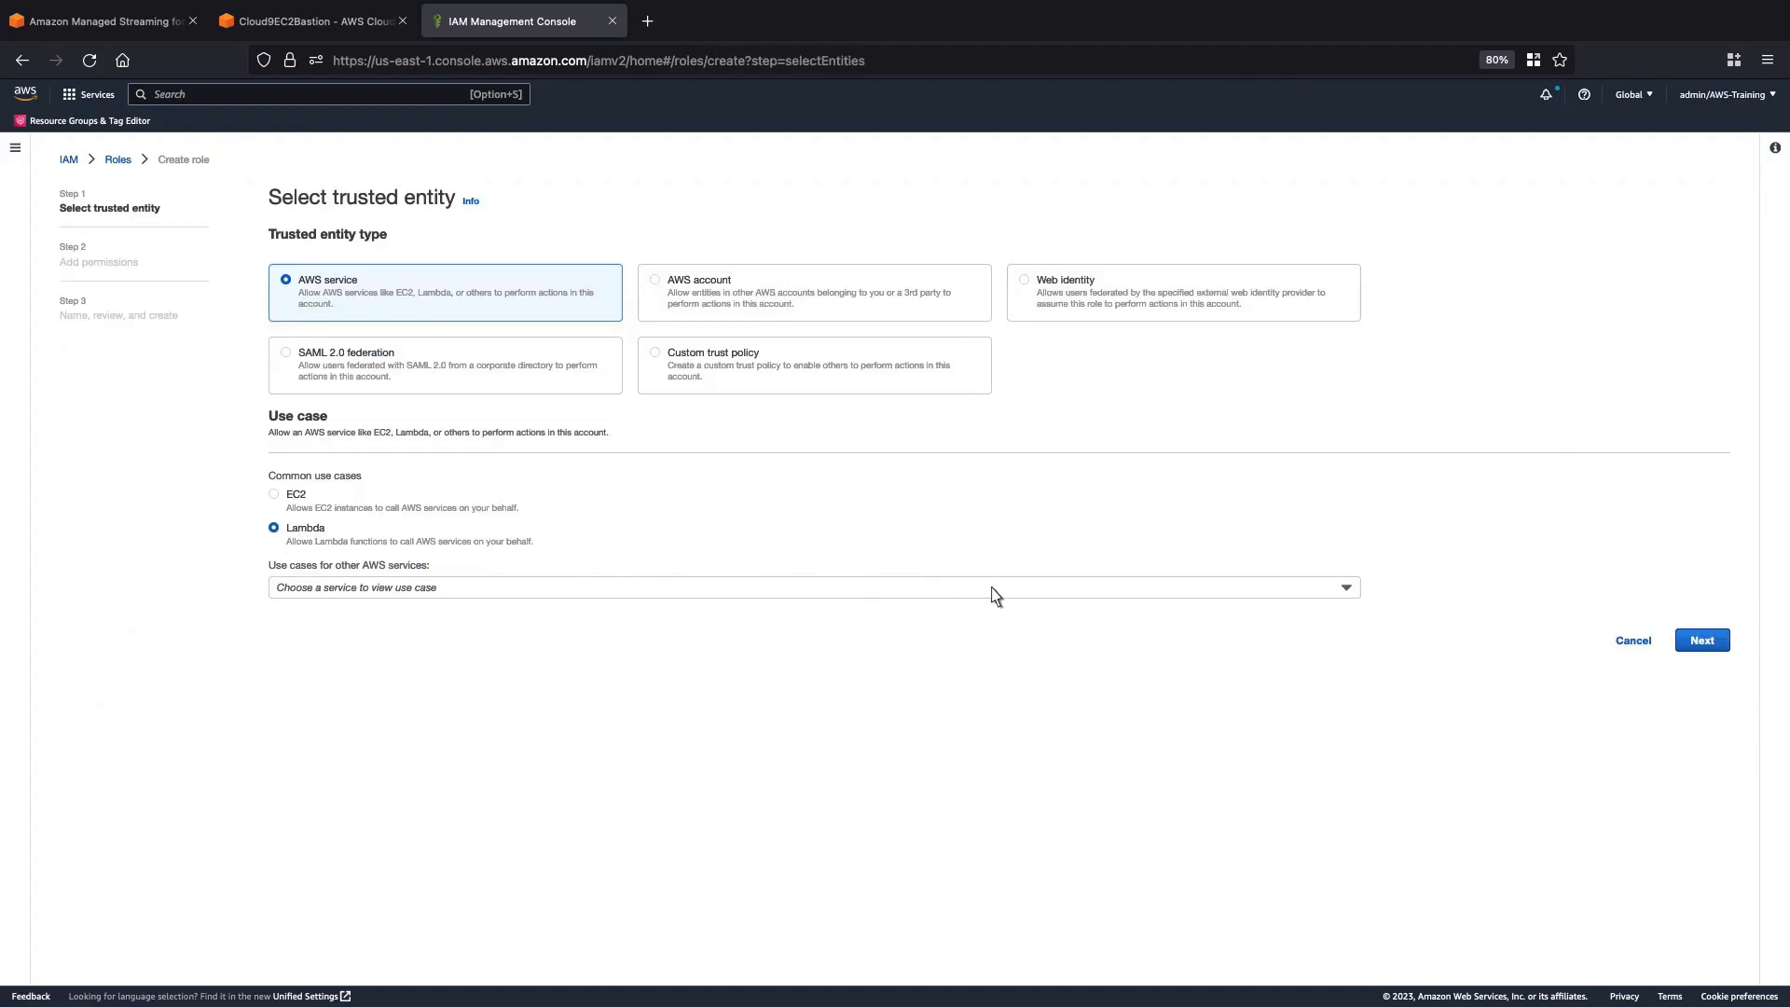
click(1699, 640)
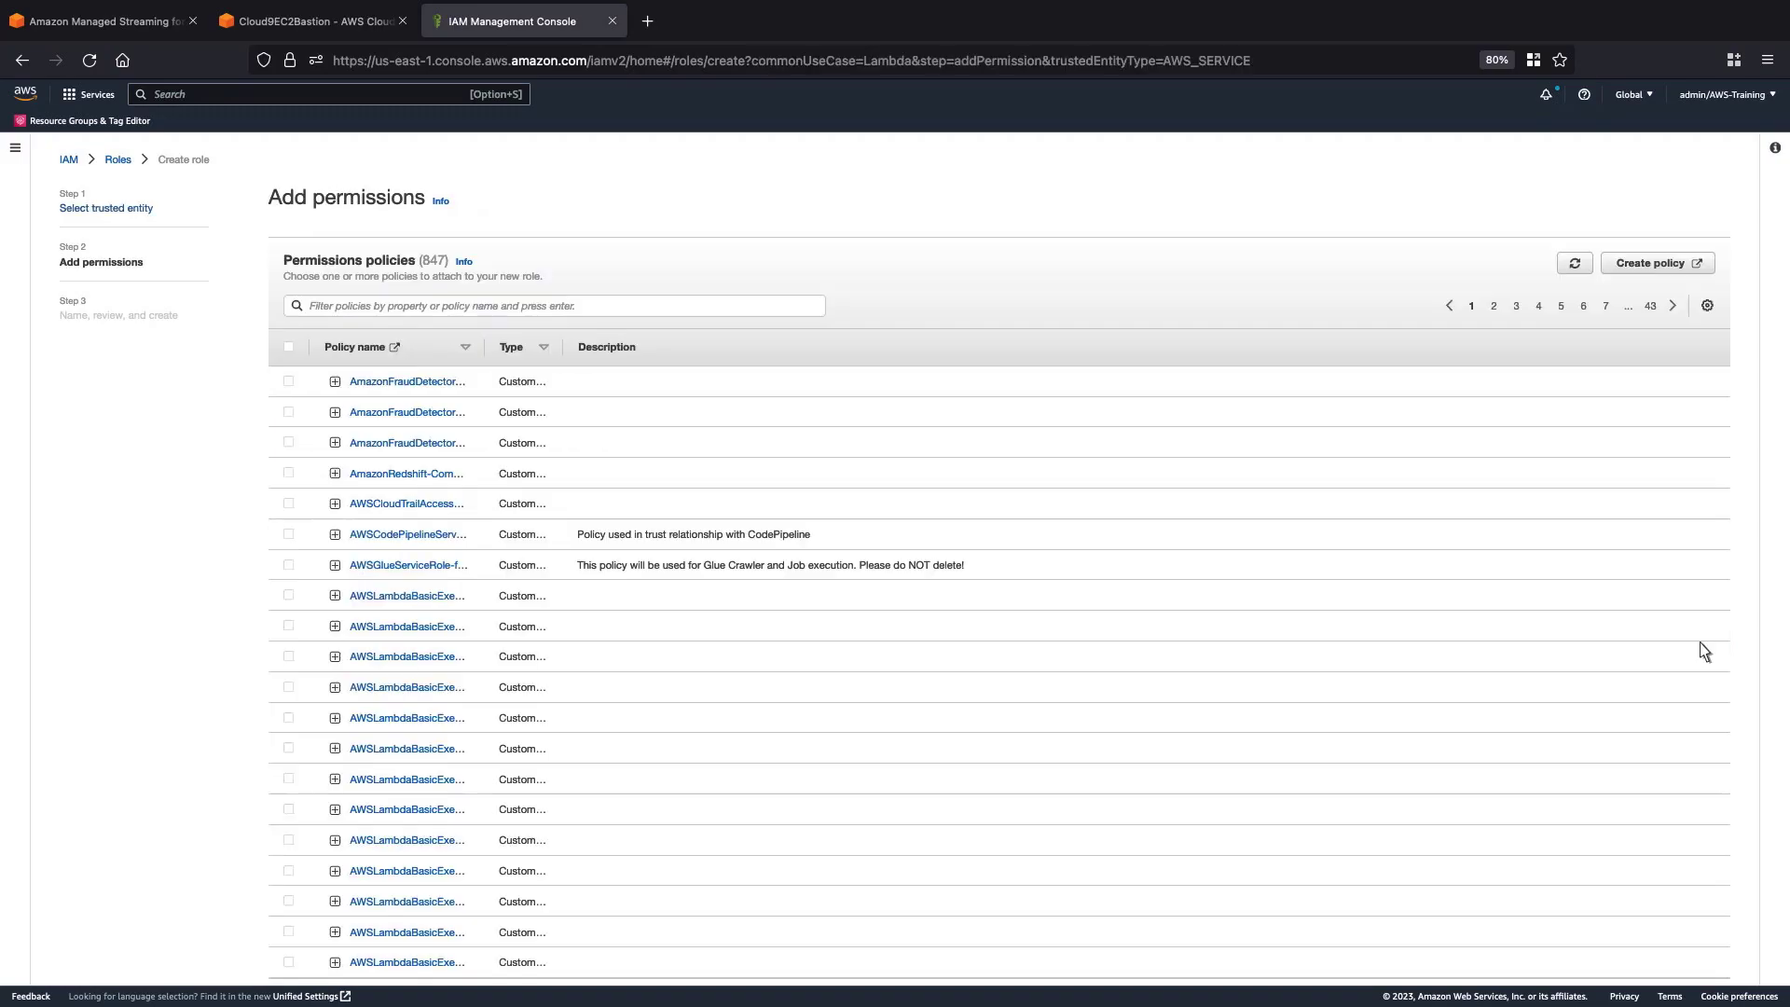
- Select the KafkaConsumerPolicy and AWSLambdaMSKExecutionRole permission policies for the role
text(Ka)
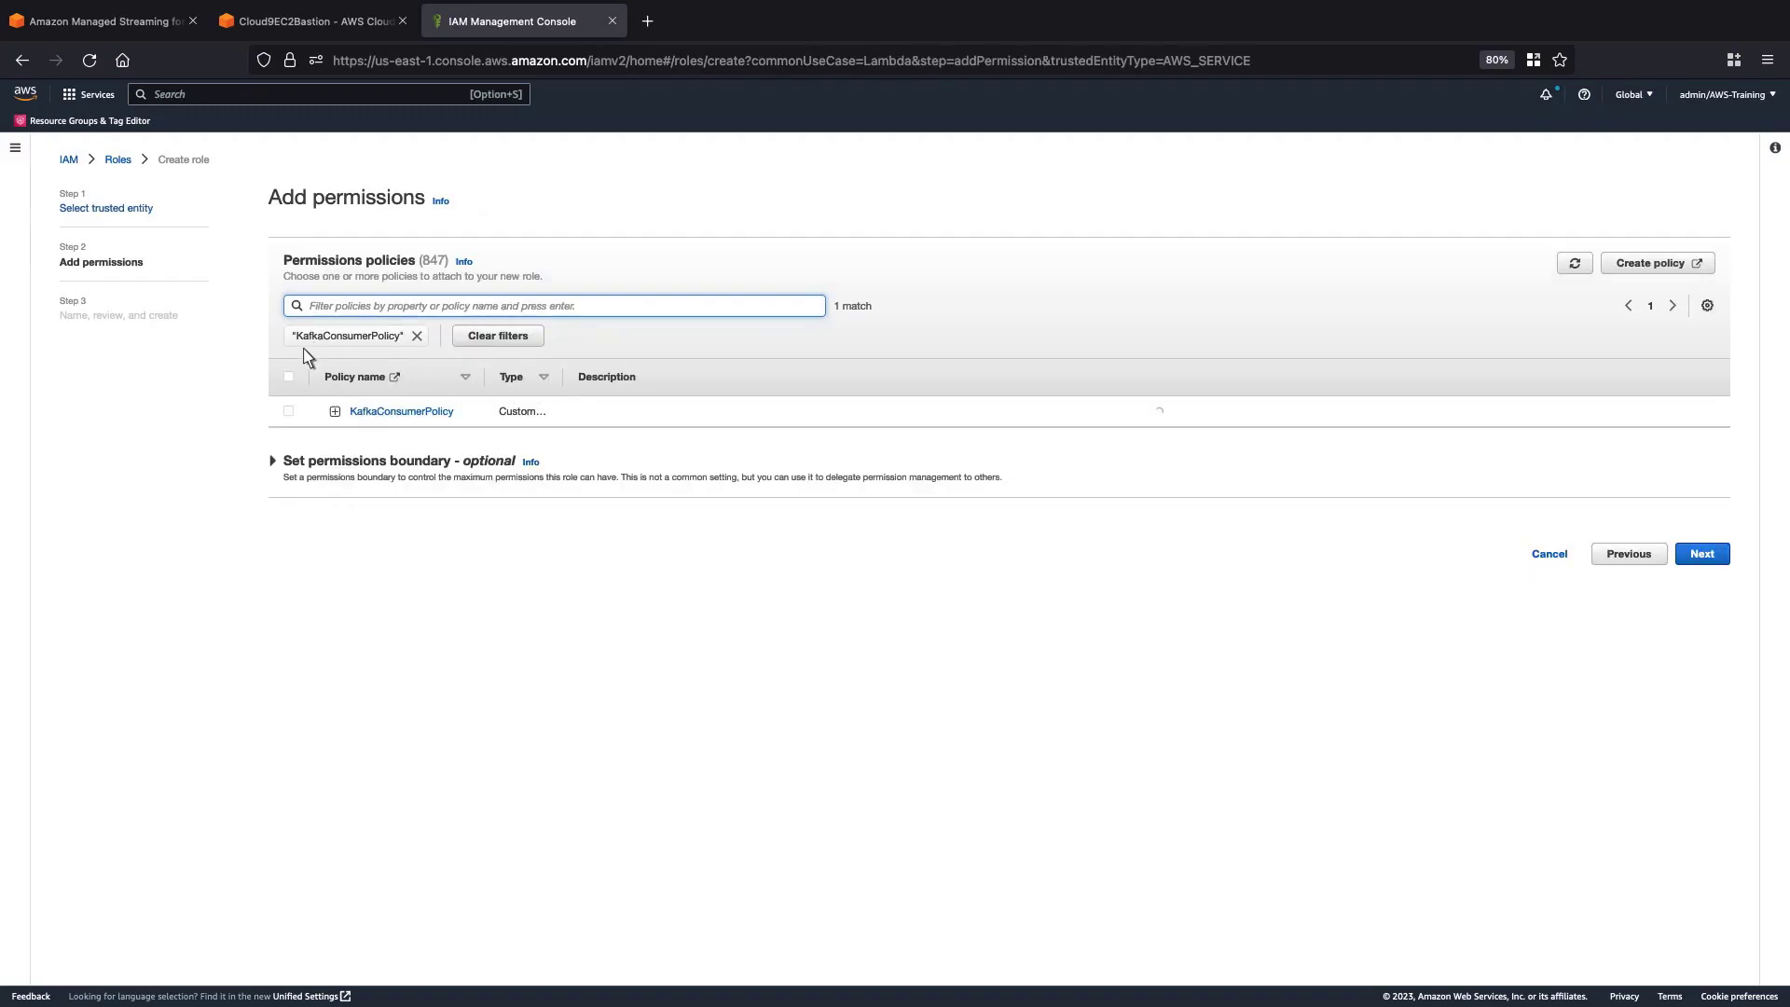
mouse_move(292, 422)
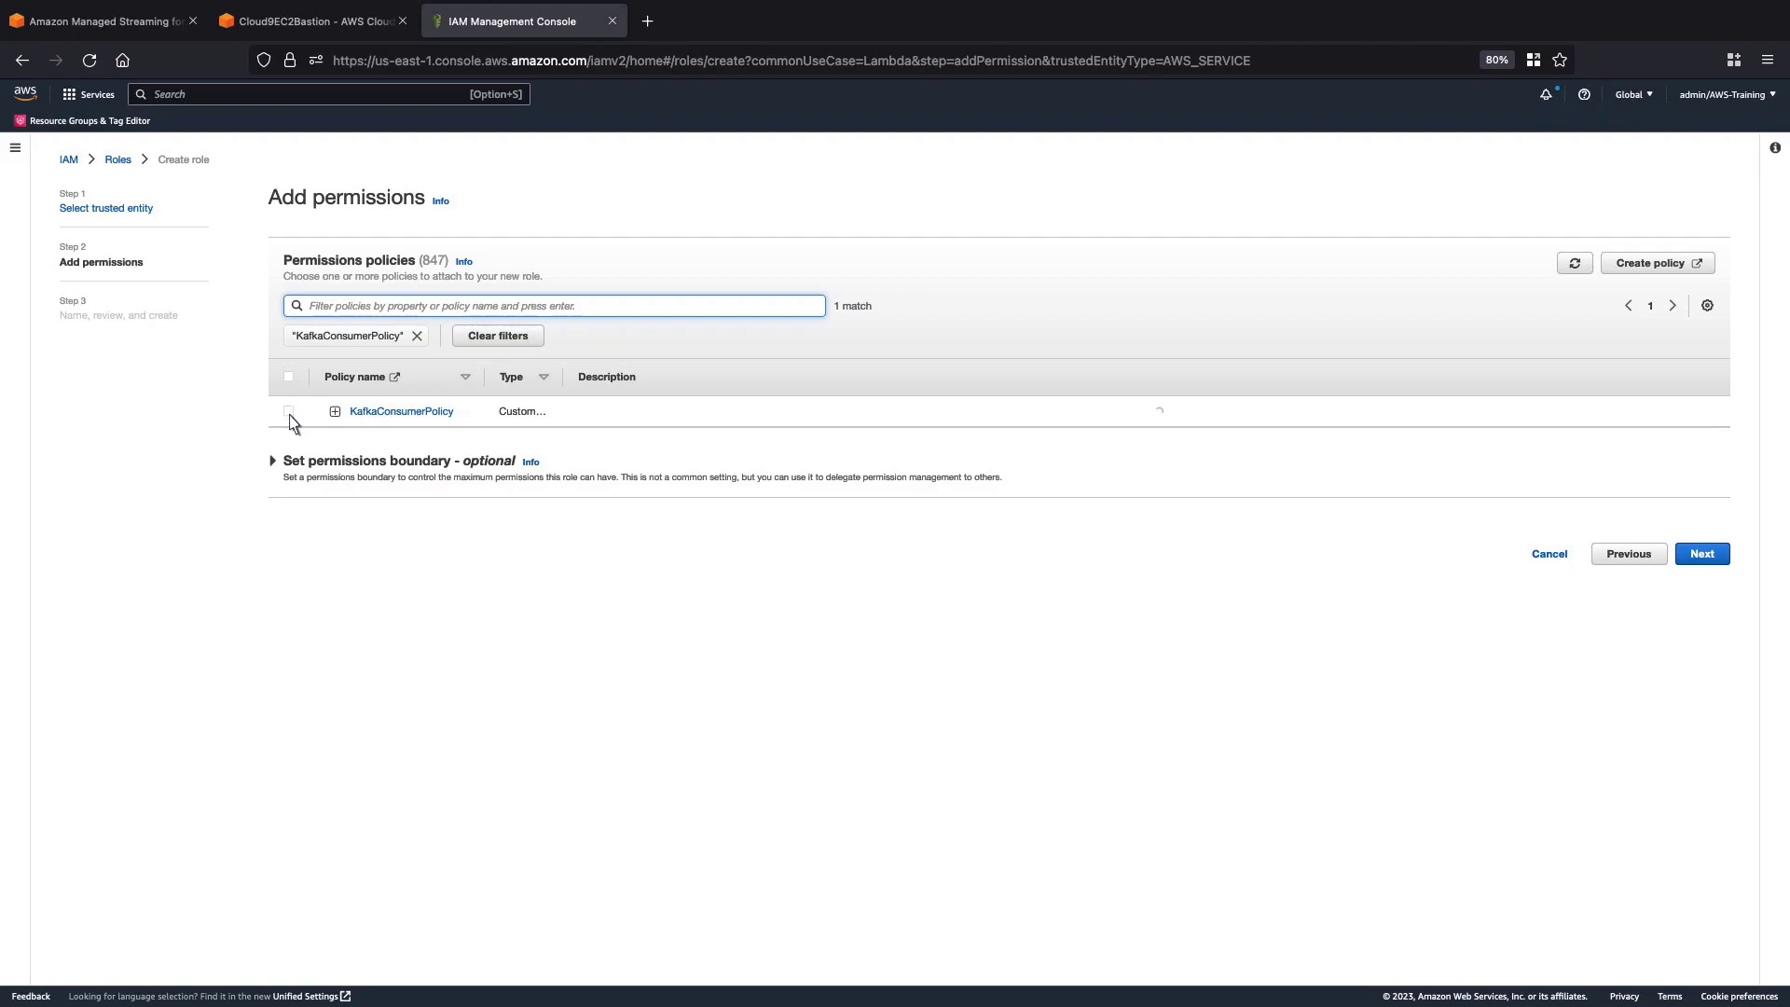
click(288, 411)
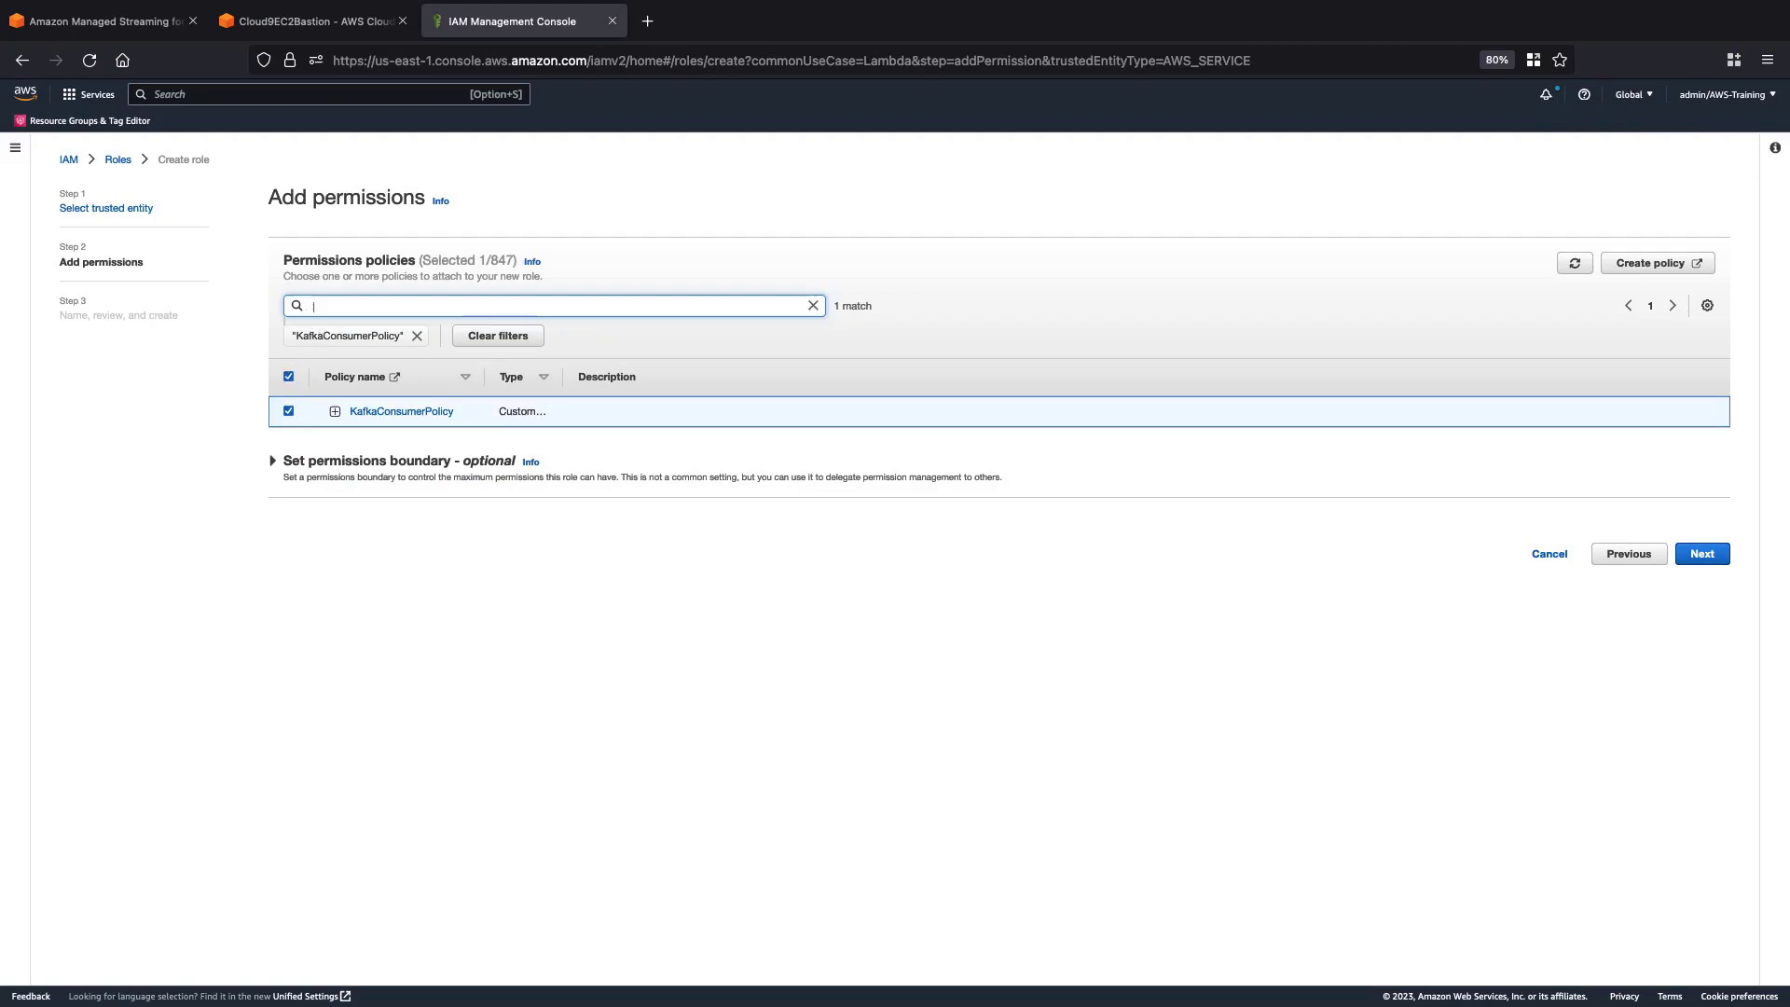
text(AWSLambdaMSK)
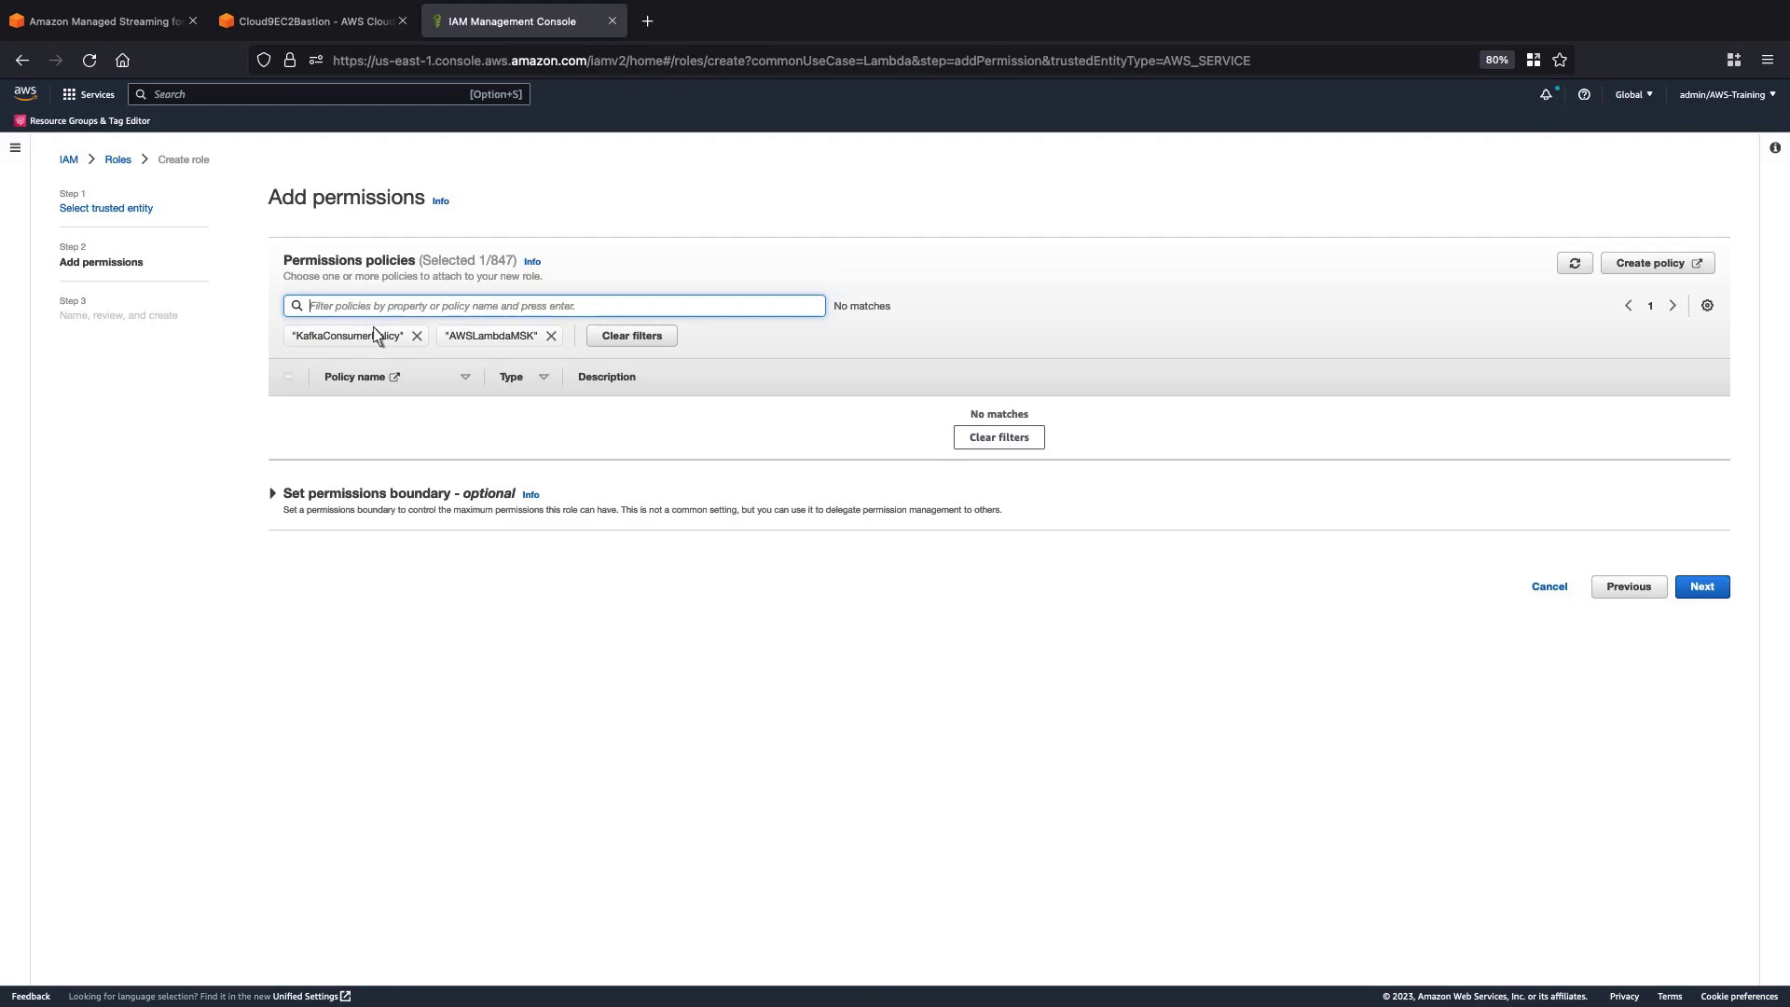
click(417, 334)
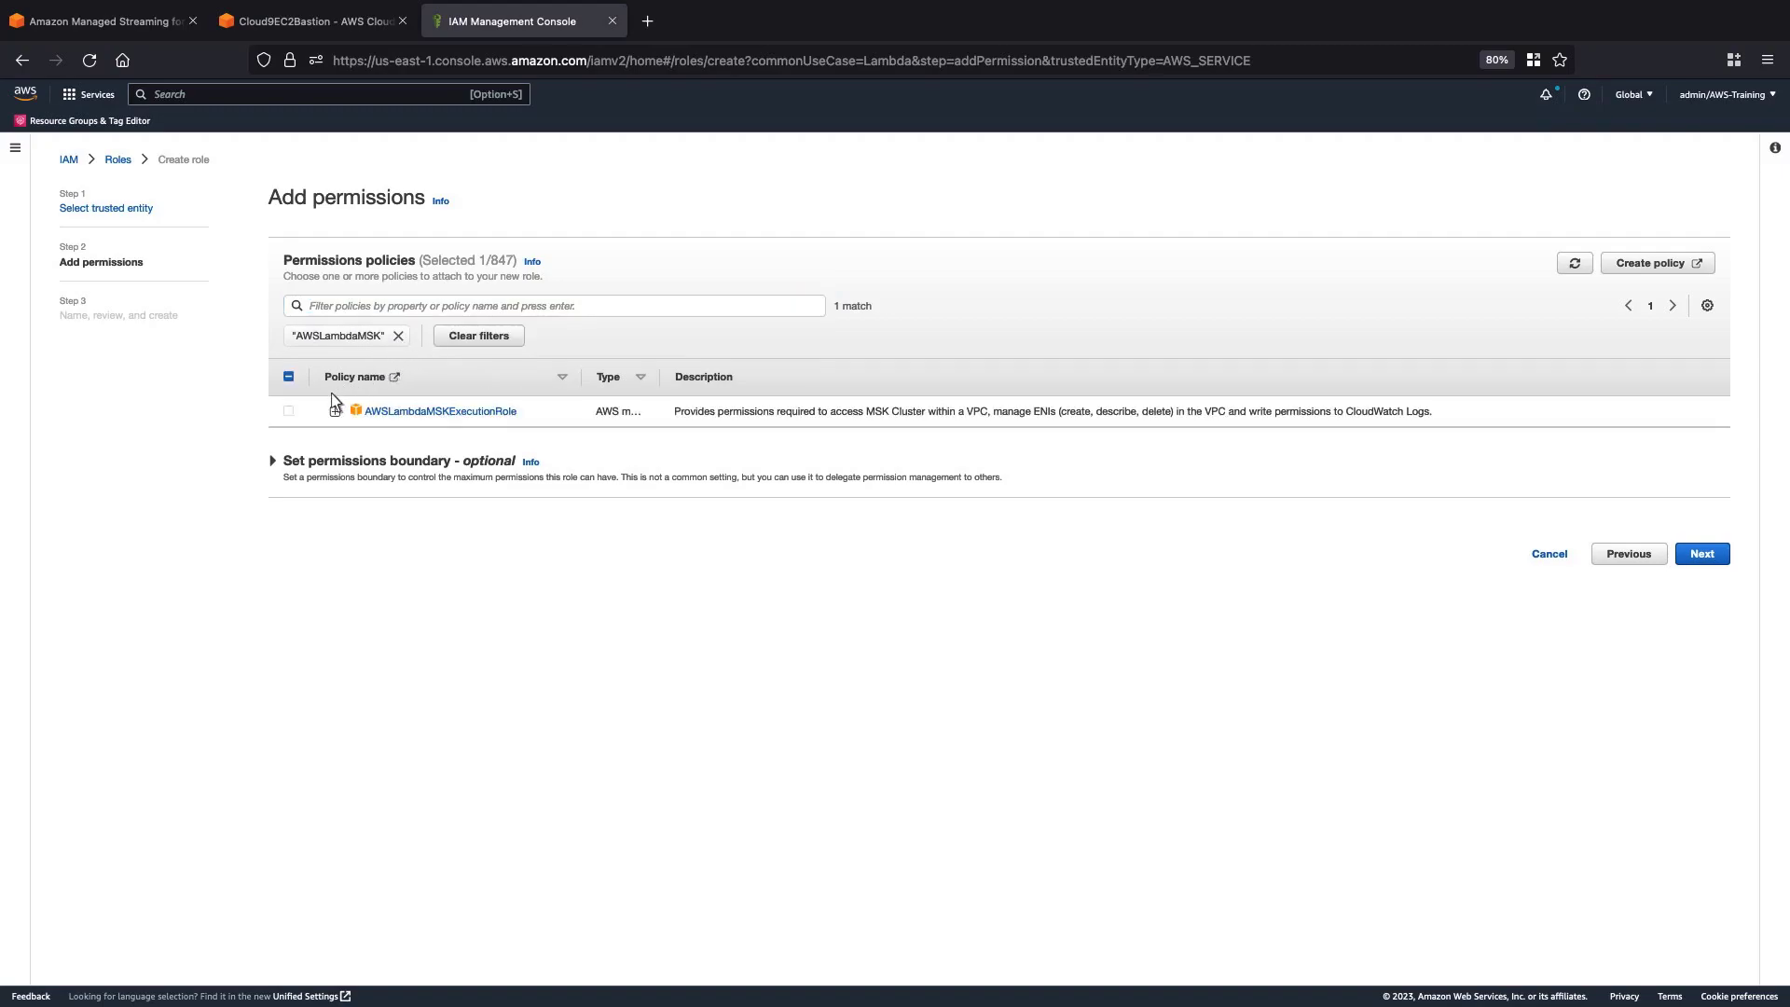
click(288, 411)
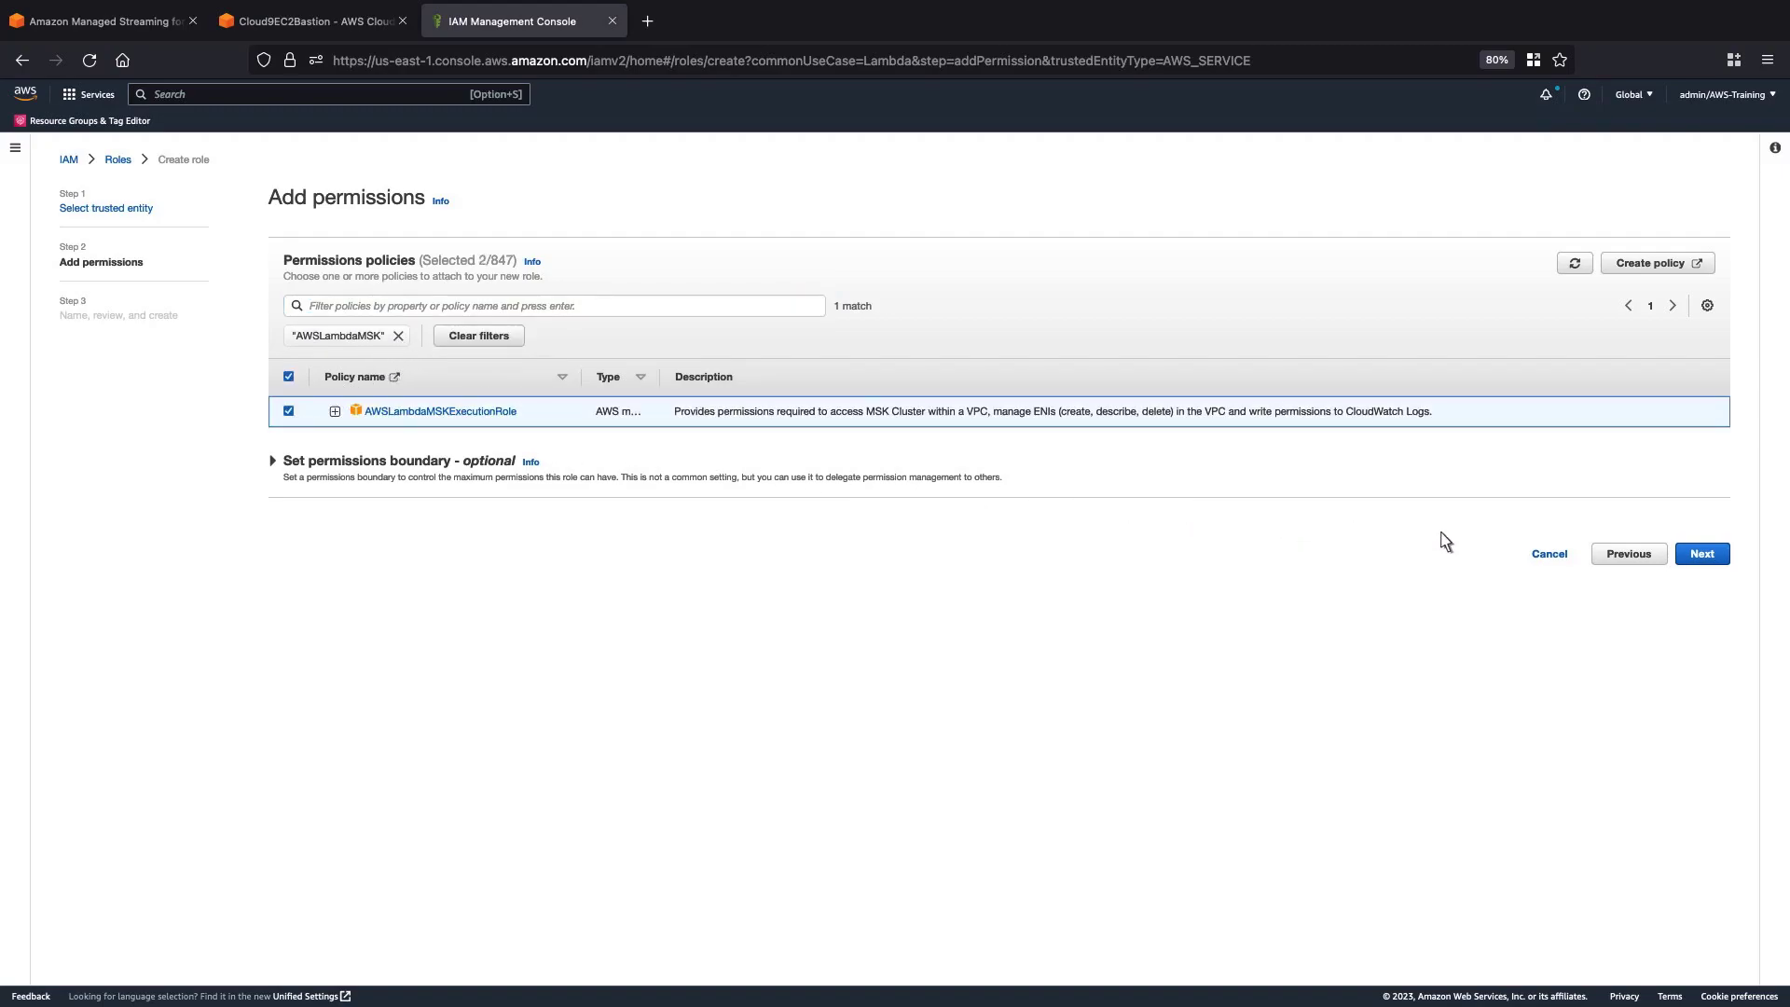
- Name the role LambdaMSKConsumer and create it
click(1700, 554)
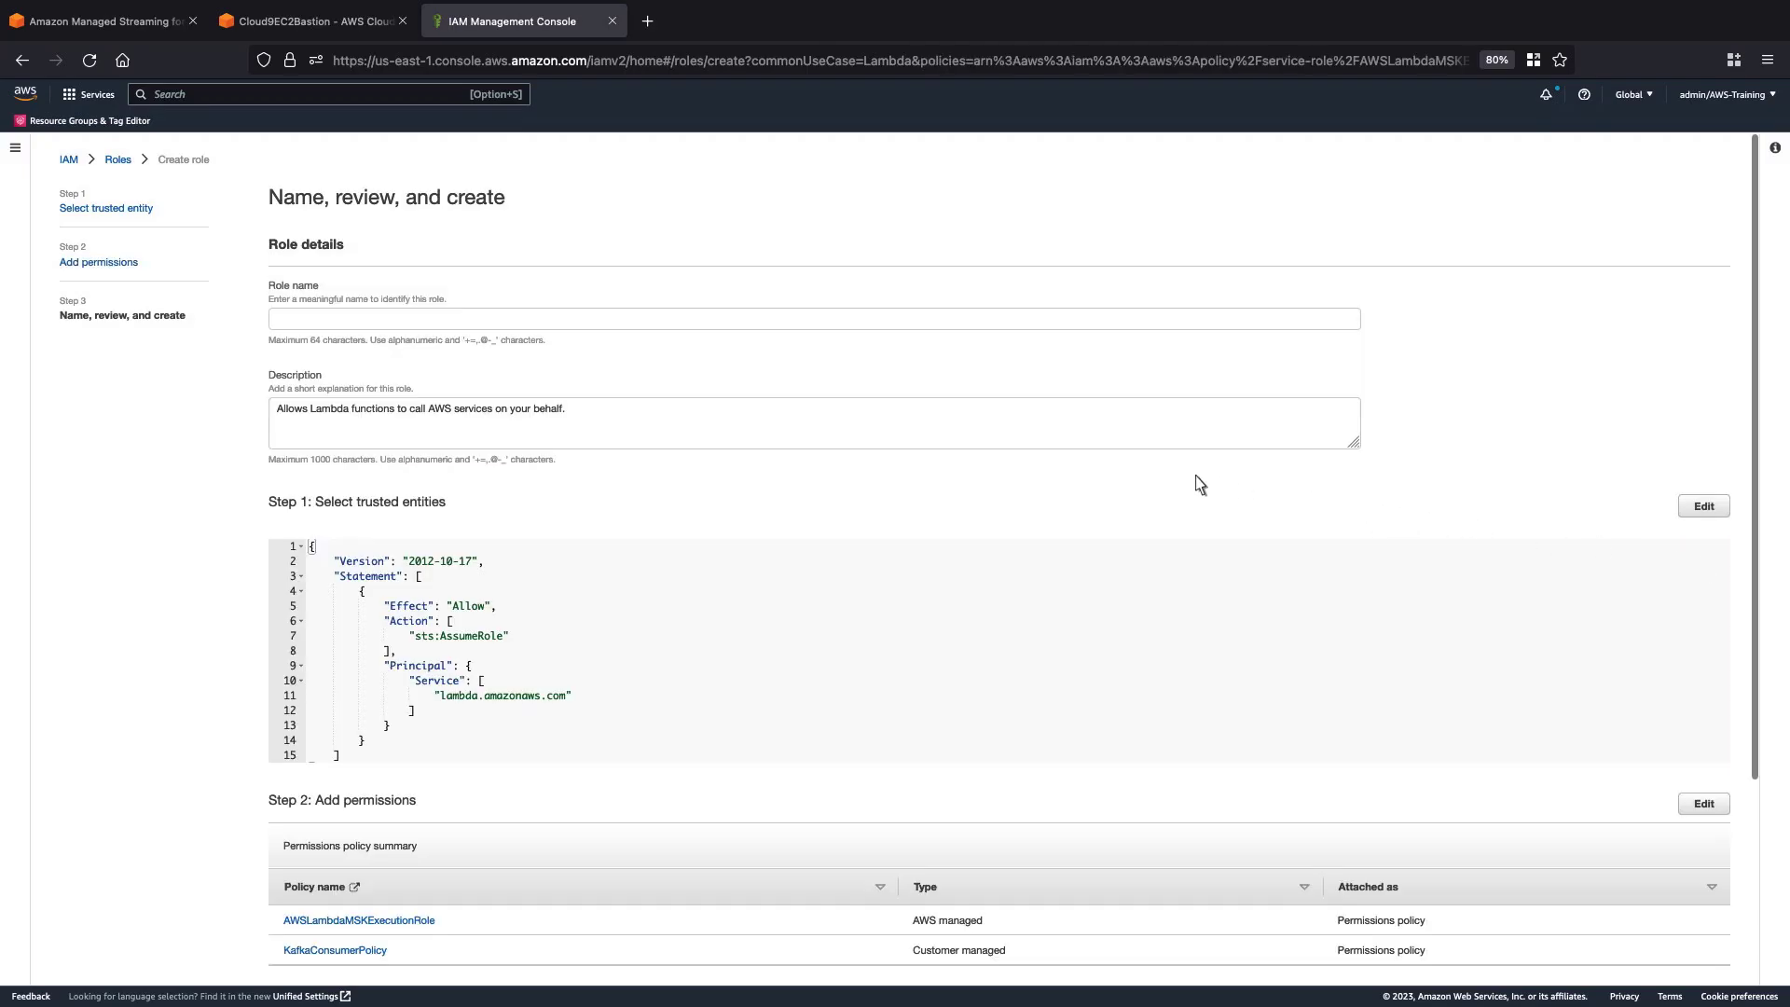
text(LambdaMSKCons)
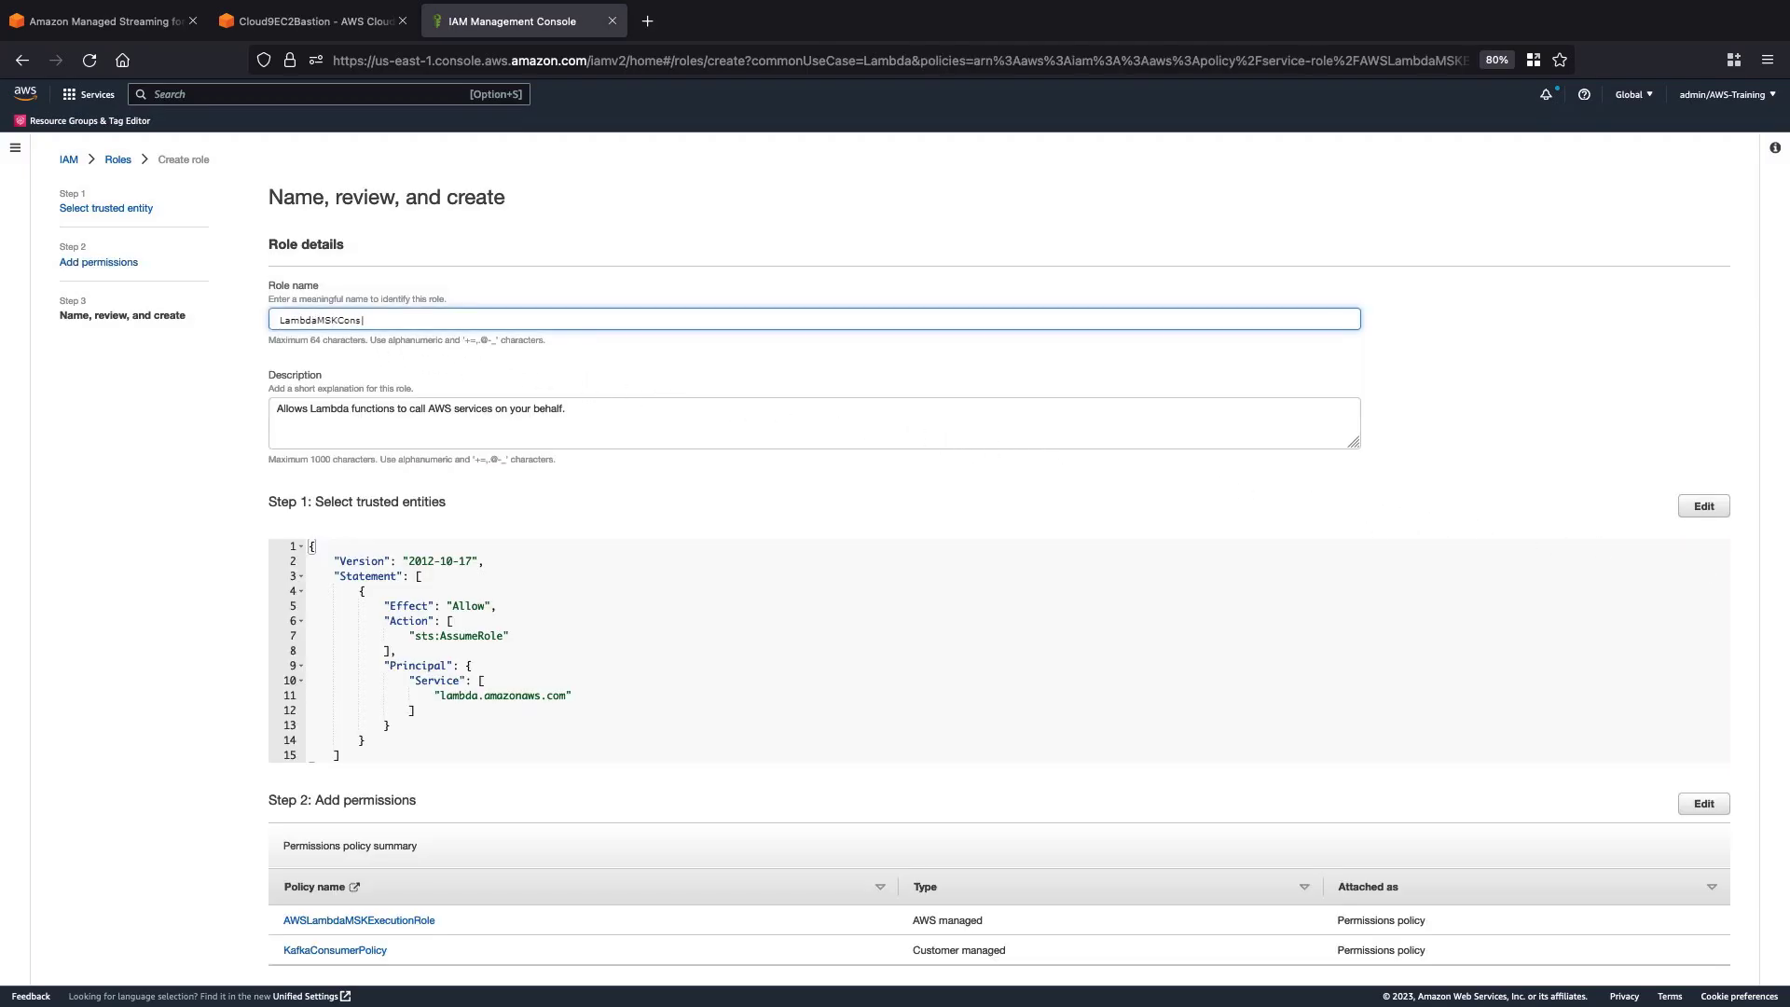
text(umer)
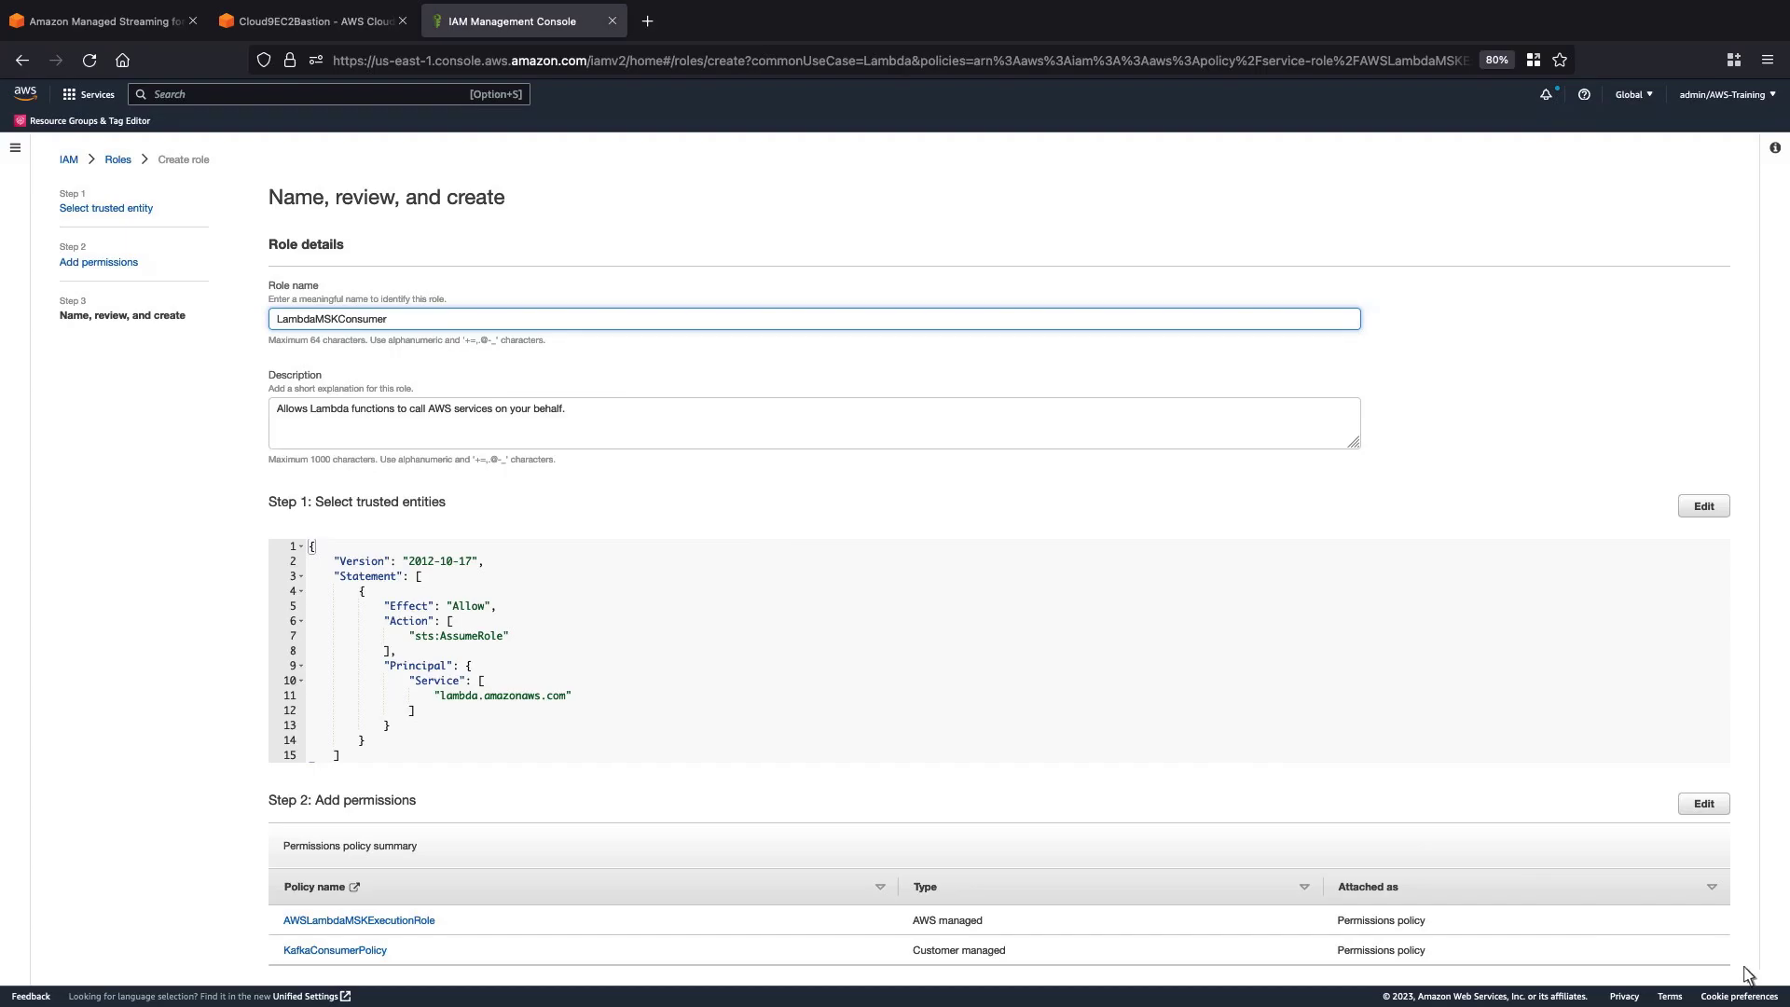
scroll(down, 3)
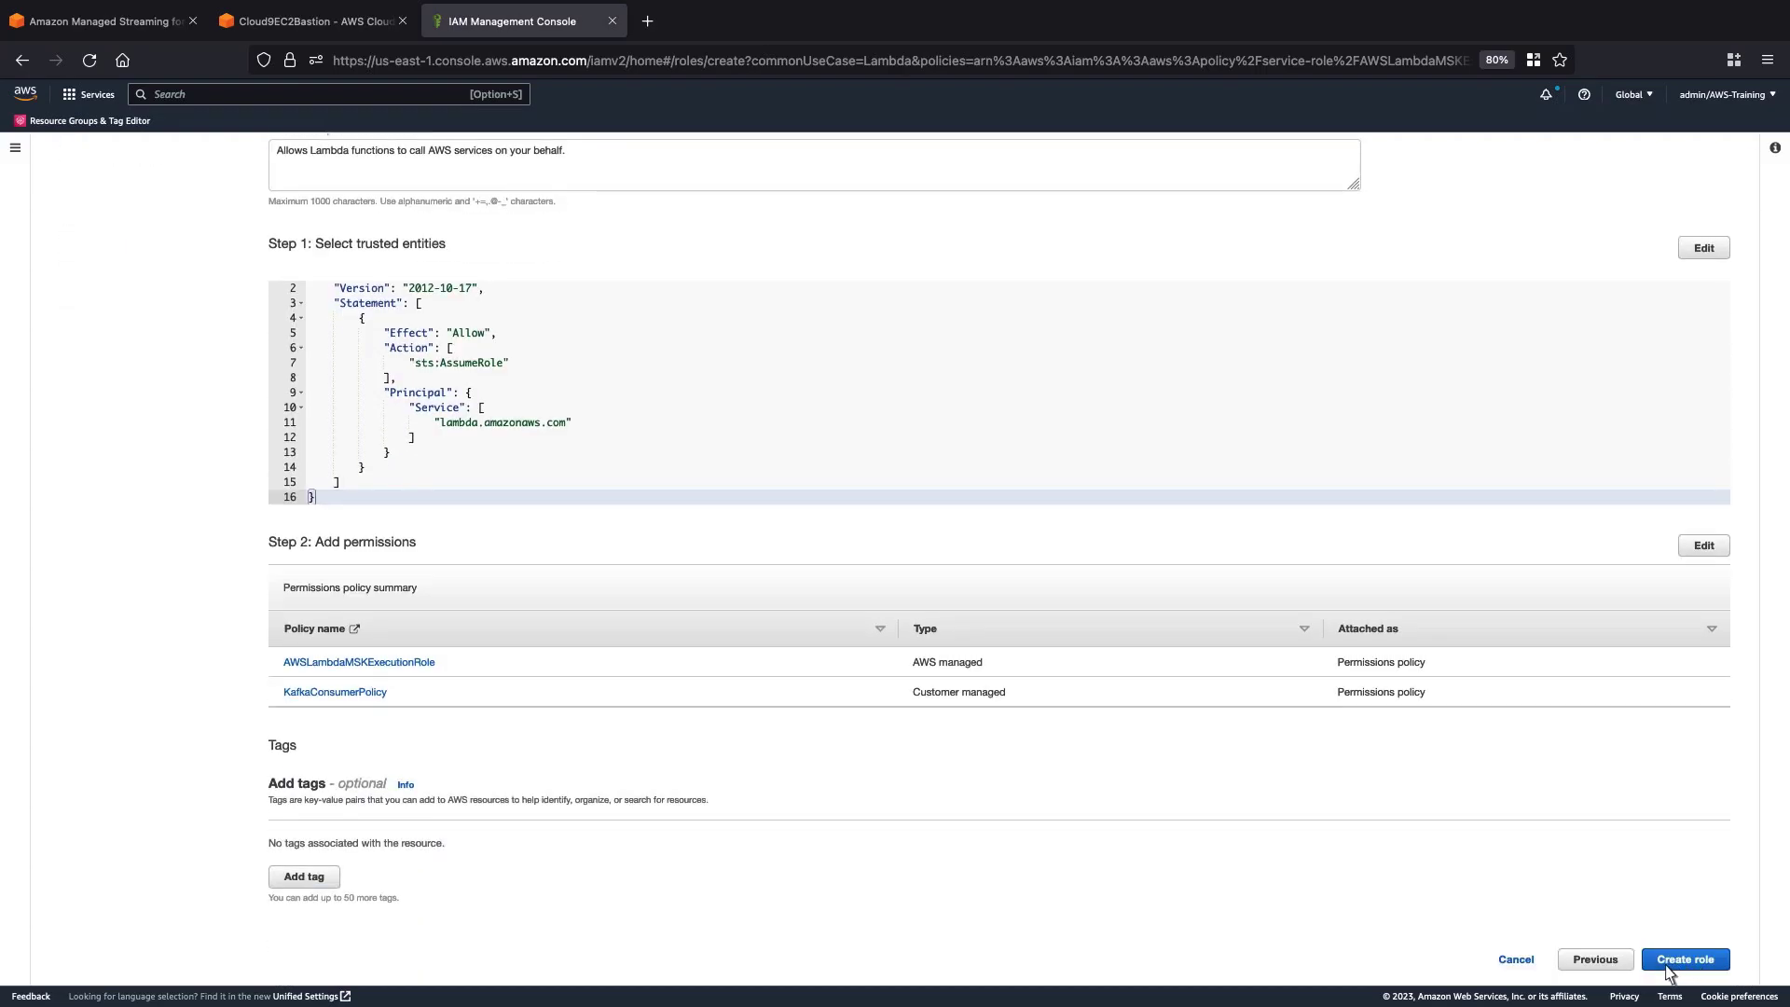
click(1685, 960)
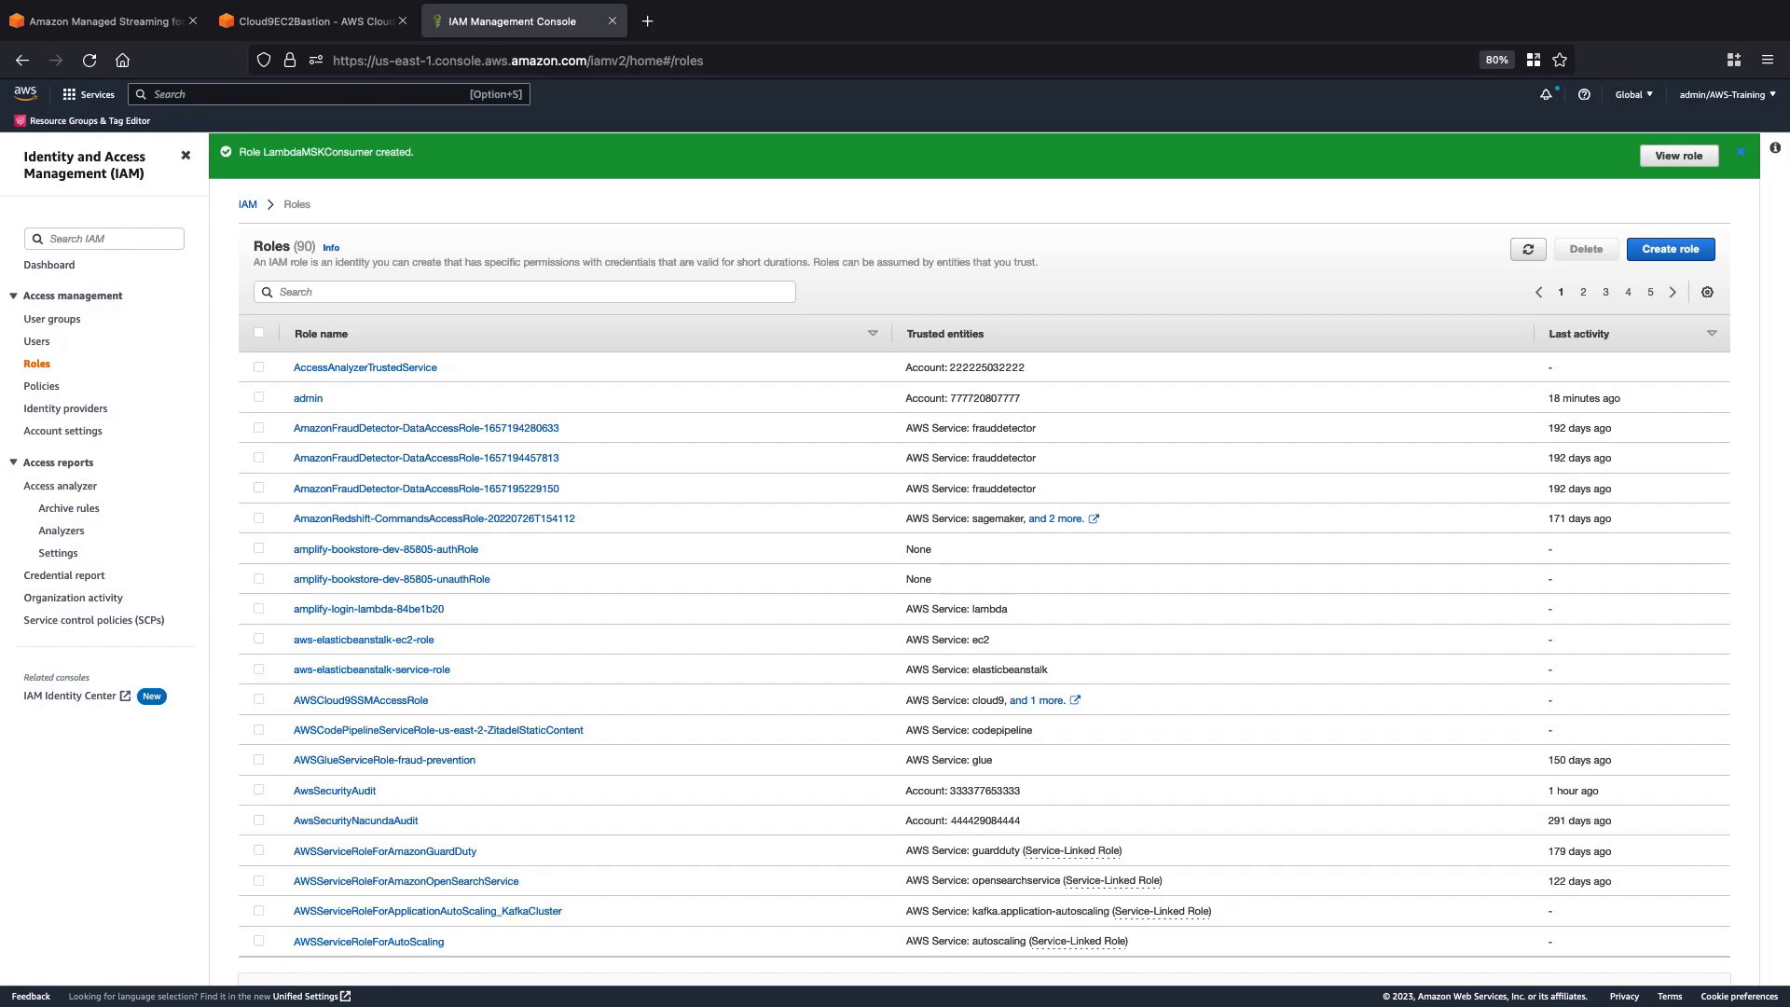
click(726, 21)
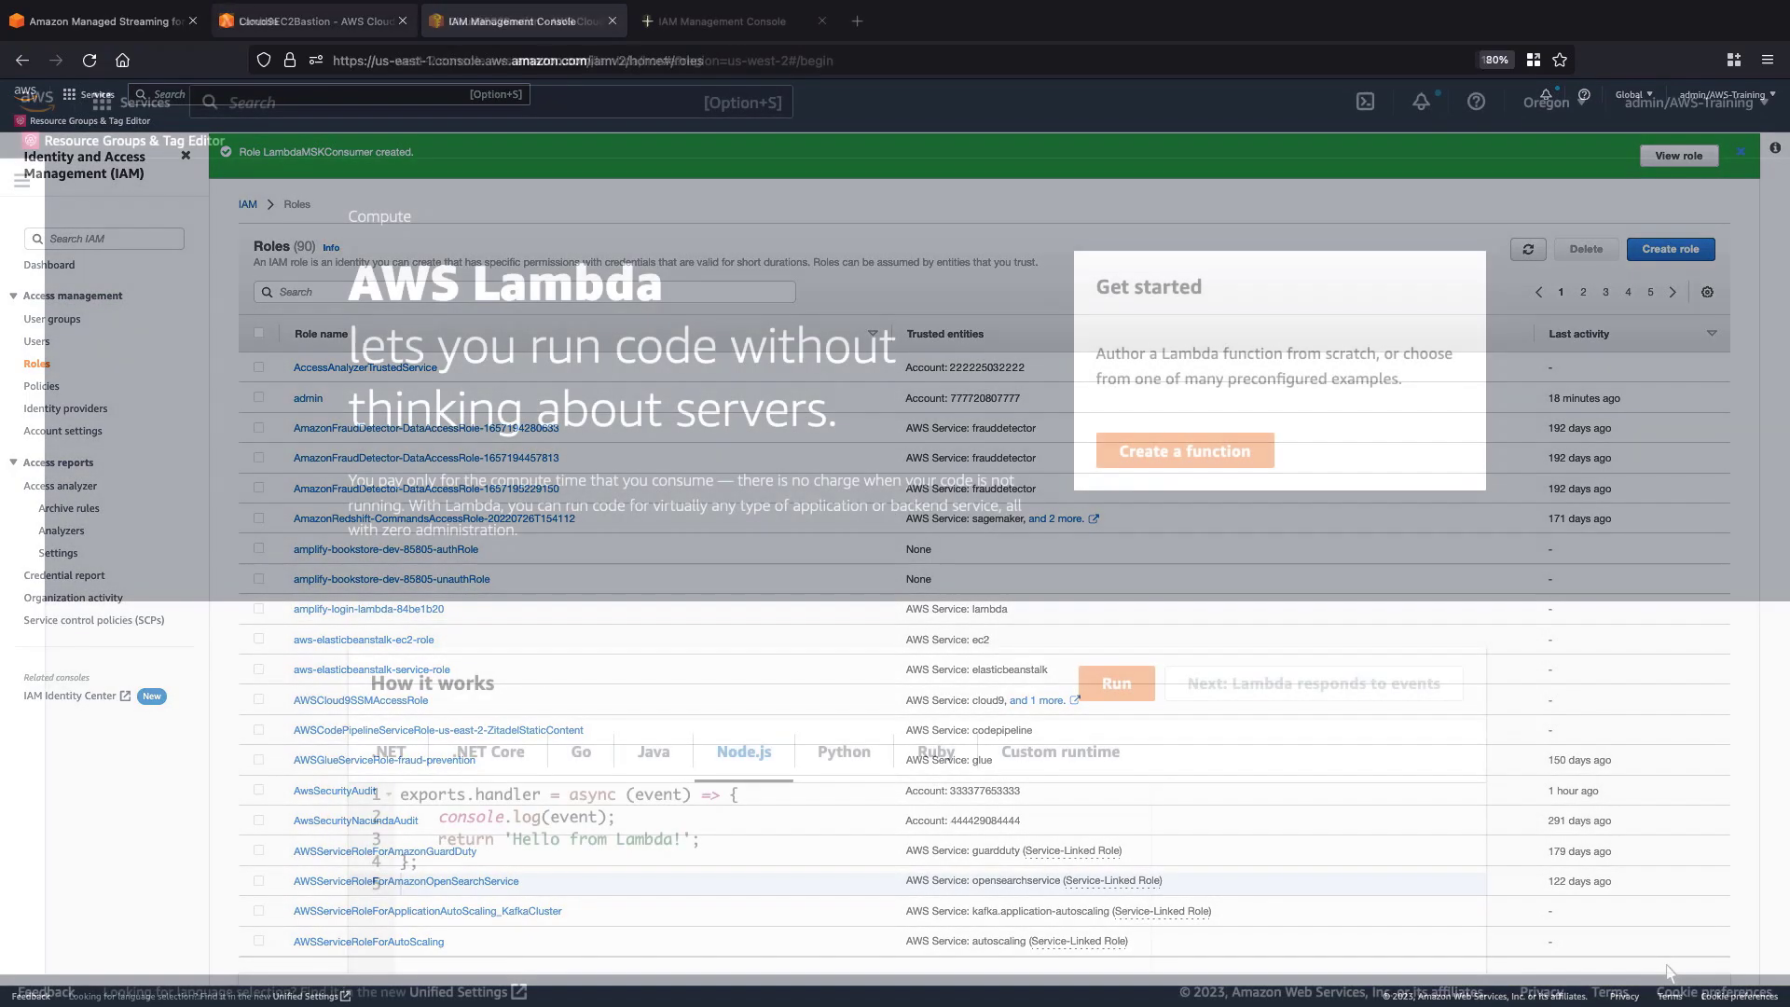
- Start a new Lambda function named MSKLambdaConsumer
click(309, 20)
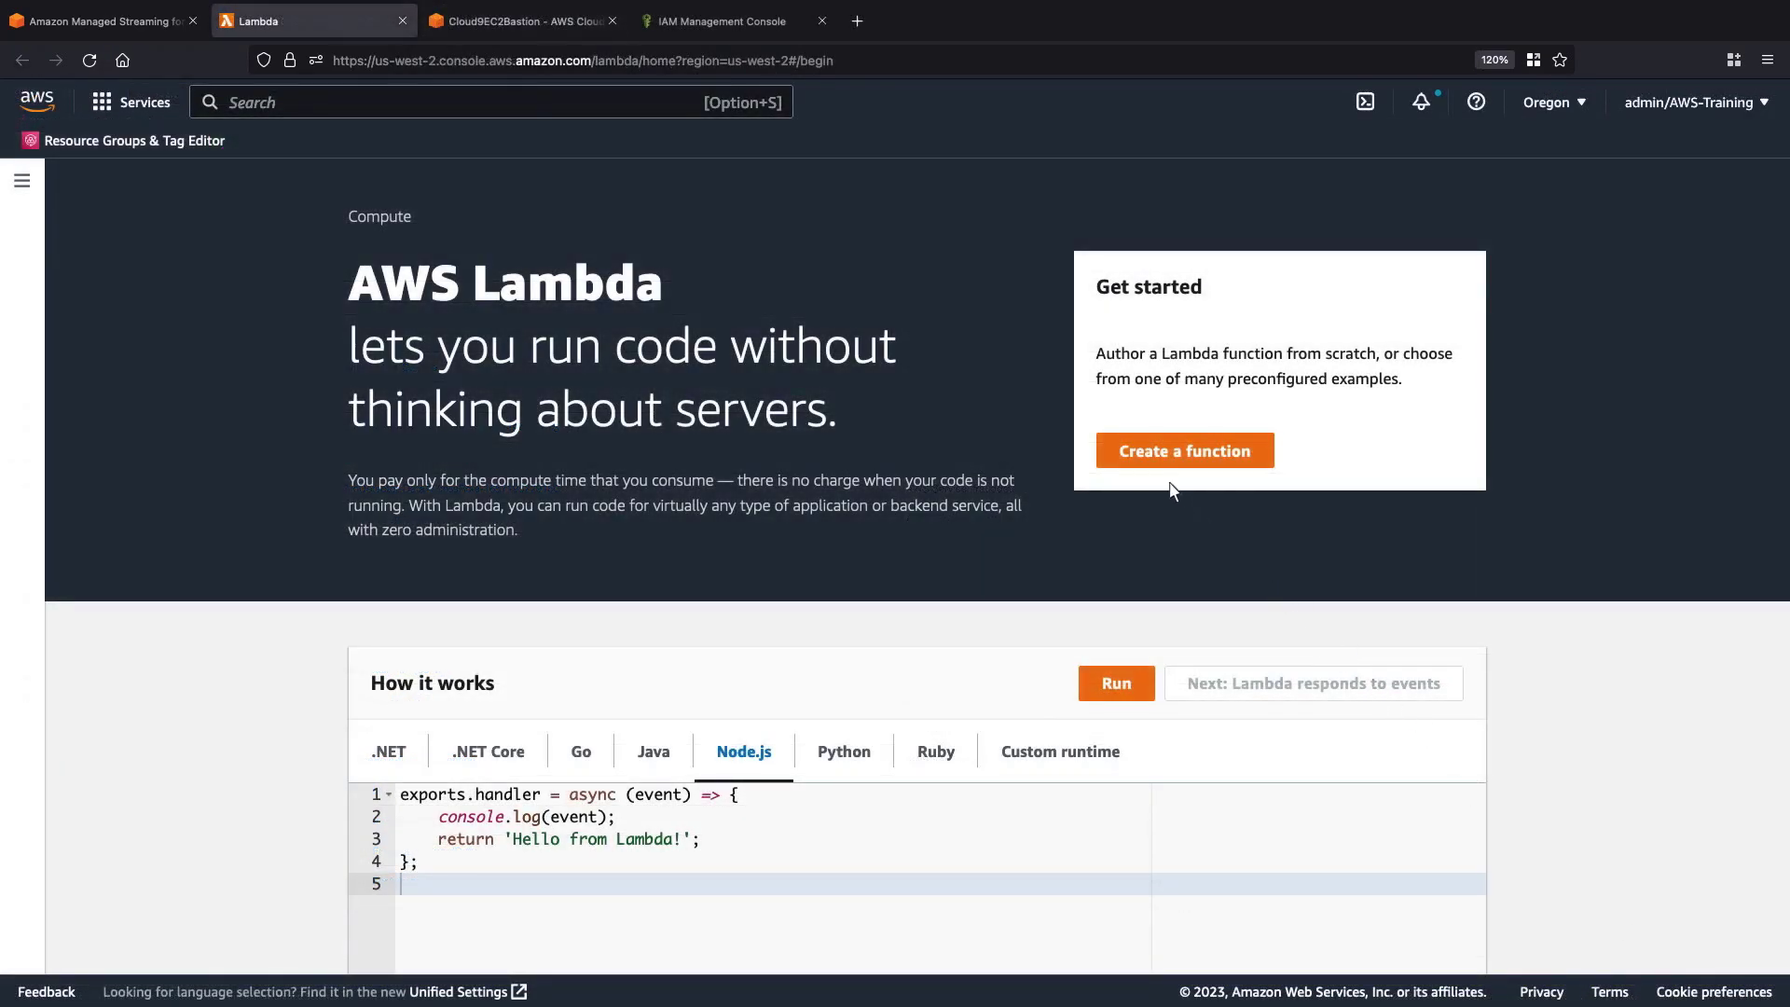
click(1184, 449)
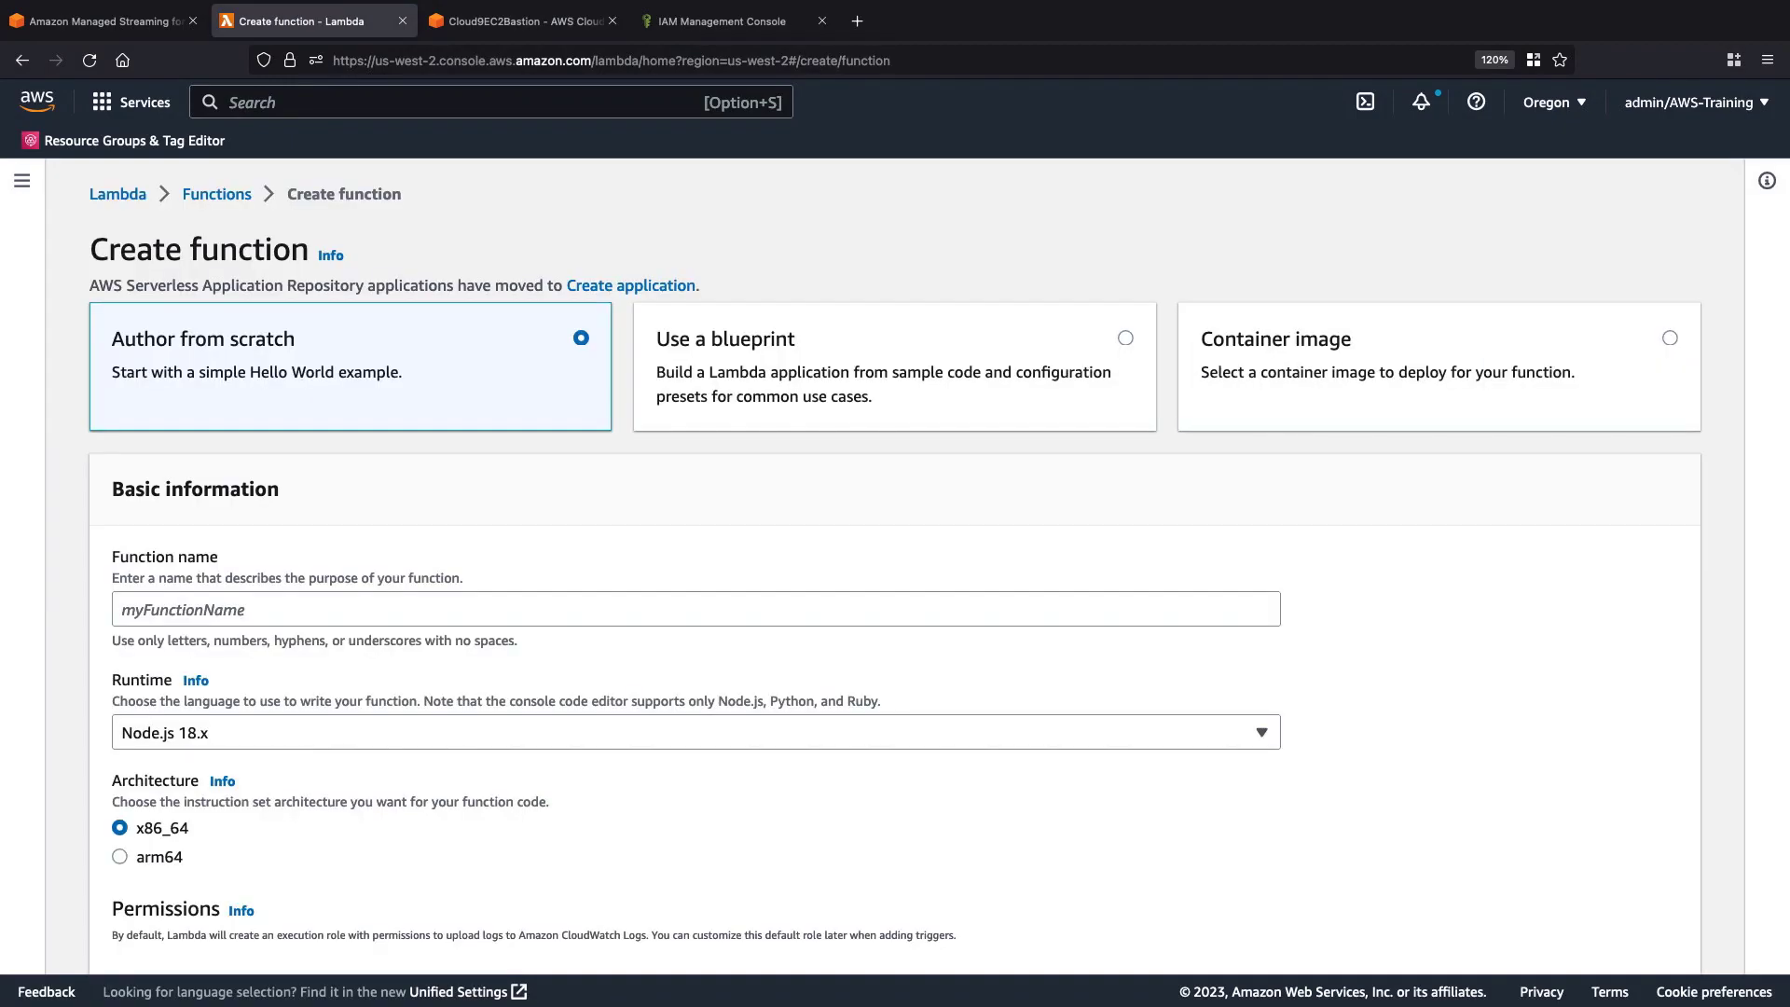
mouse_move(986, 492)
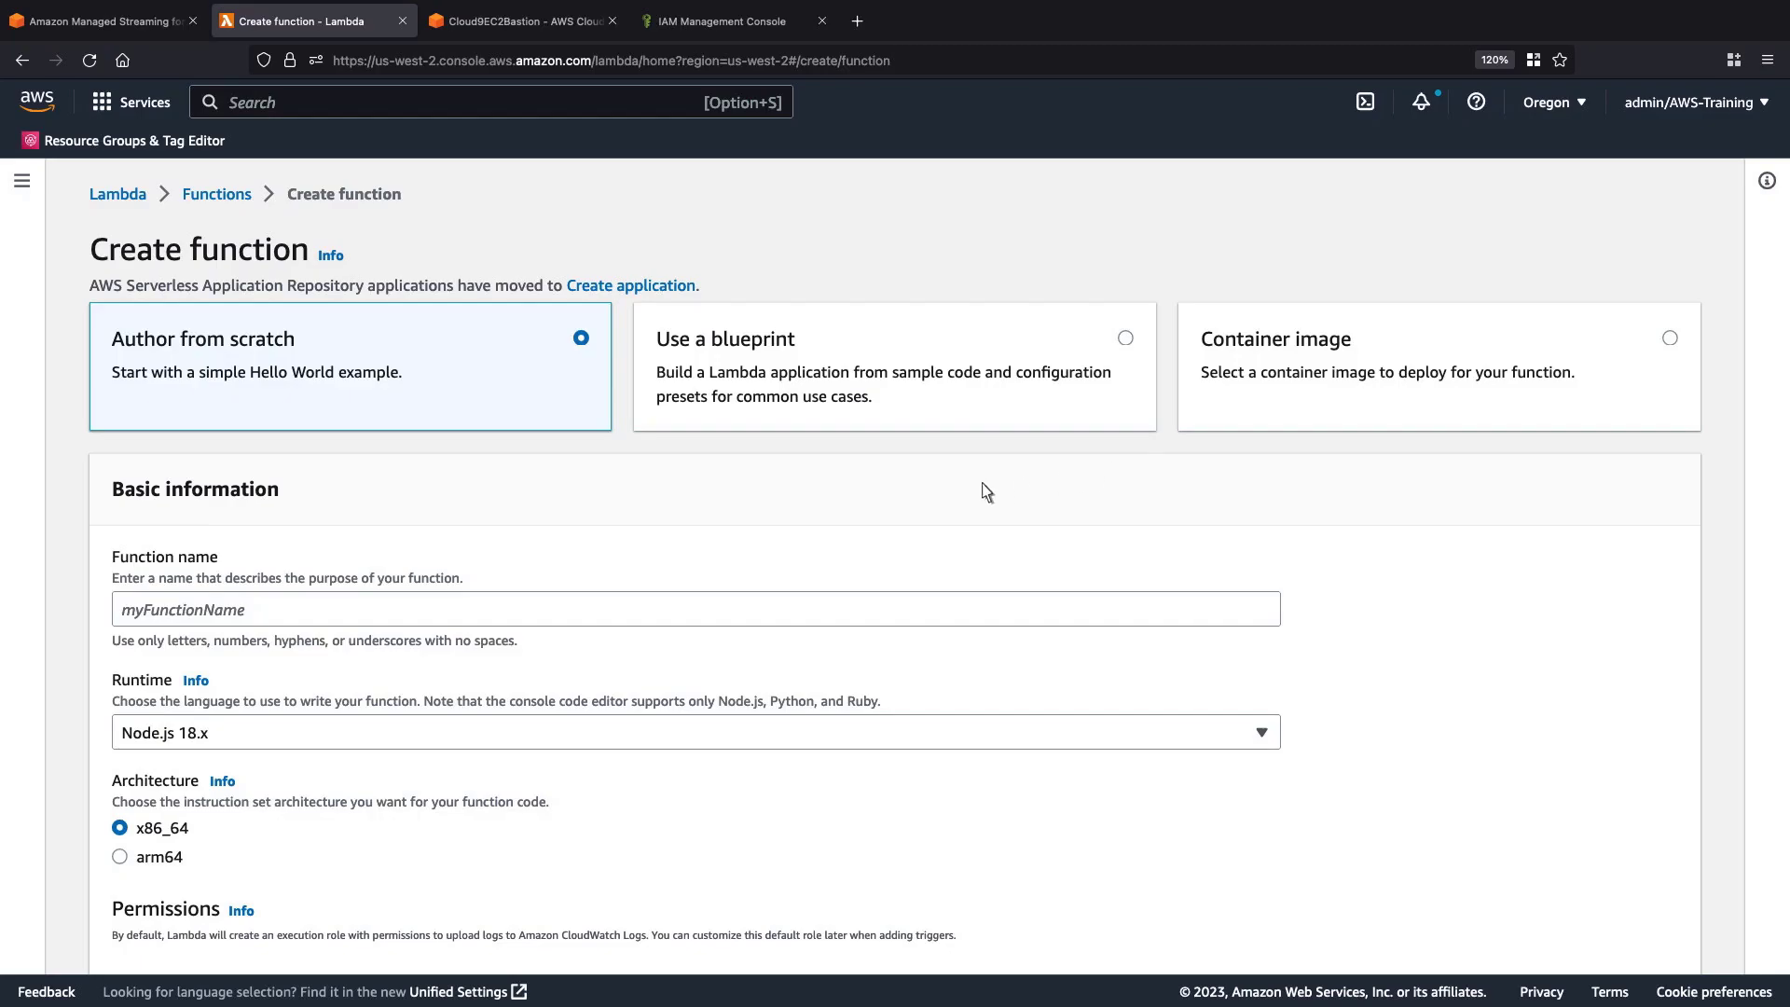
text(MSKLambda)
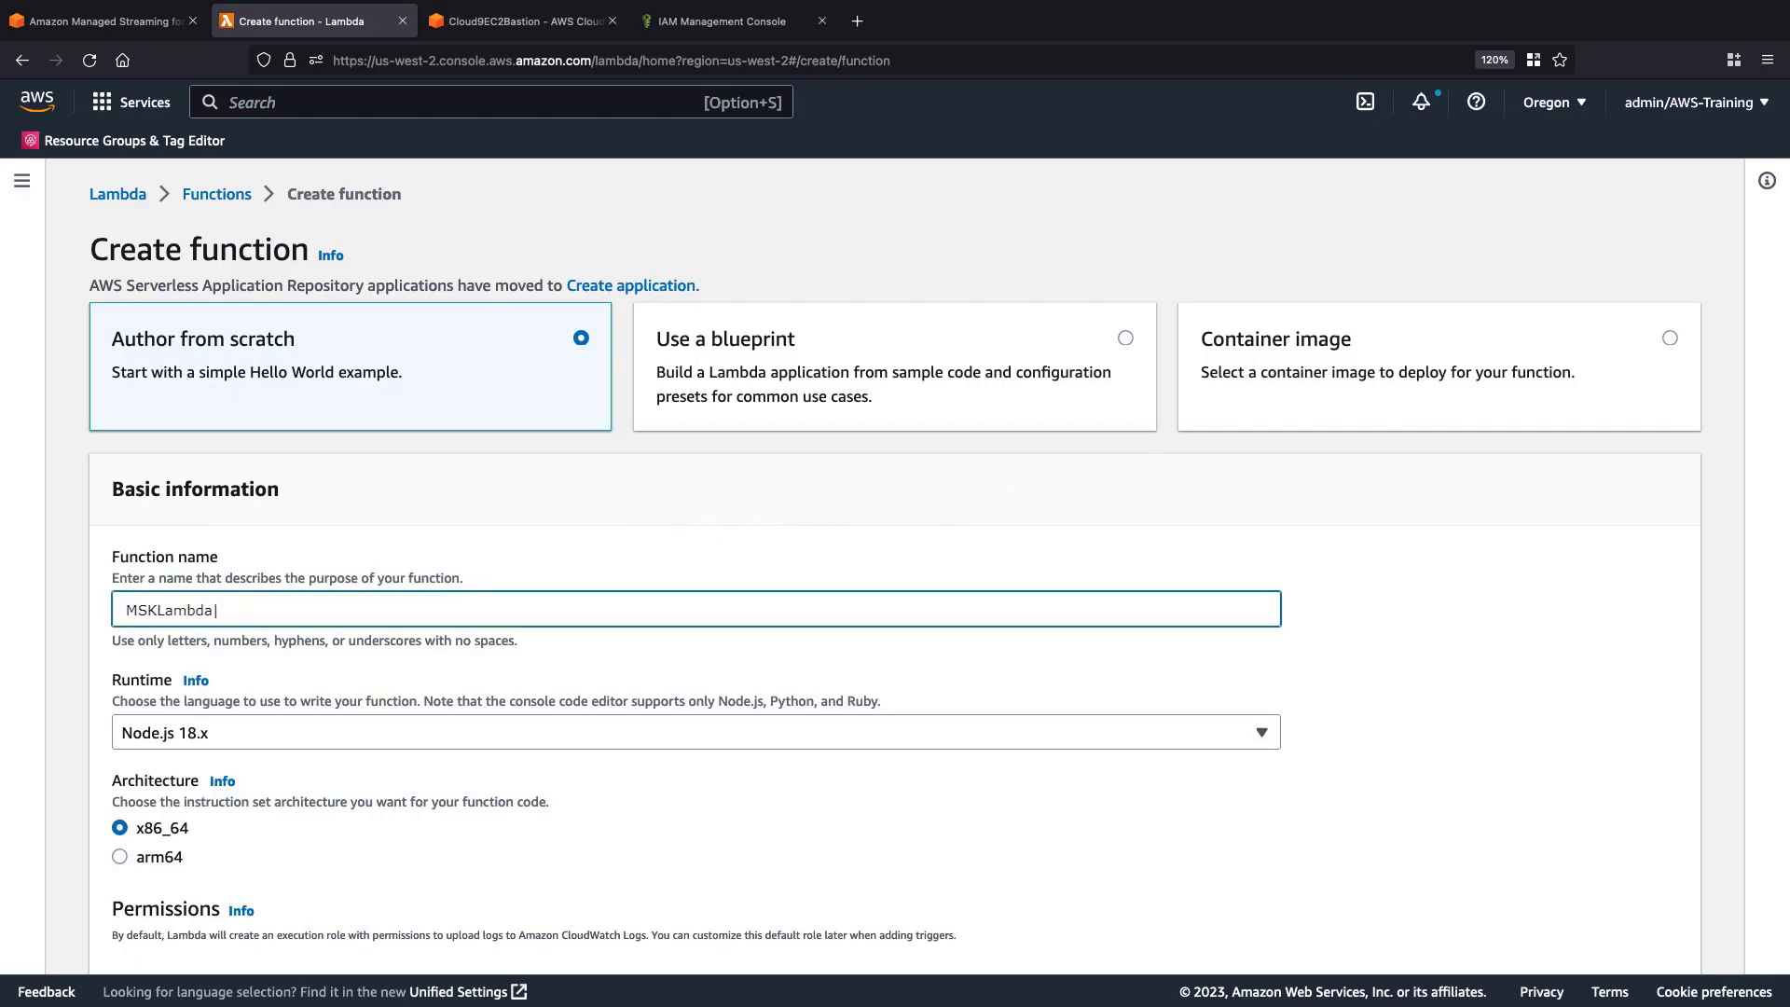
text(Consumer)
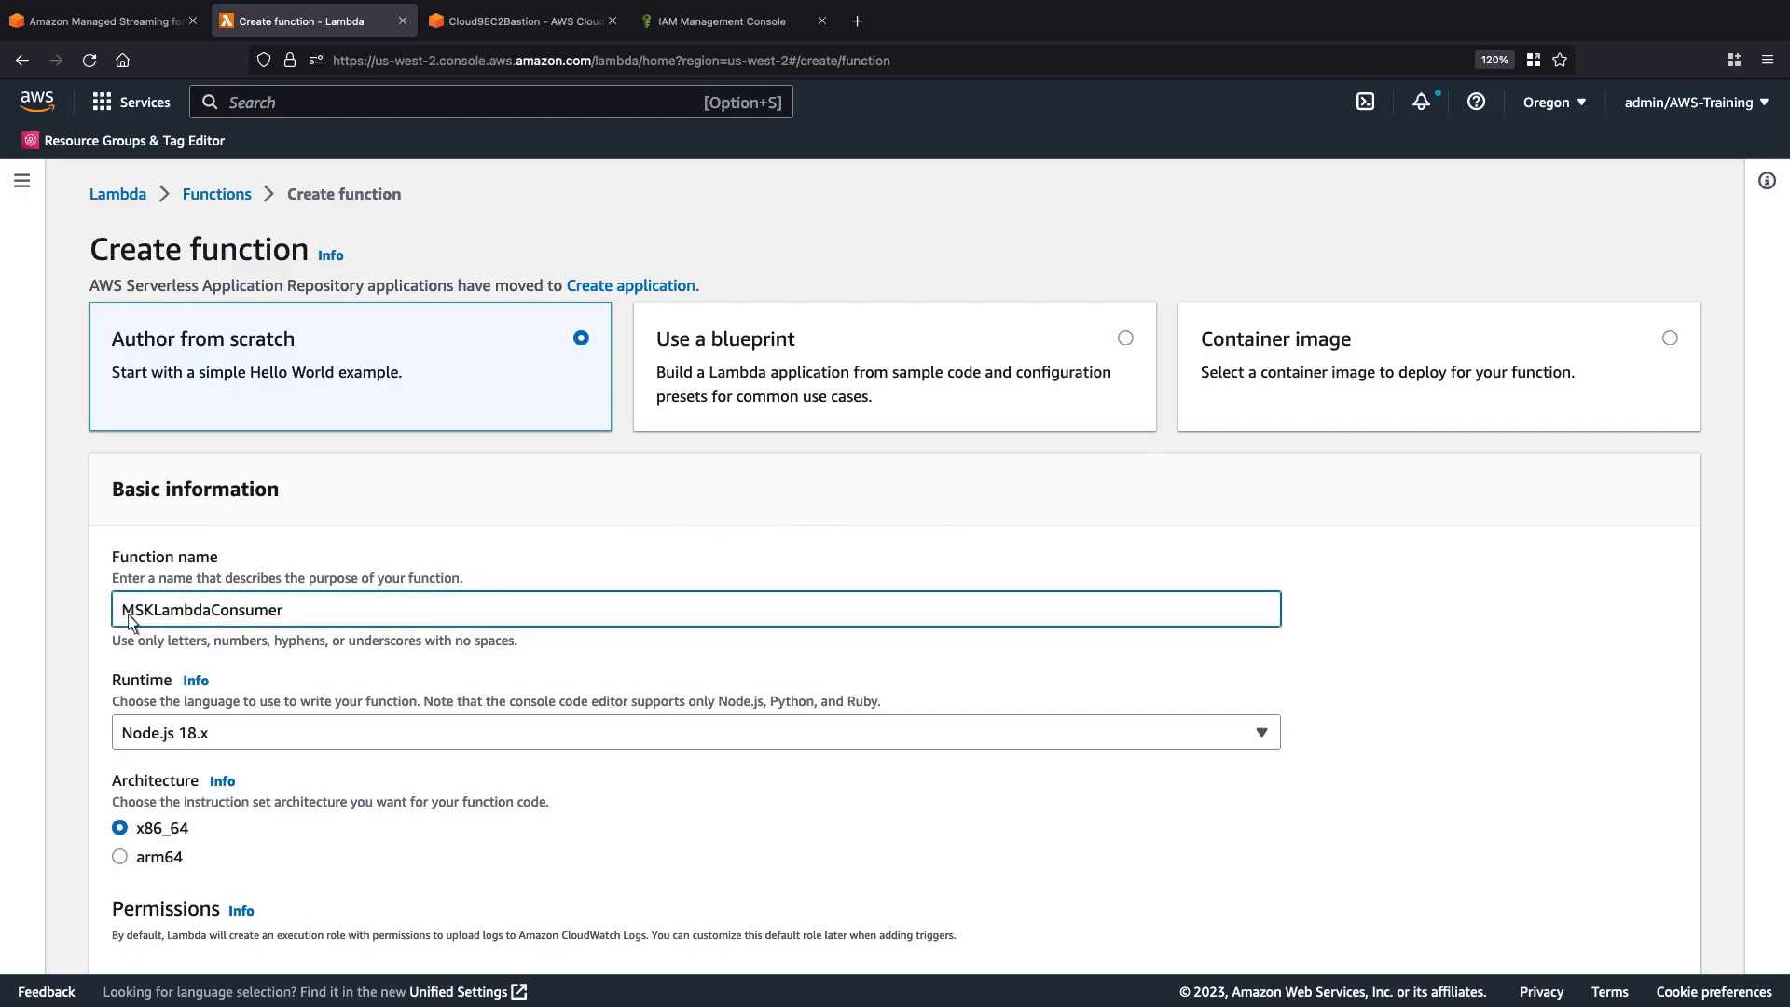
- Choose Node.js 12.x runtime and existing role LambdaMSKConsumer, then create the function
scroll(down, 3)
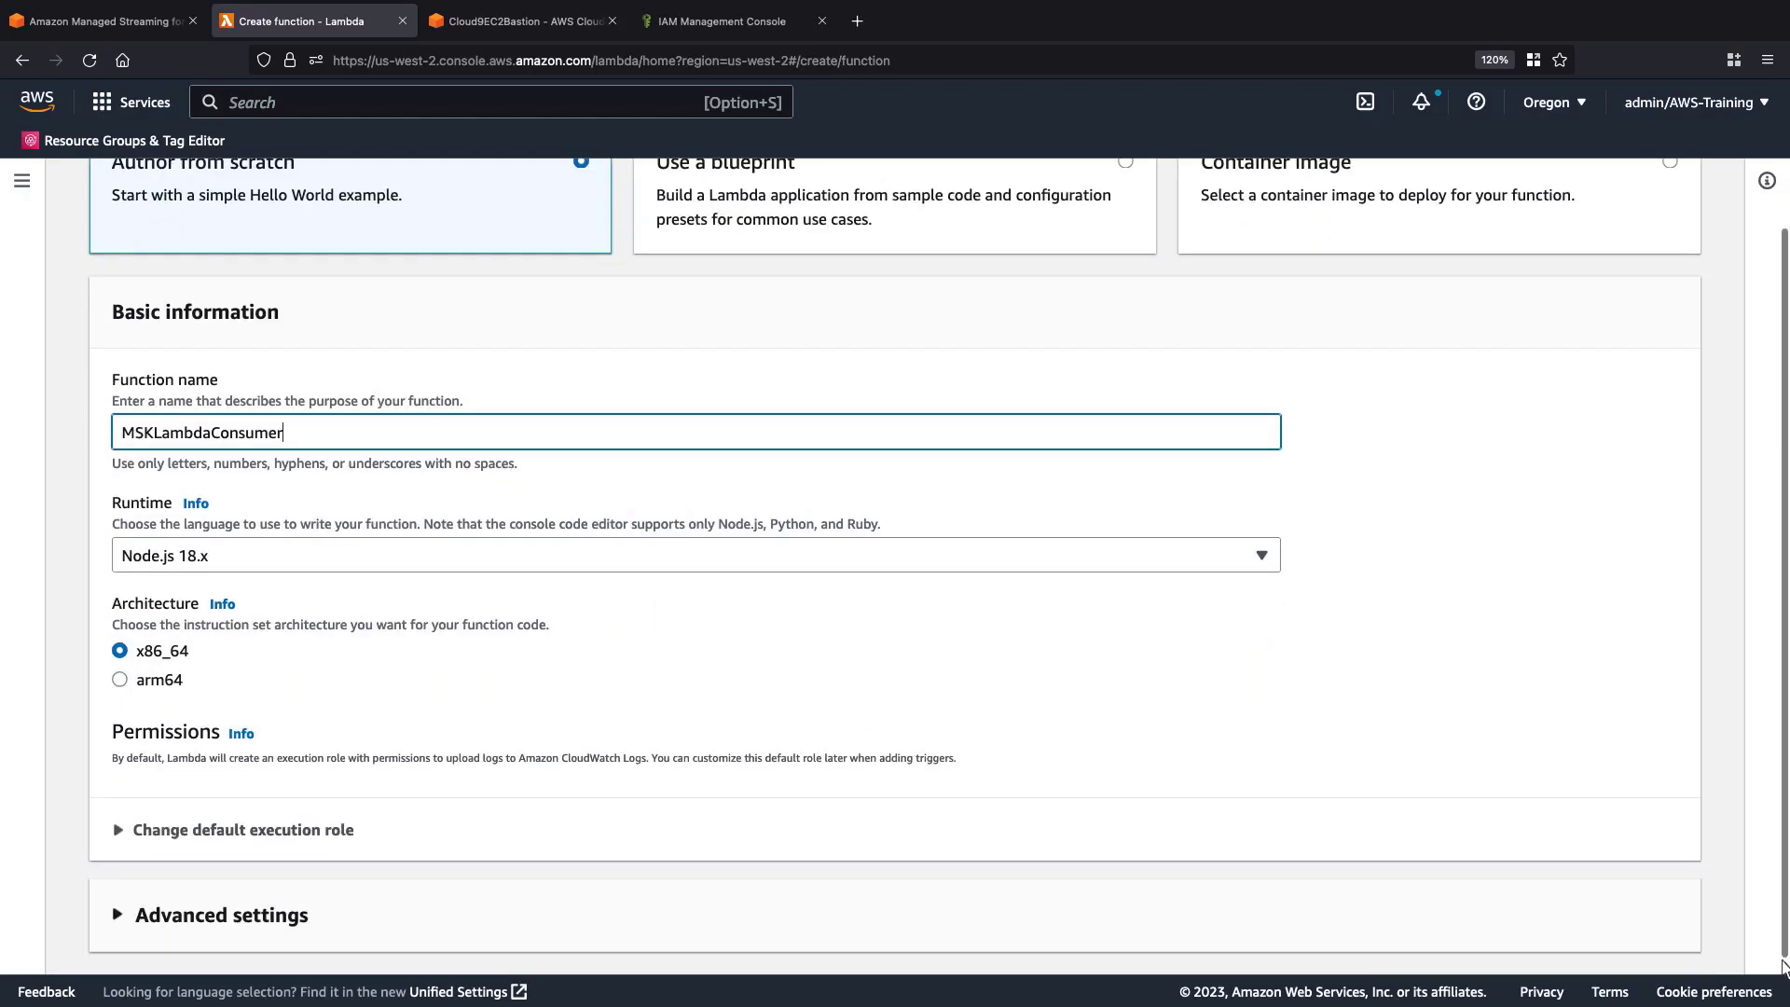
click(693, 555)
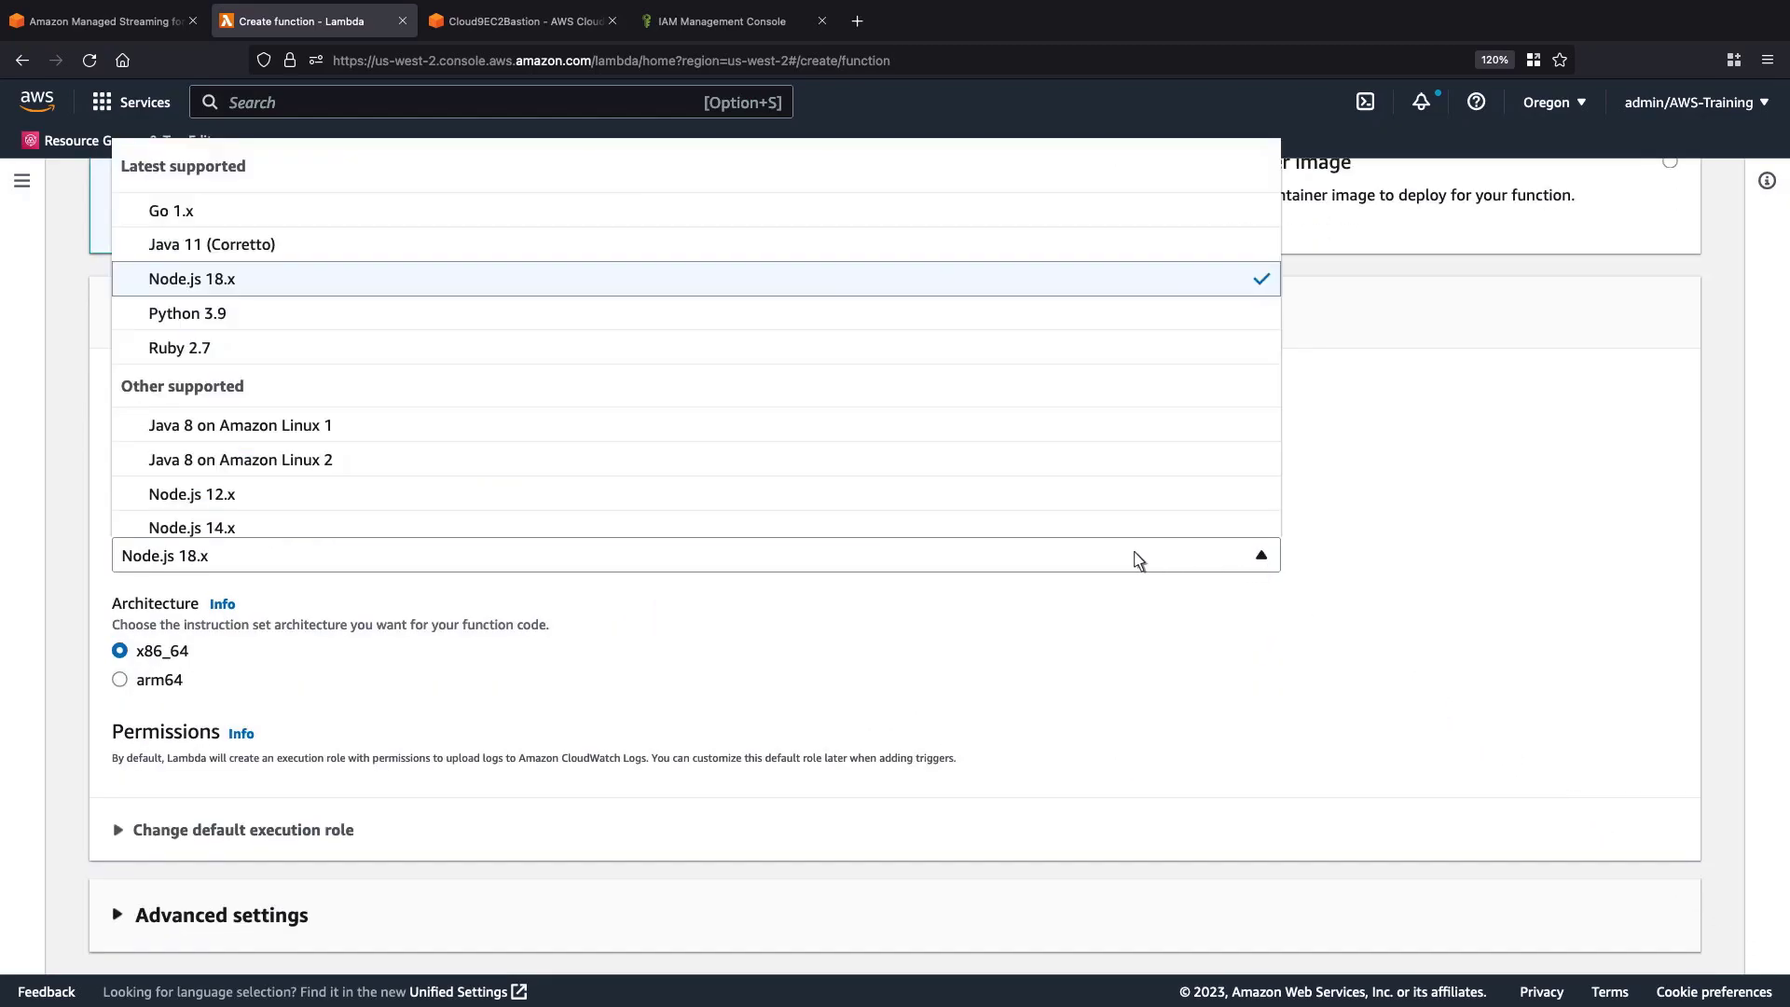
mouse_move(192, 493)
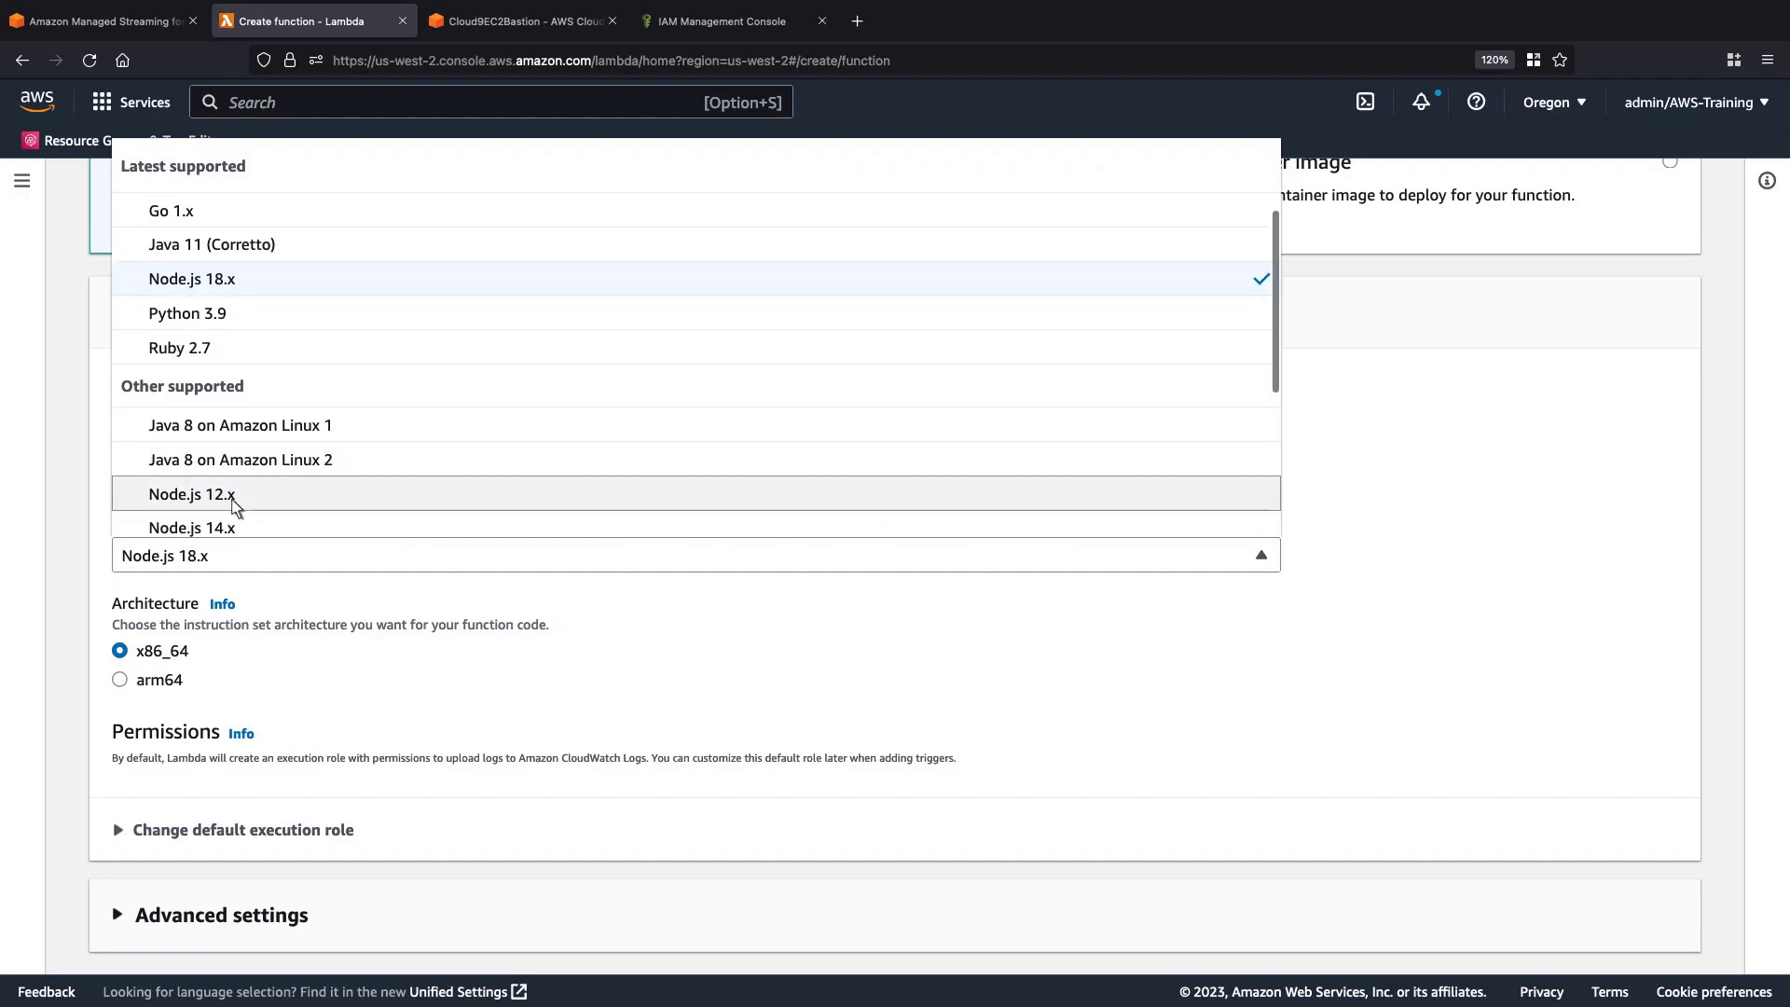
click(192, 493)
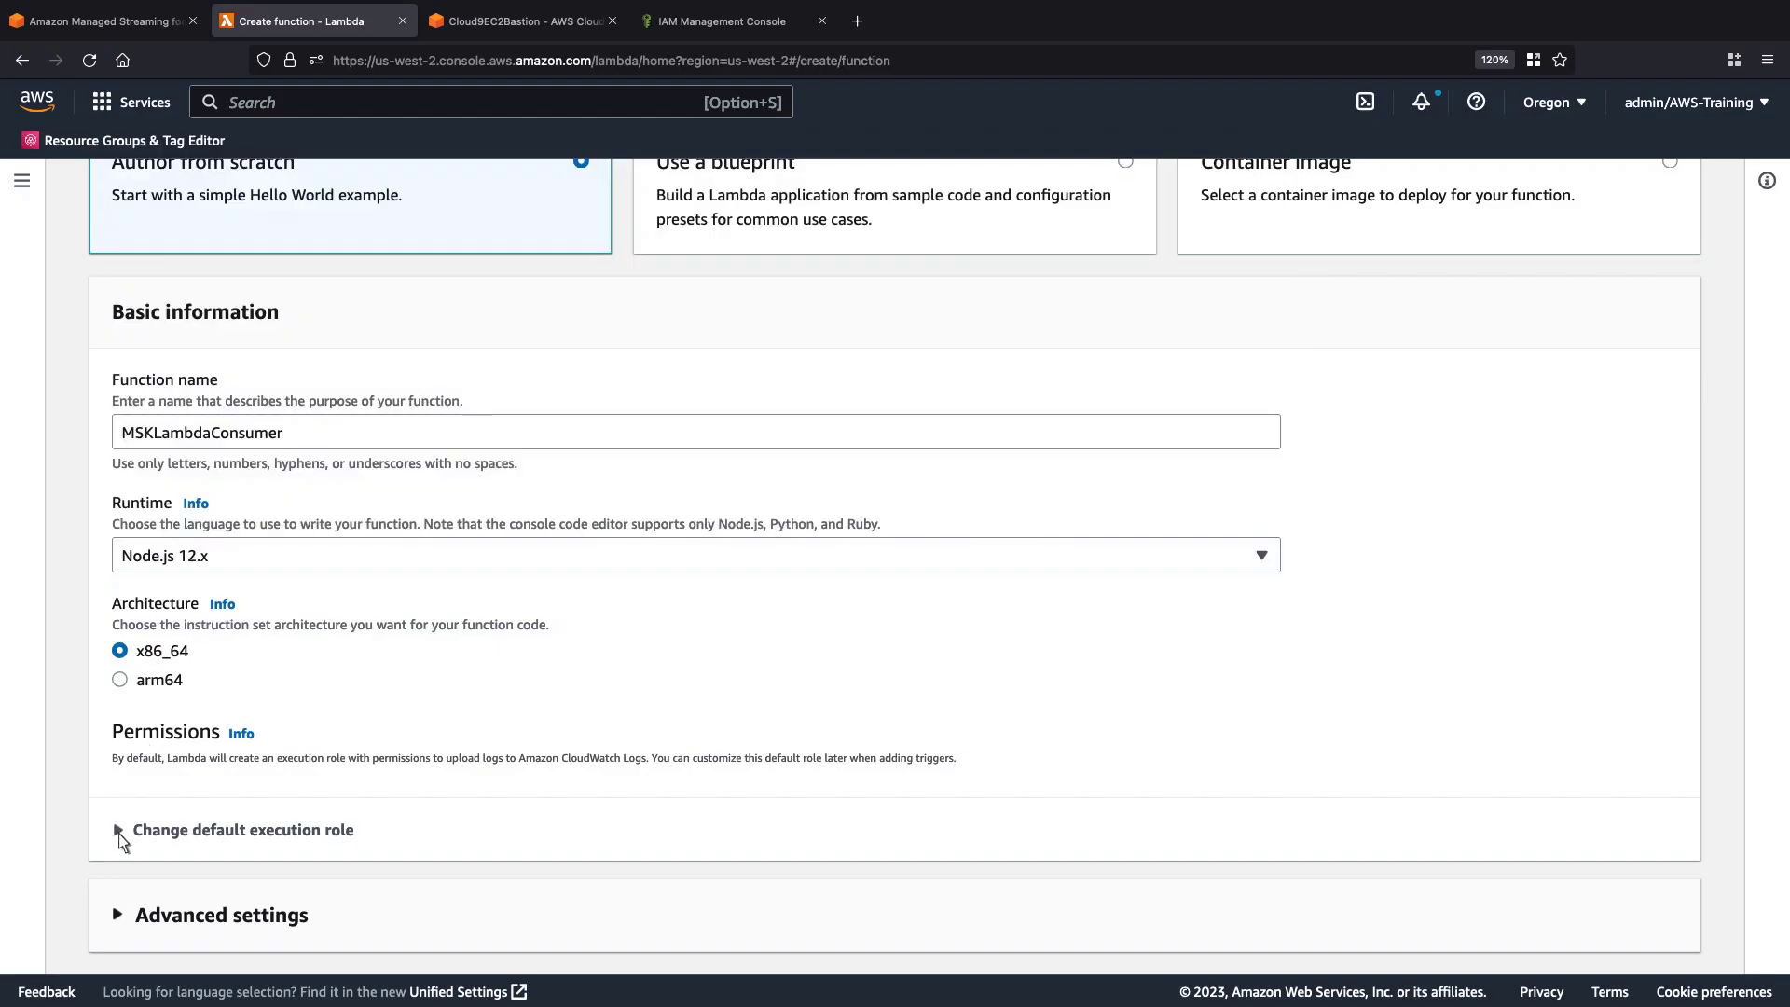
click(118, 830)
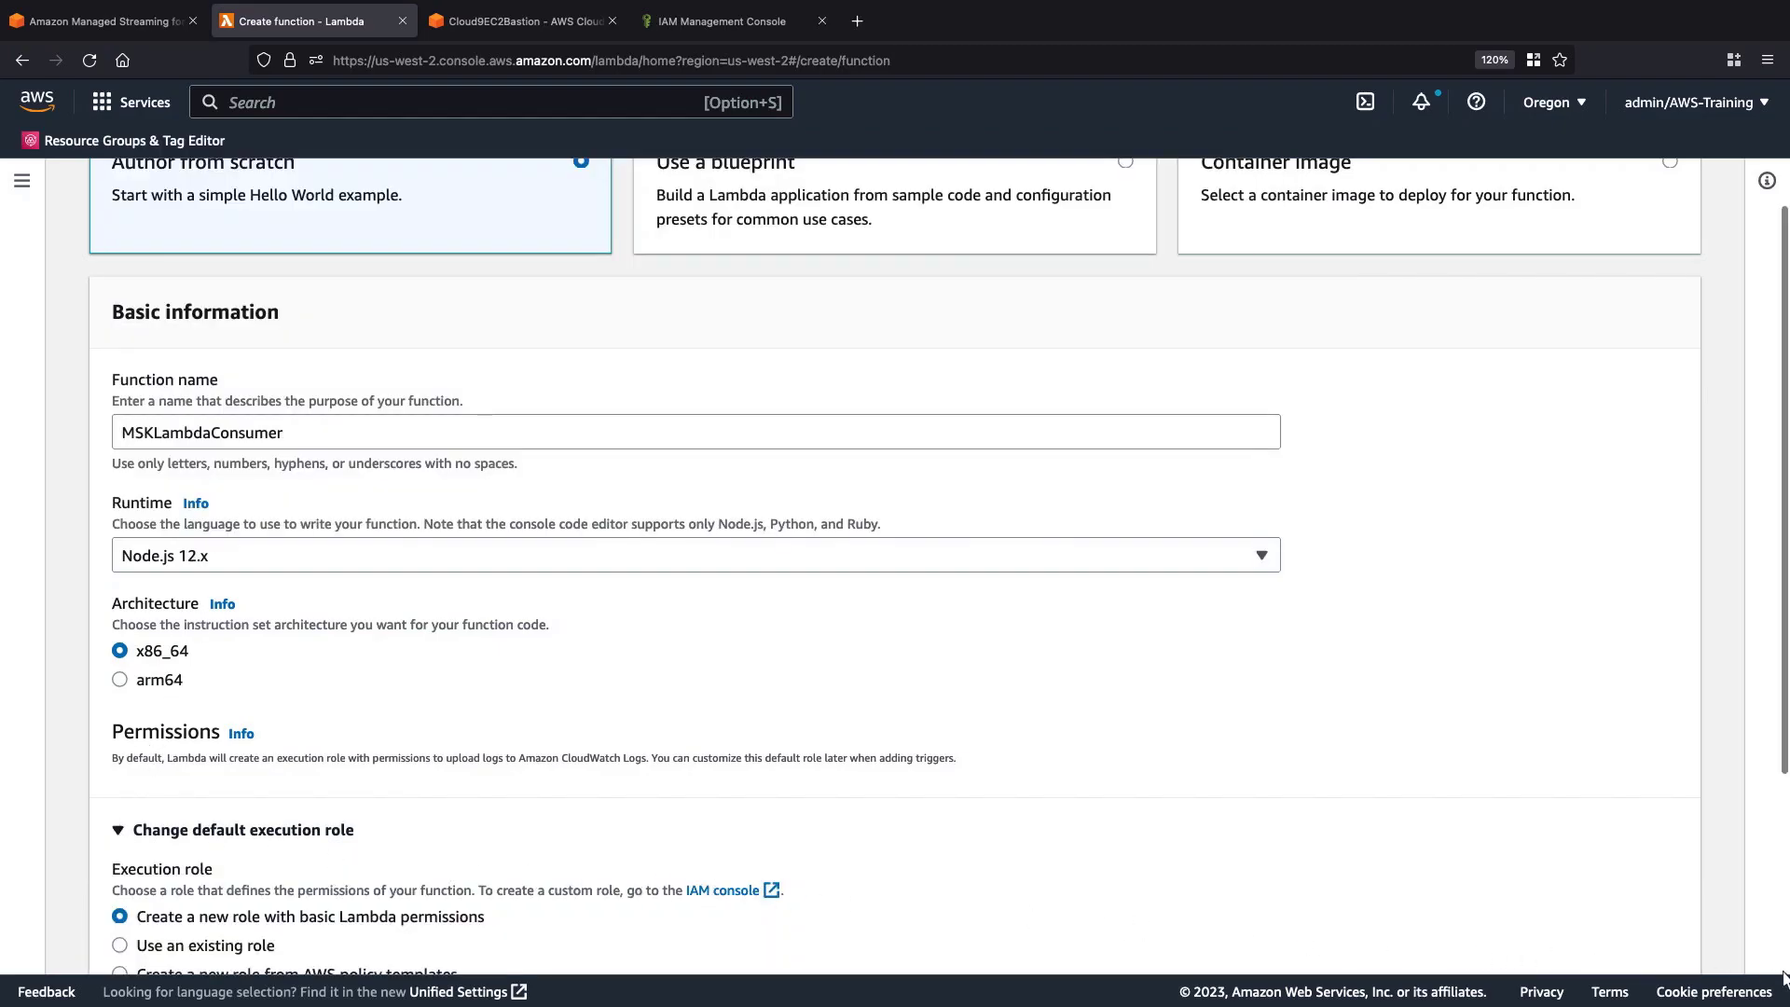
scroll(down, 3)
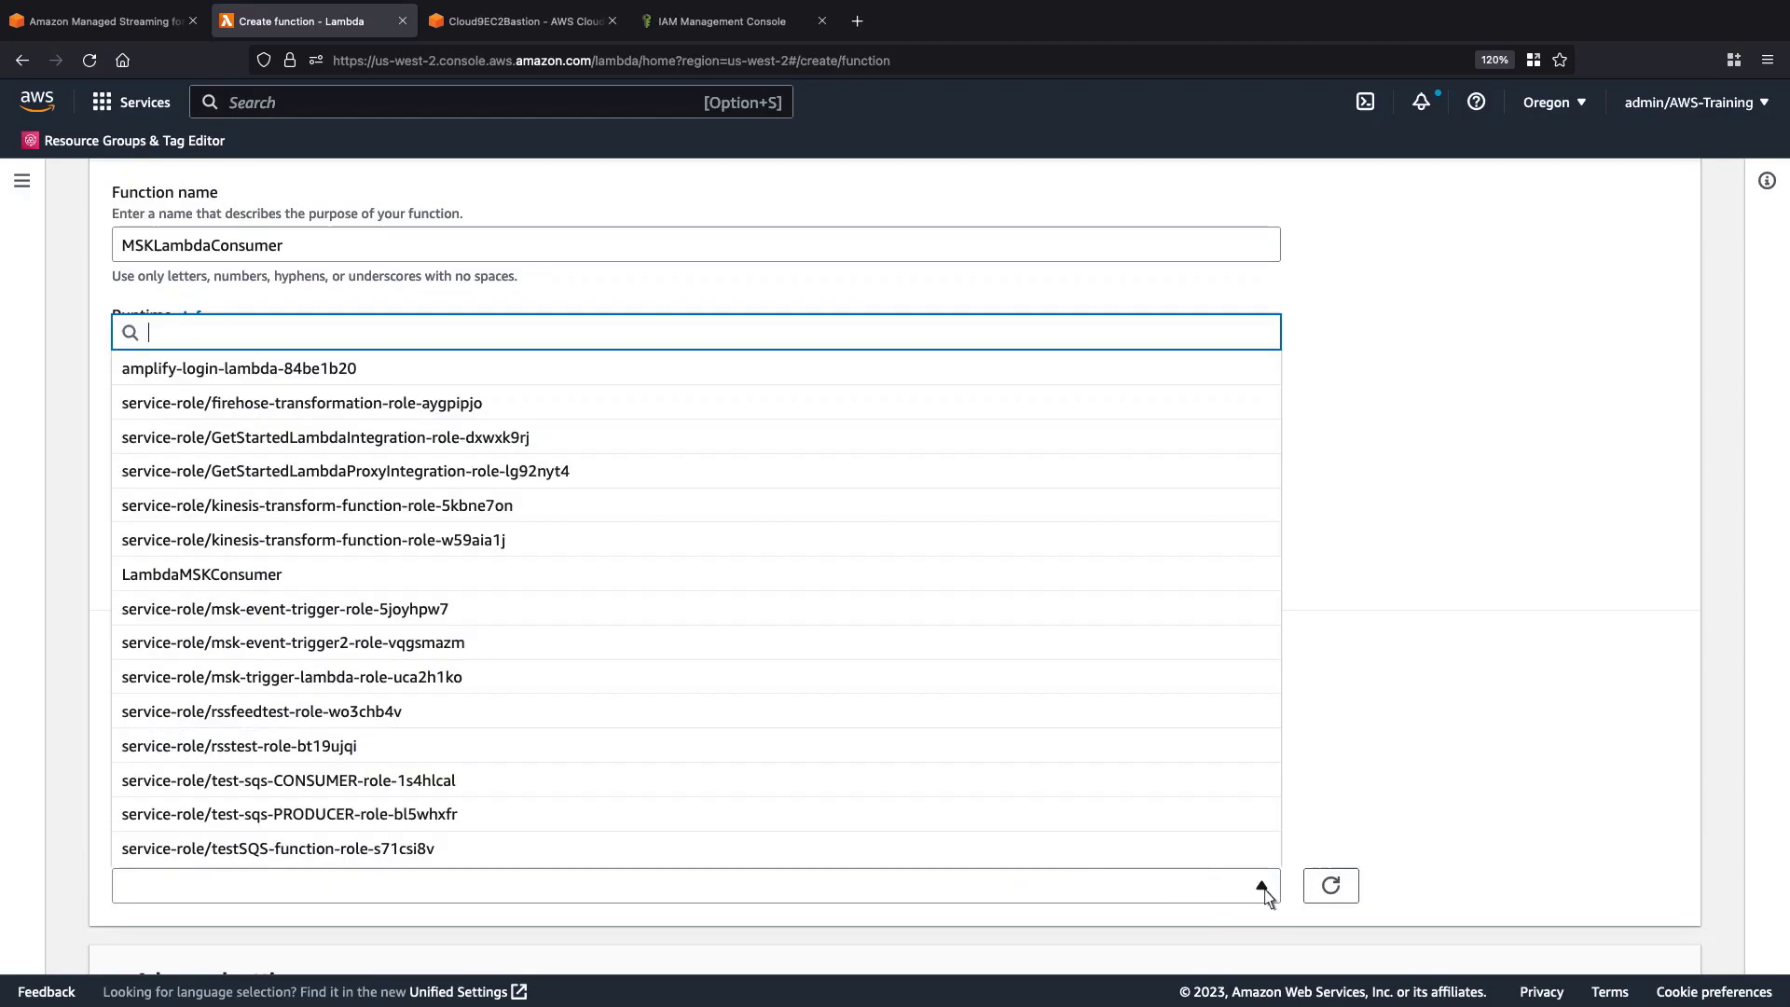
click(202, 575)
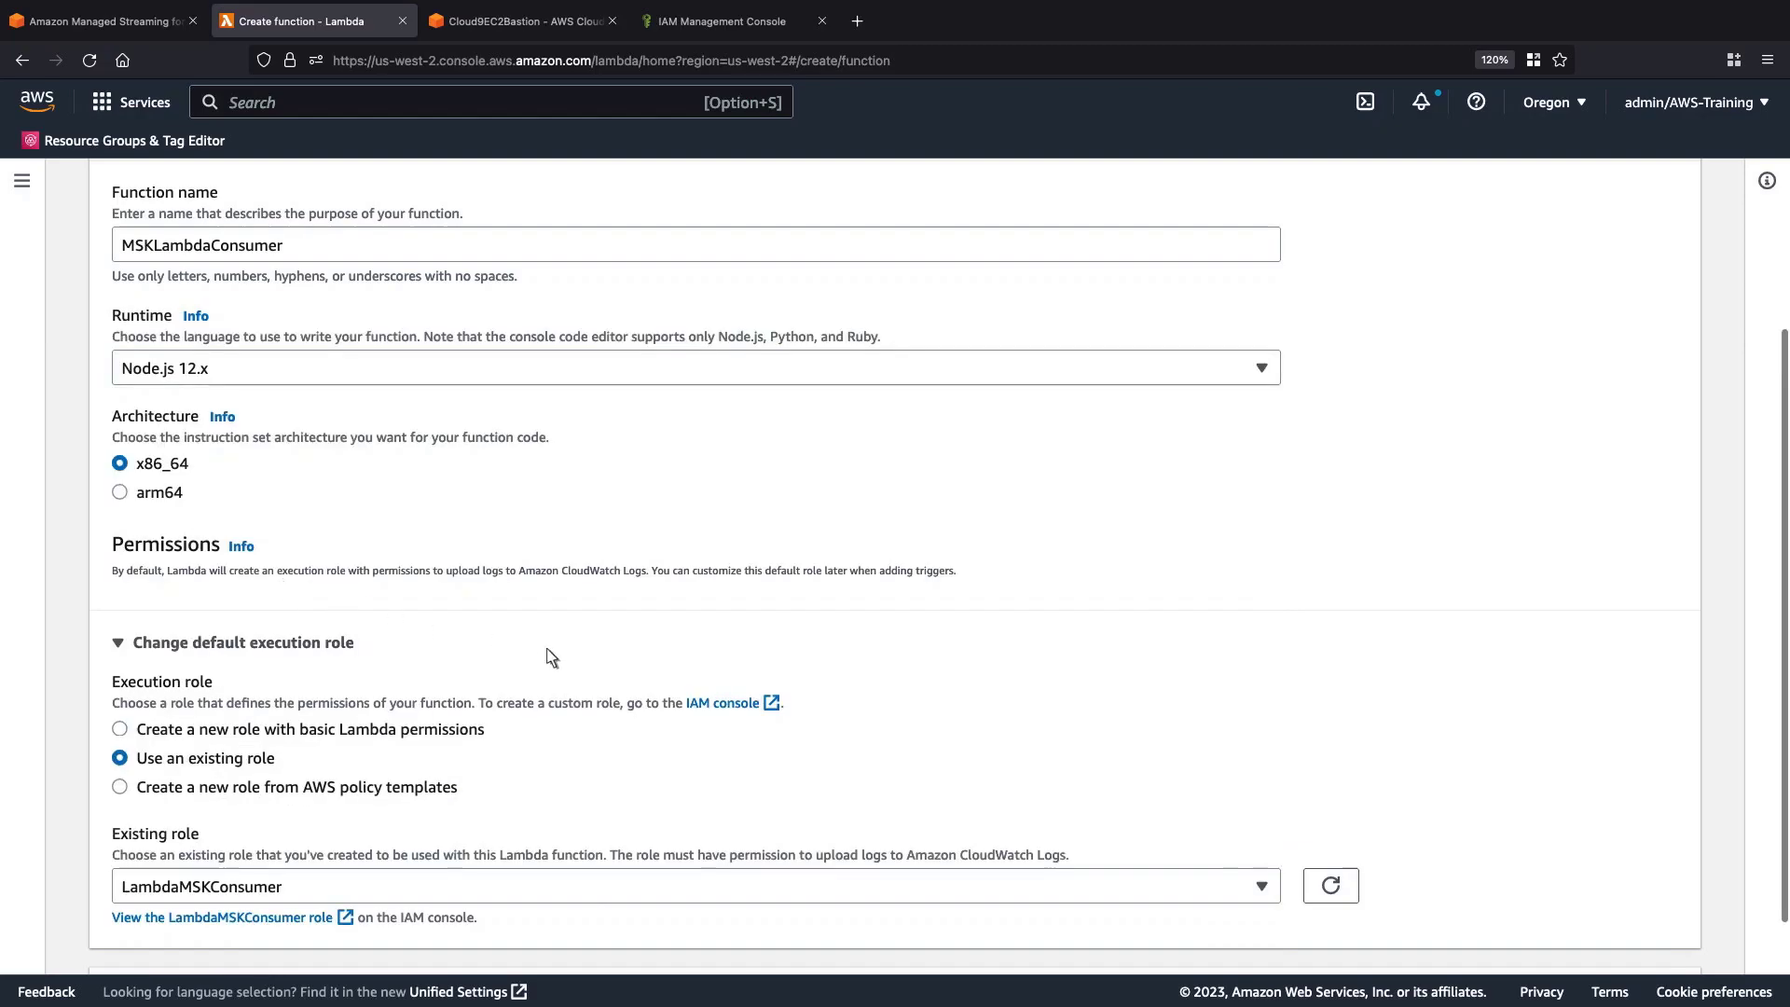
scroll(down, 3)
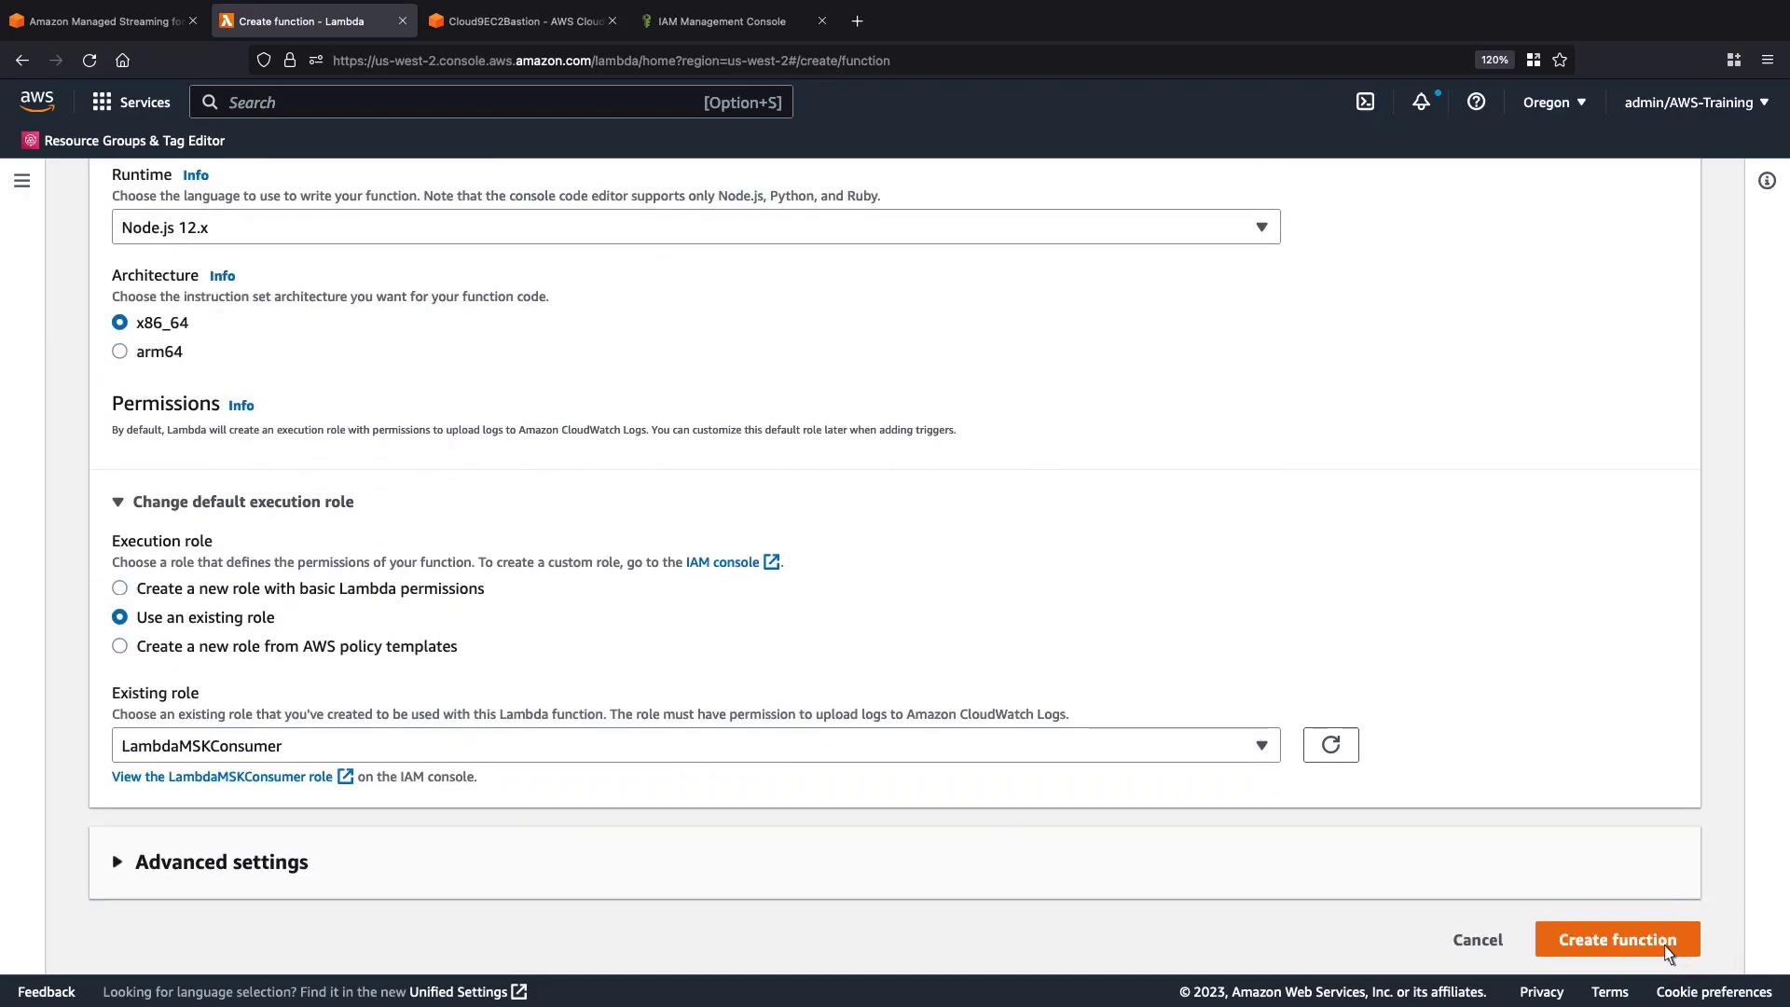
click(1614, 939)
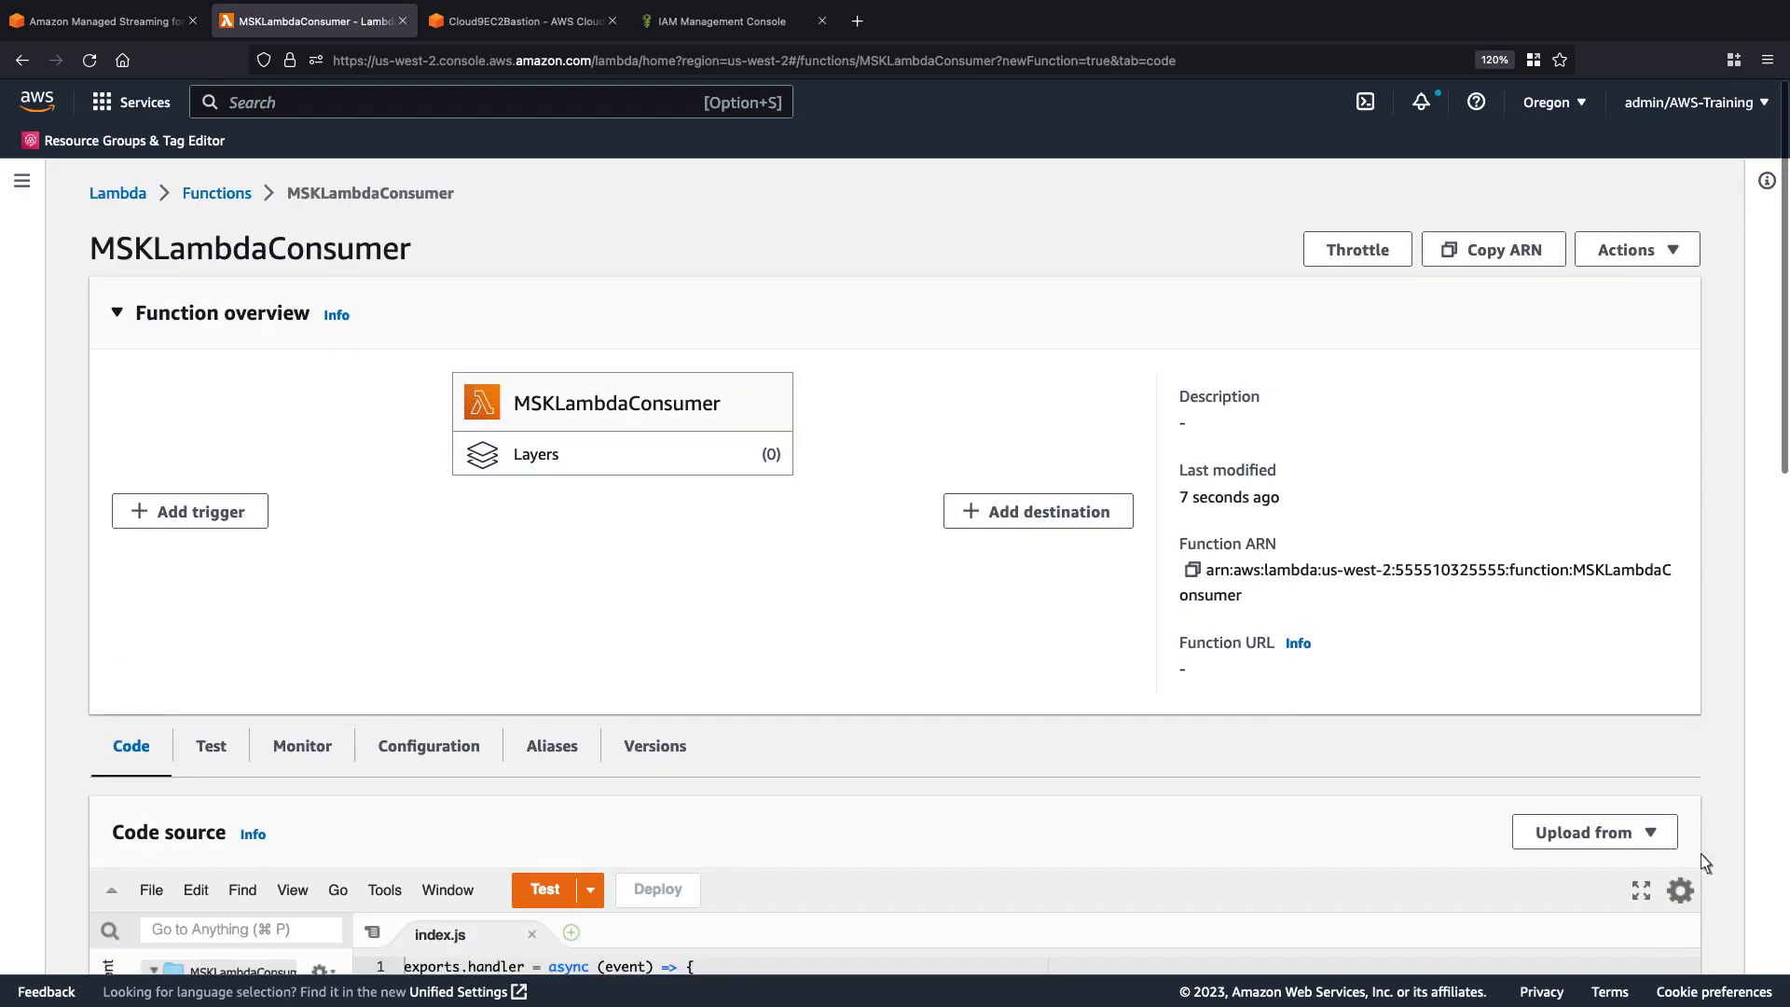
- Deploy the index.js handler logging each Kafka key, record and base64-decoded message
scroll(down, 3)
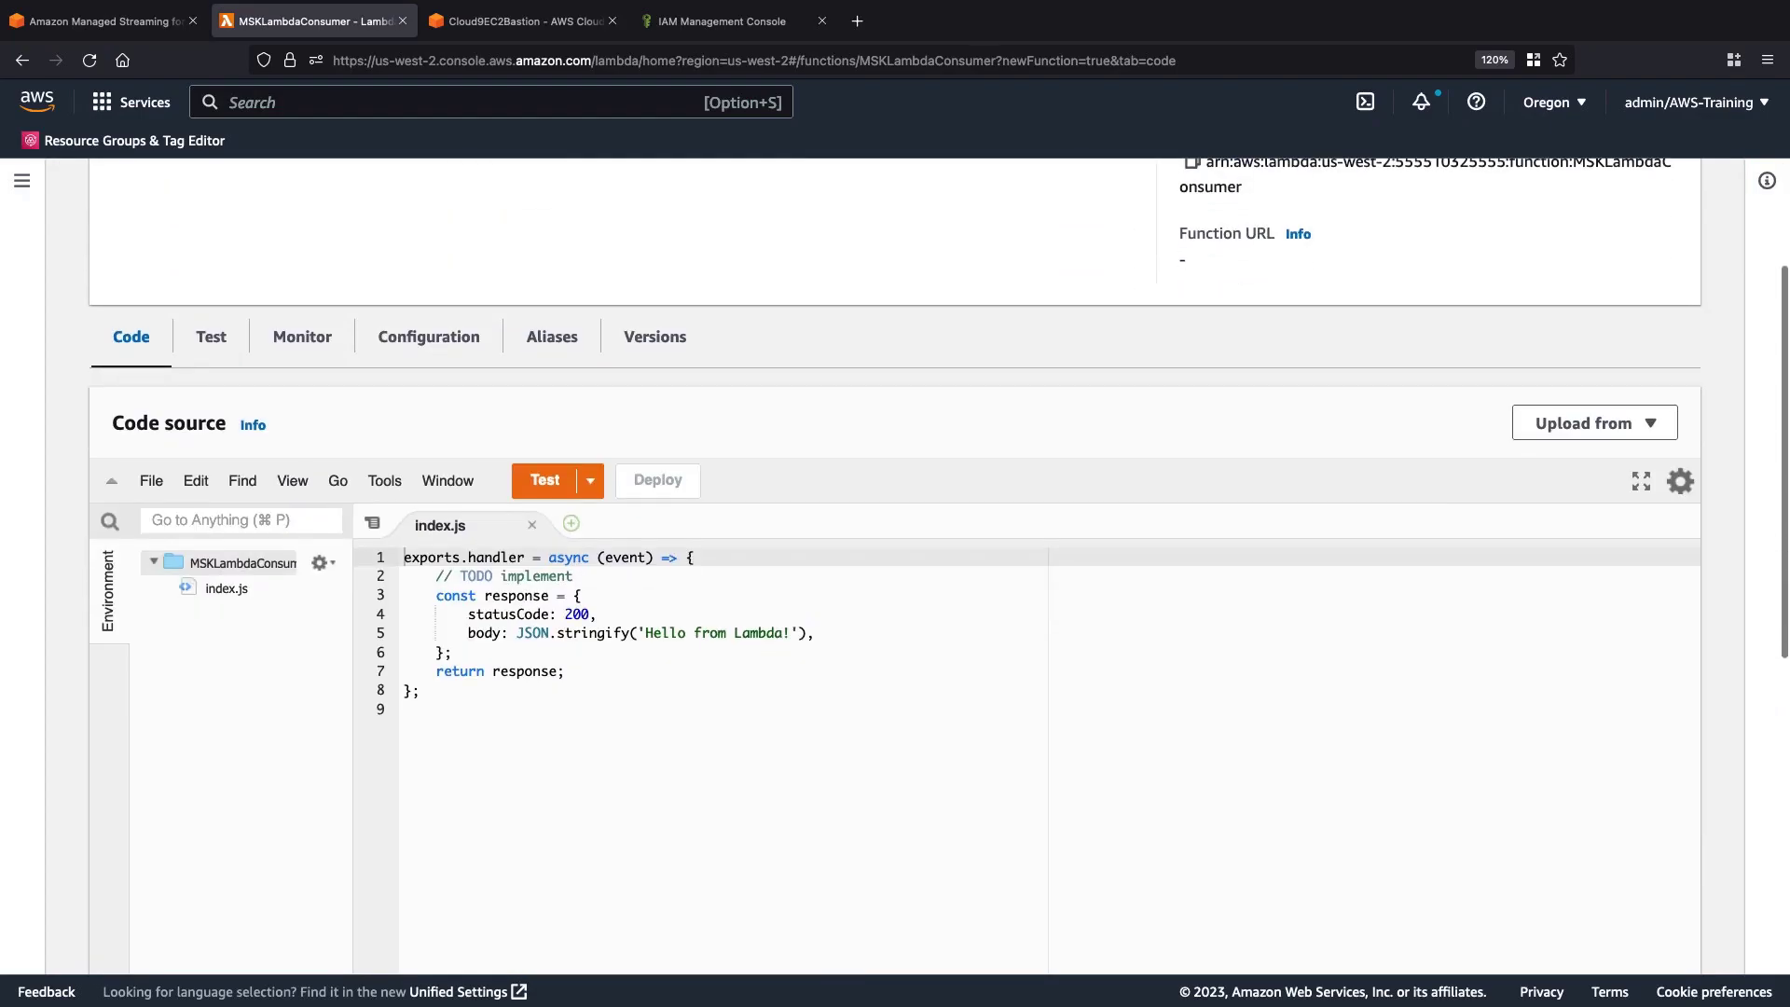
mouse_move(1453, 670)
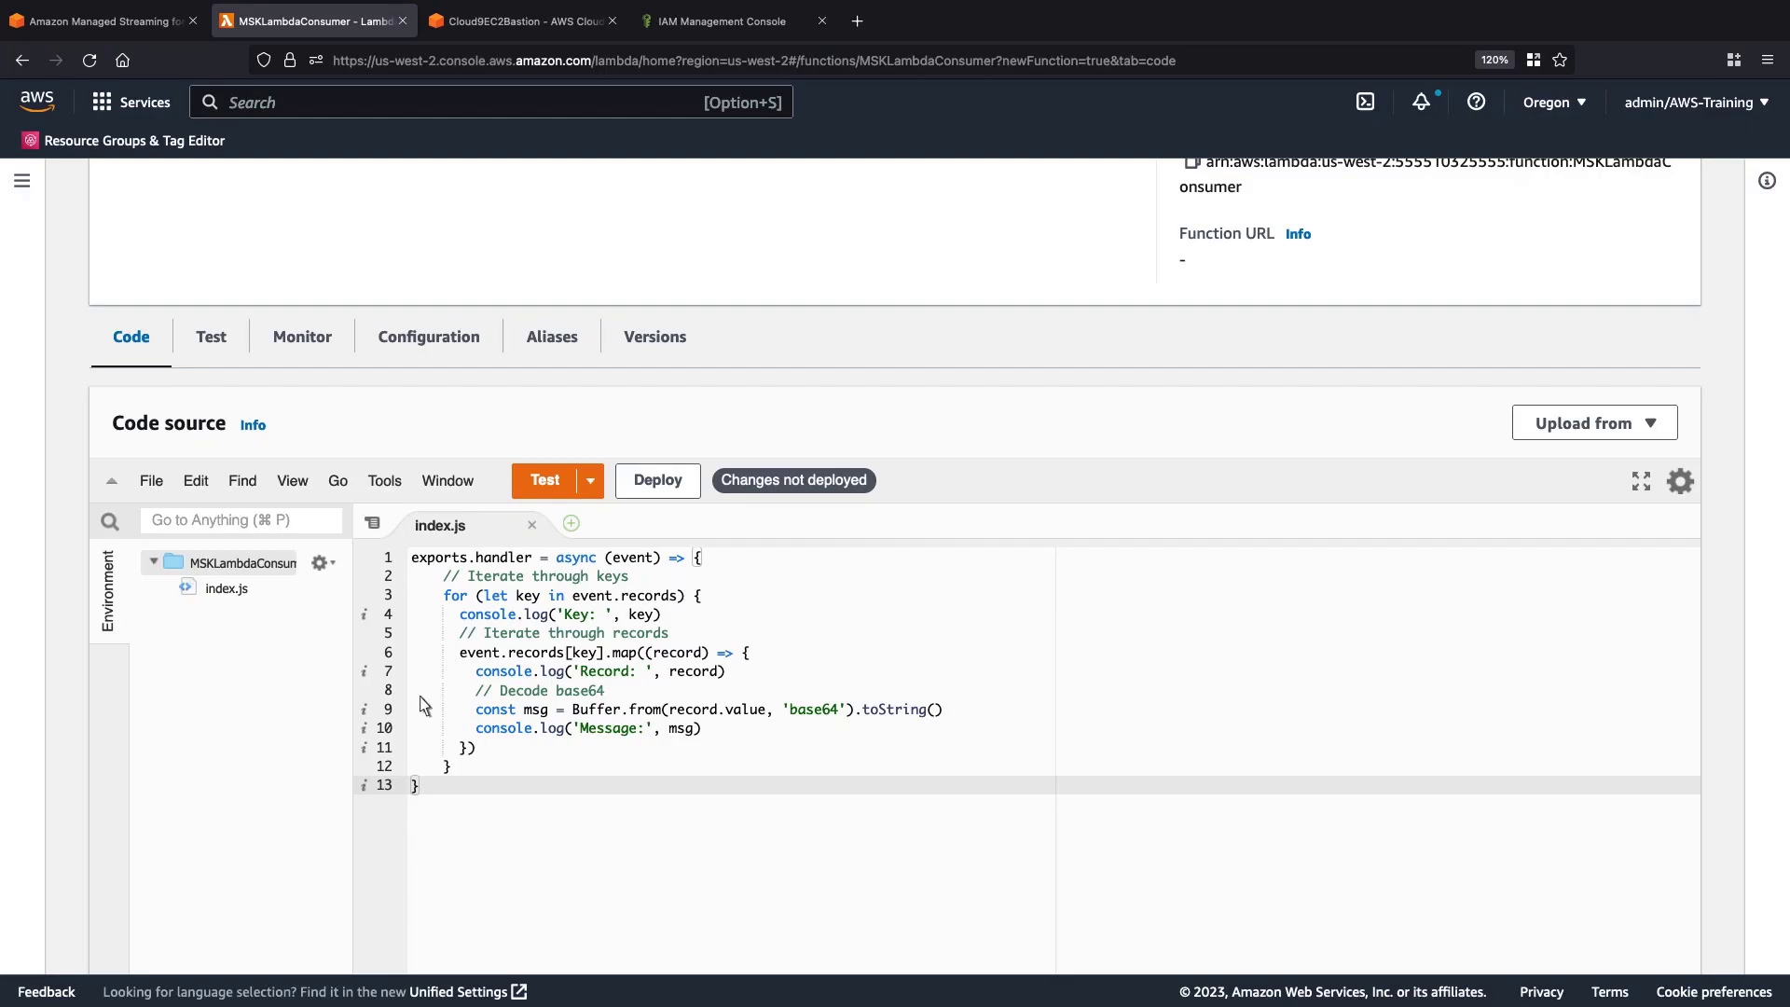
click(657, 479)
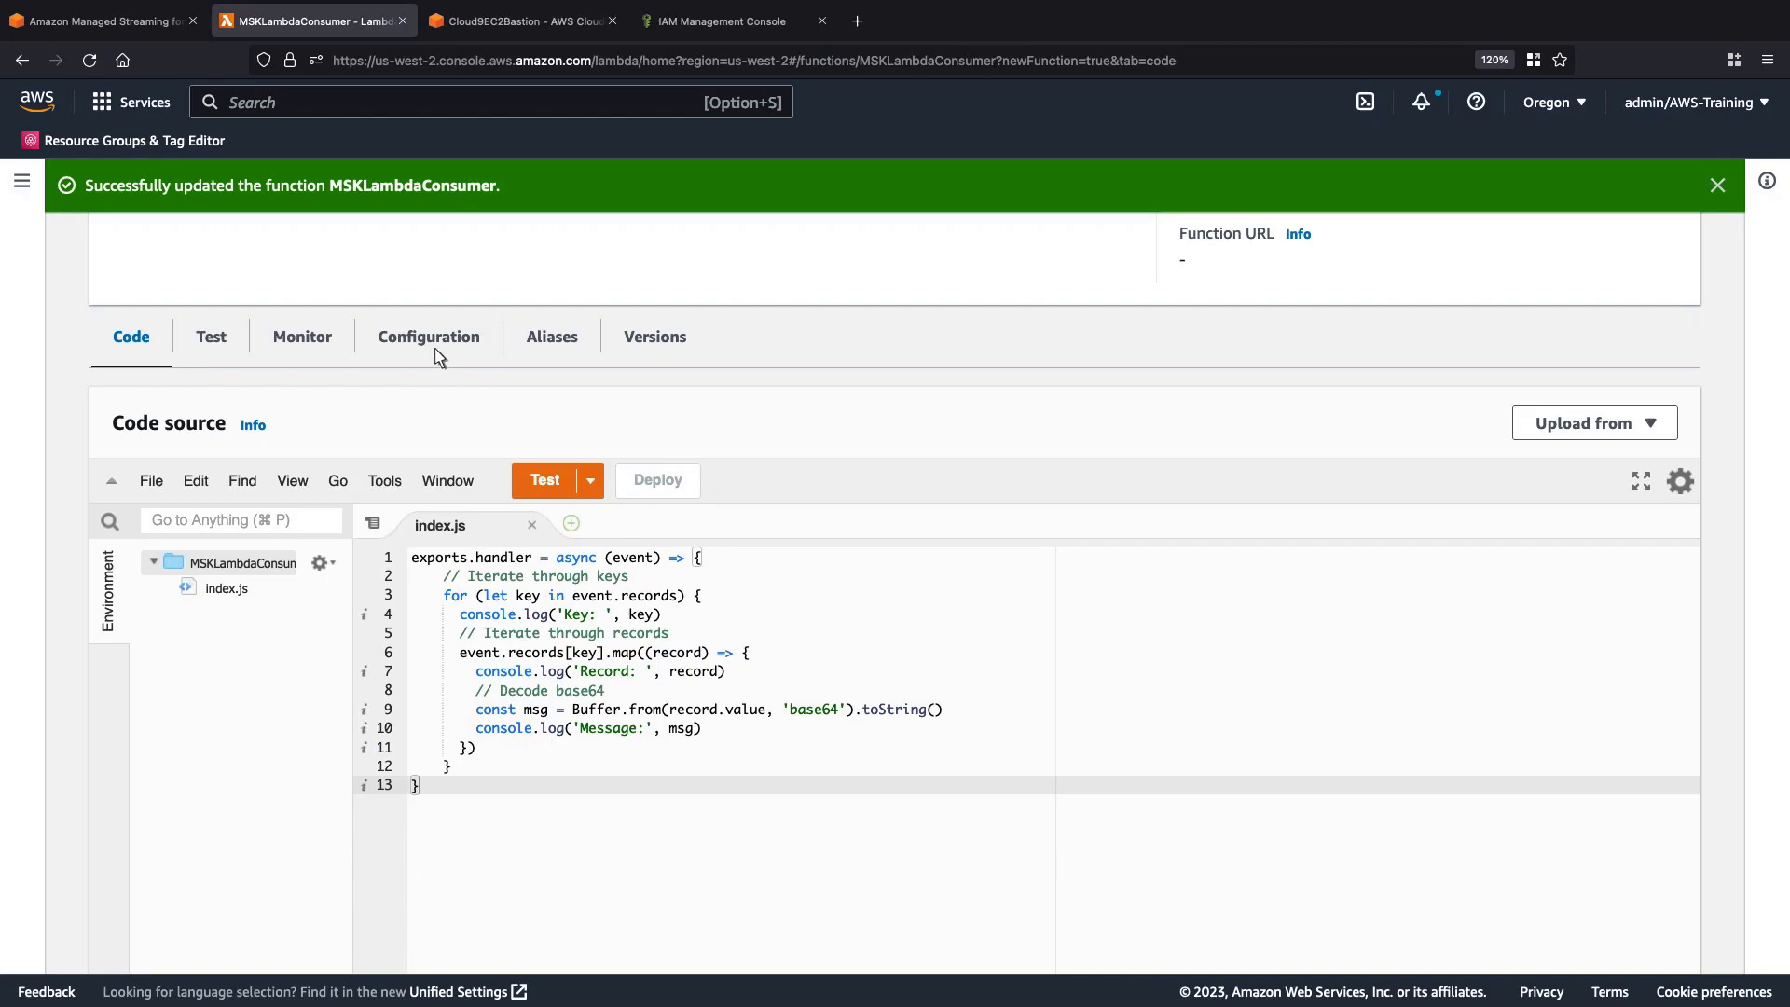
- Add an MSK trigger on demo-cluster consuming topic exampletopic
click(428, 335)
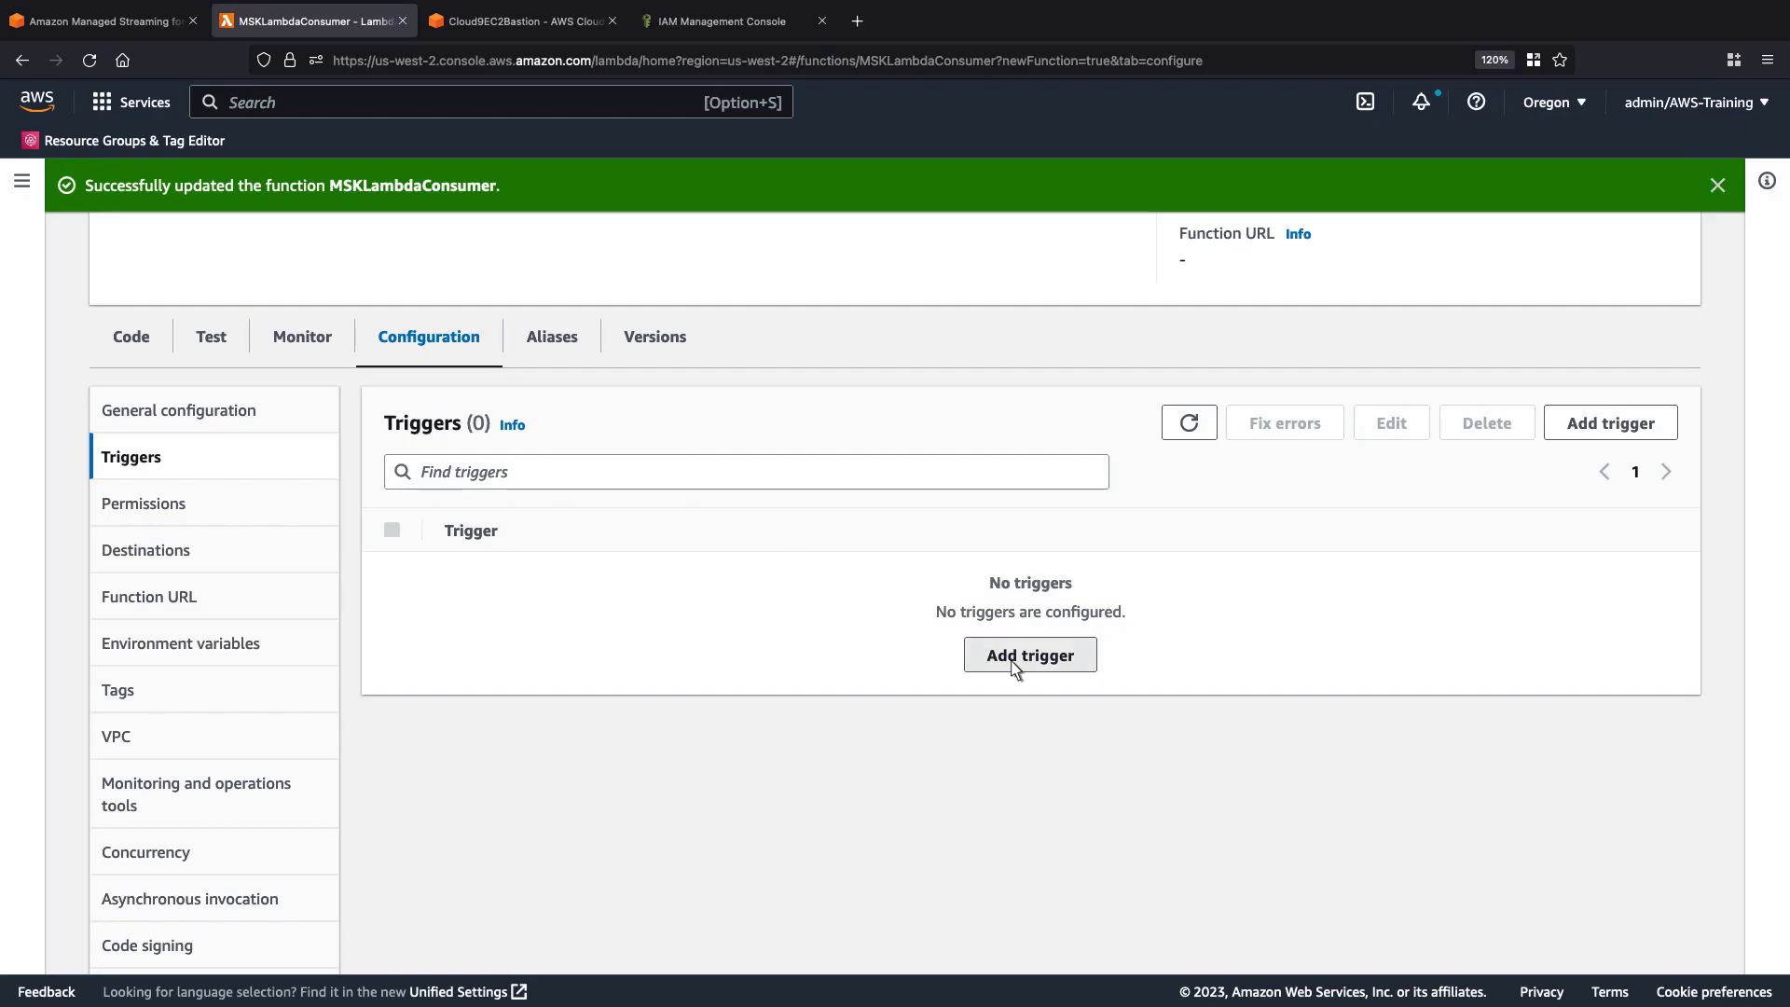
click(1028, 654)
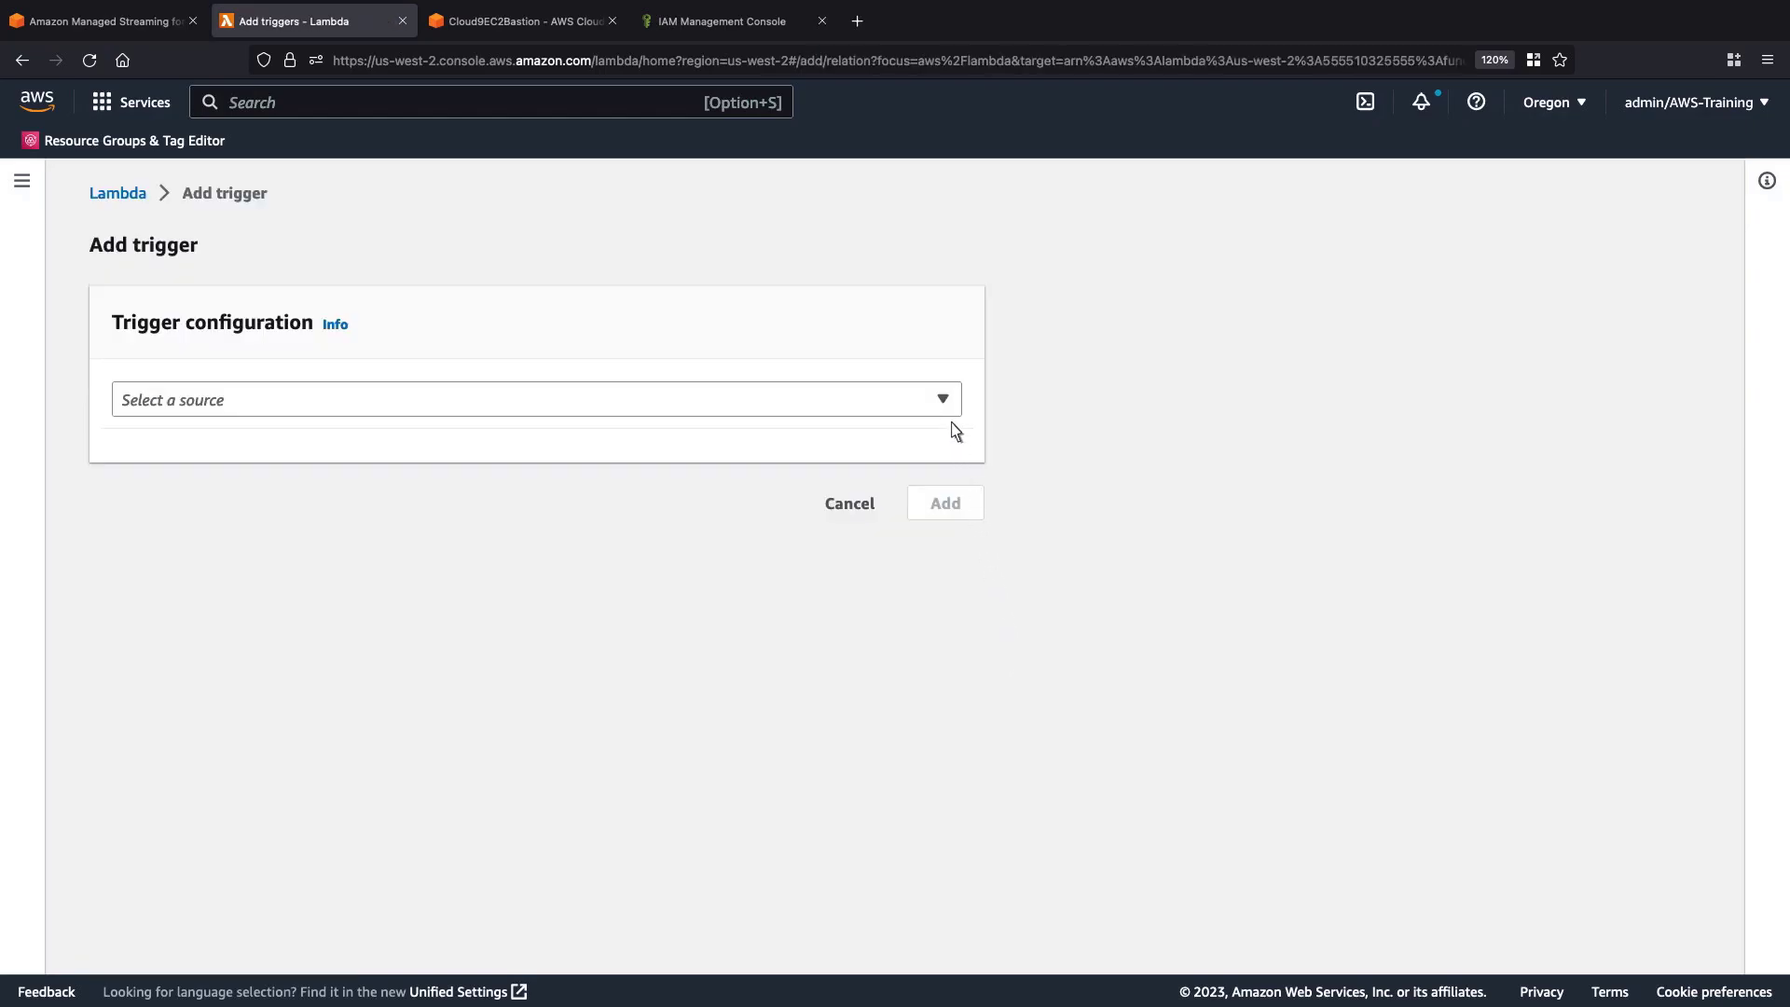
click(533, 400)
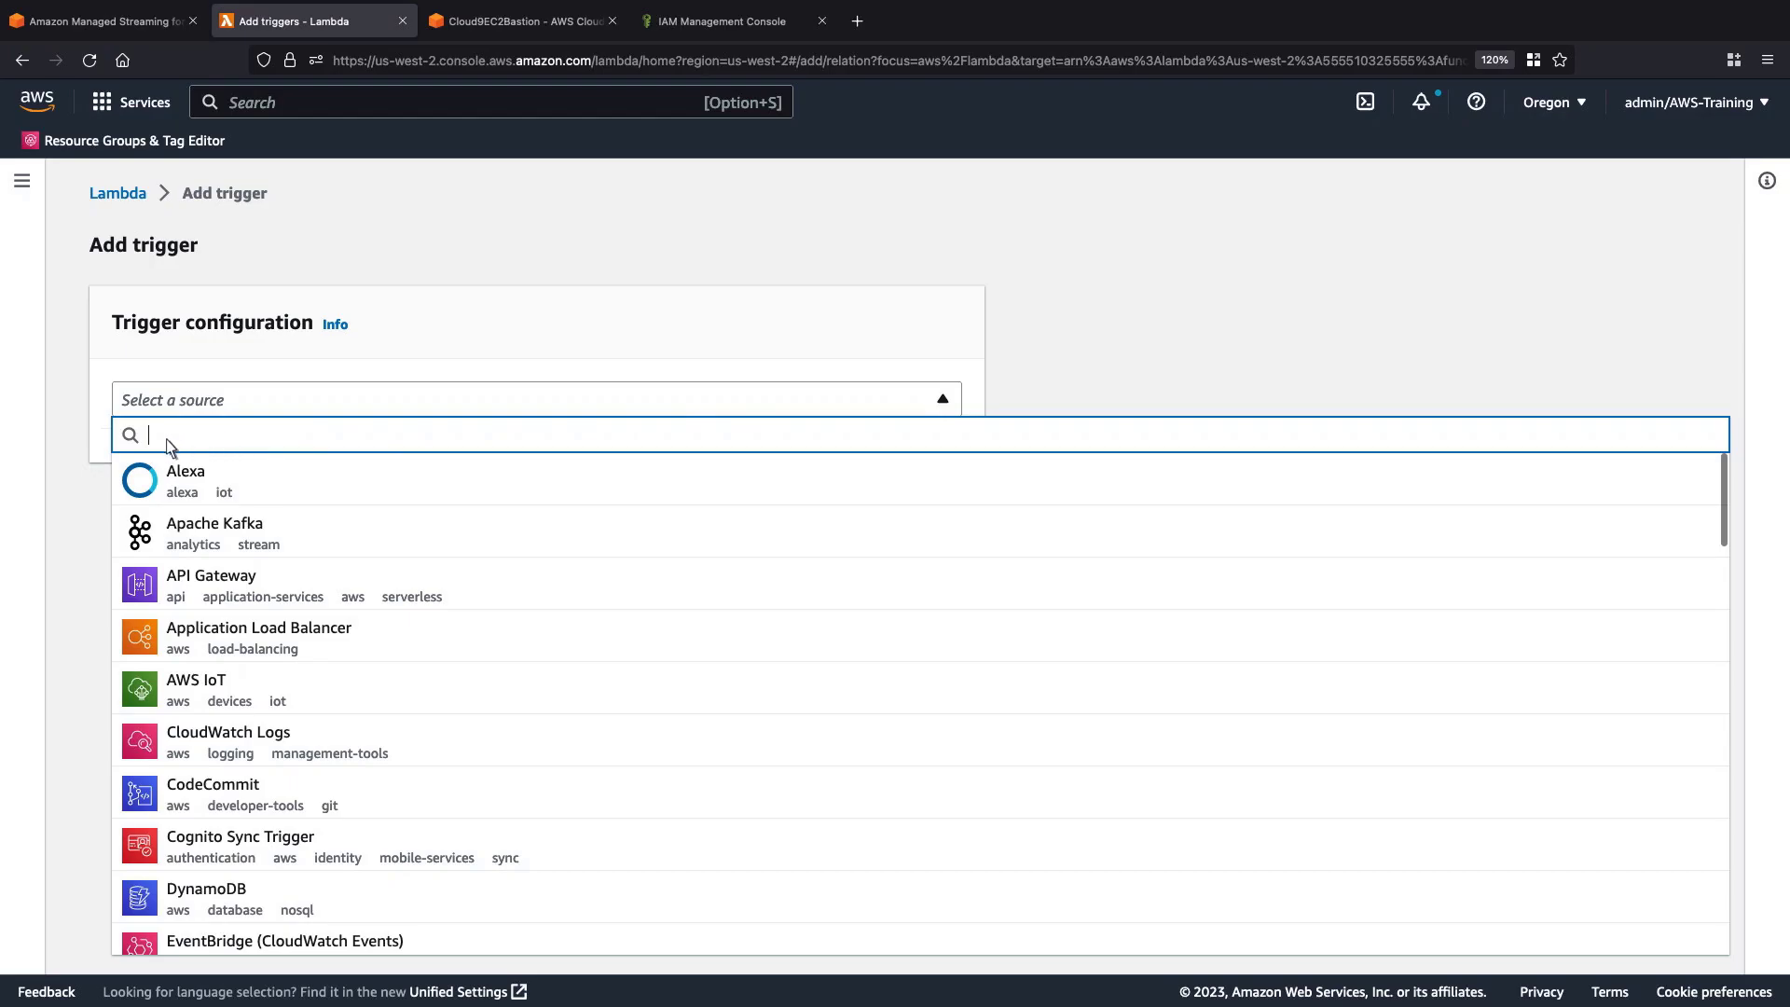
text(msk)
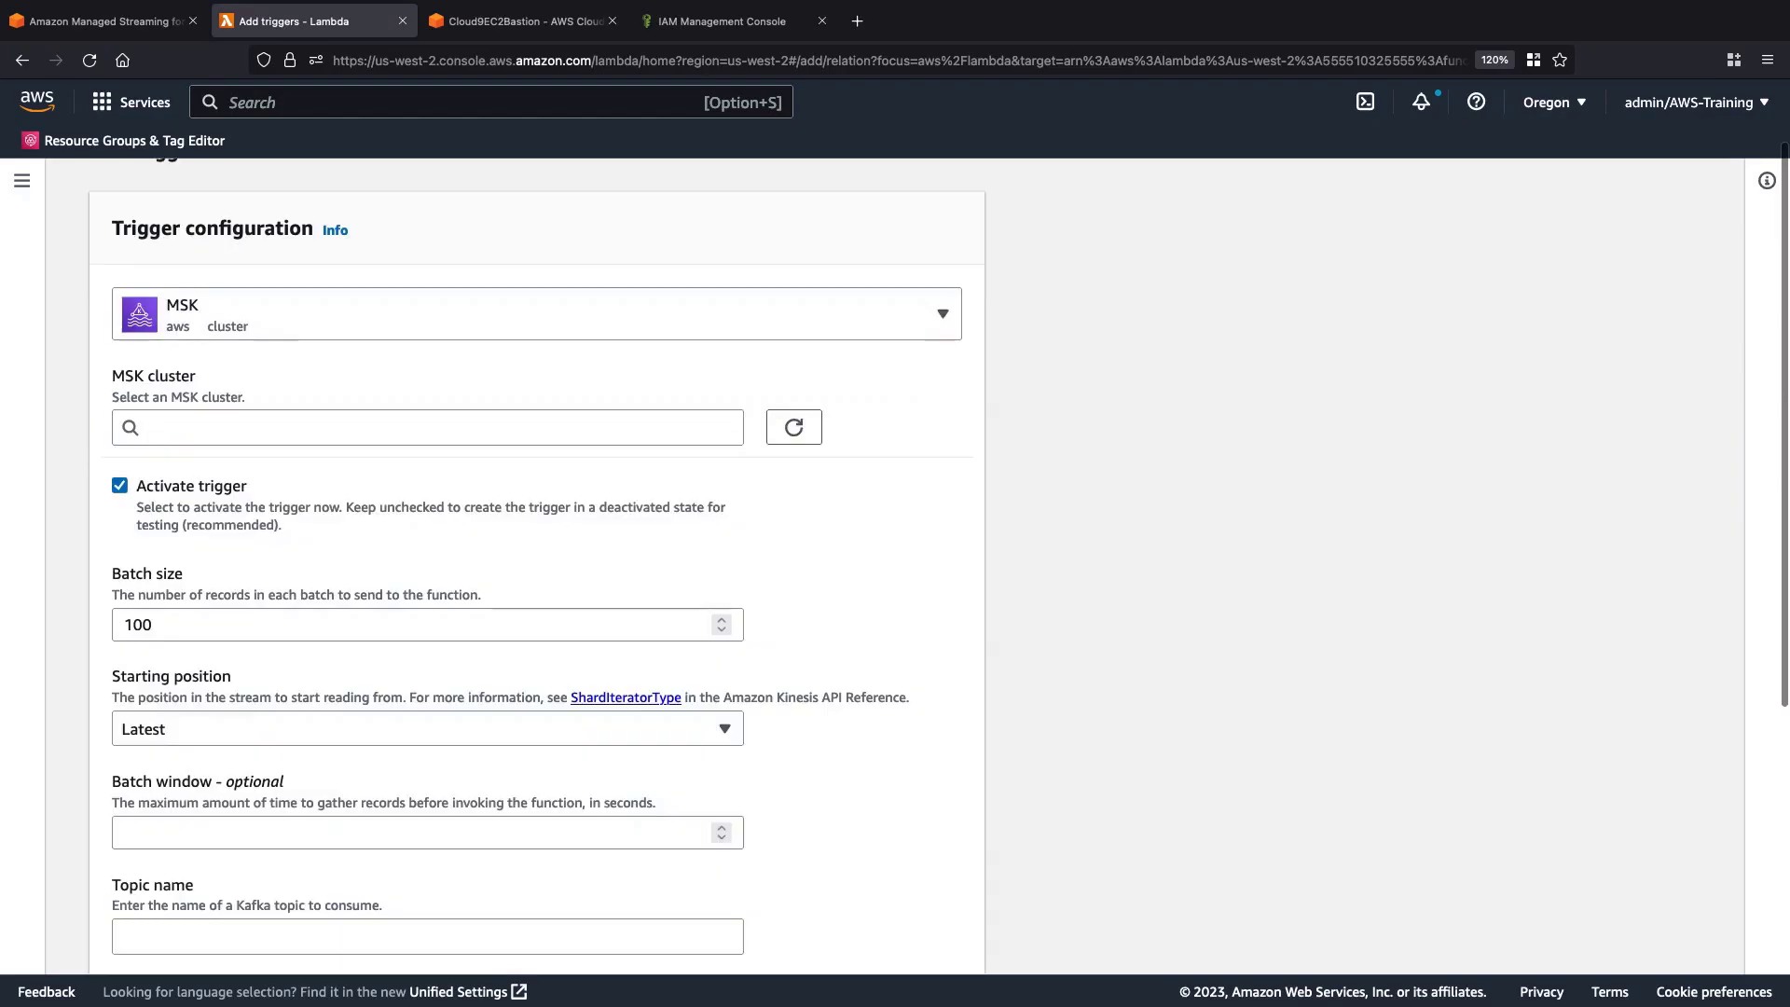
click(427, 427)
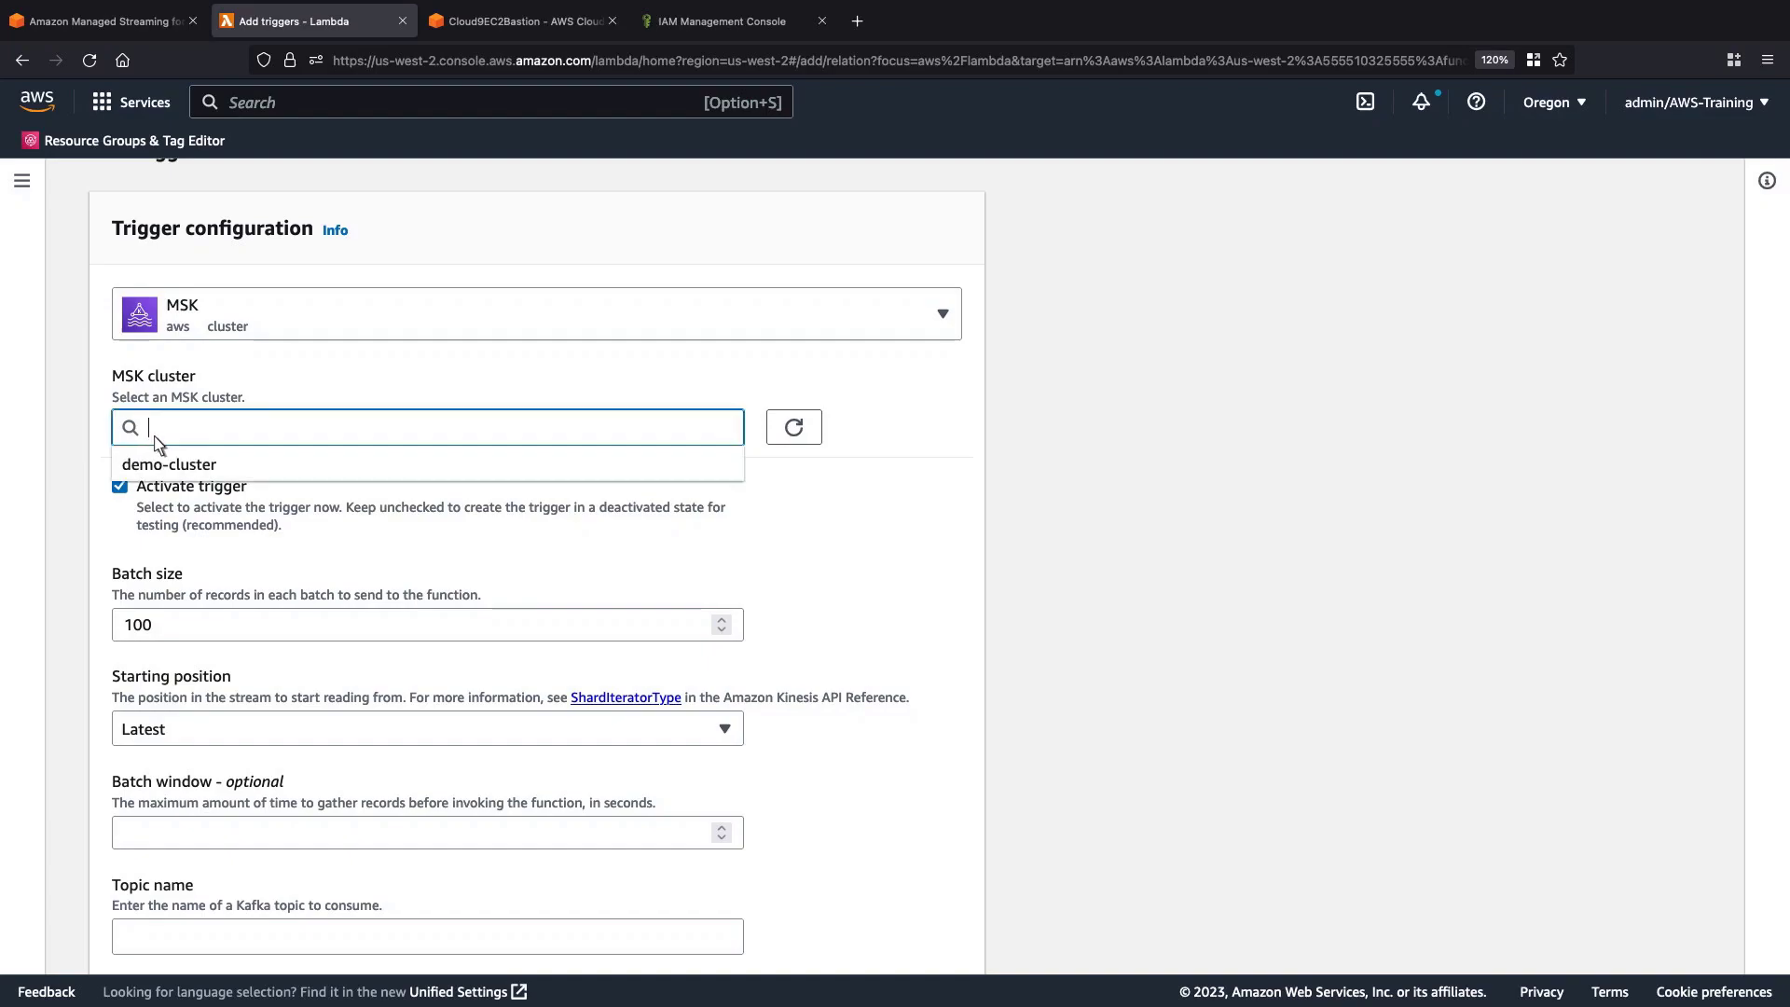
click(169, 464)
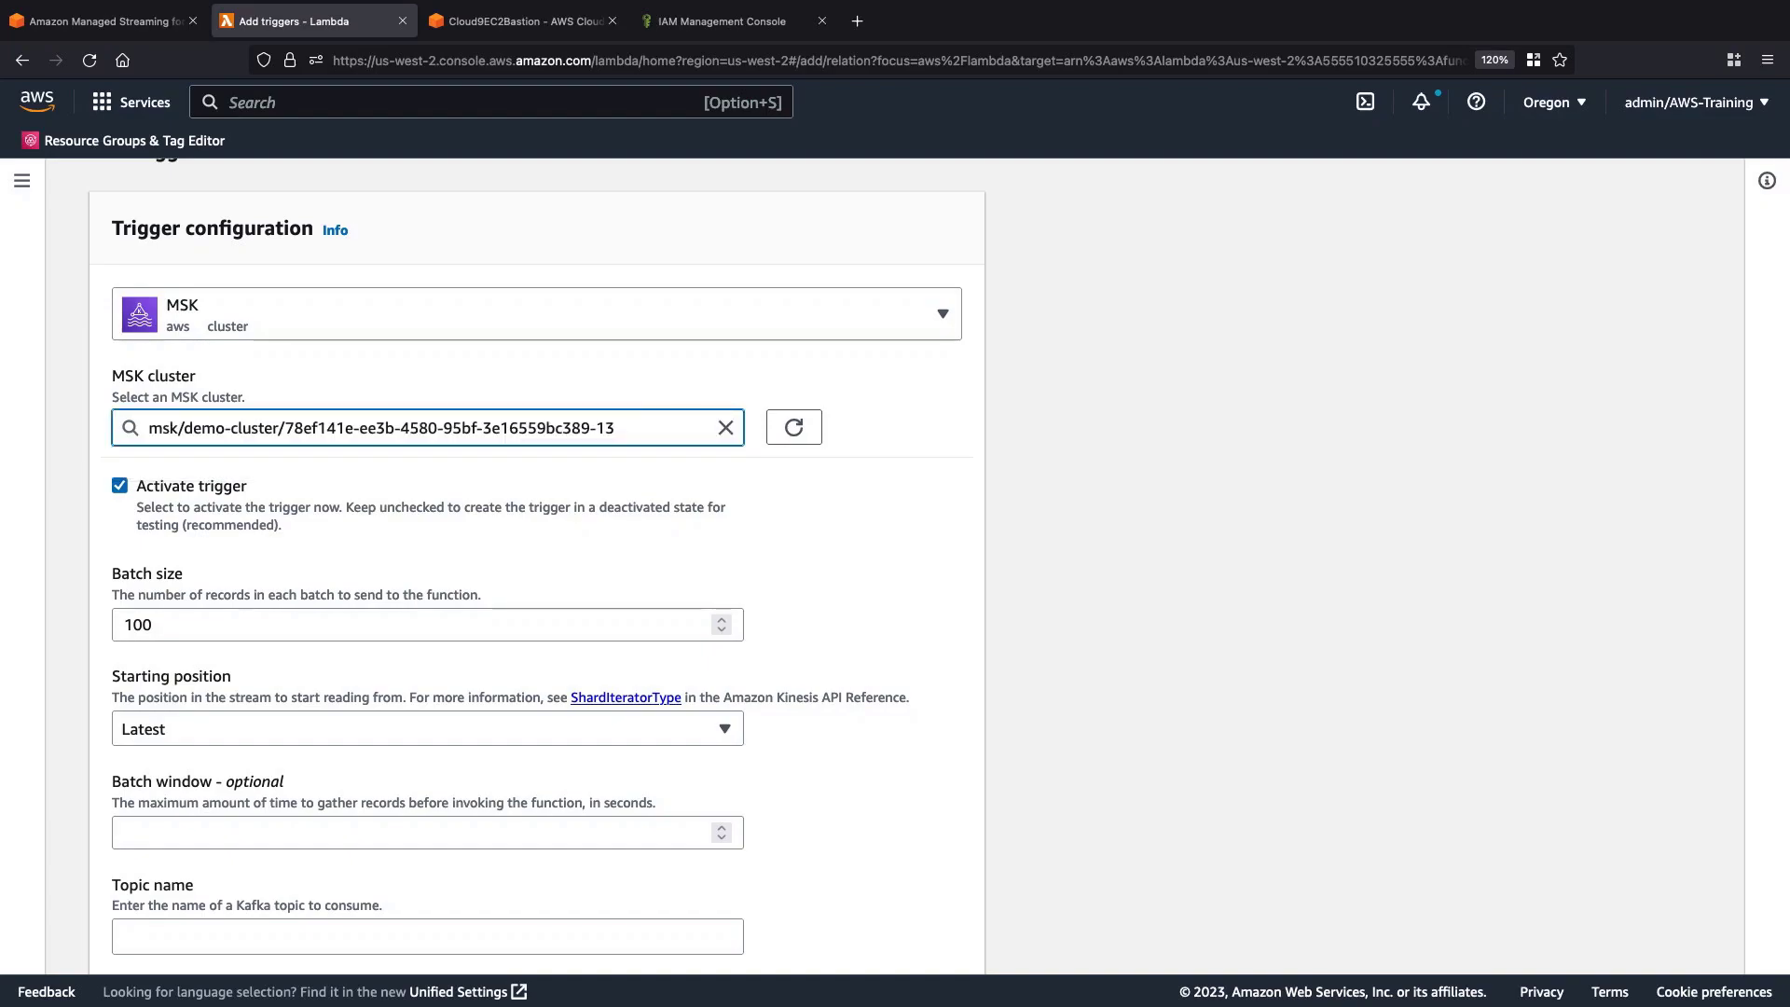
mouse_move(1516, 856)
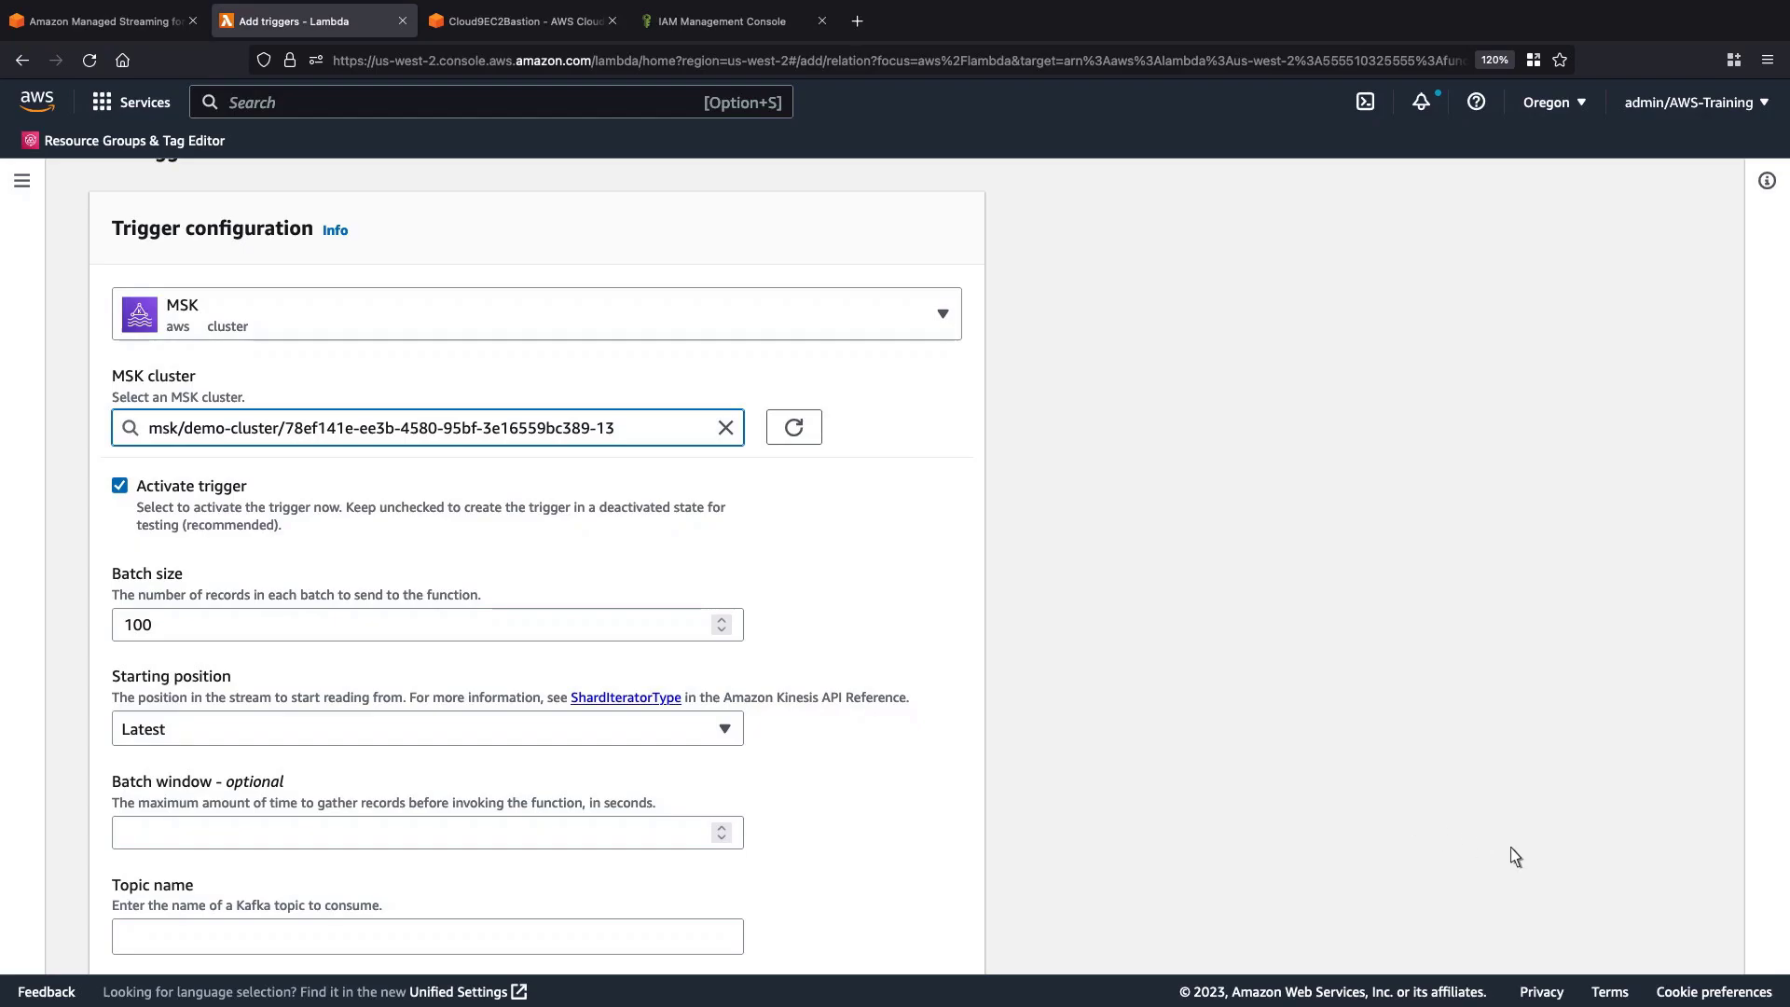
scroll(down, 3)
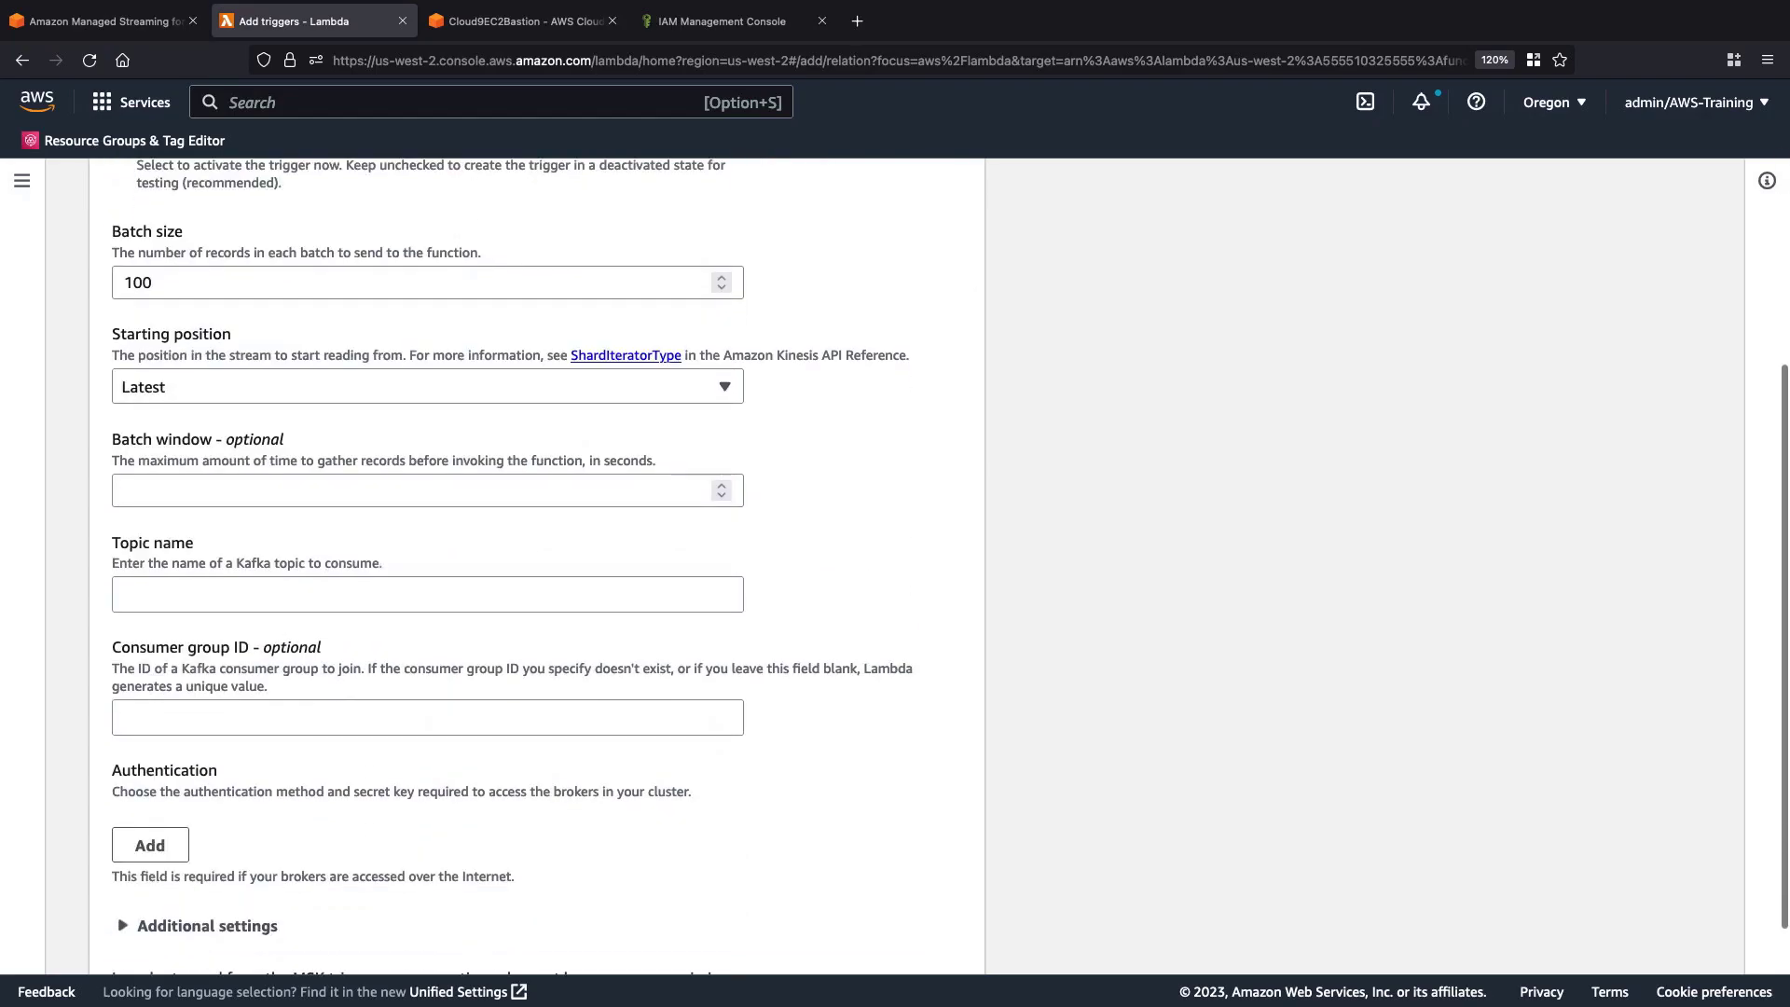
mouse_move(1094, 802)
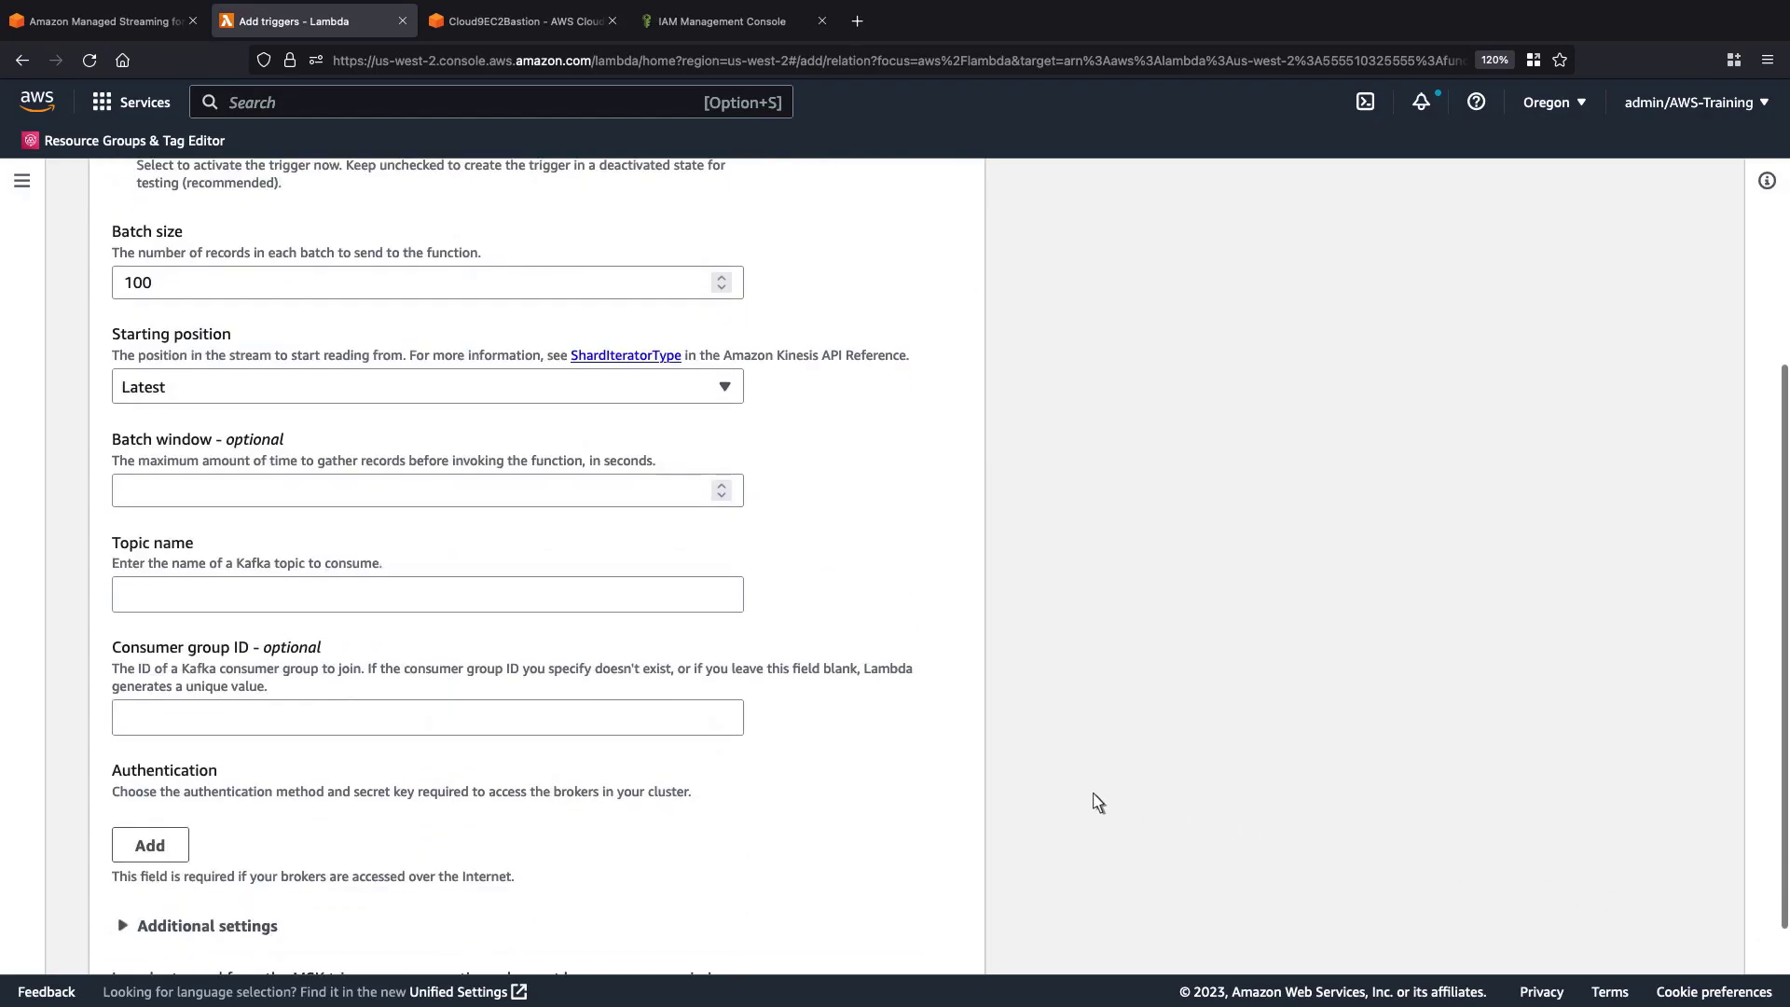
text(exampletopic)
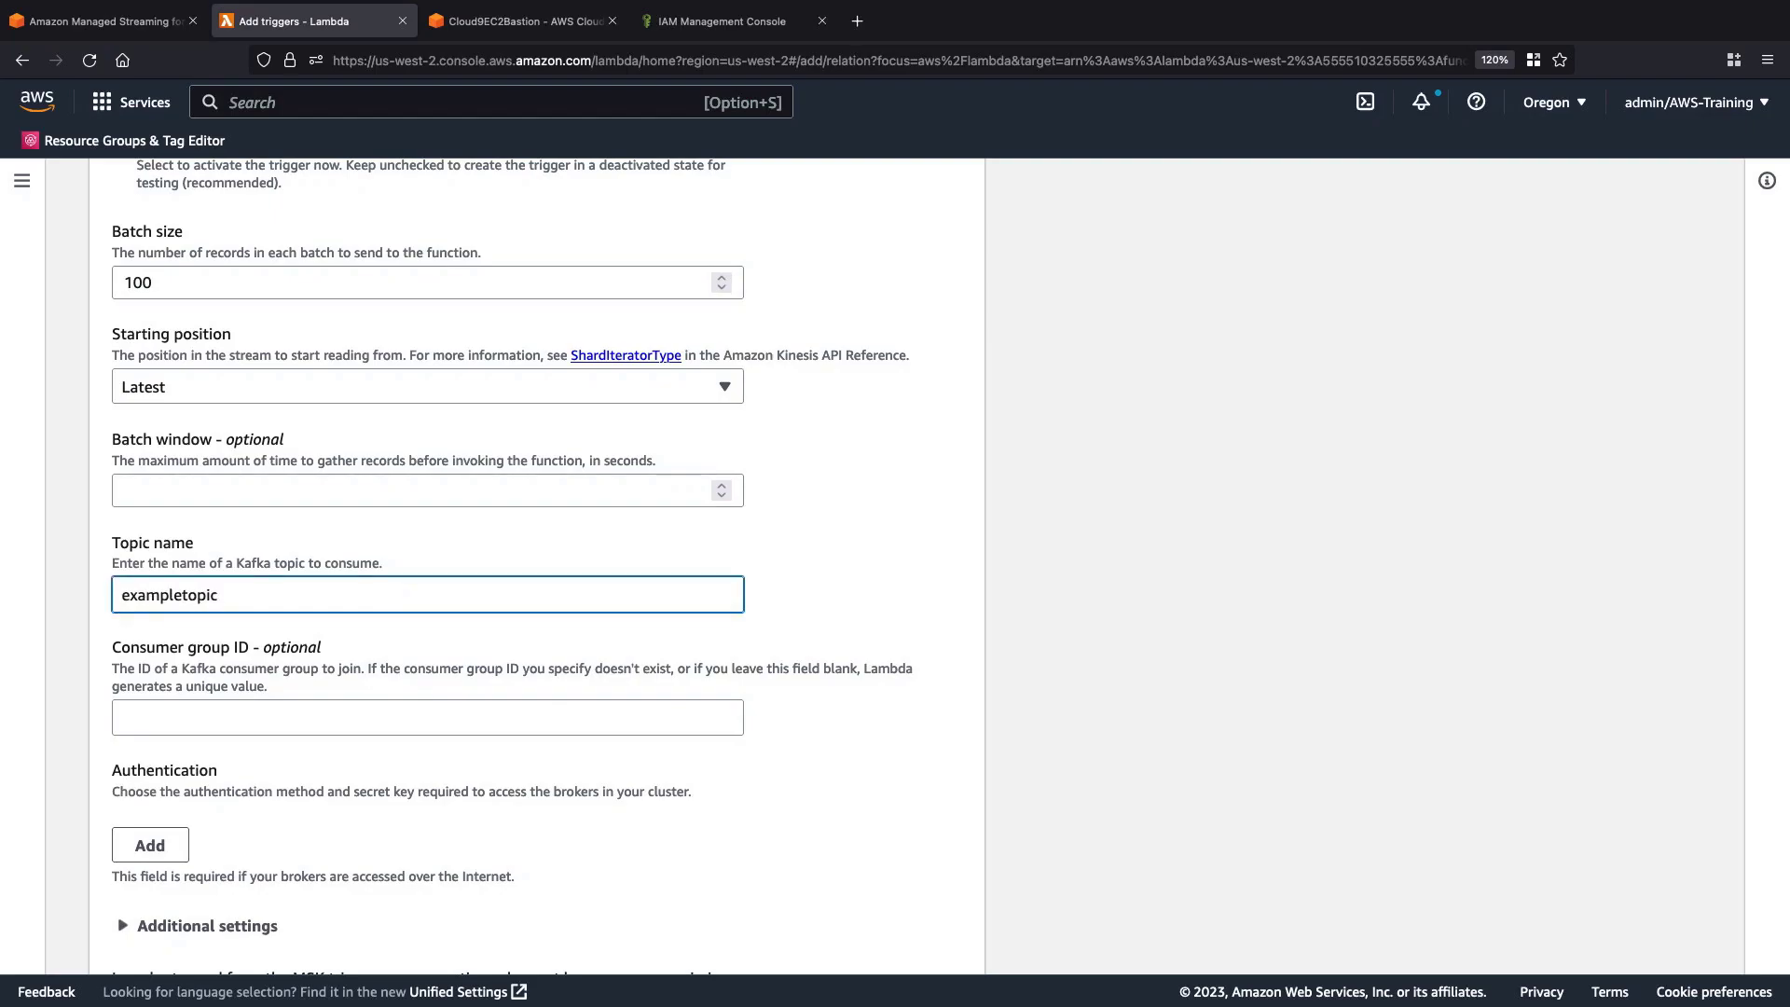
mouse_move(1519, 919)
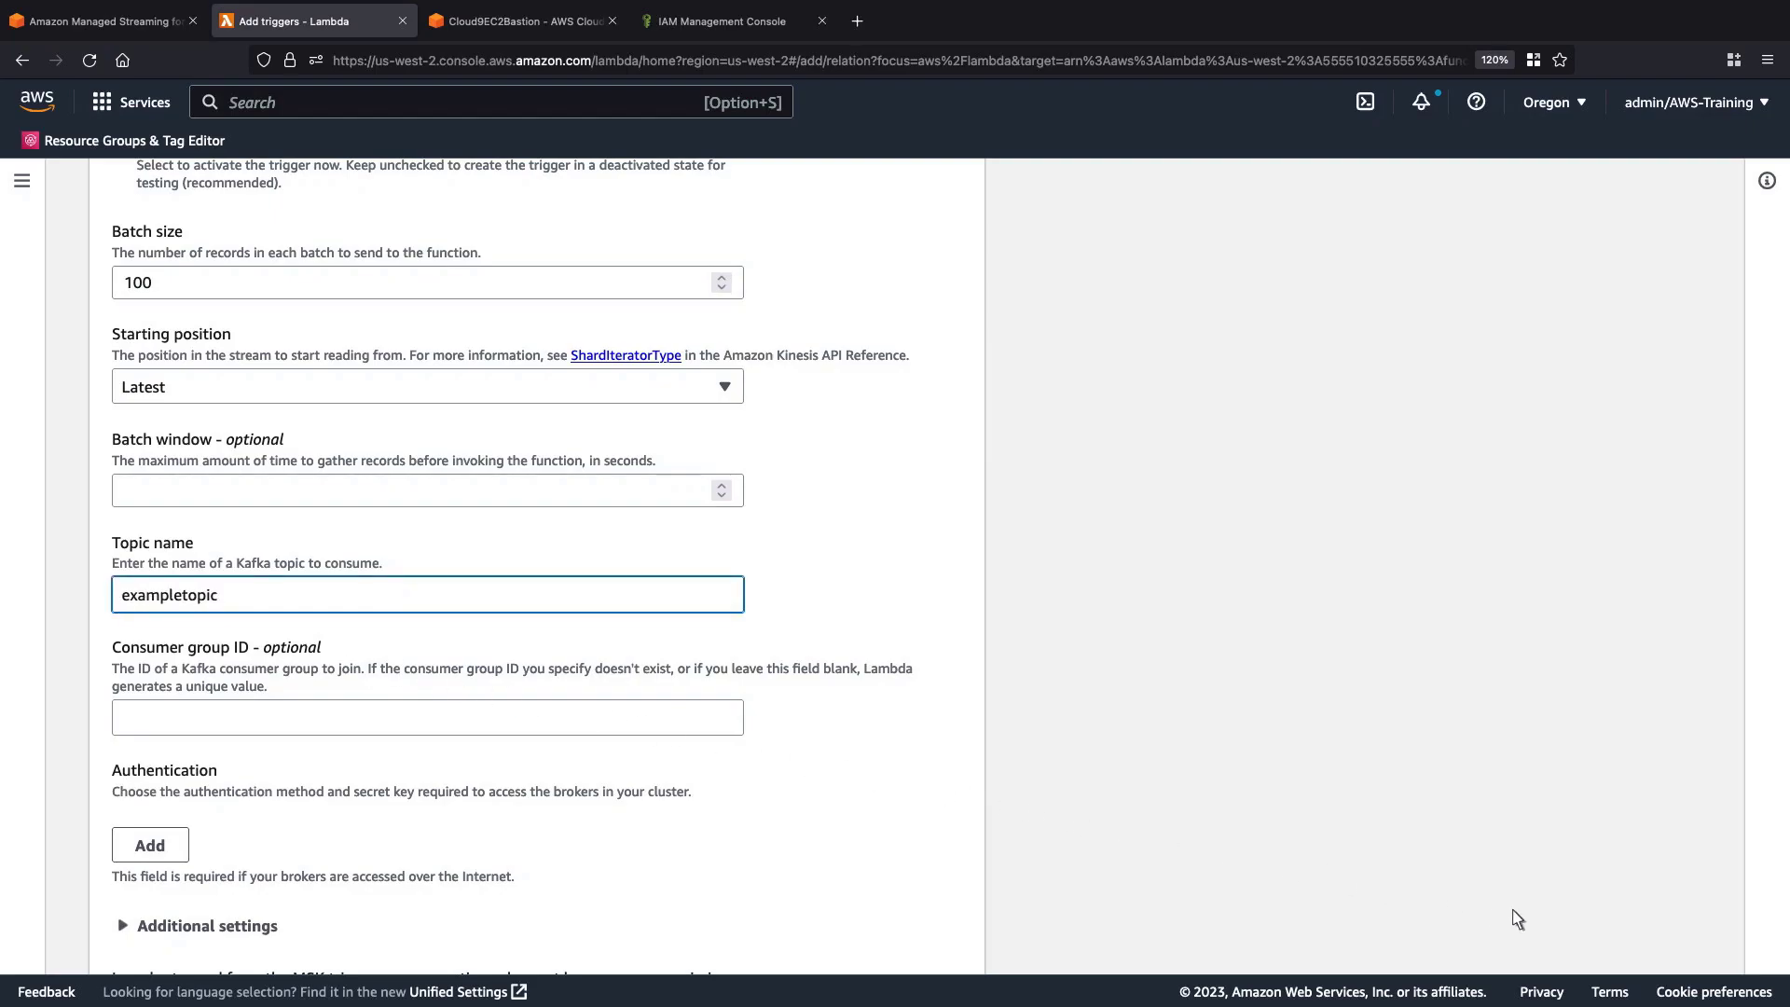
scroll(down, 3)
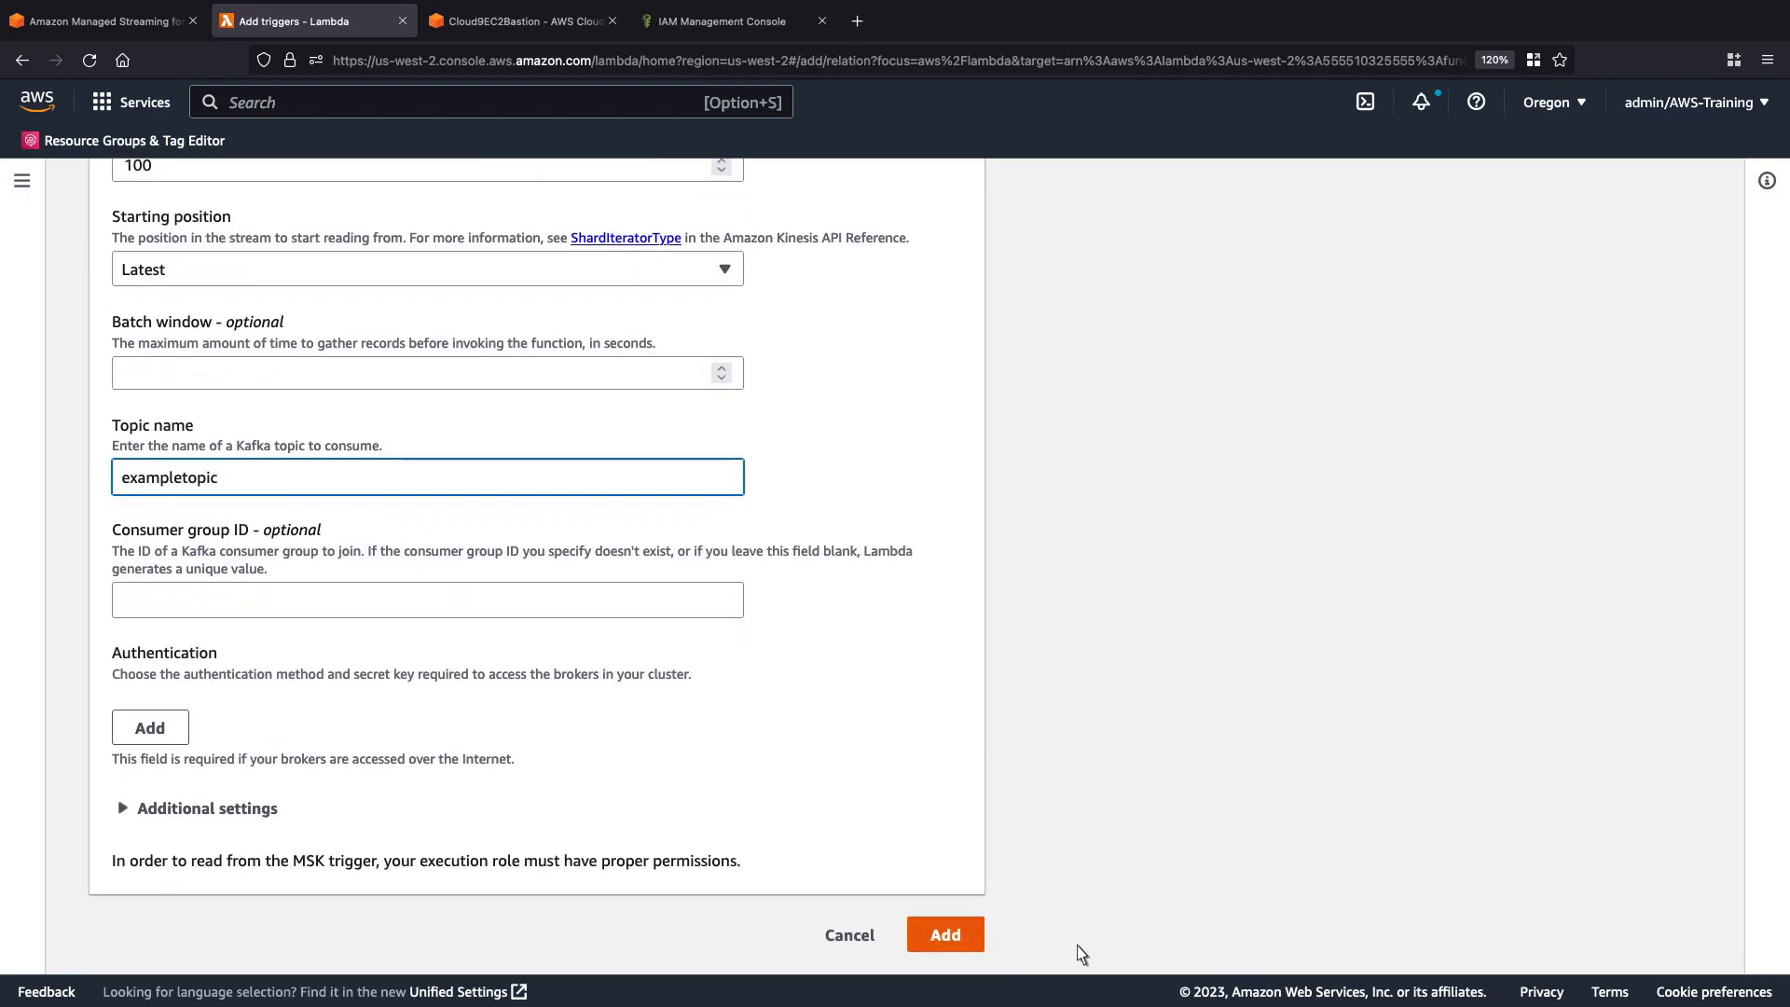
click(944, 934)
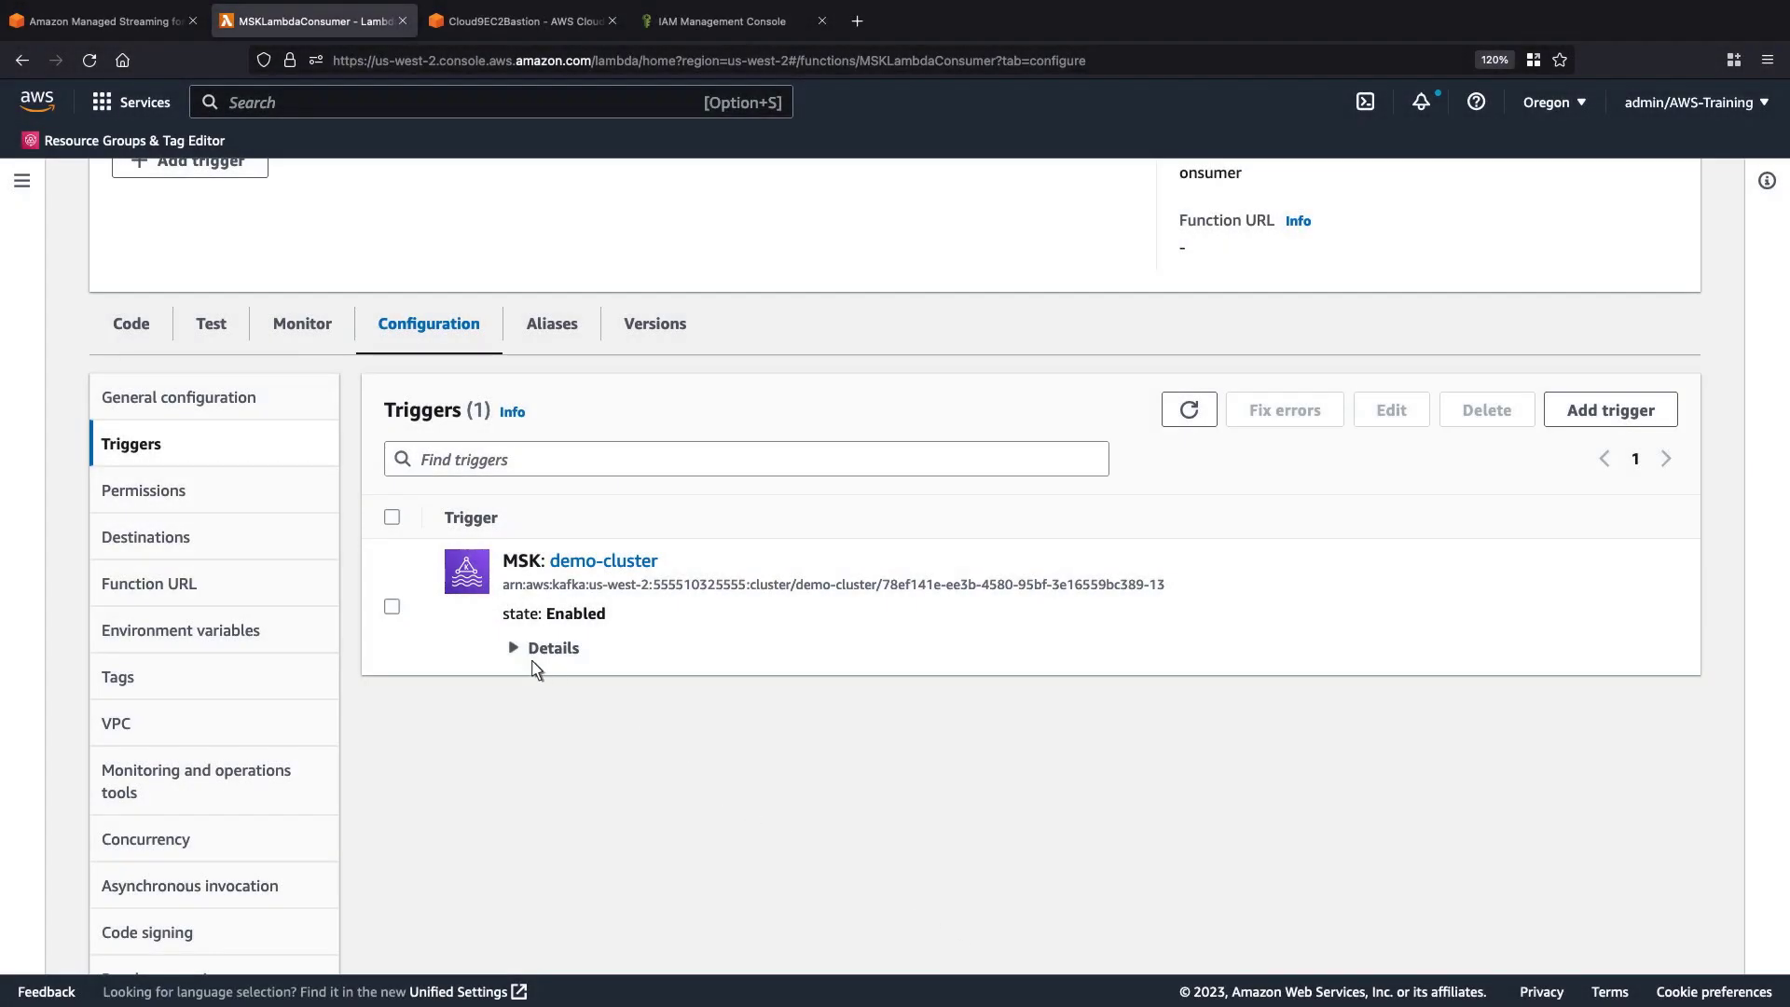
- Expand the trigger details showing batch size 100, LATEST, exampletopic, and glance at the producer terminal
click(551, 647)
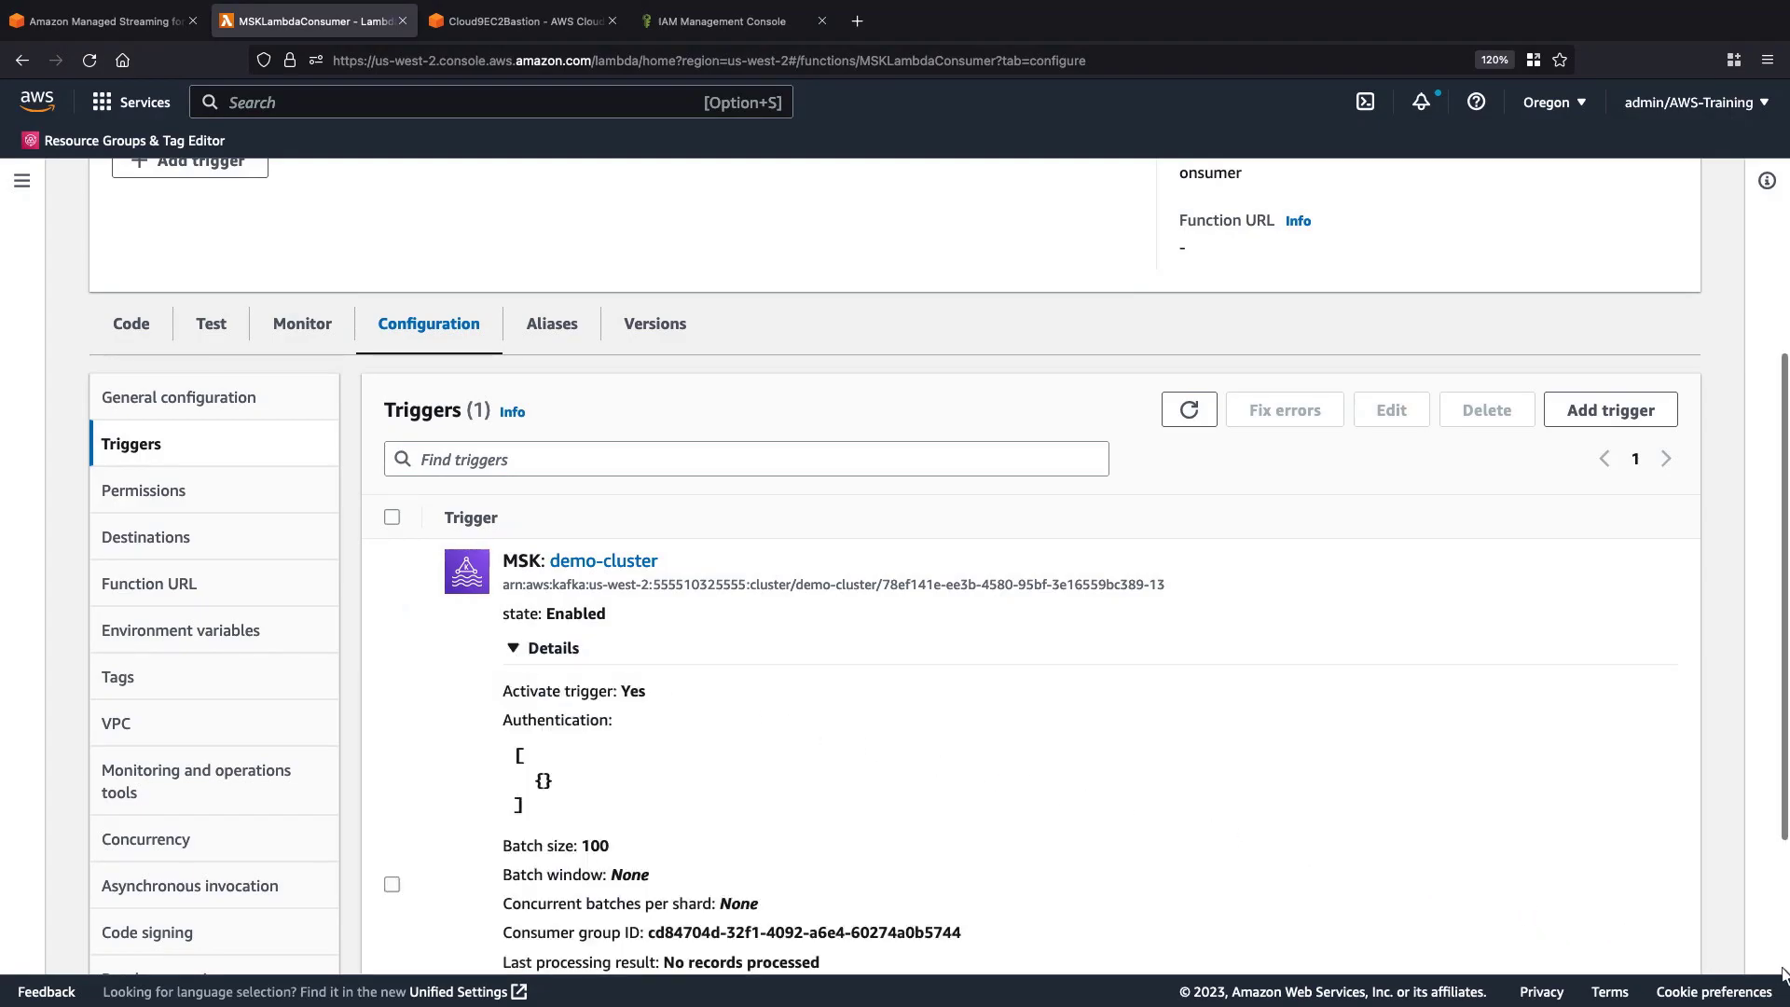
scroll(down, 3)
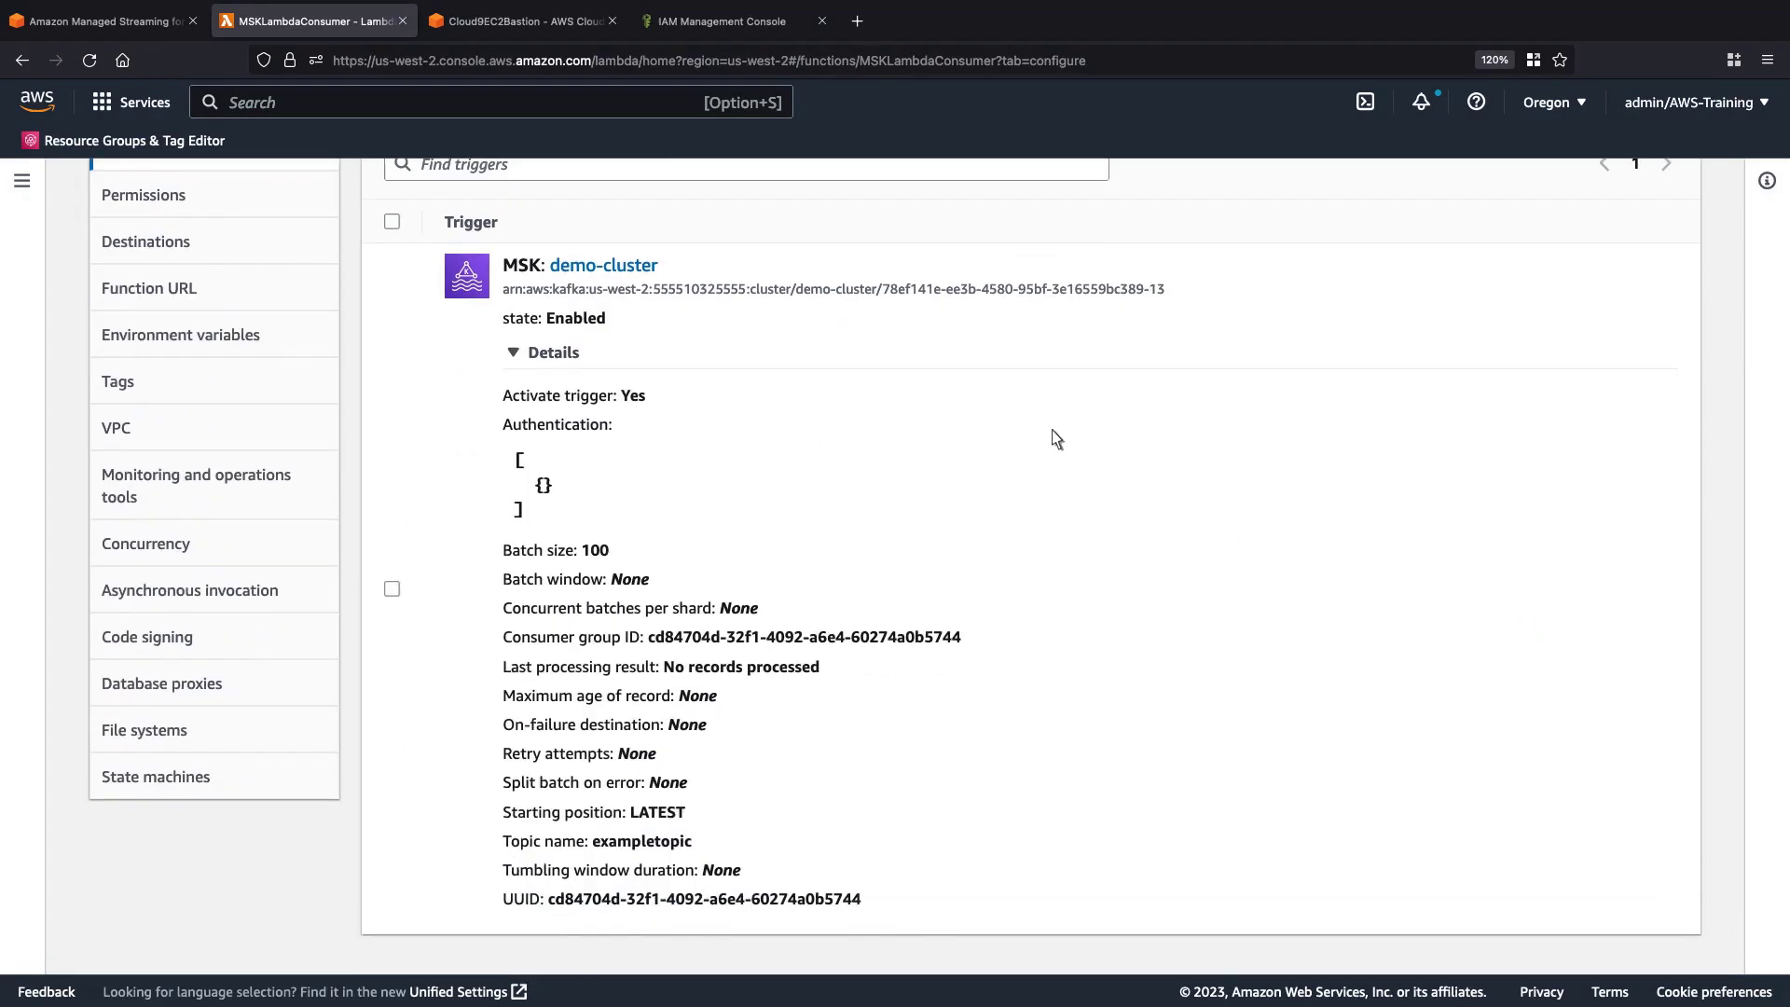
click(519, 21)
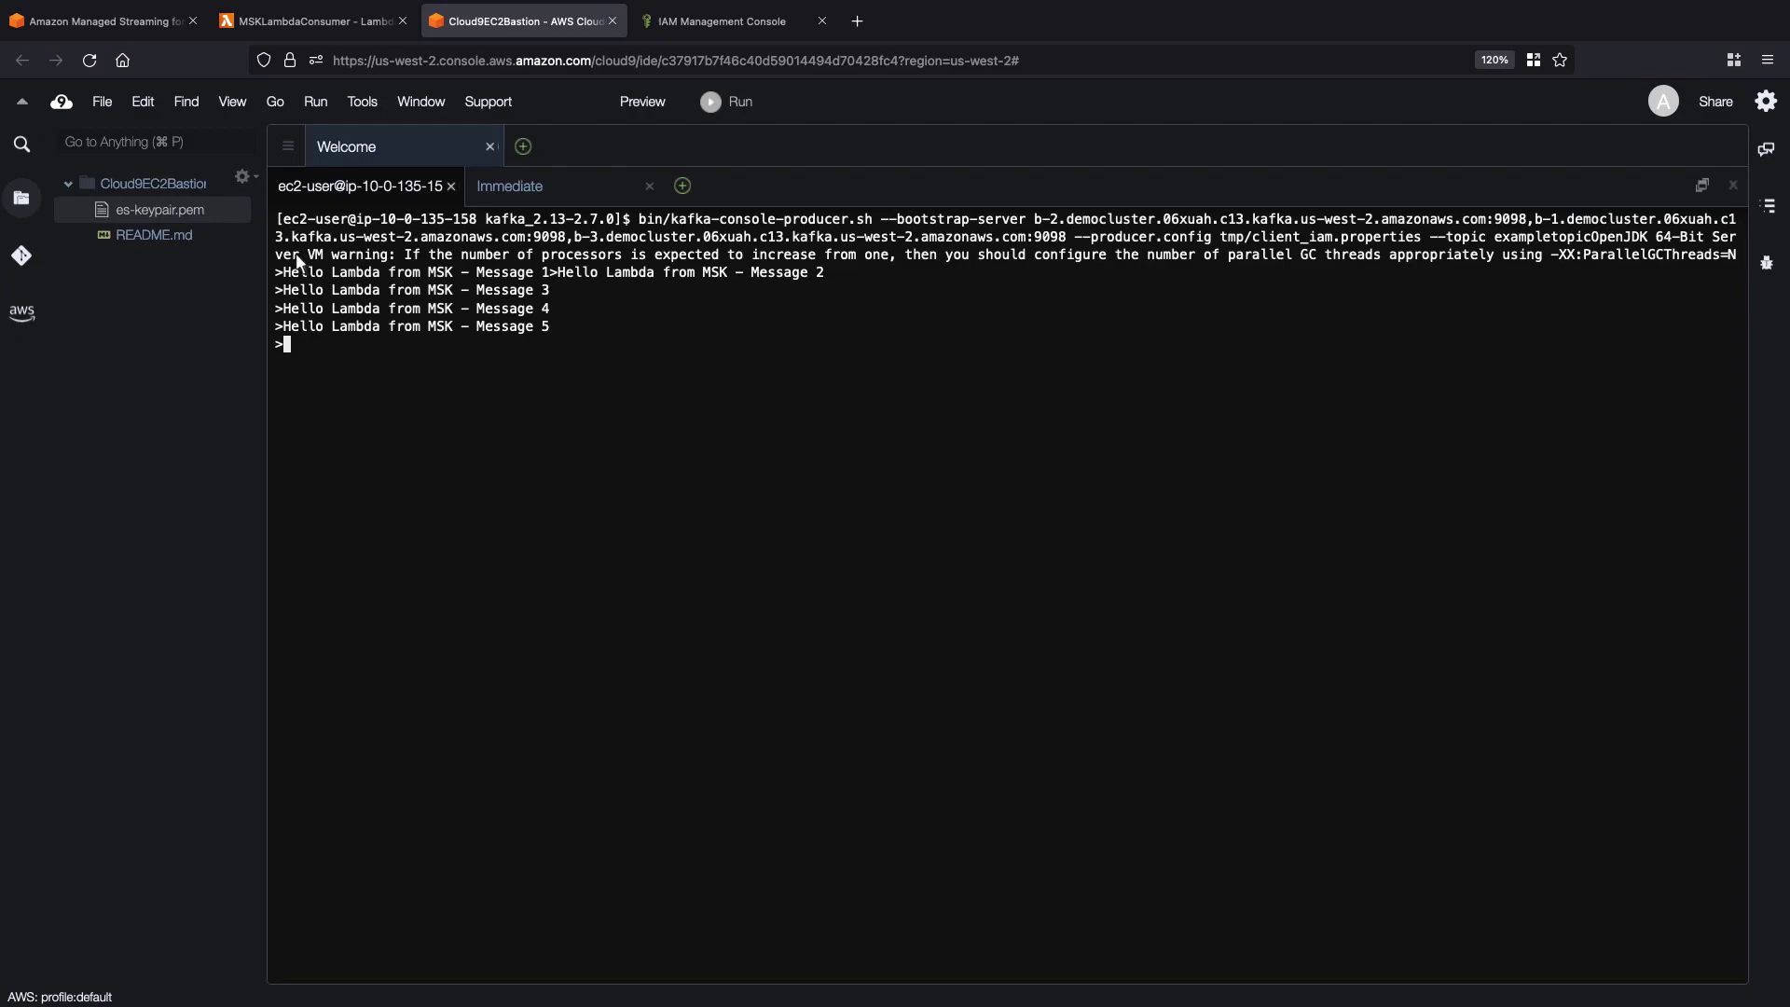
click(309, 21)
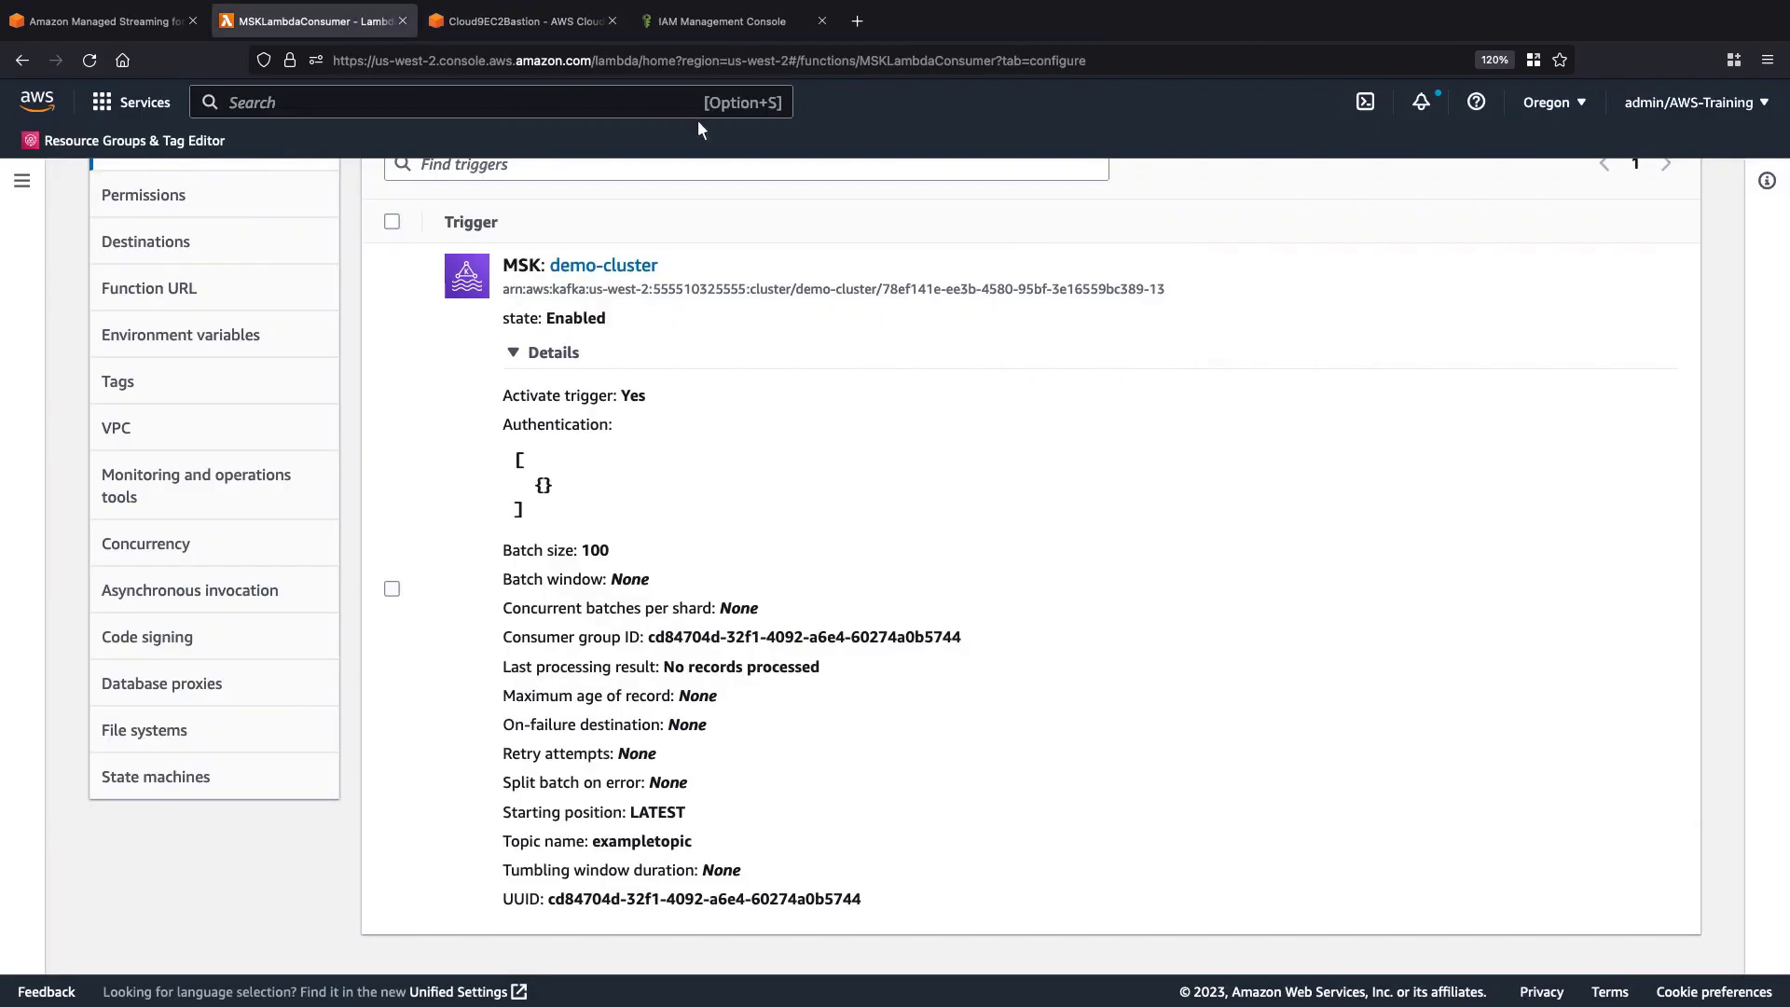
- From the Monitor tab, open MSKLambdaConsumer's CloudWatch logs and its latest log stream
scroll(up, 3)
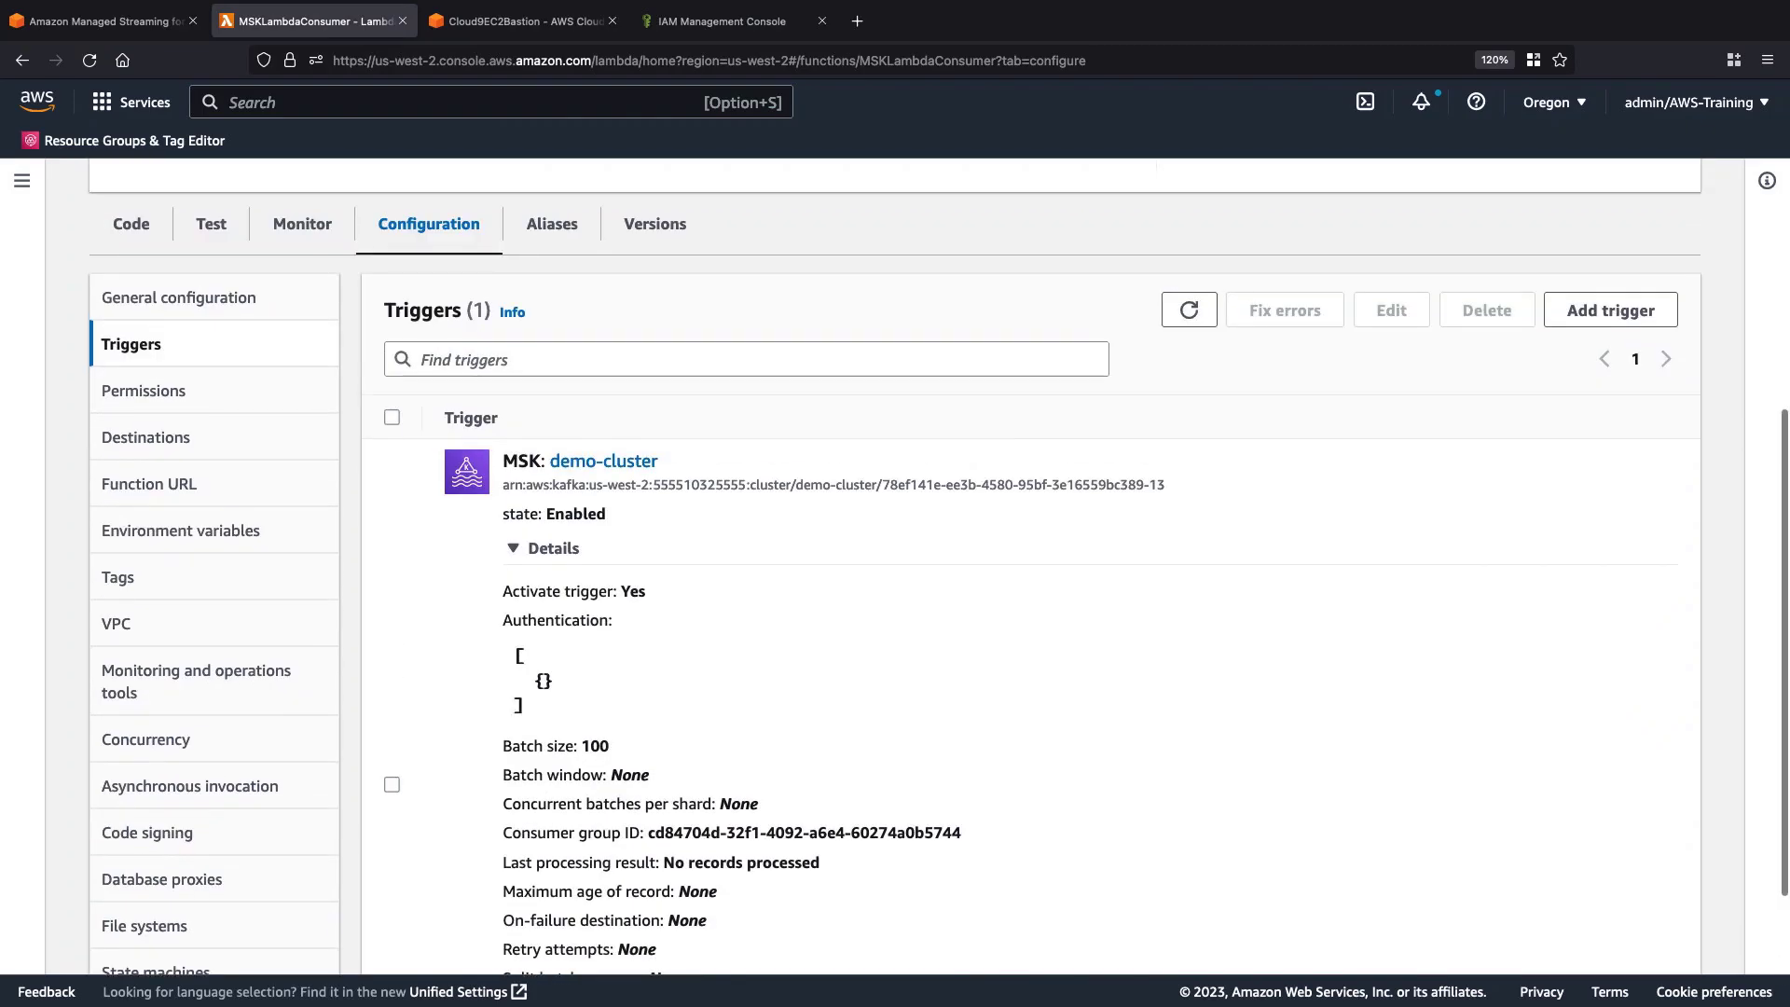
mouse_move(971, 317)
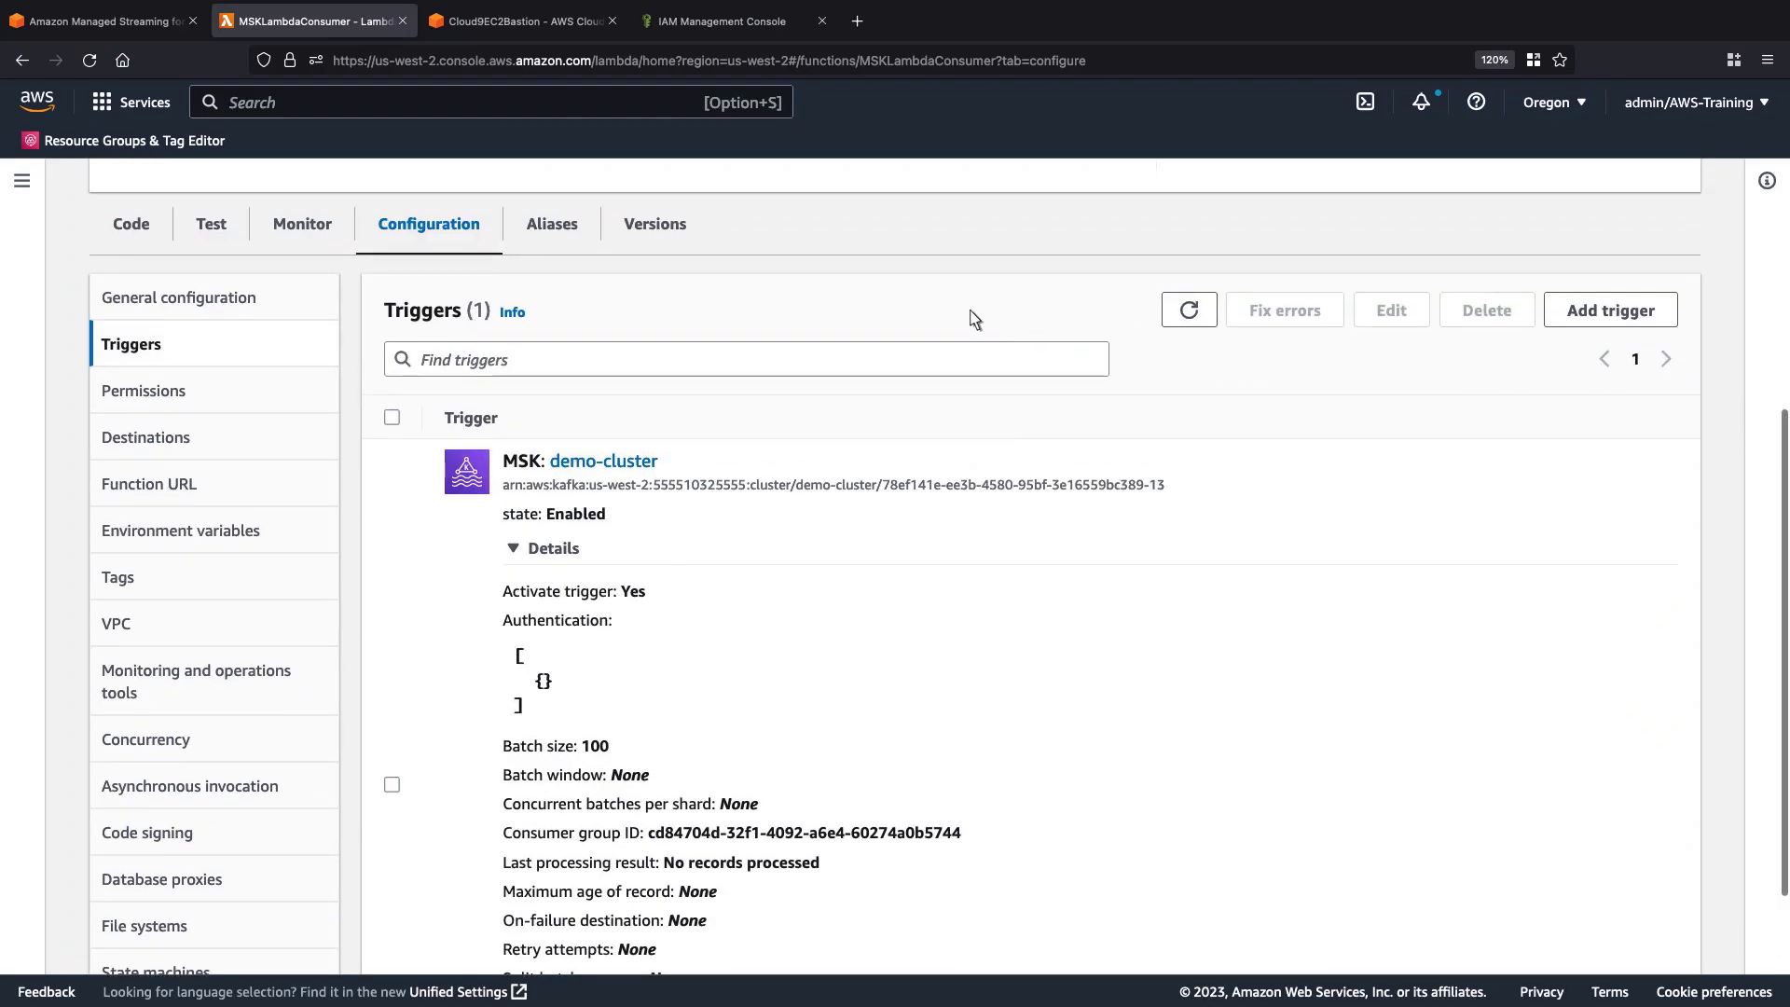
click(301, 223)
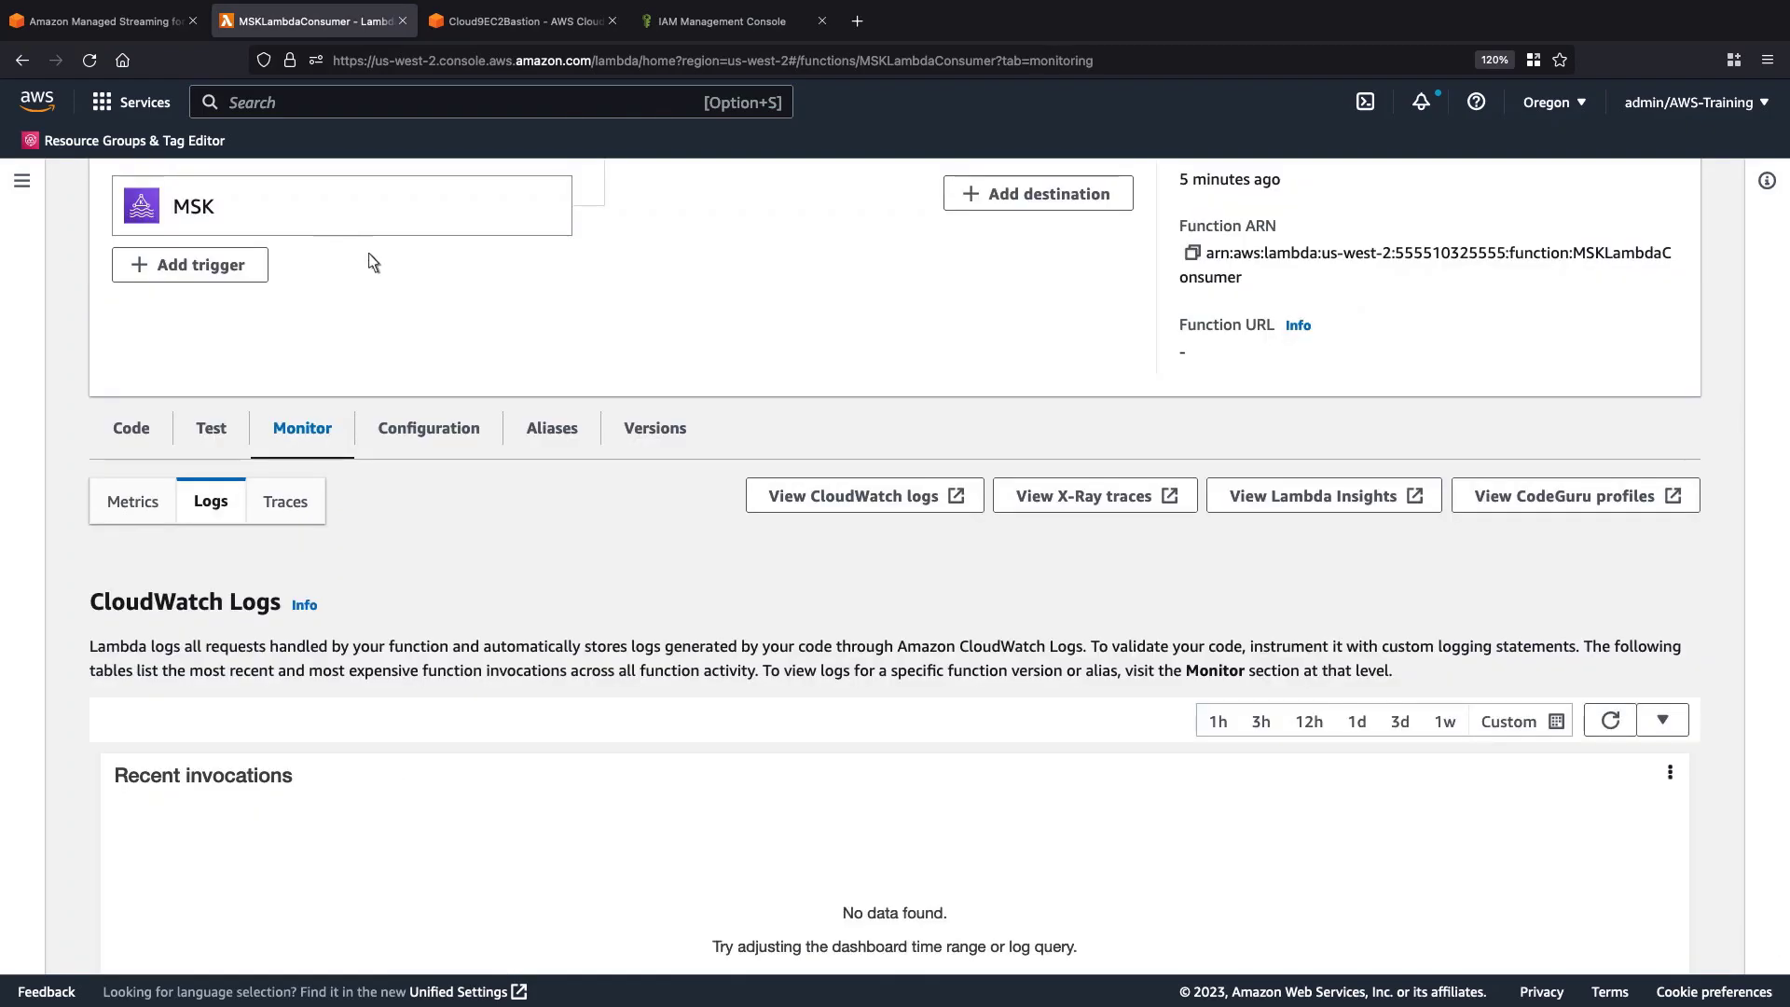
click(854, 494)
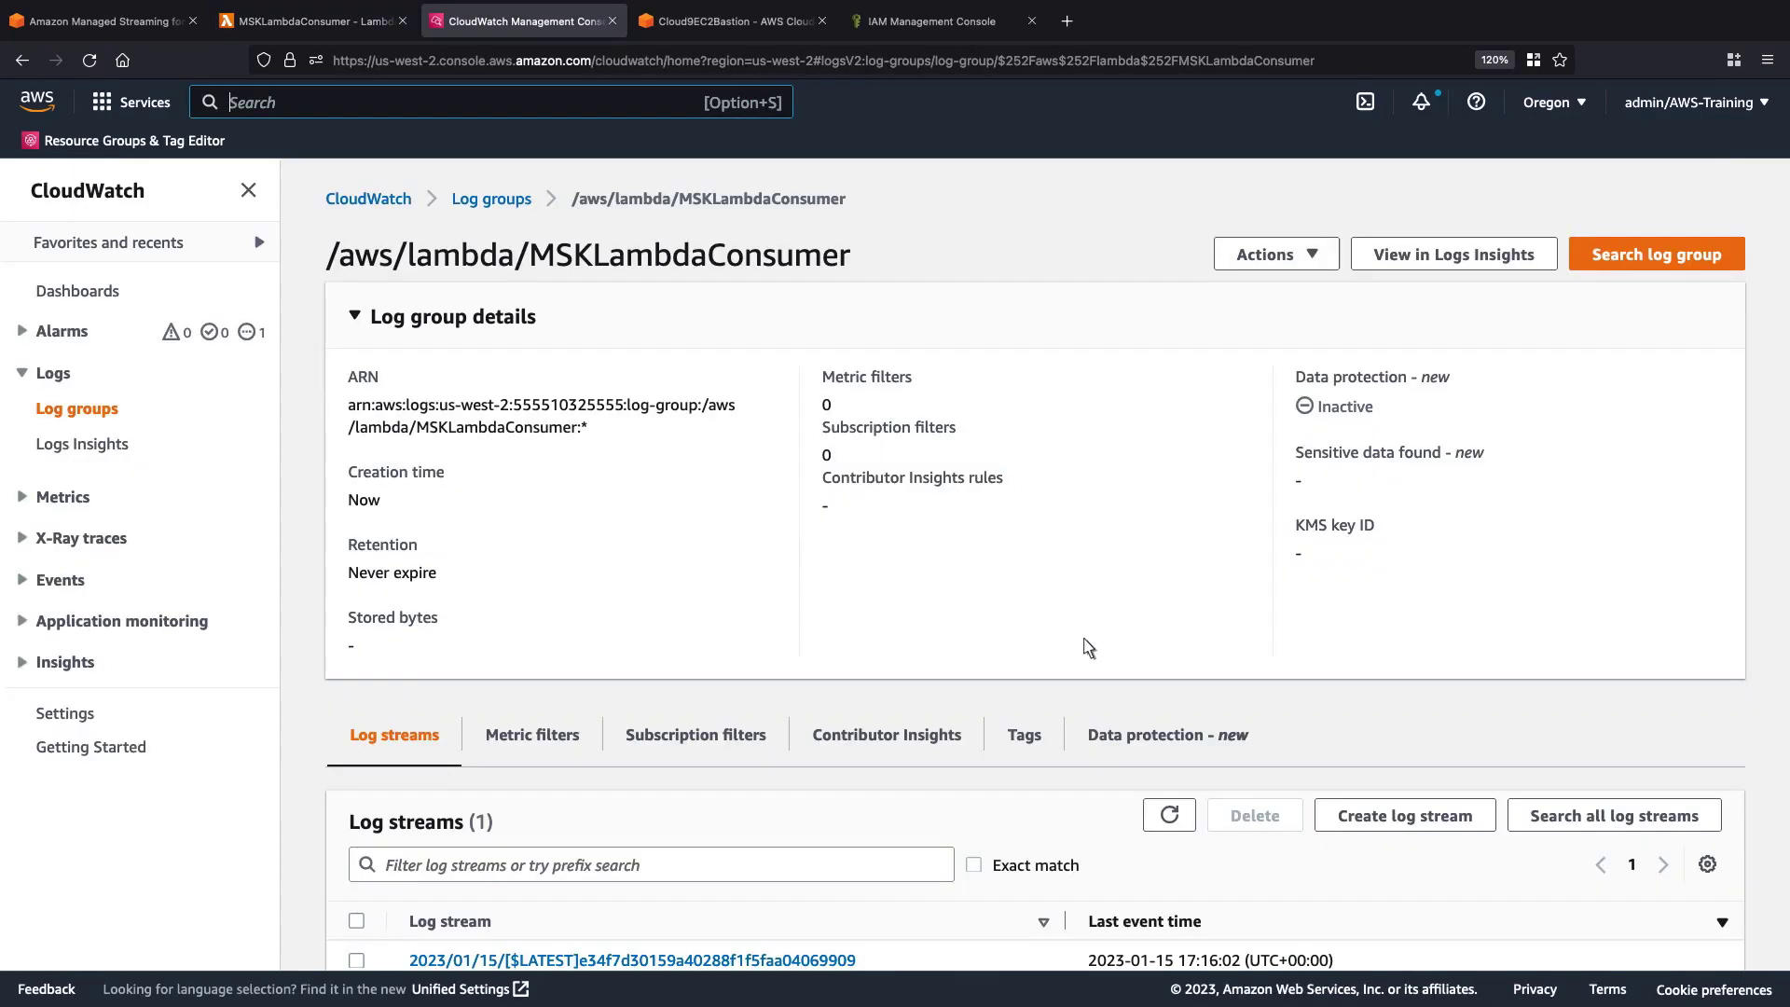
scroll(down, 3)
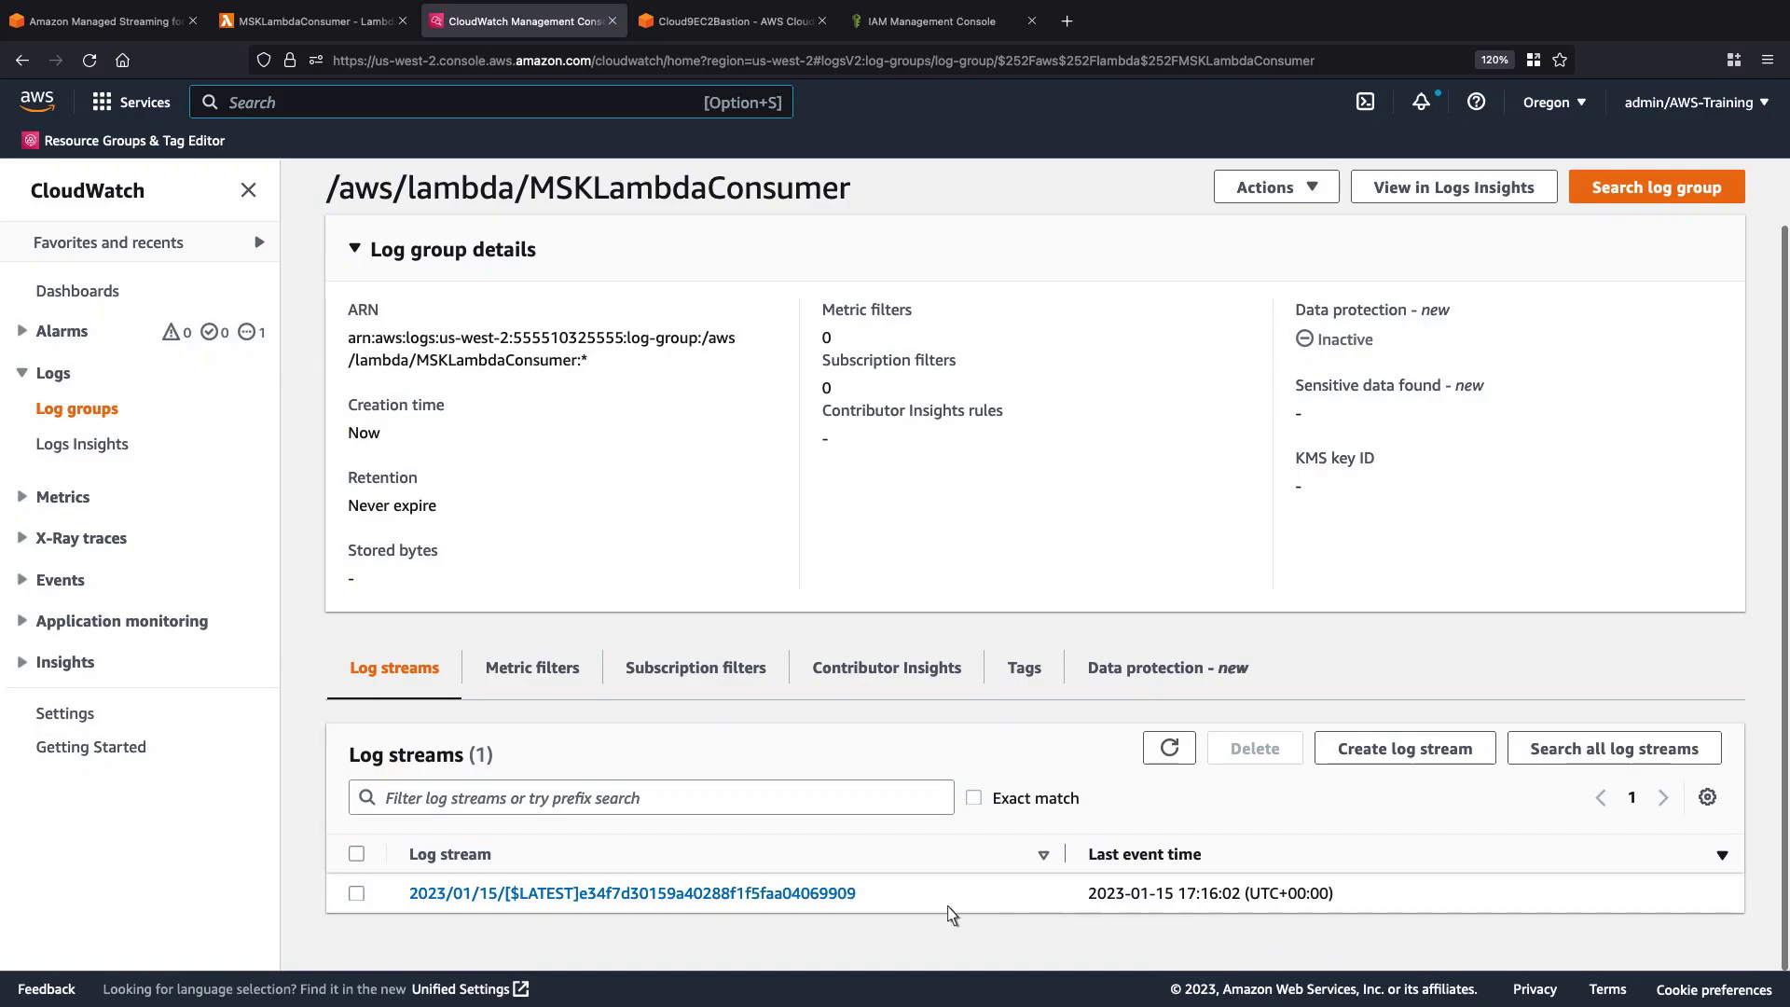
click(632, 893)
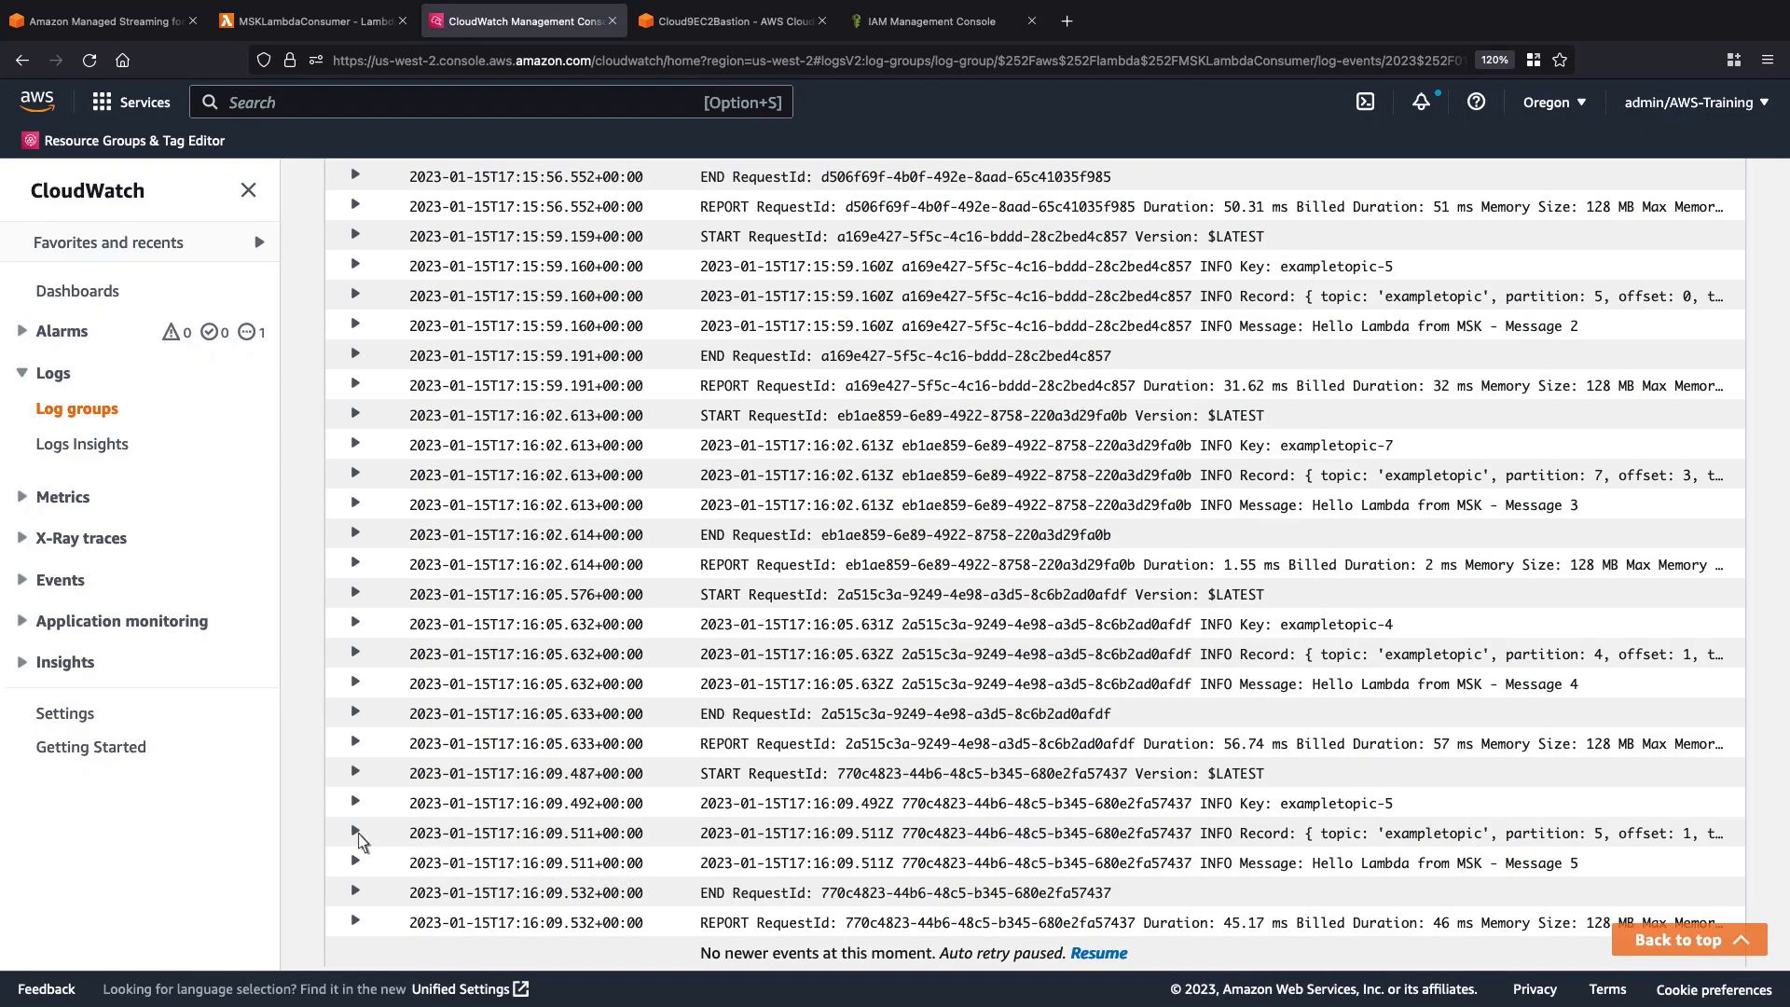
- Expand the exampletopic record and the decoded 'Hello Lambda from MSK - Message 5' entry
click(355, 832)
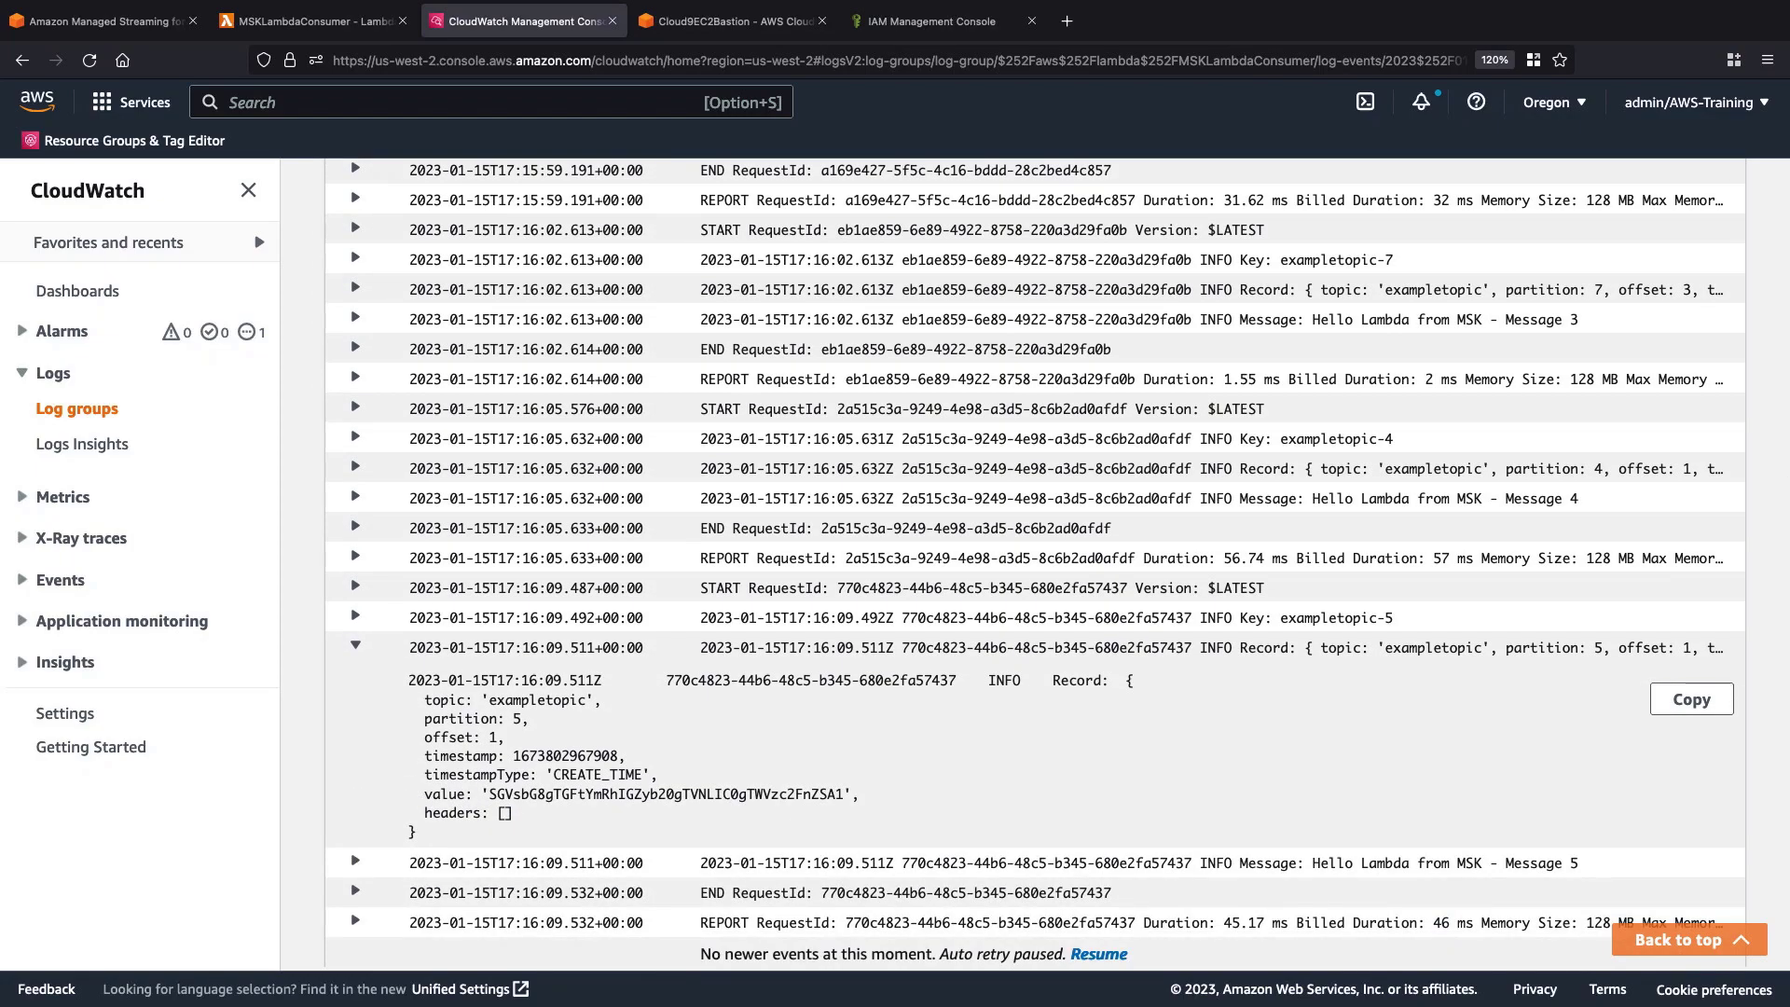
mouse_move(1706, 972)
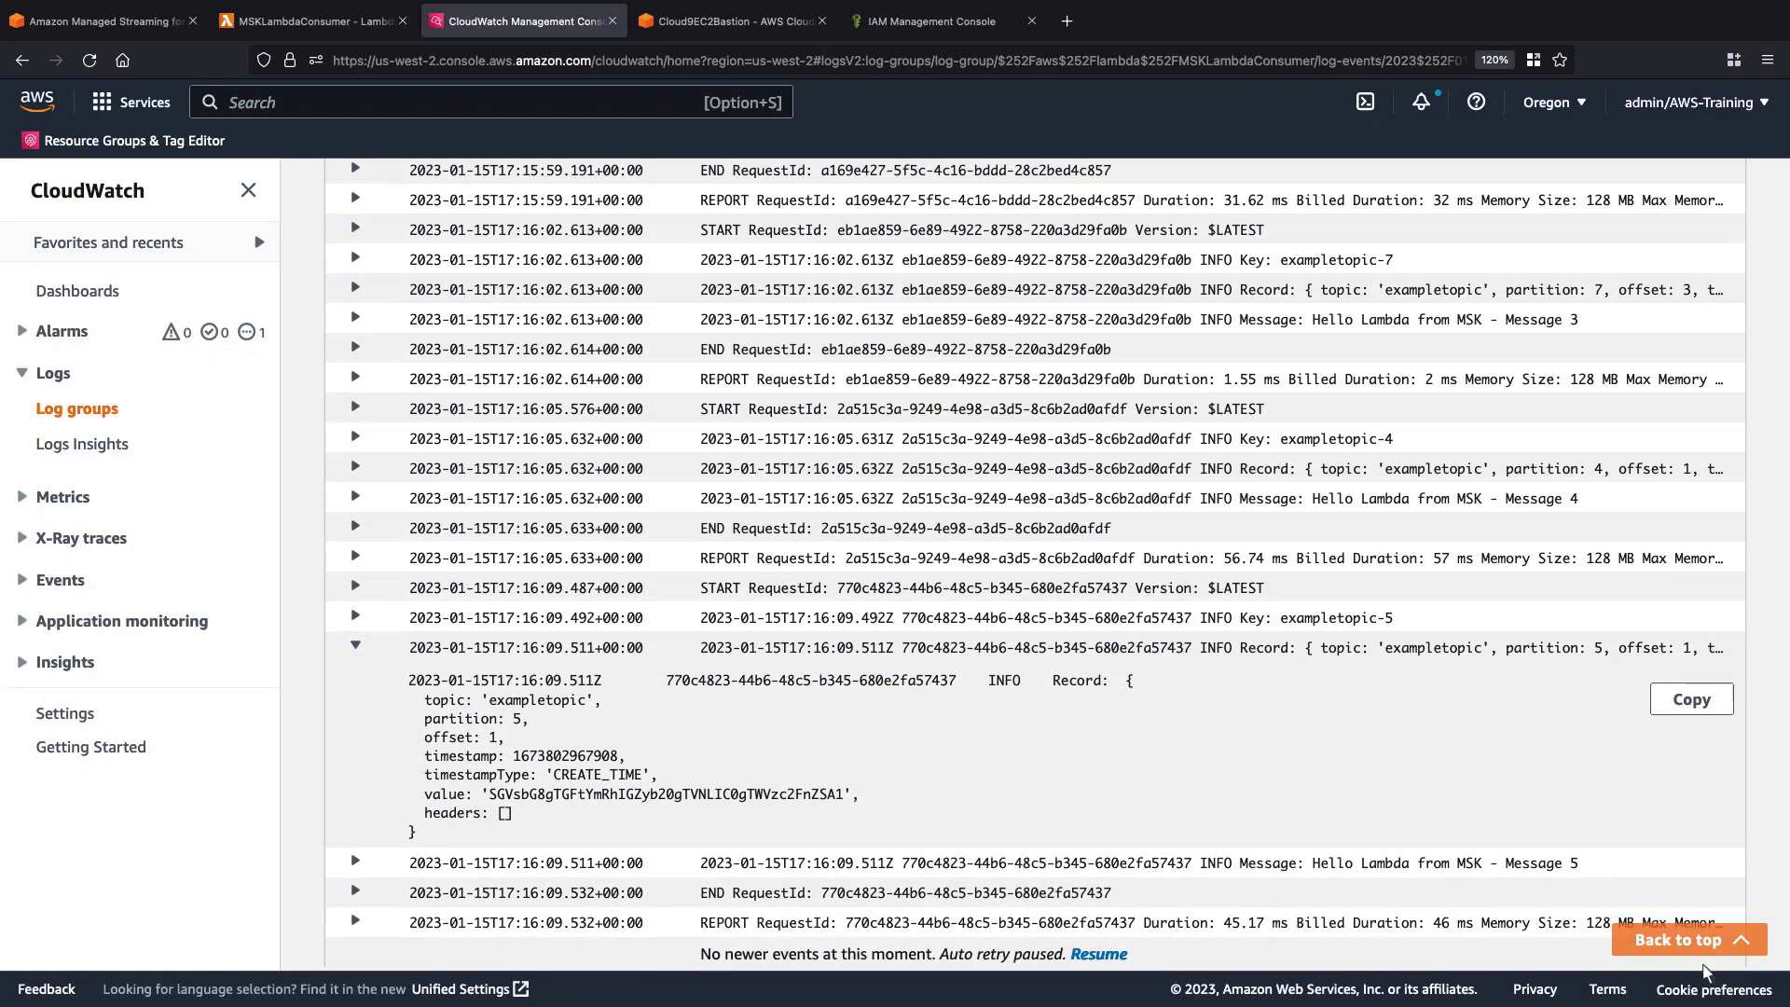
click(356, 861)
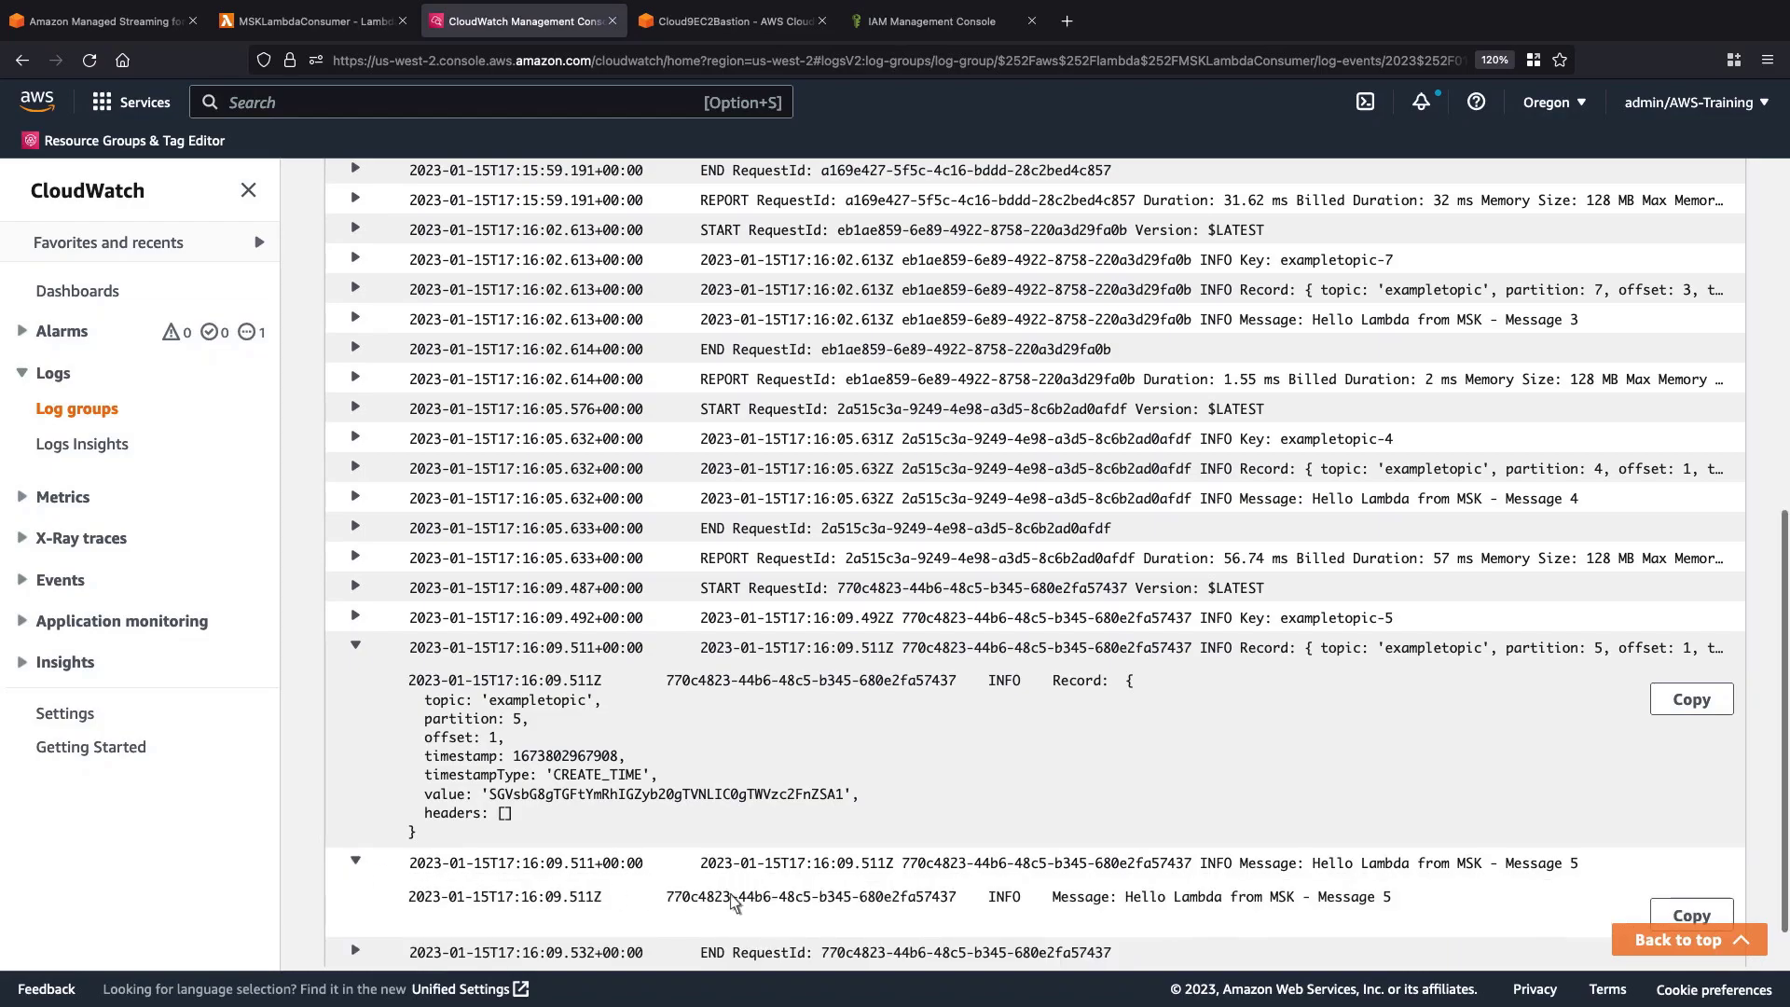
scroll(down, 3)
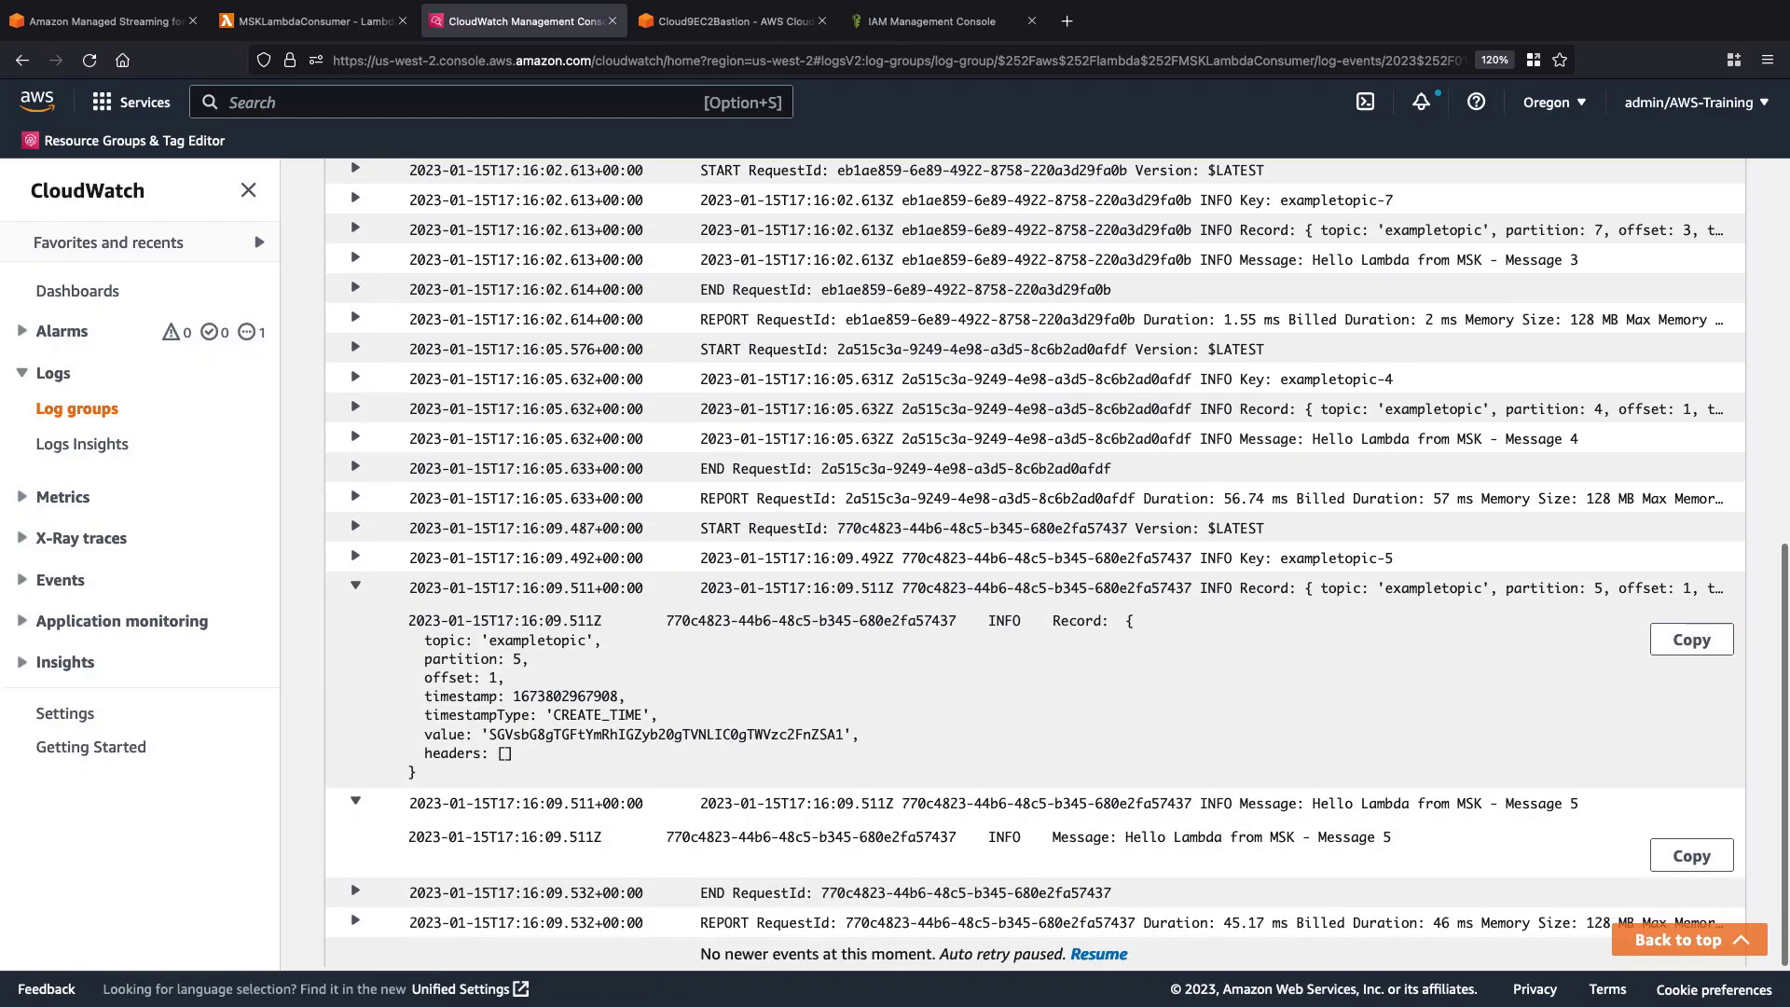